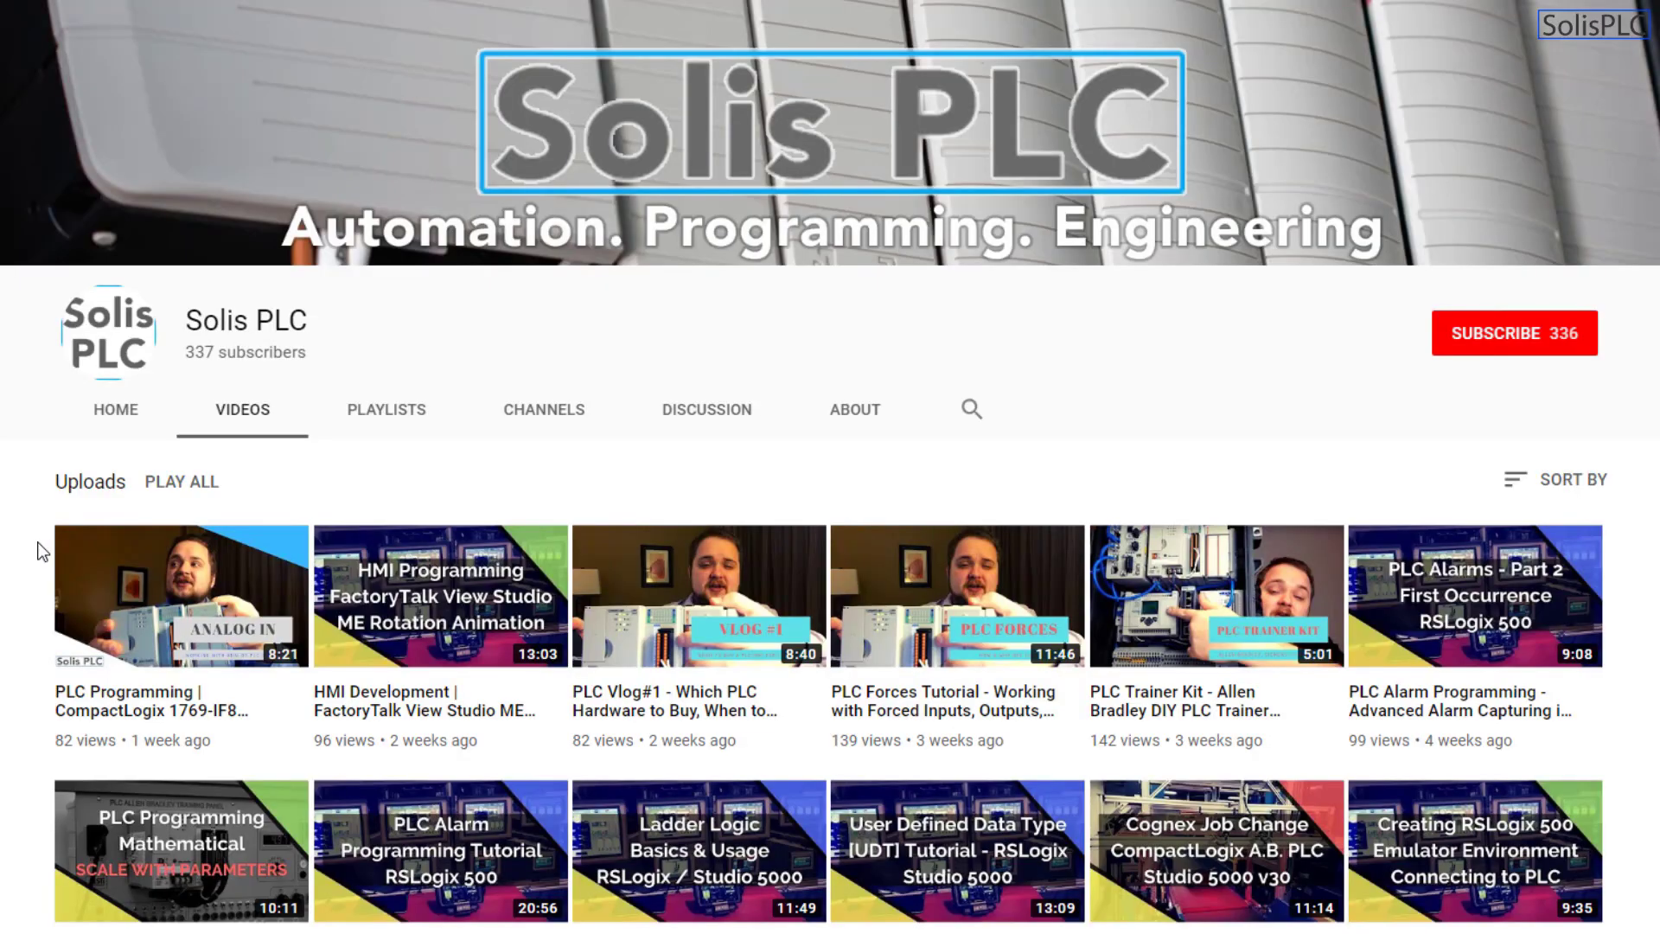
mouse_move(42, 551)
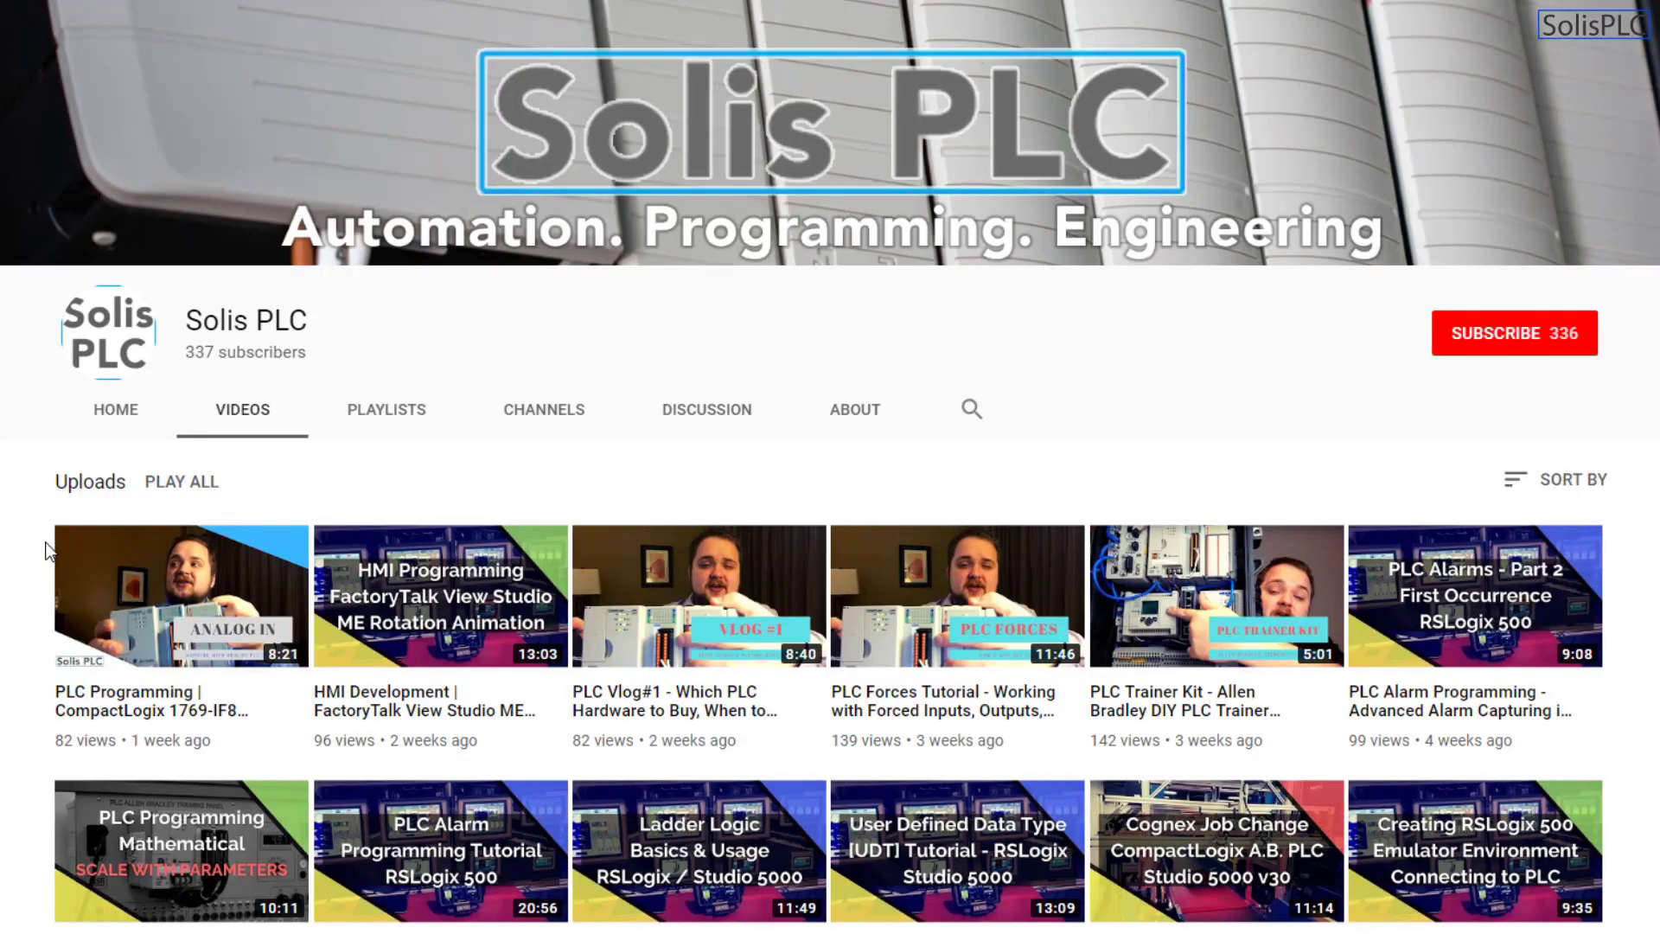
Browse the Solis PLC channel's video uploads, then subscribe to the channel.
scroll("down", 3)
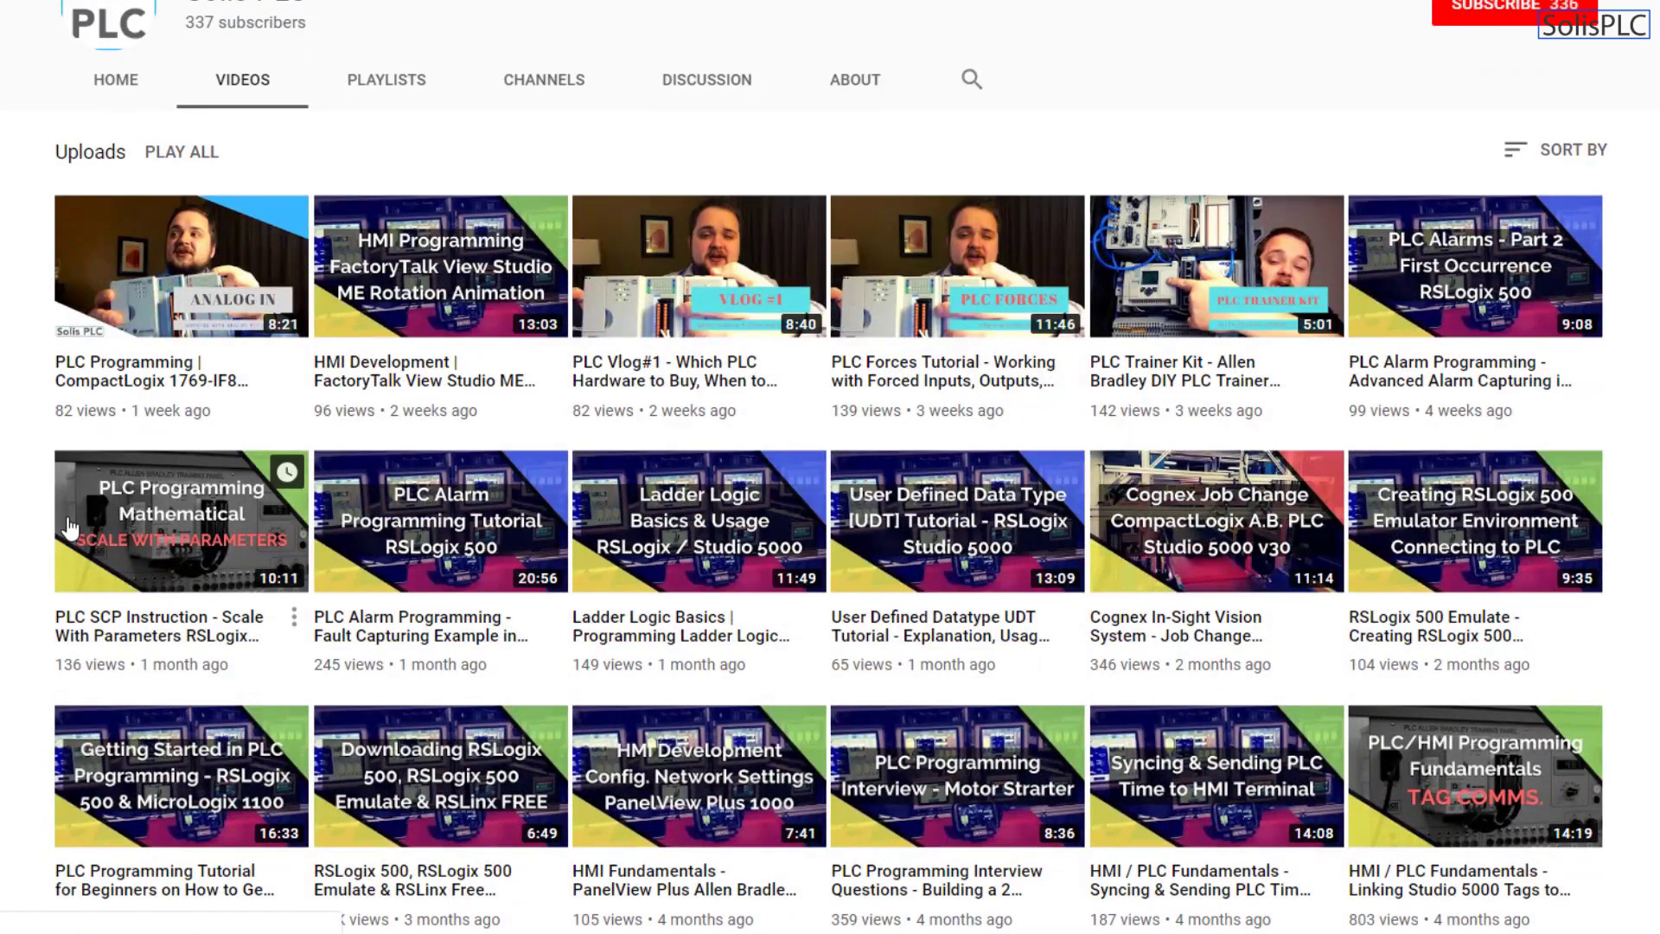
mouse_move(268, 527)
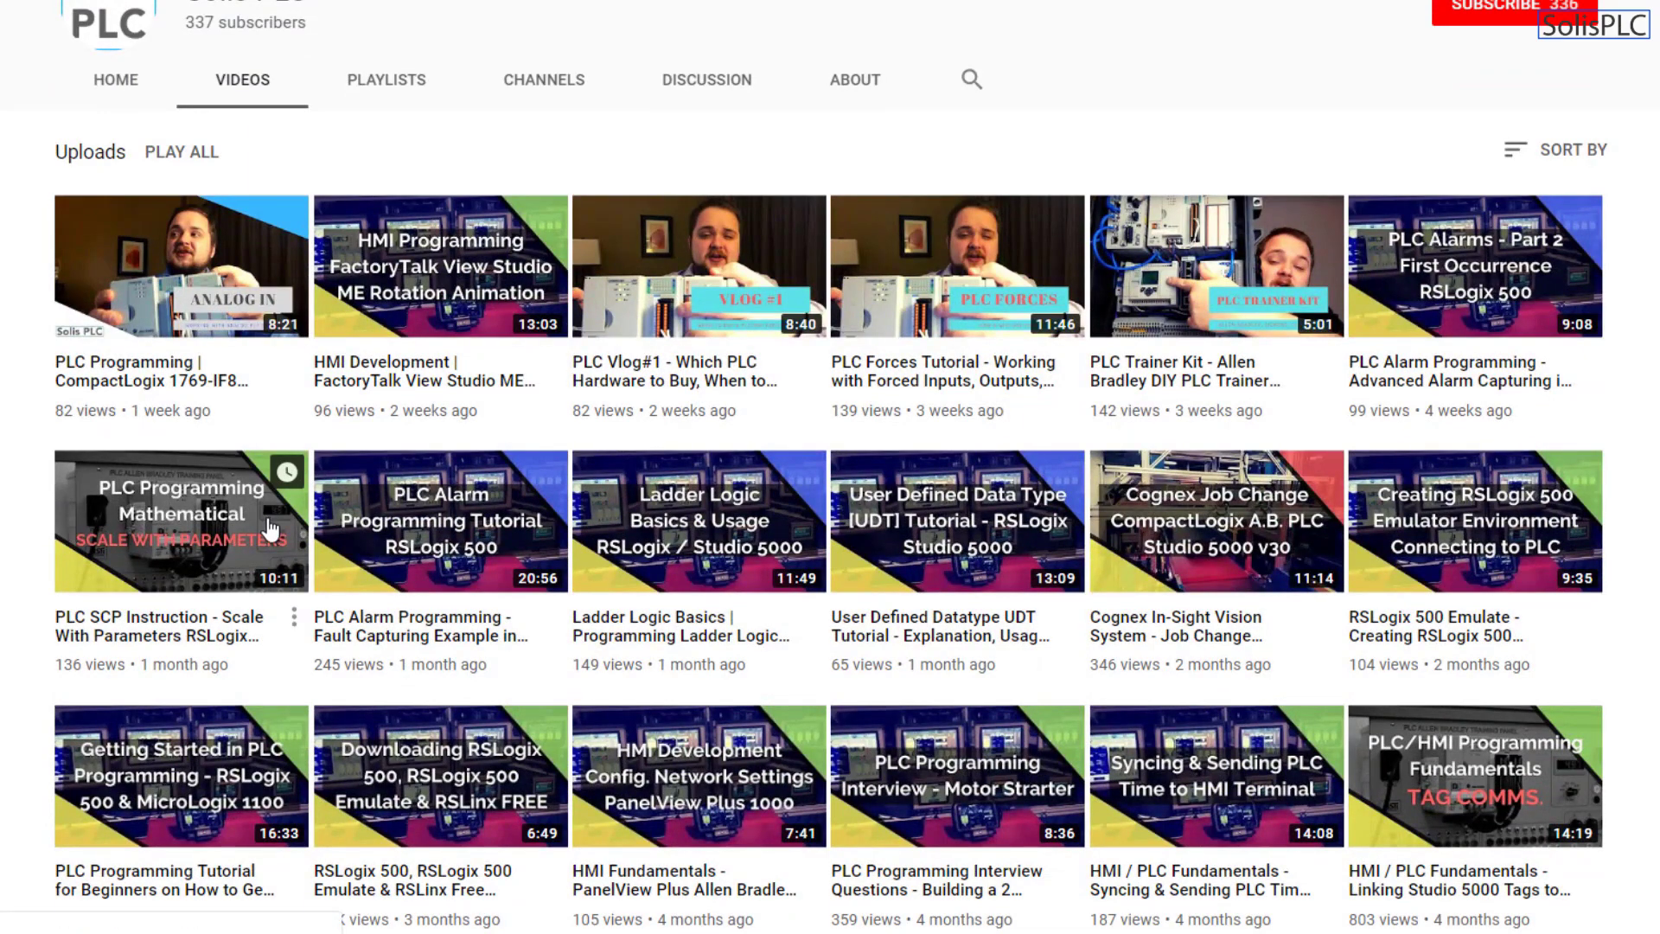
scroll("down", 3)
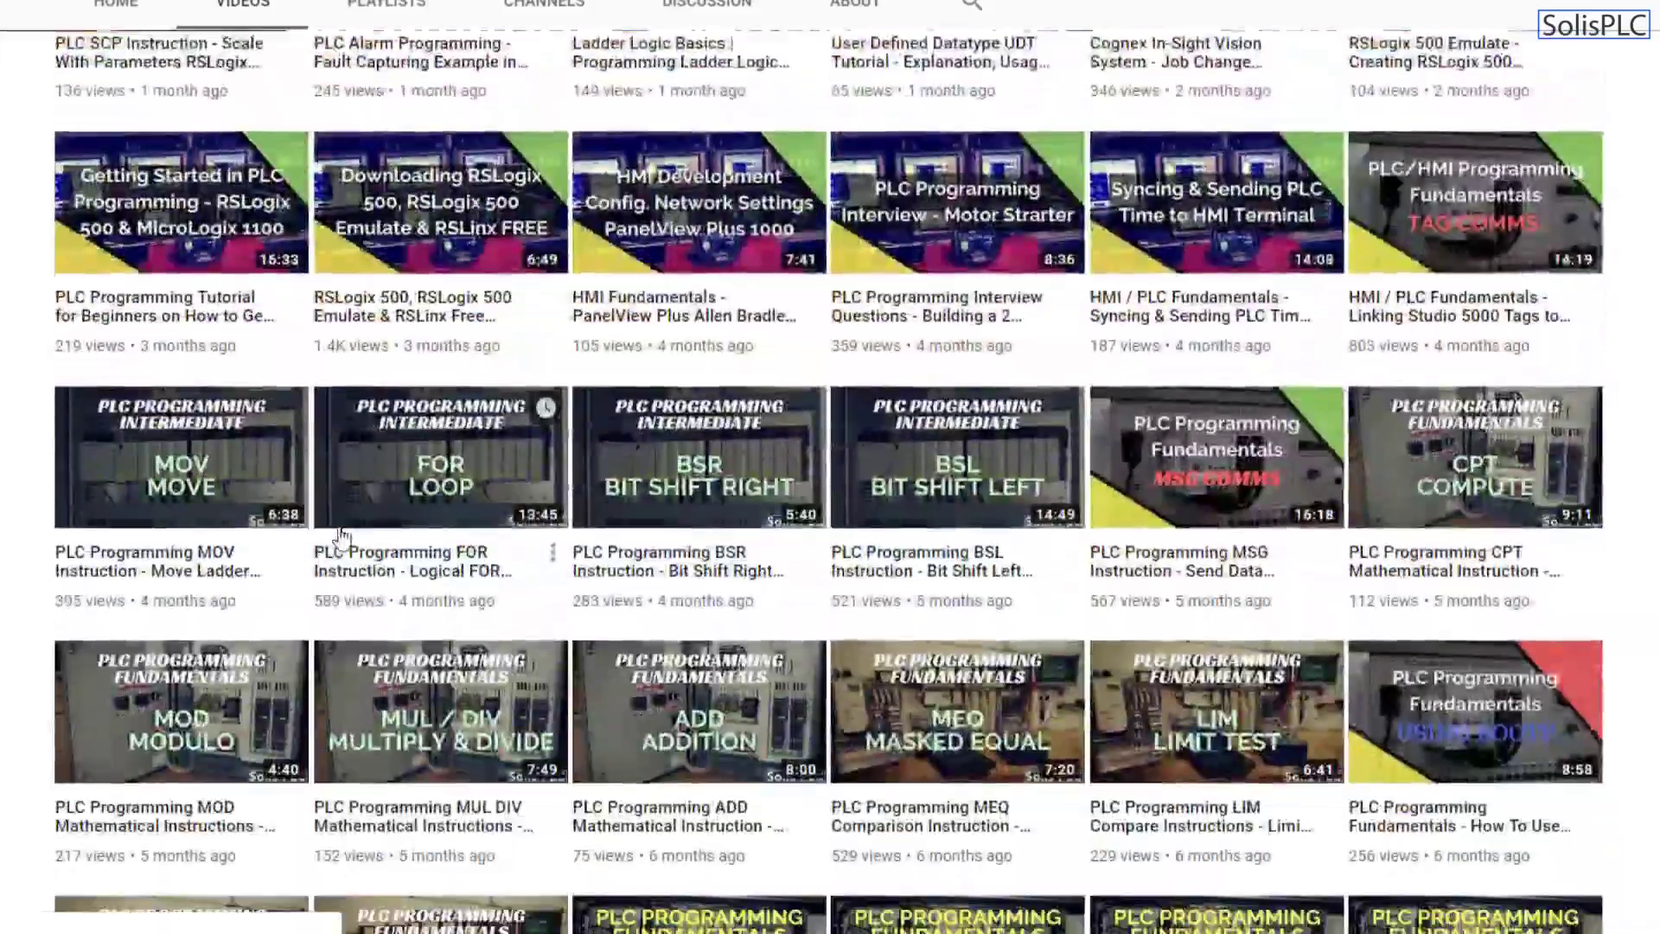
scroll("up", 3)
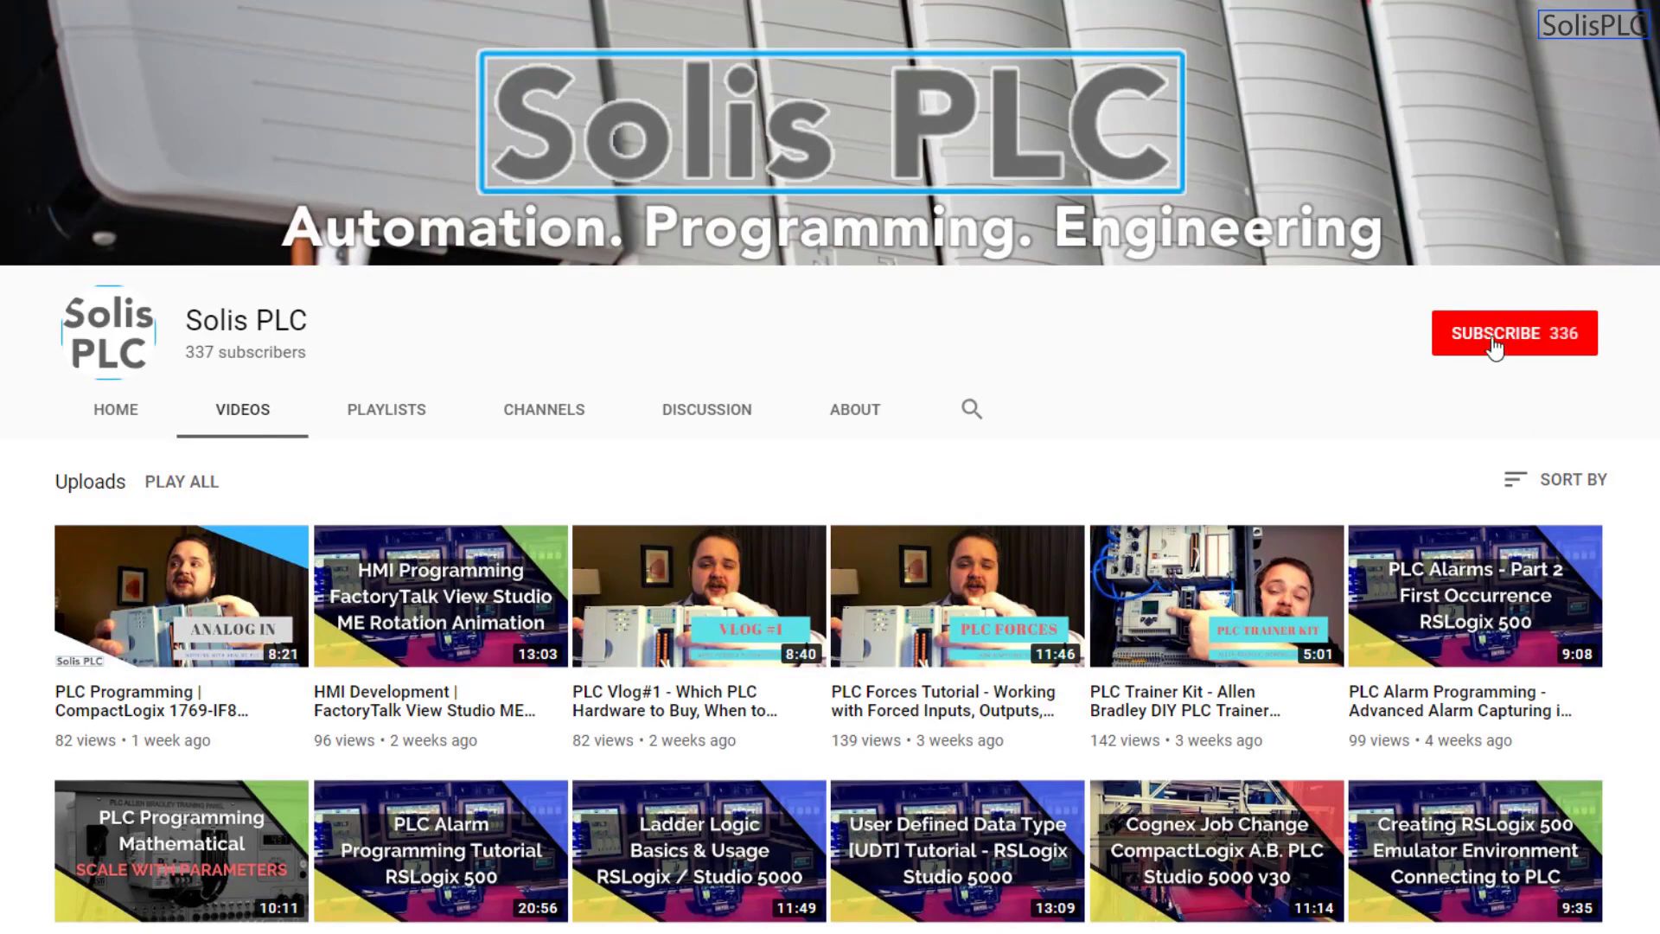
left_click(1513, 334)
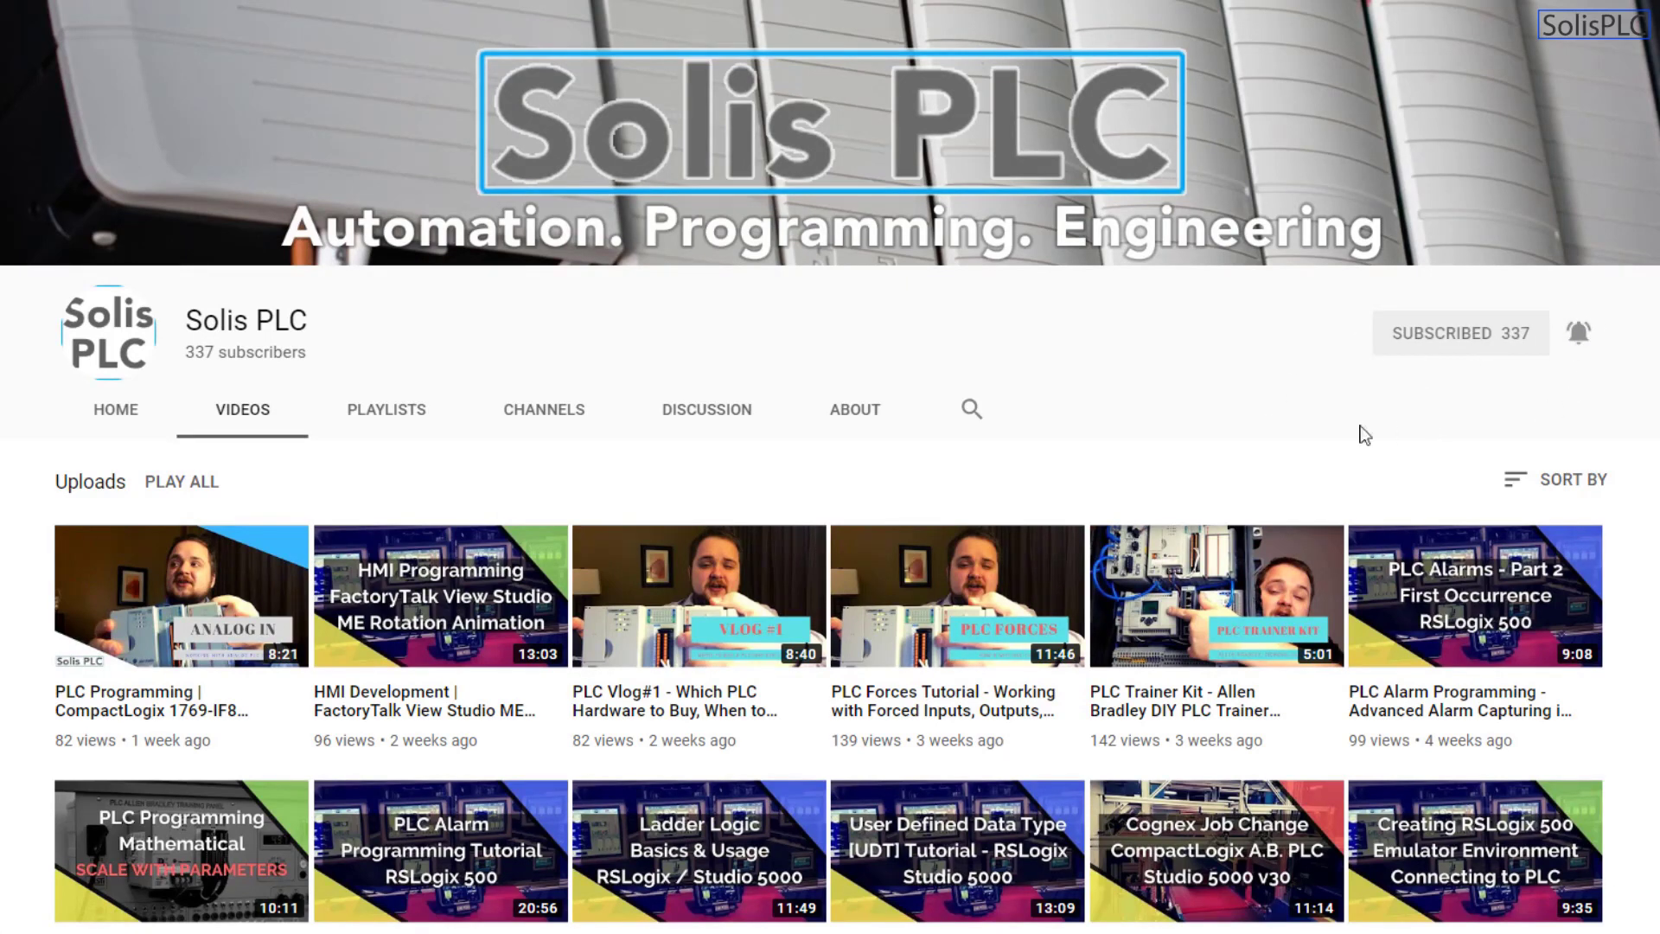
mouse_move(16, 498)
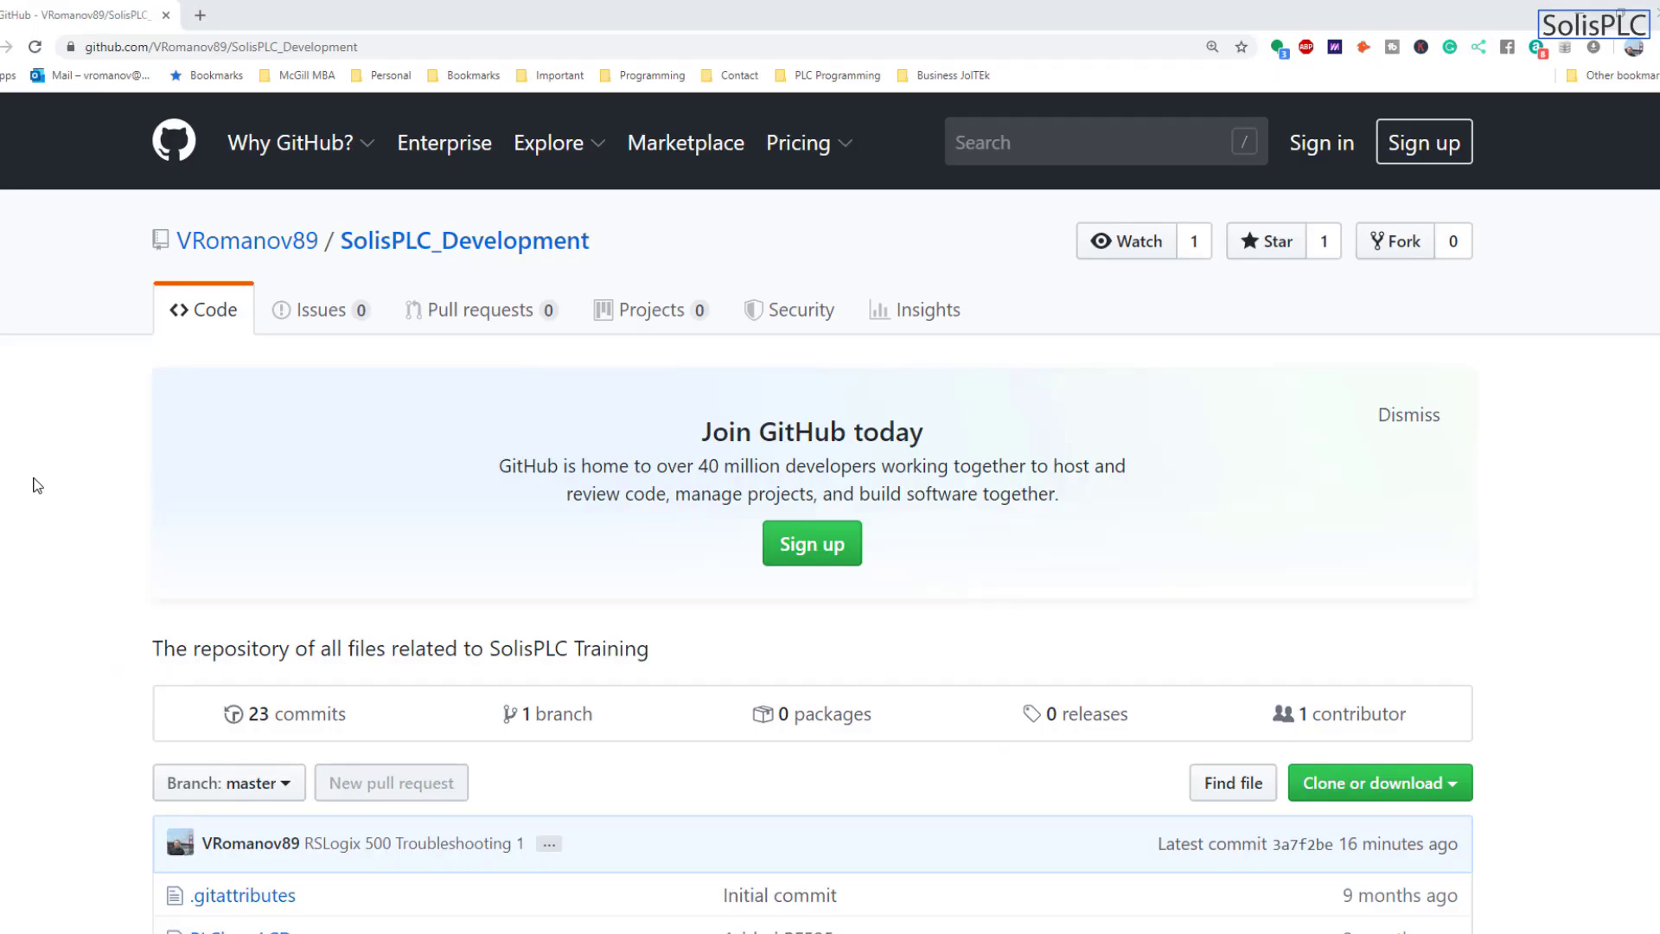
mouse_move(81, 416)
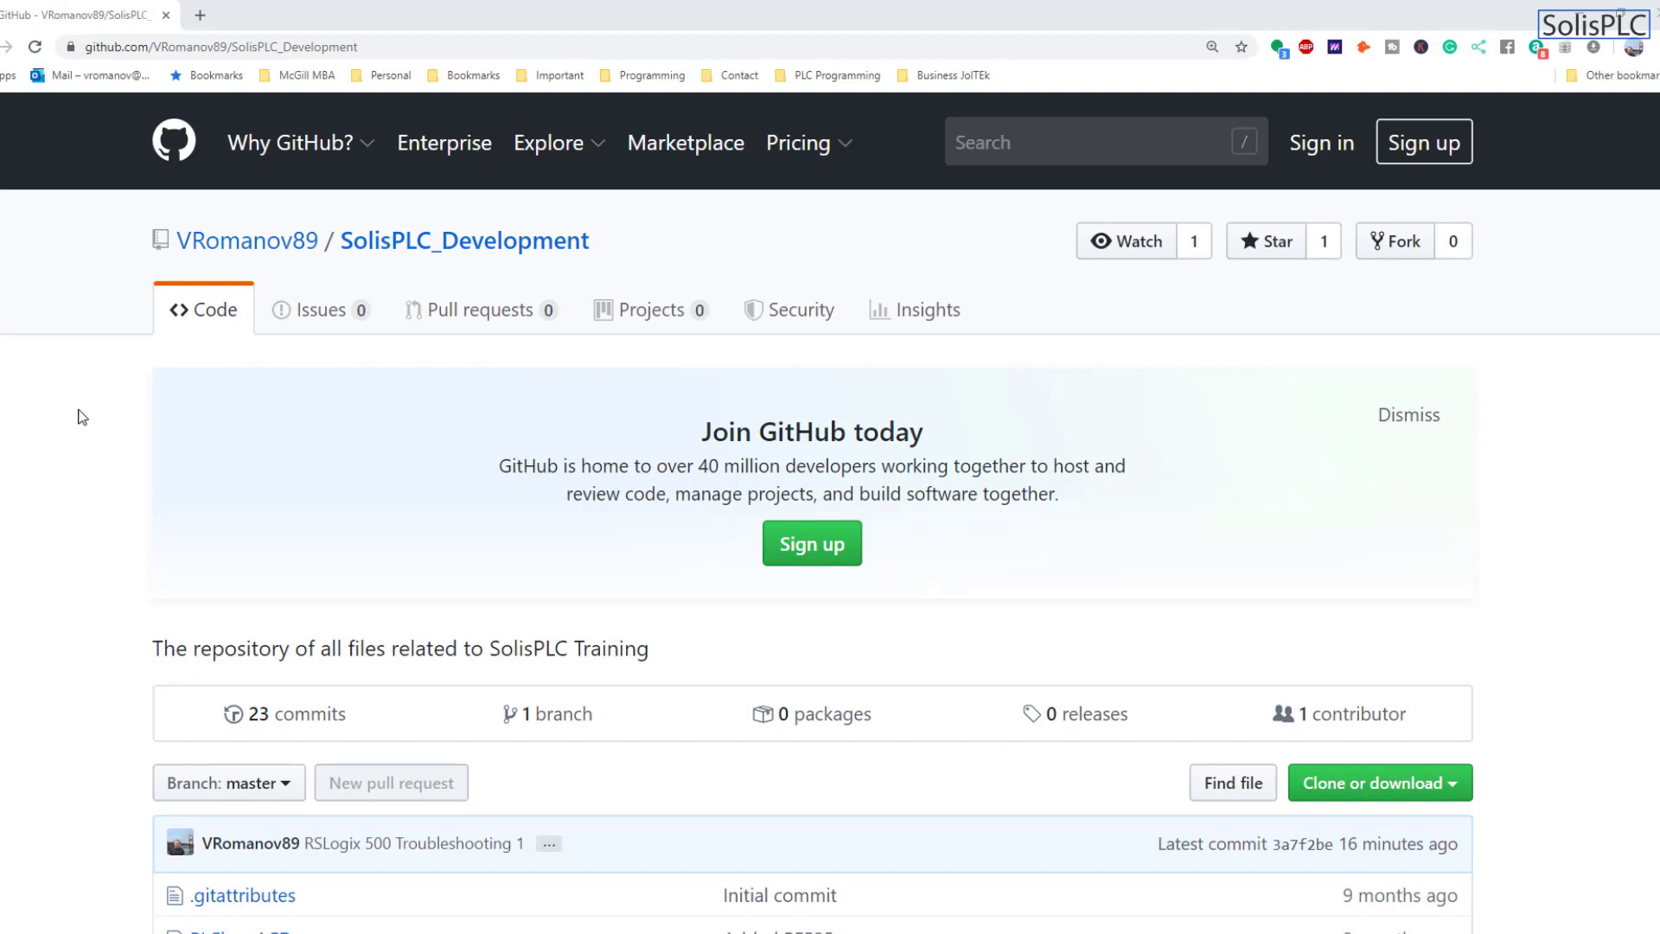
left_click(212, 46)
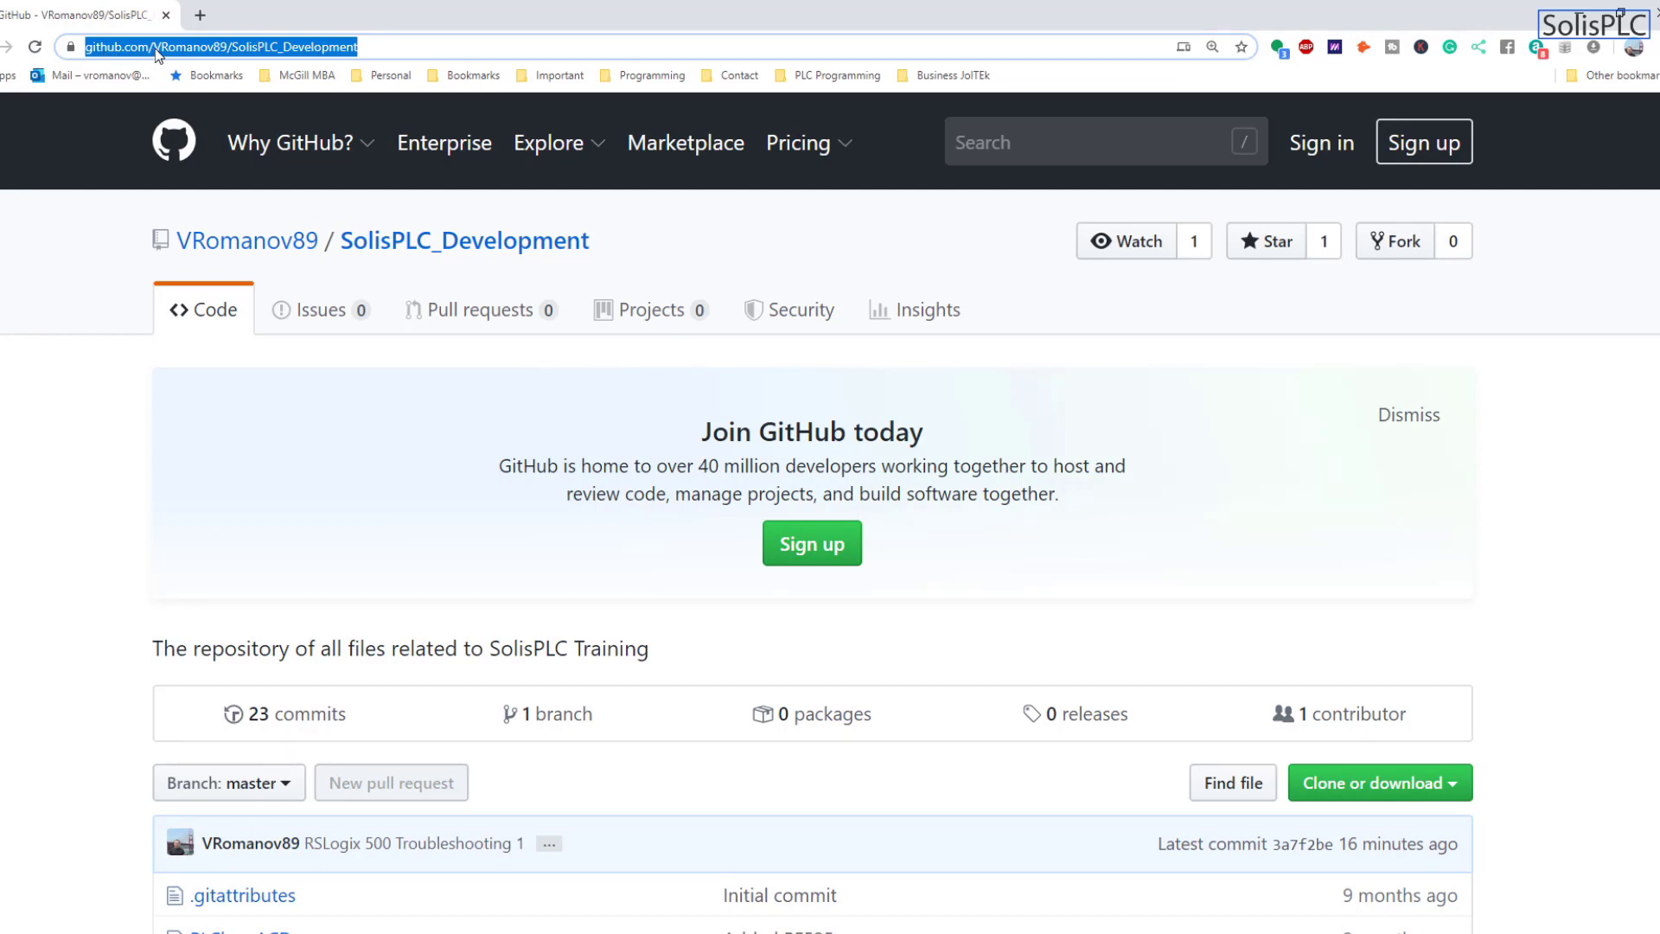
mouse_move(223, 66)
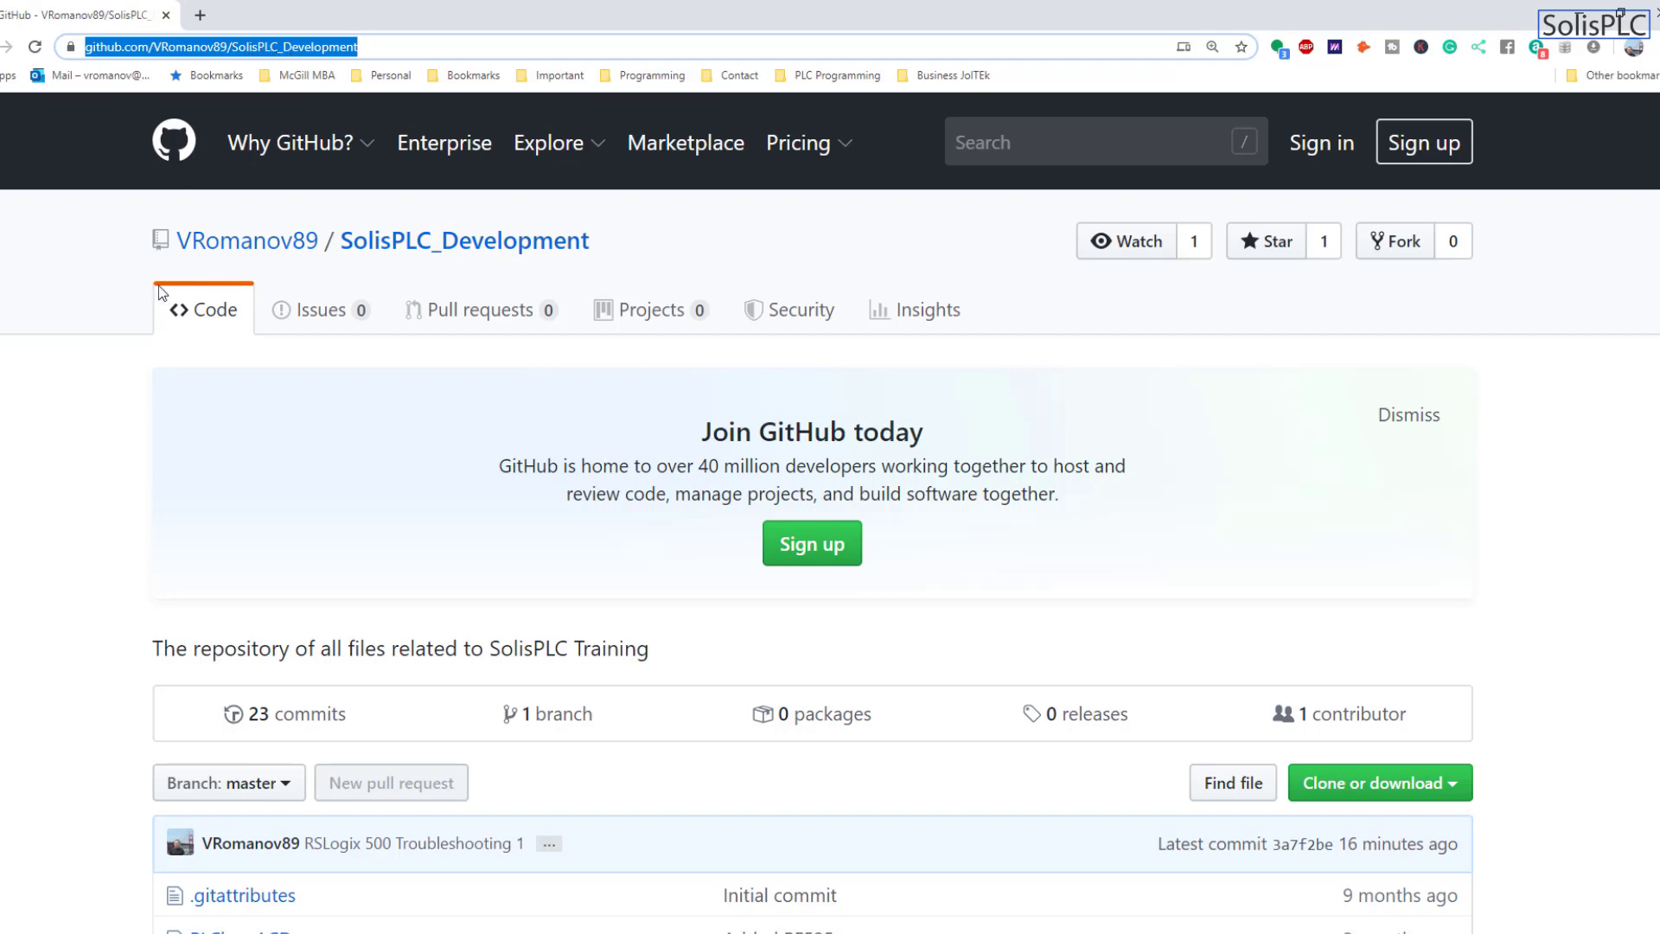
scroll("down", 3)
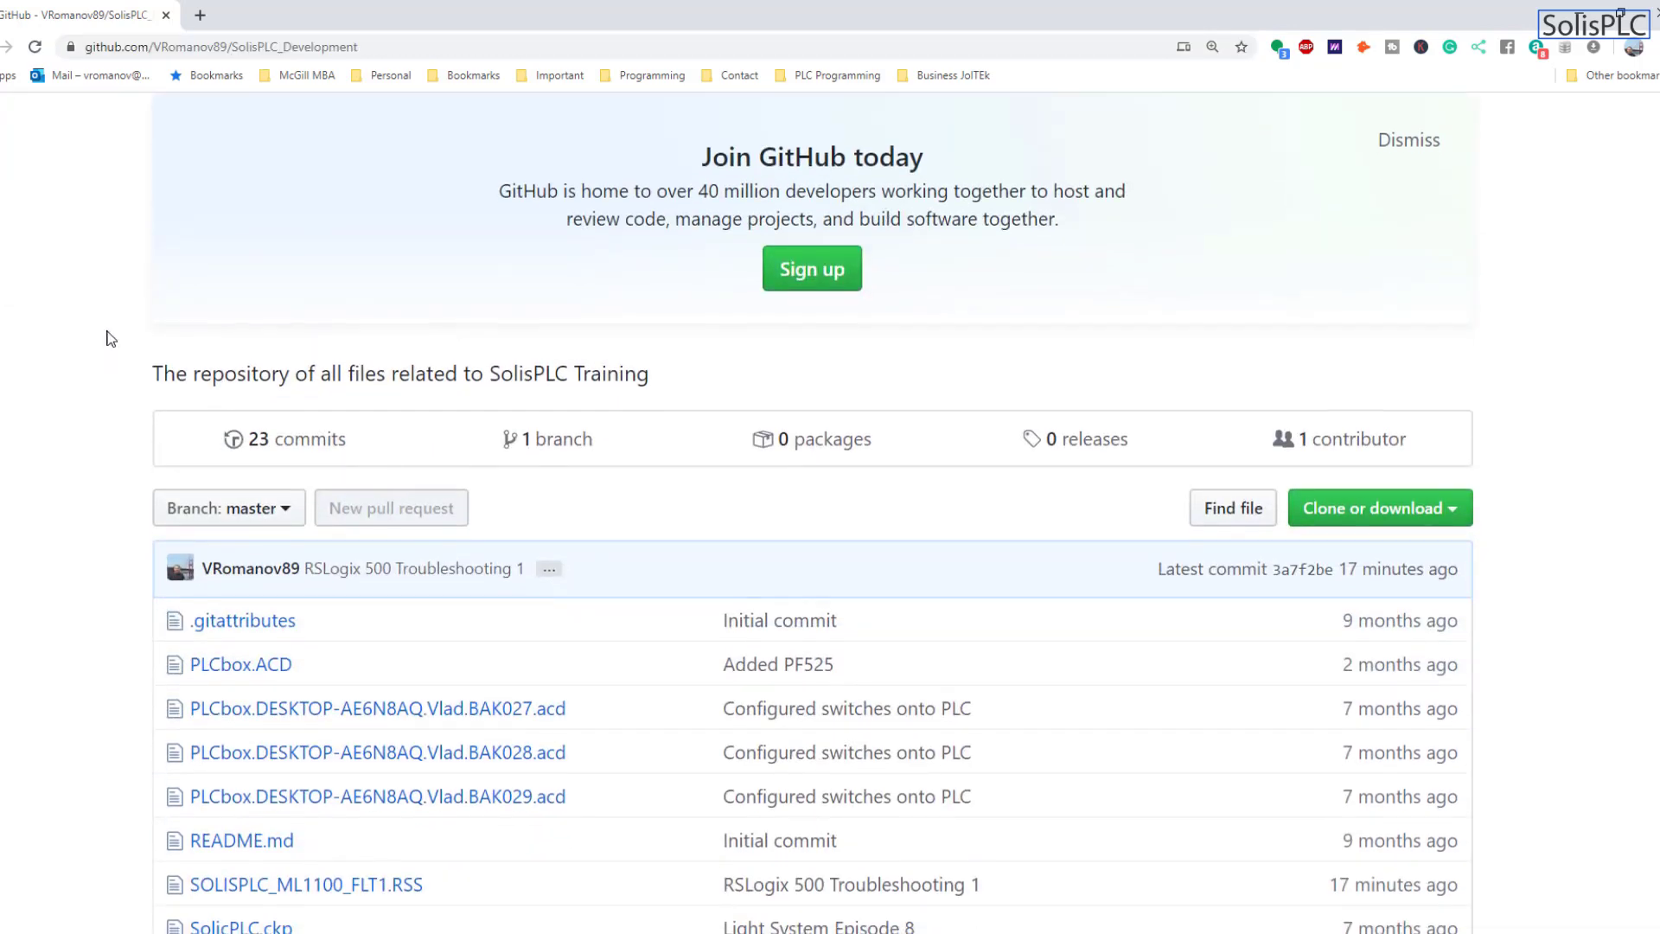
scroll("down", 3)
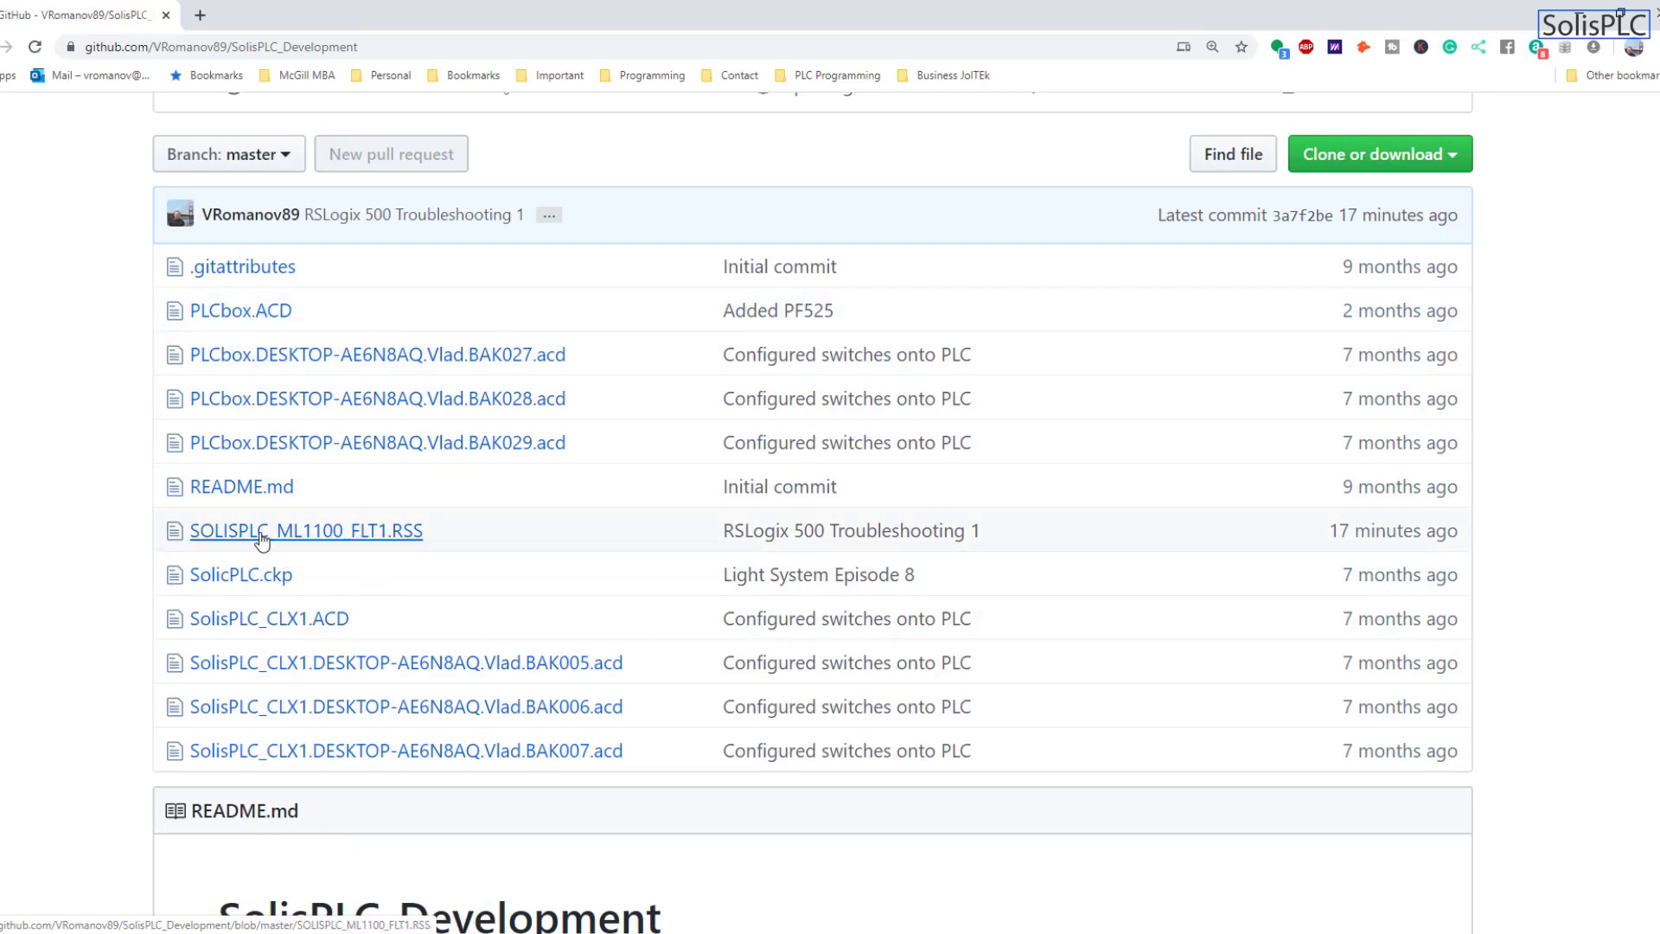
mouse_move(319, 541)
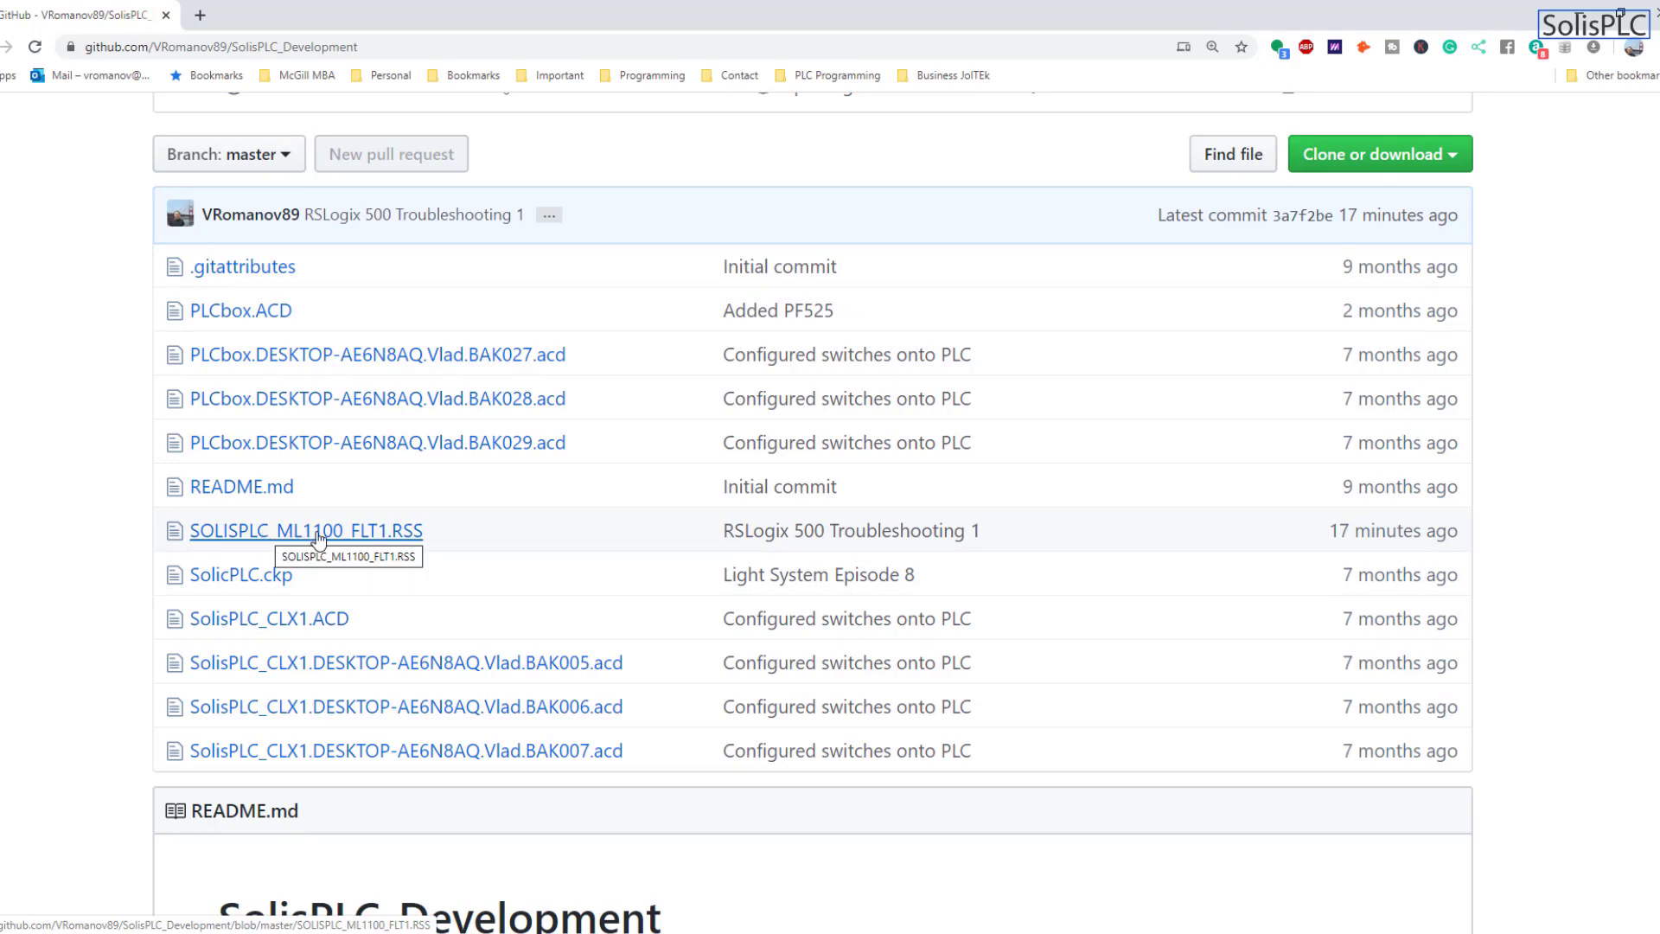
mouse_move(307, 529)
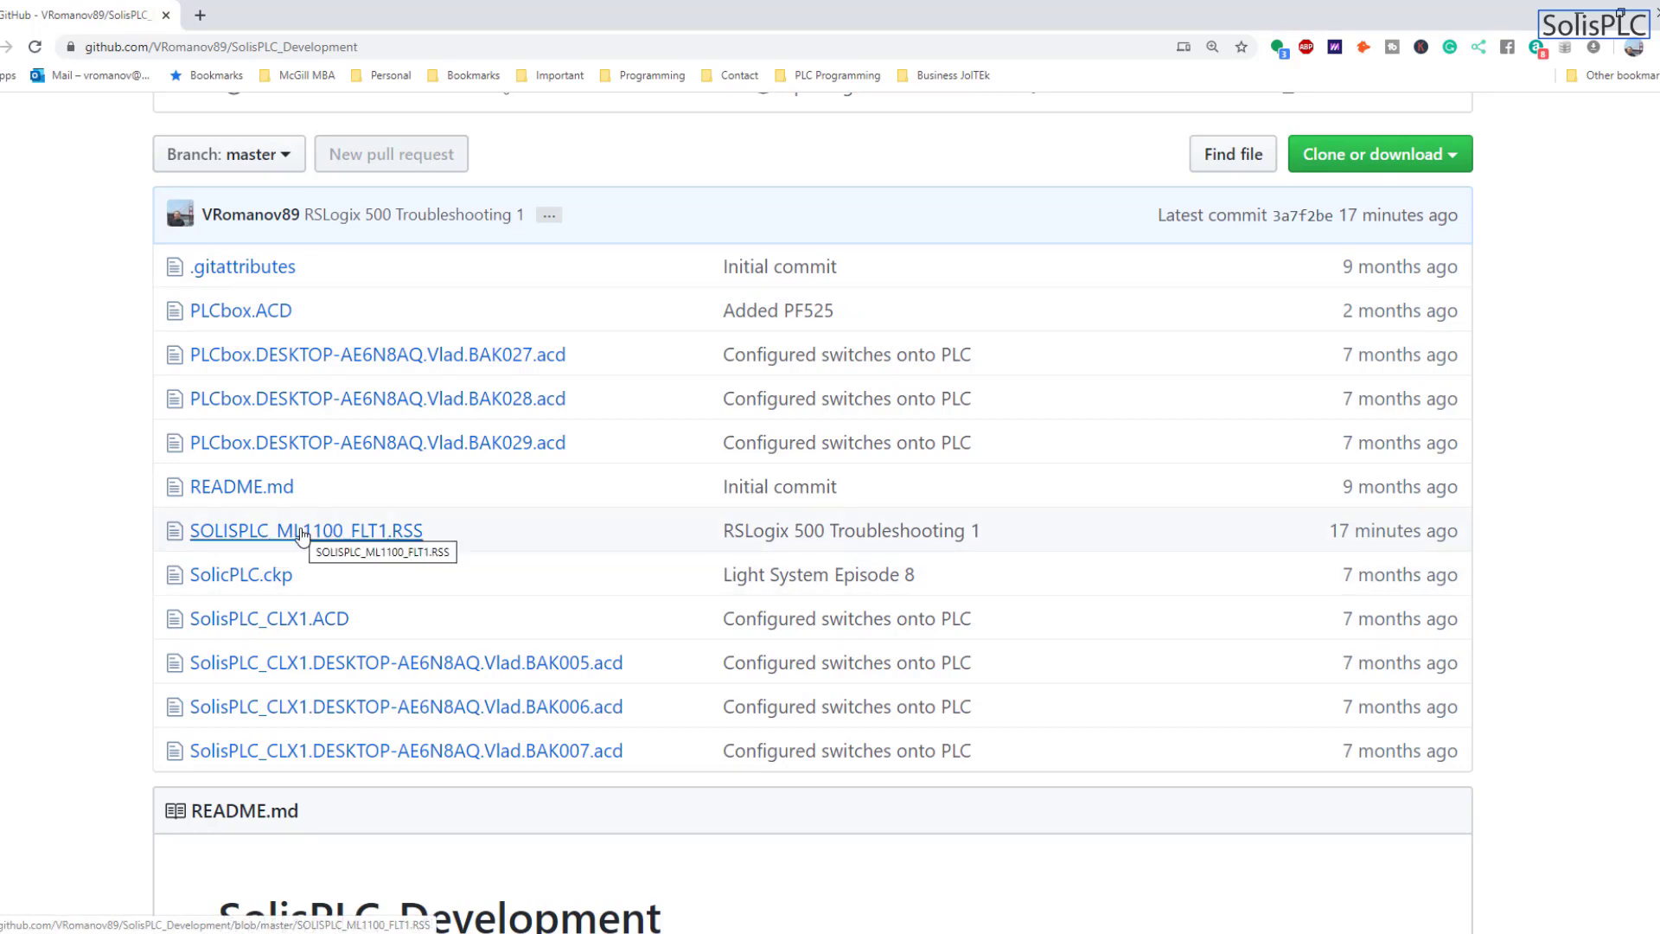
Open SOLISPLC_ML1100_FLT1.RSS in the SolisPLC_Development repository and download it.
left_click(306, 530)
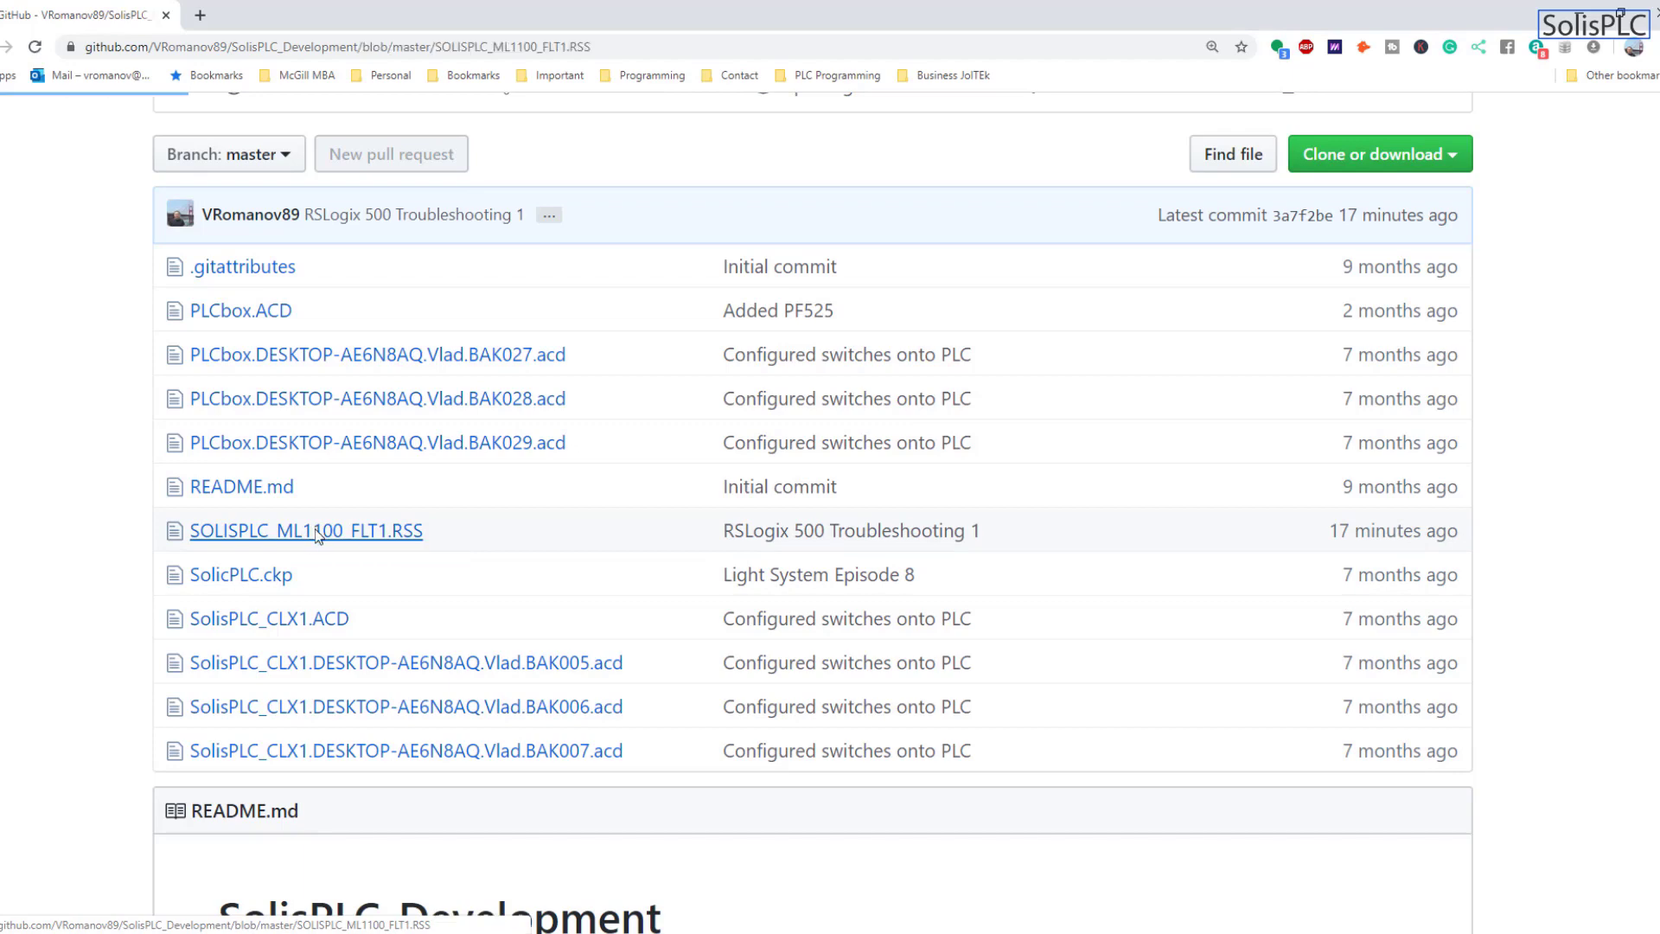
left_click(306, 530)
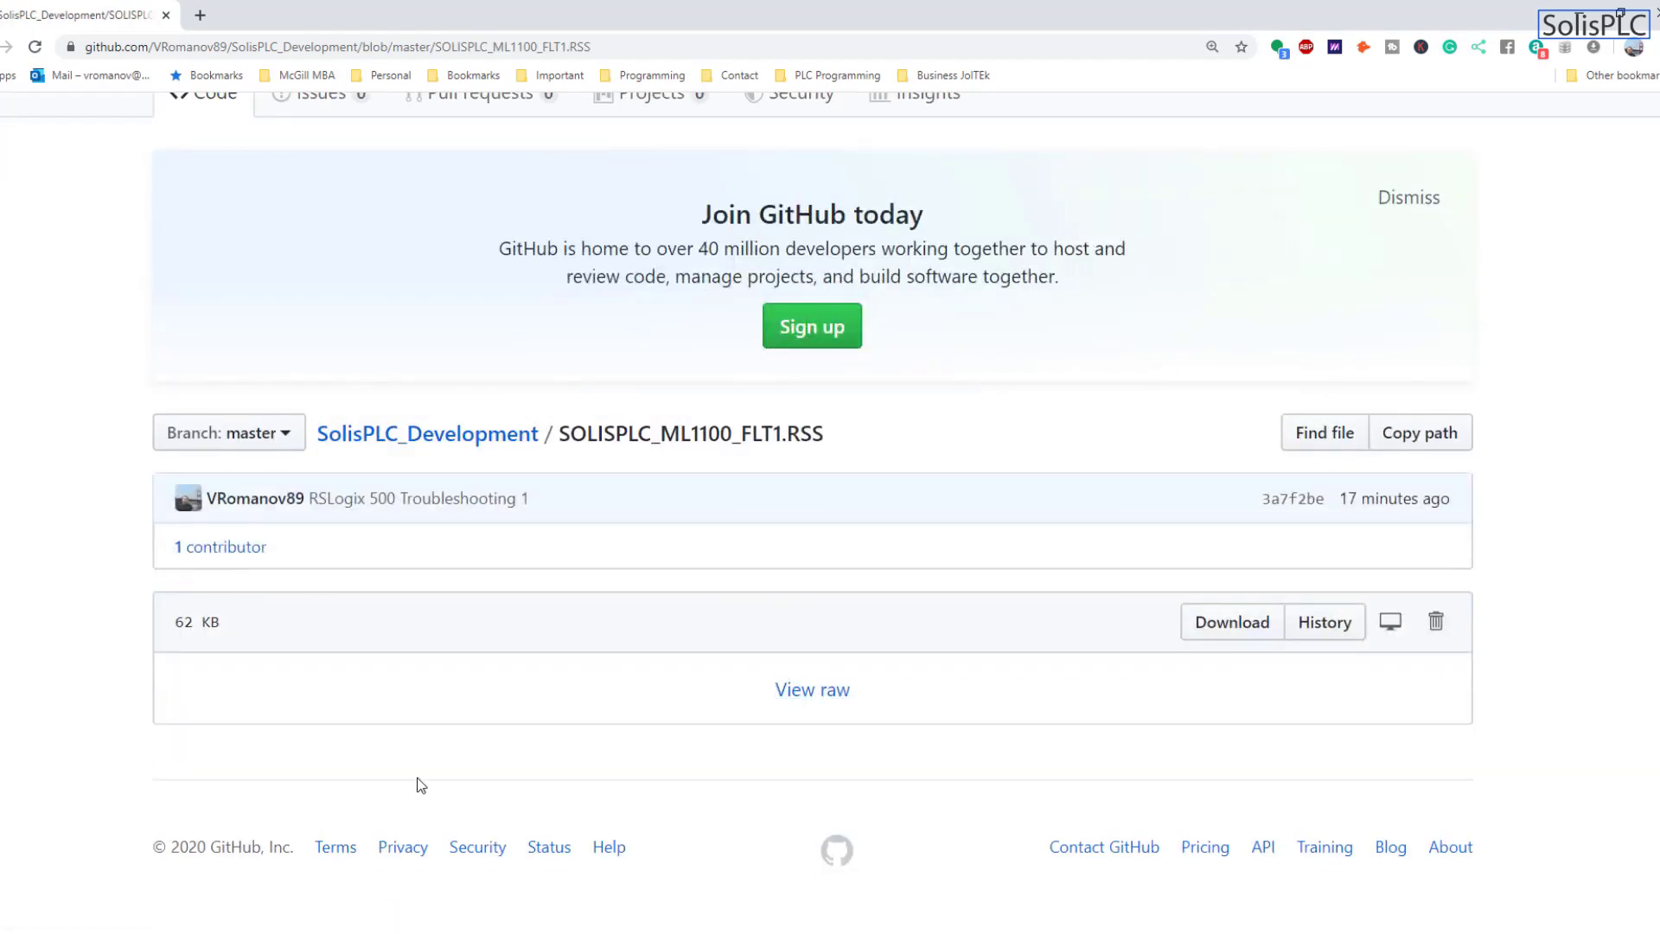
mouse_move(716, 674)
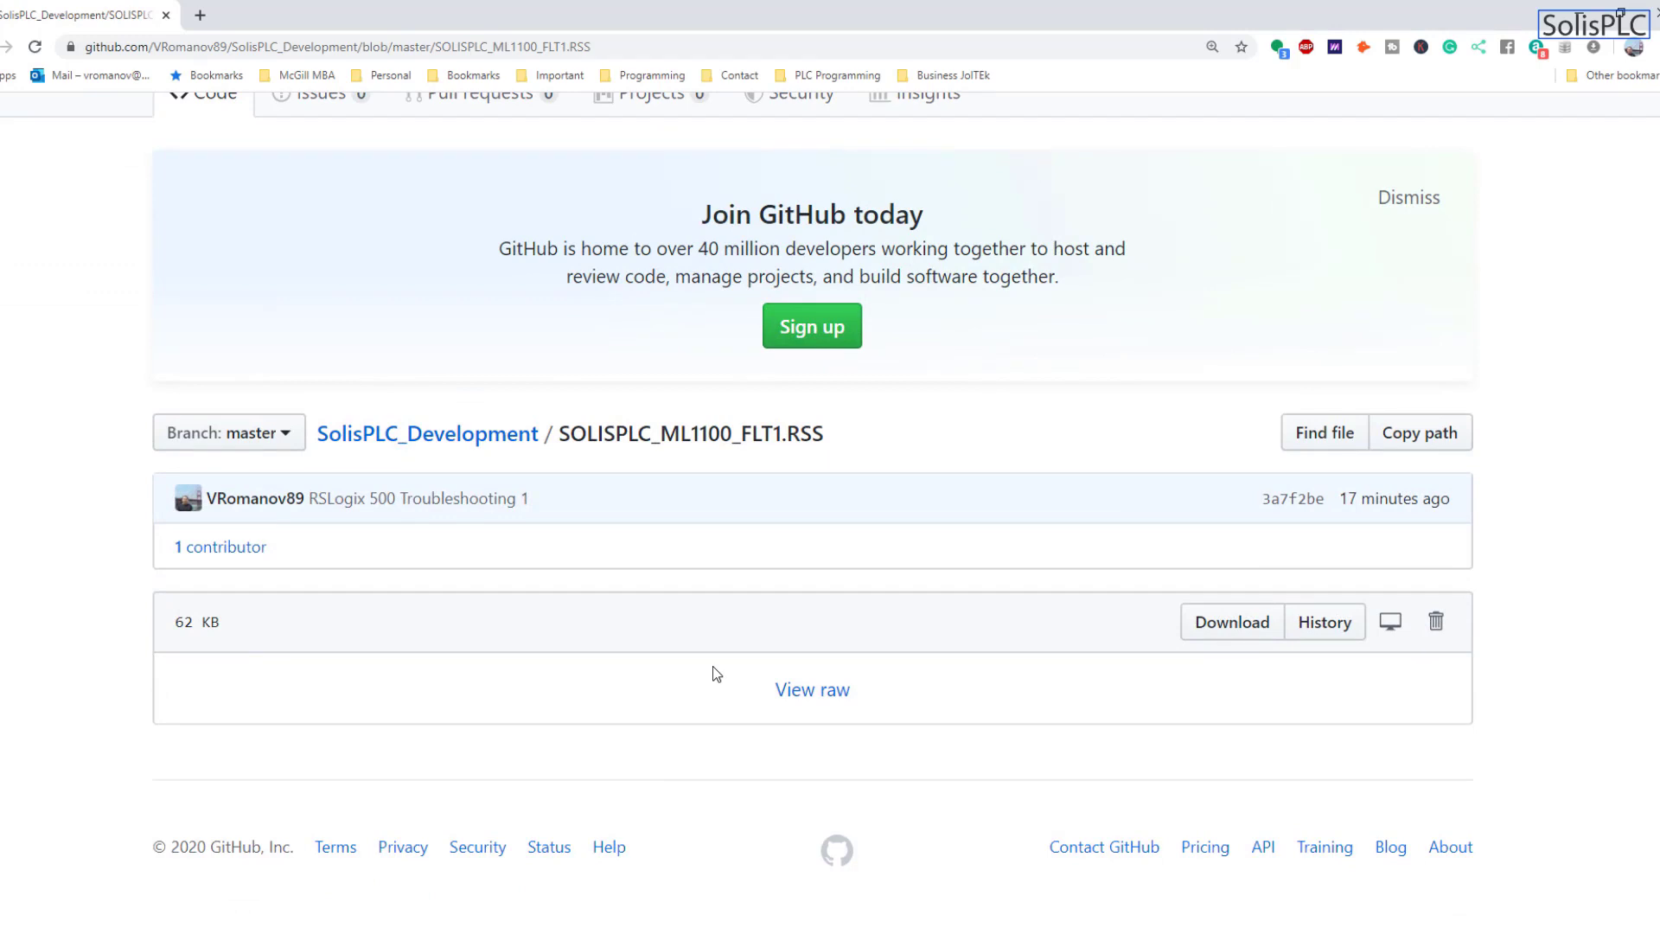
mouse_move(1231, 622)
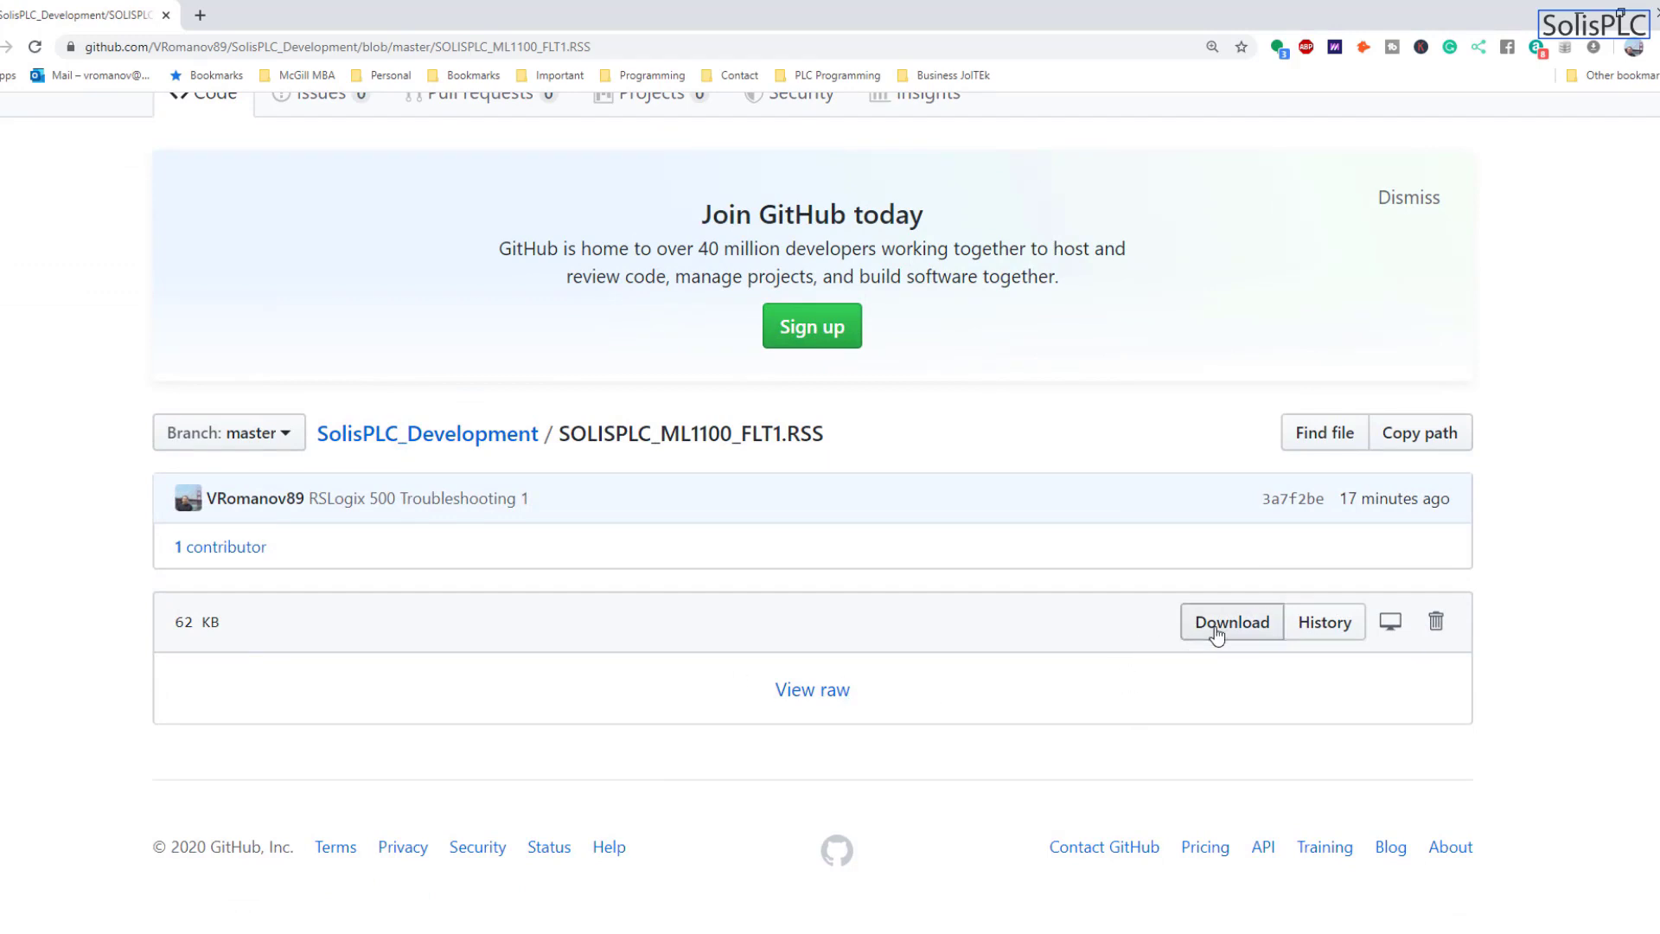
left_click(1230, 621)
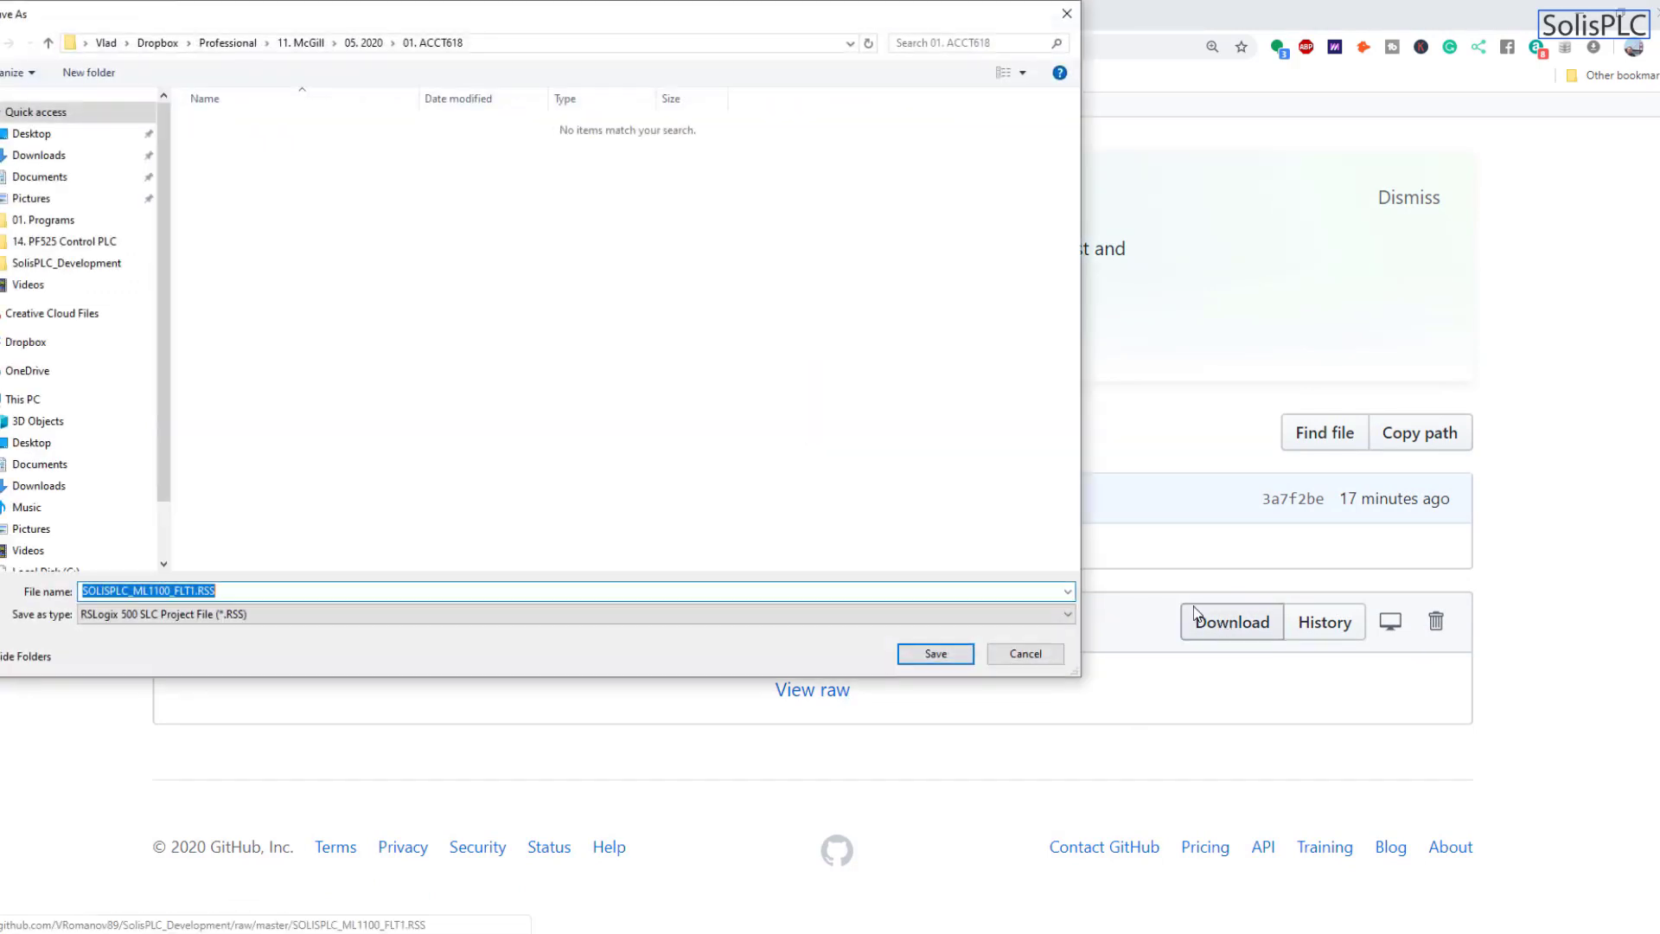
mouse_move(976, 628)
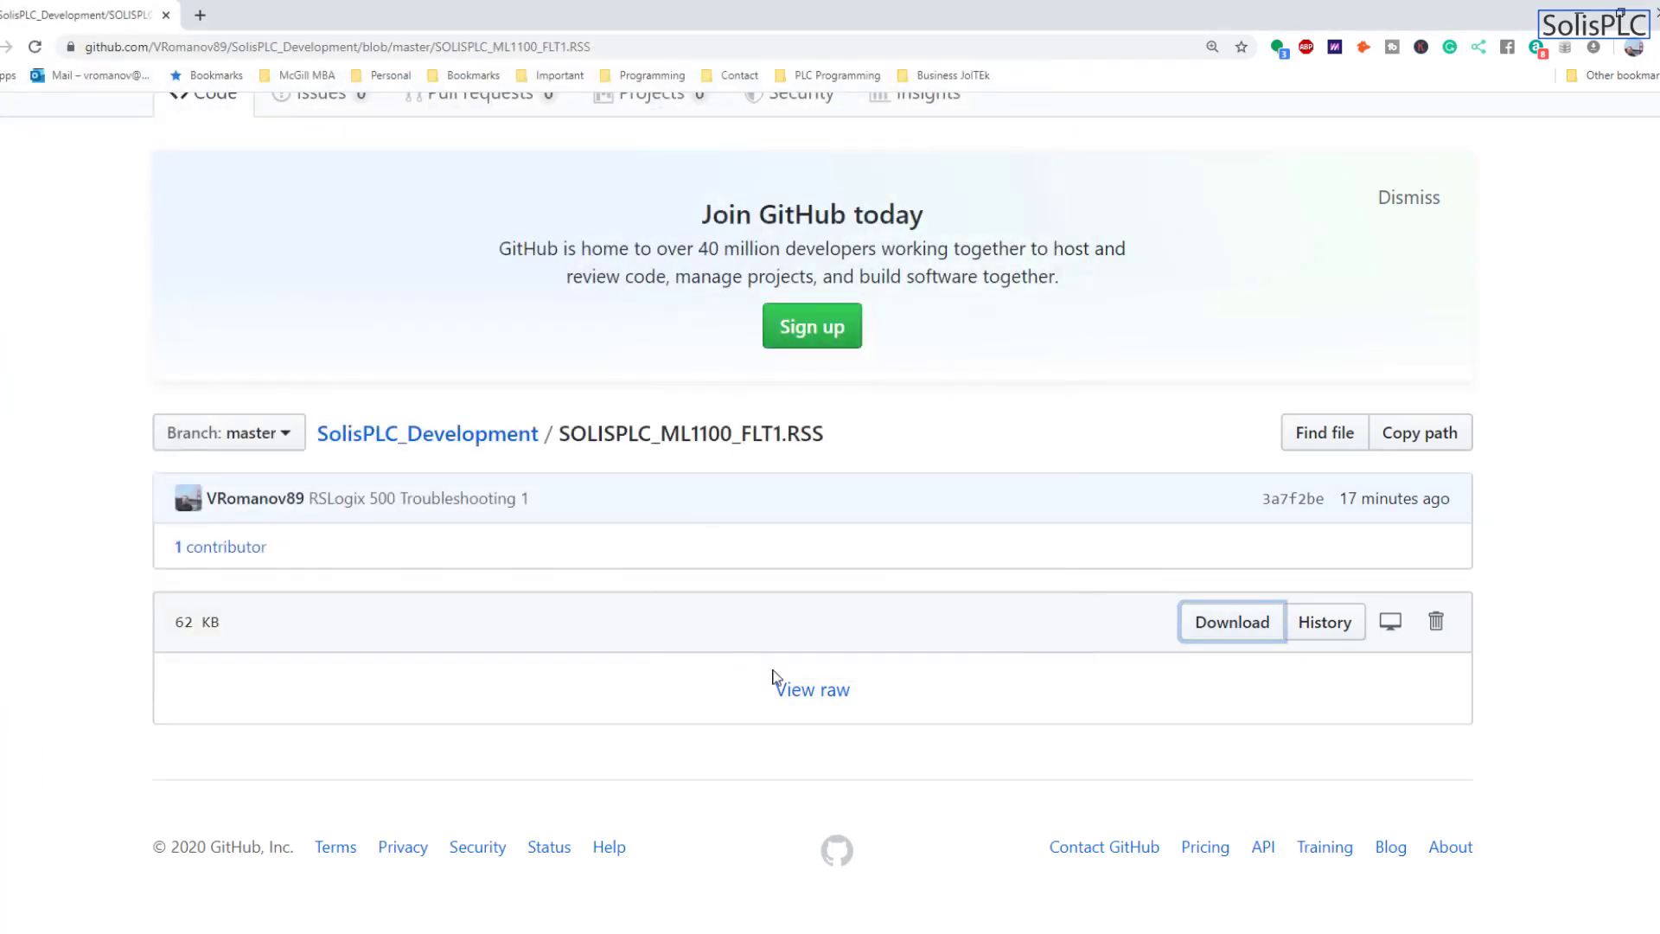
mouse_move(776, 680)
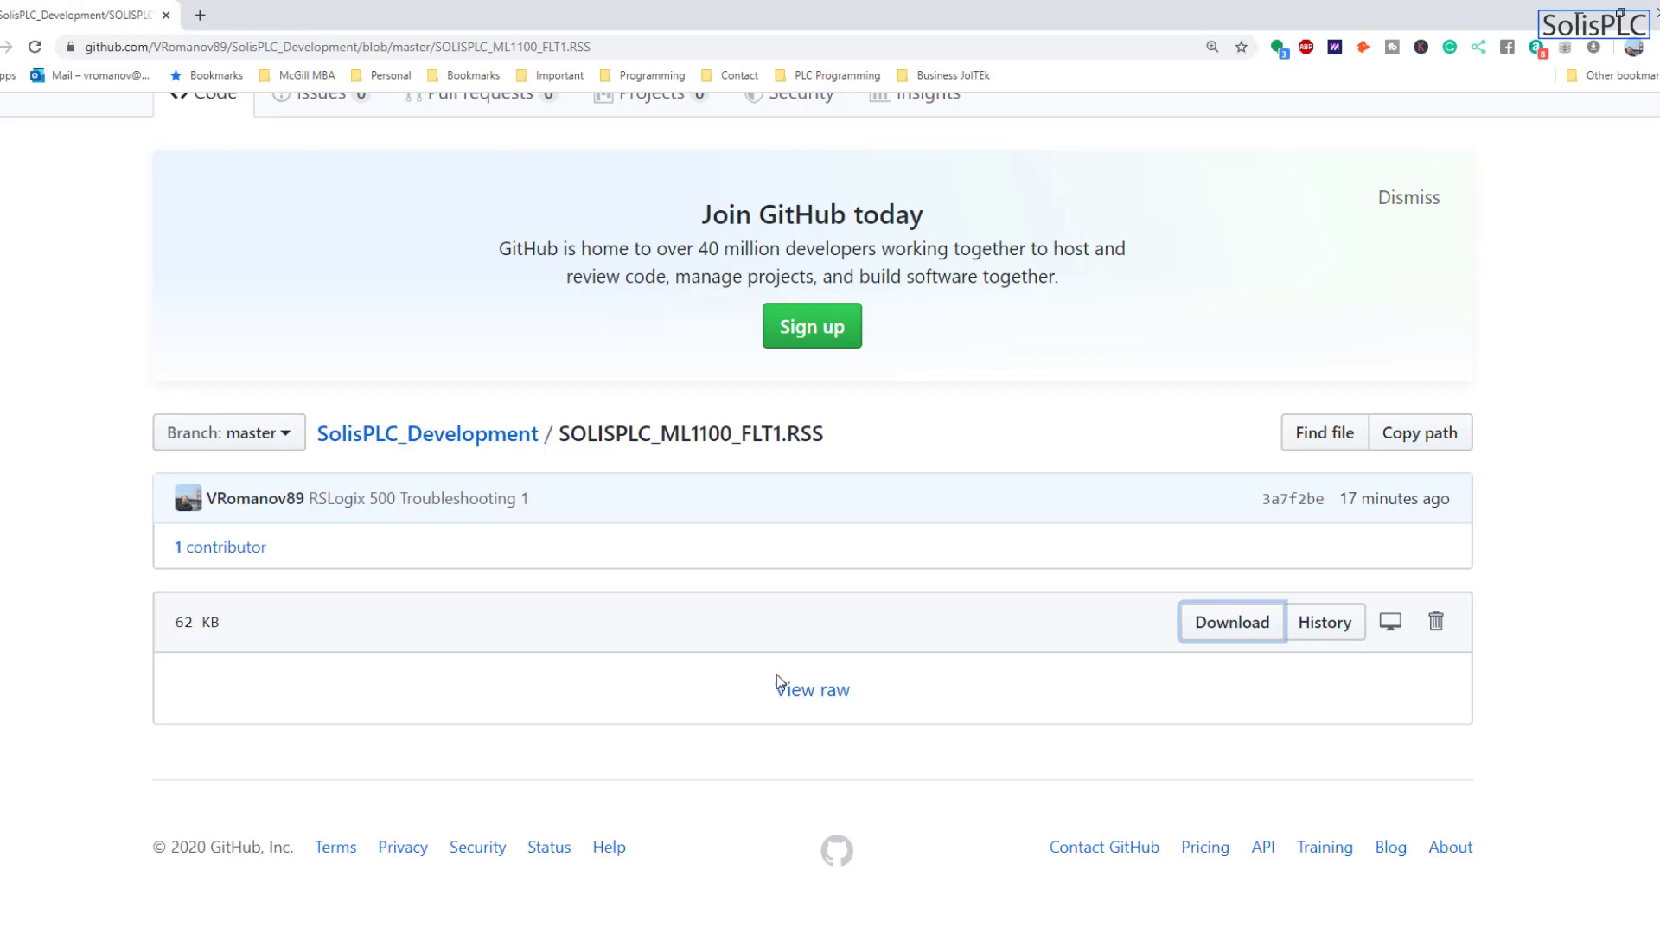
mouse_move(228, 433)
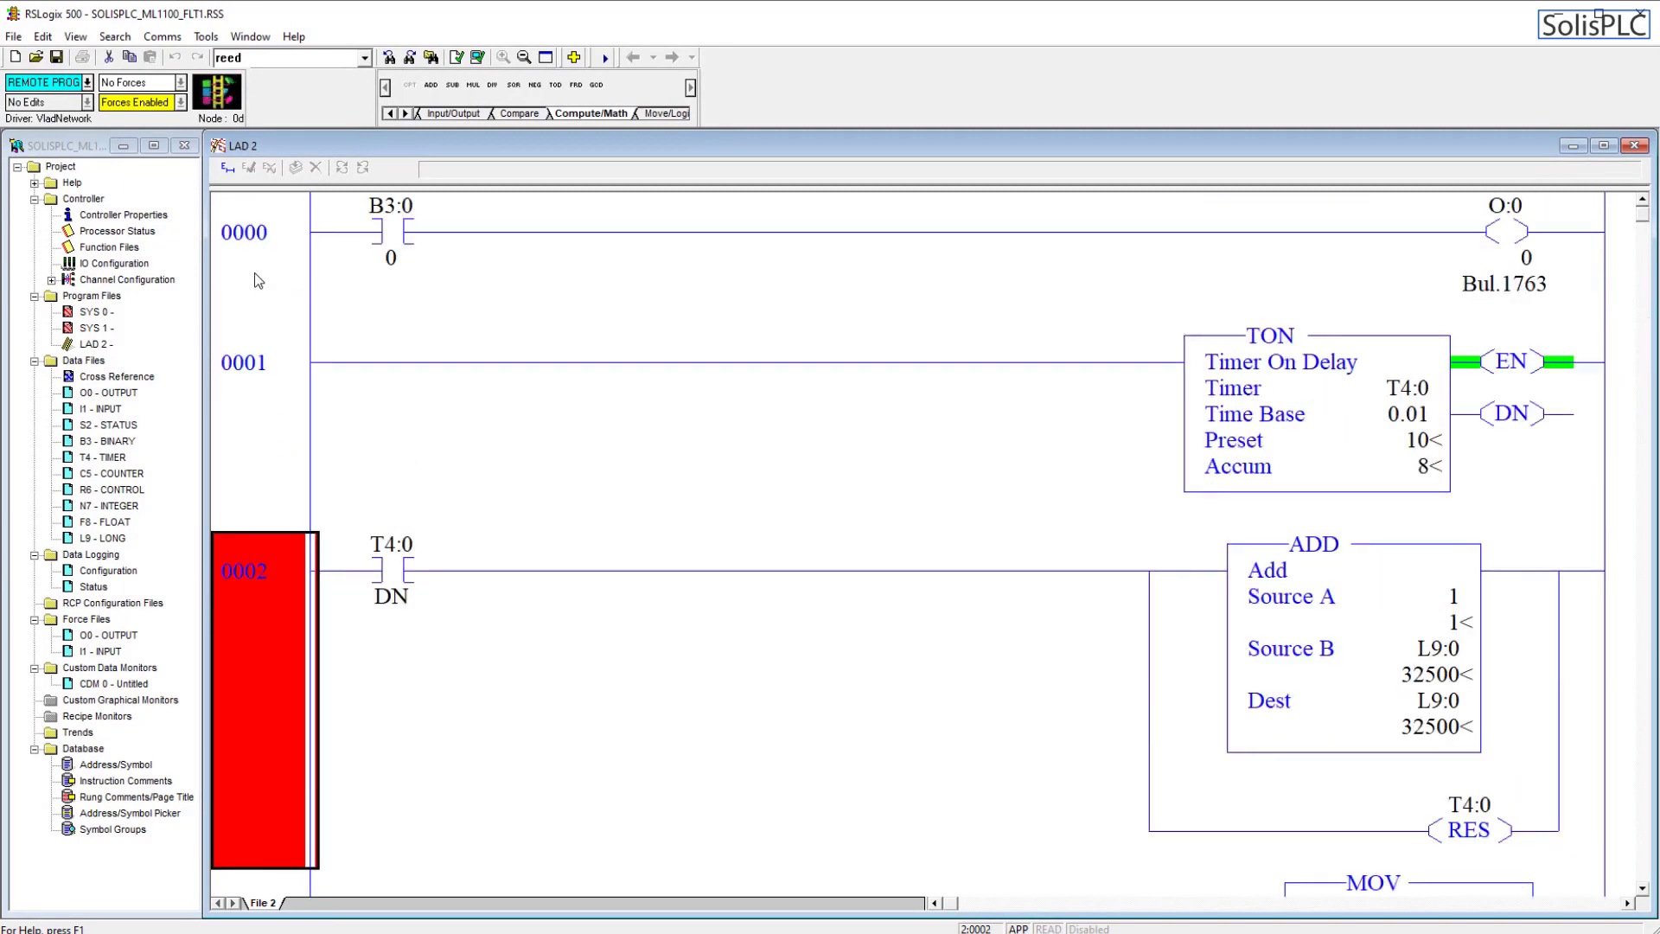
Select rung 0000 of LAD 2 and scroll through the timer and add rungs.
left_click(259, 254)
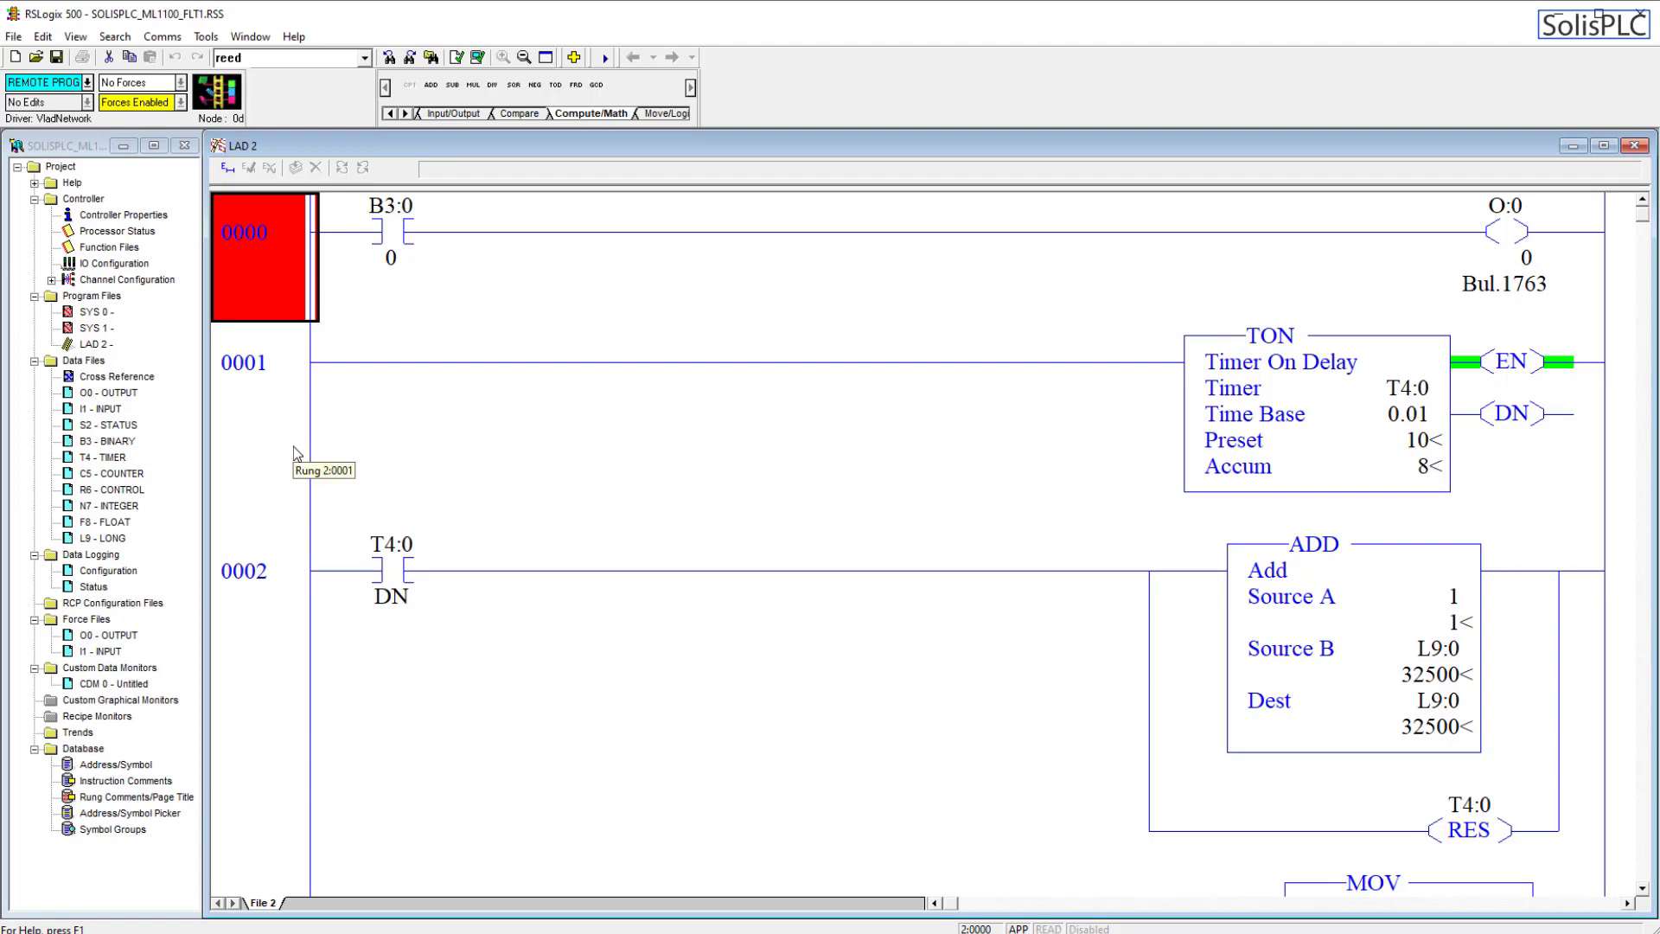
scroll("down", 3)
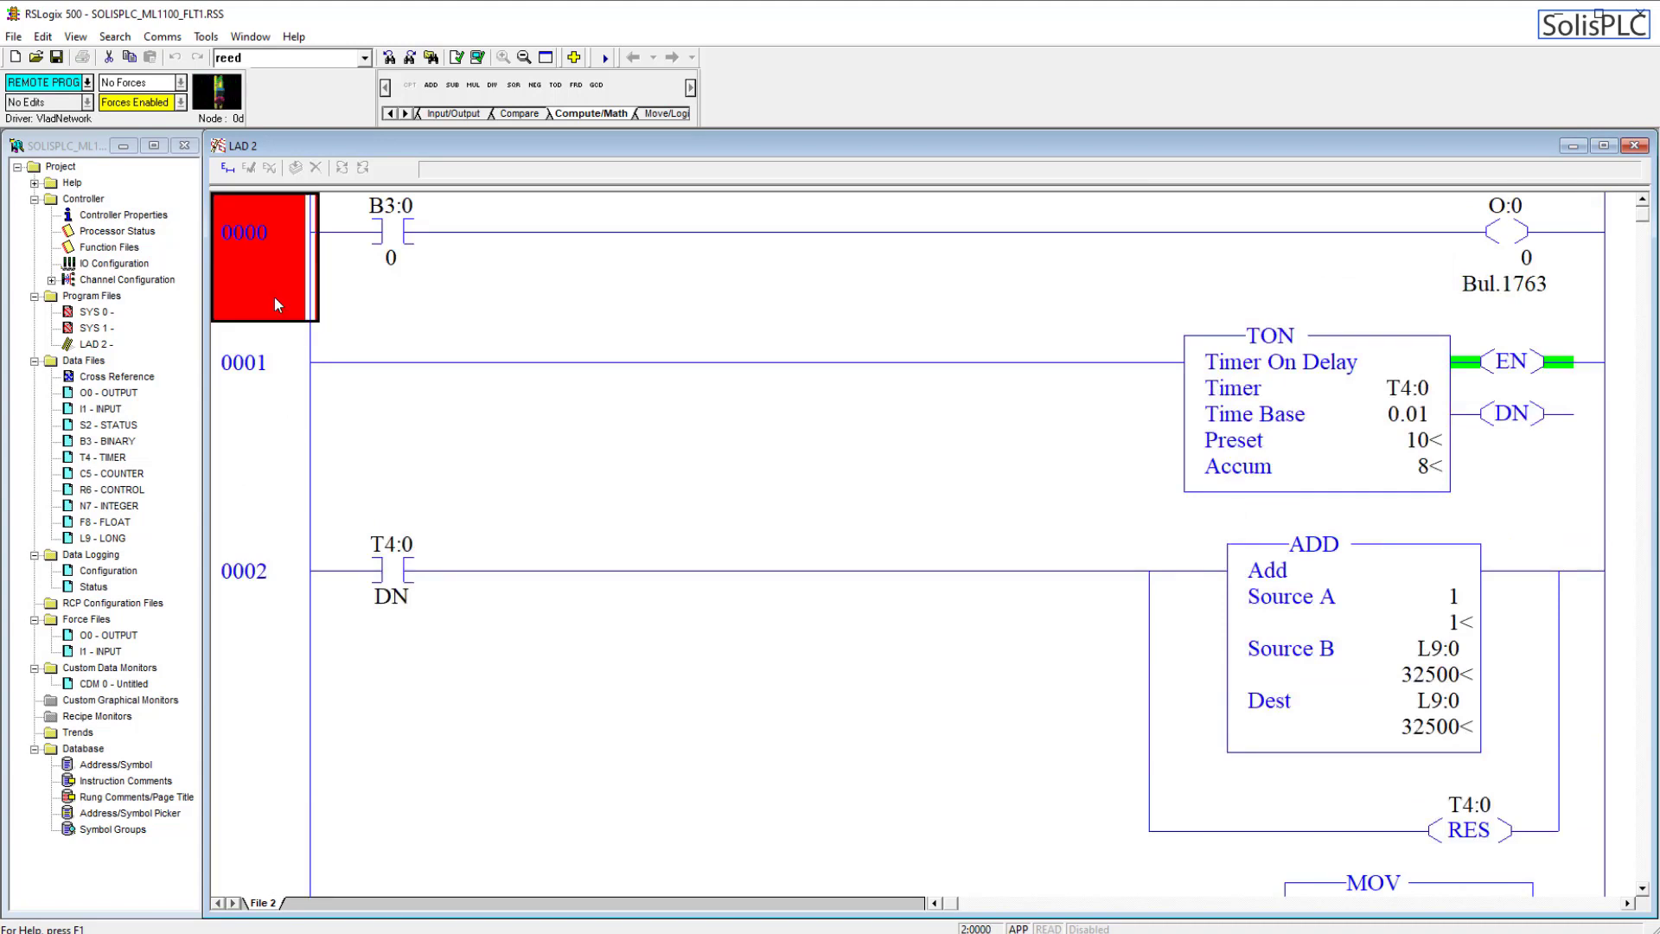
mouse_move(274, 307)
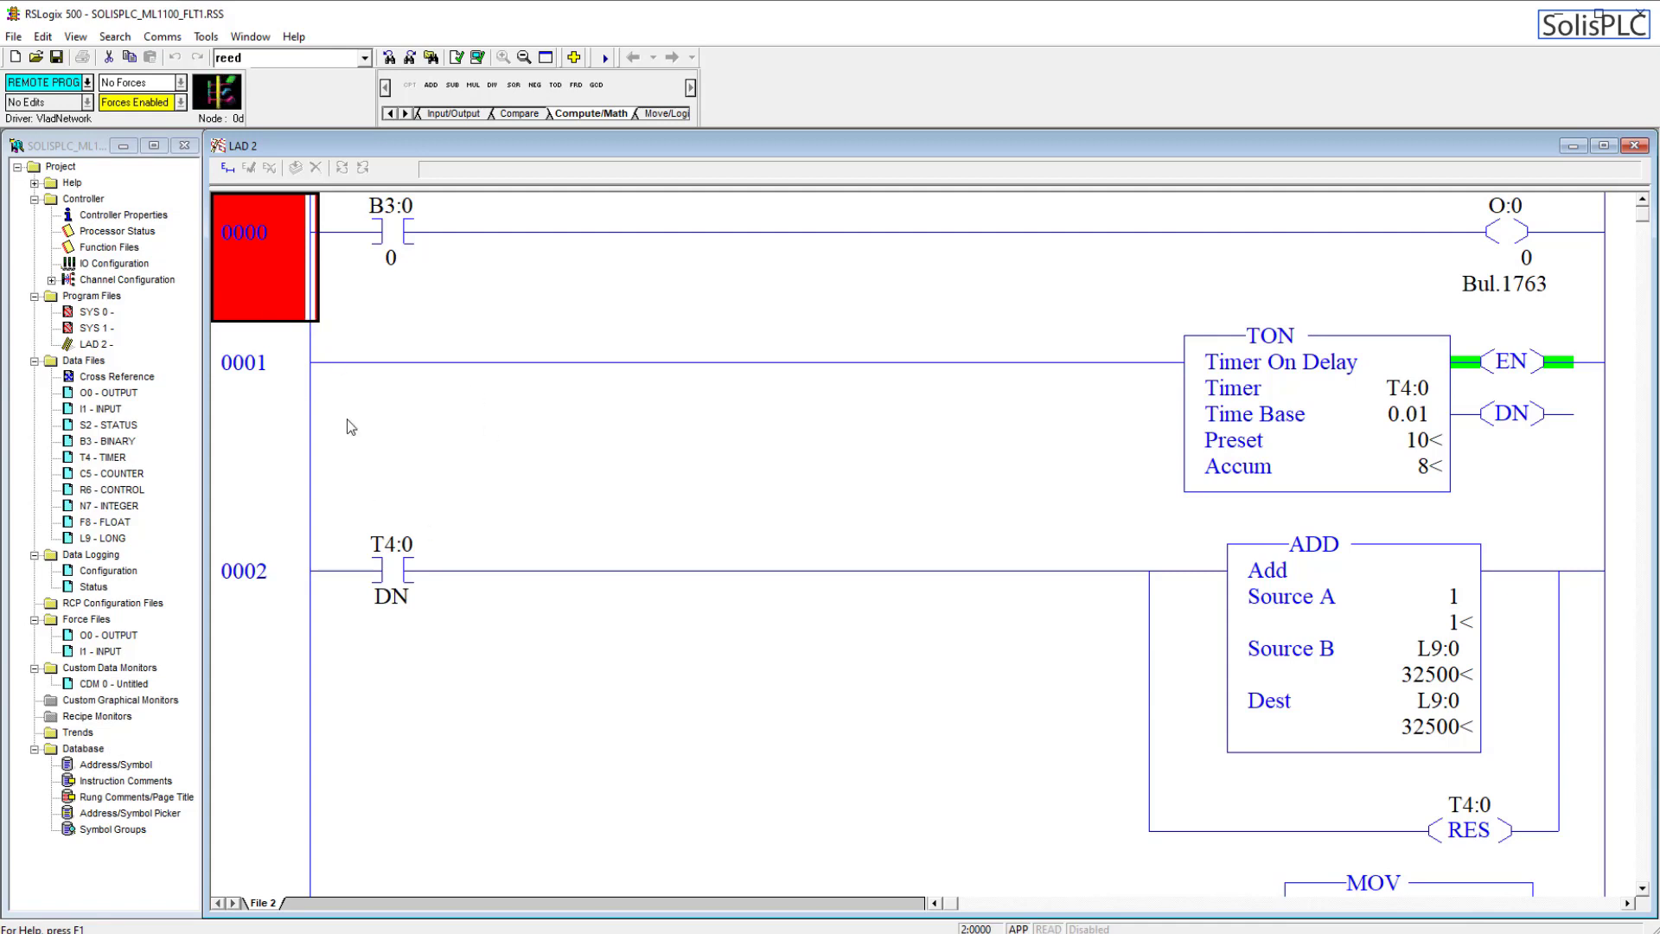
mouse_move(286, 424)
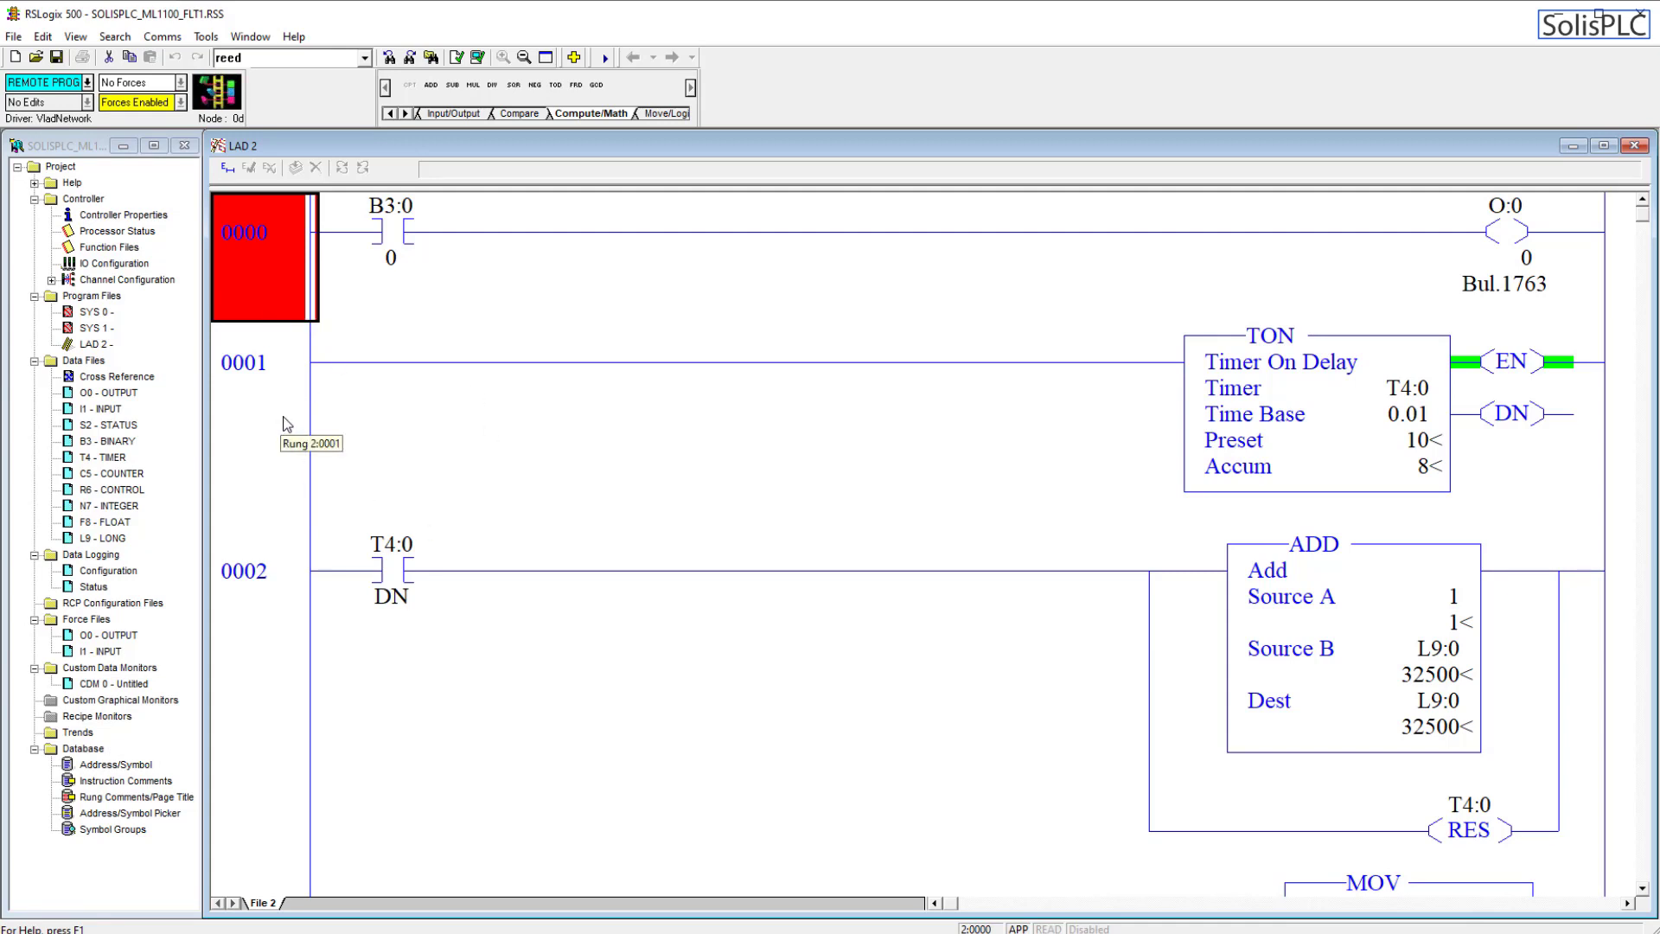
left_click(43, 81)
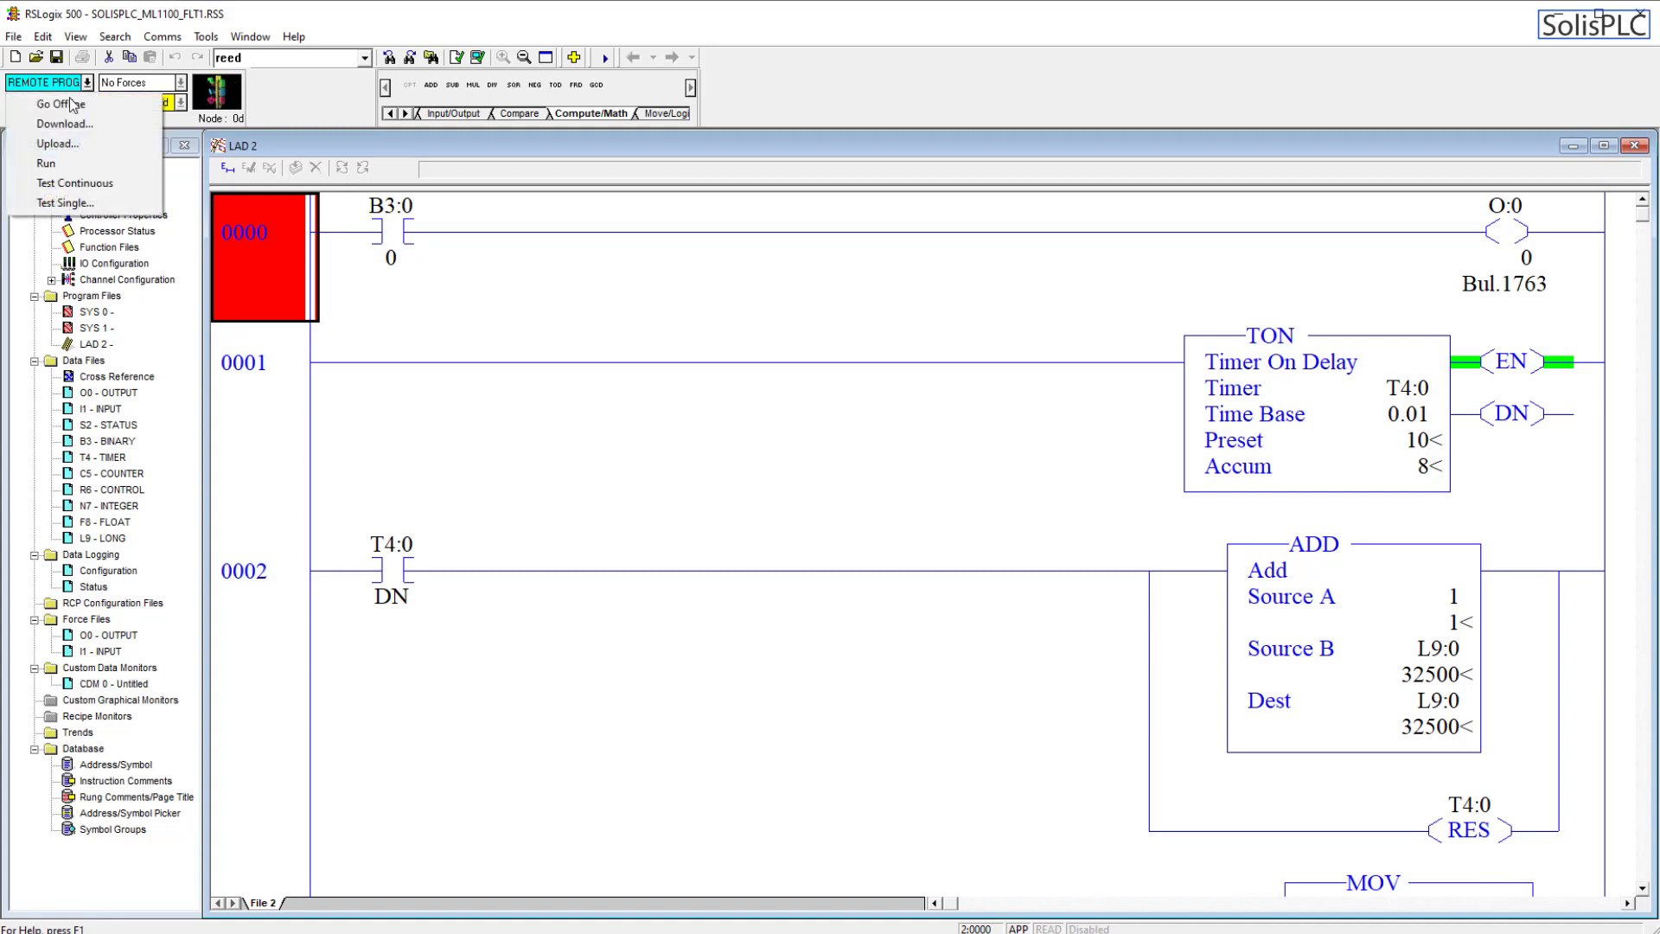
left_click(46, 164)
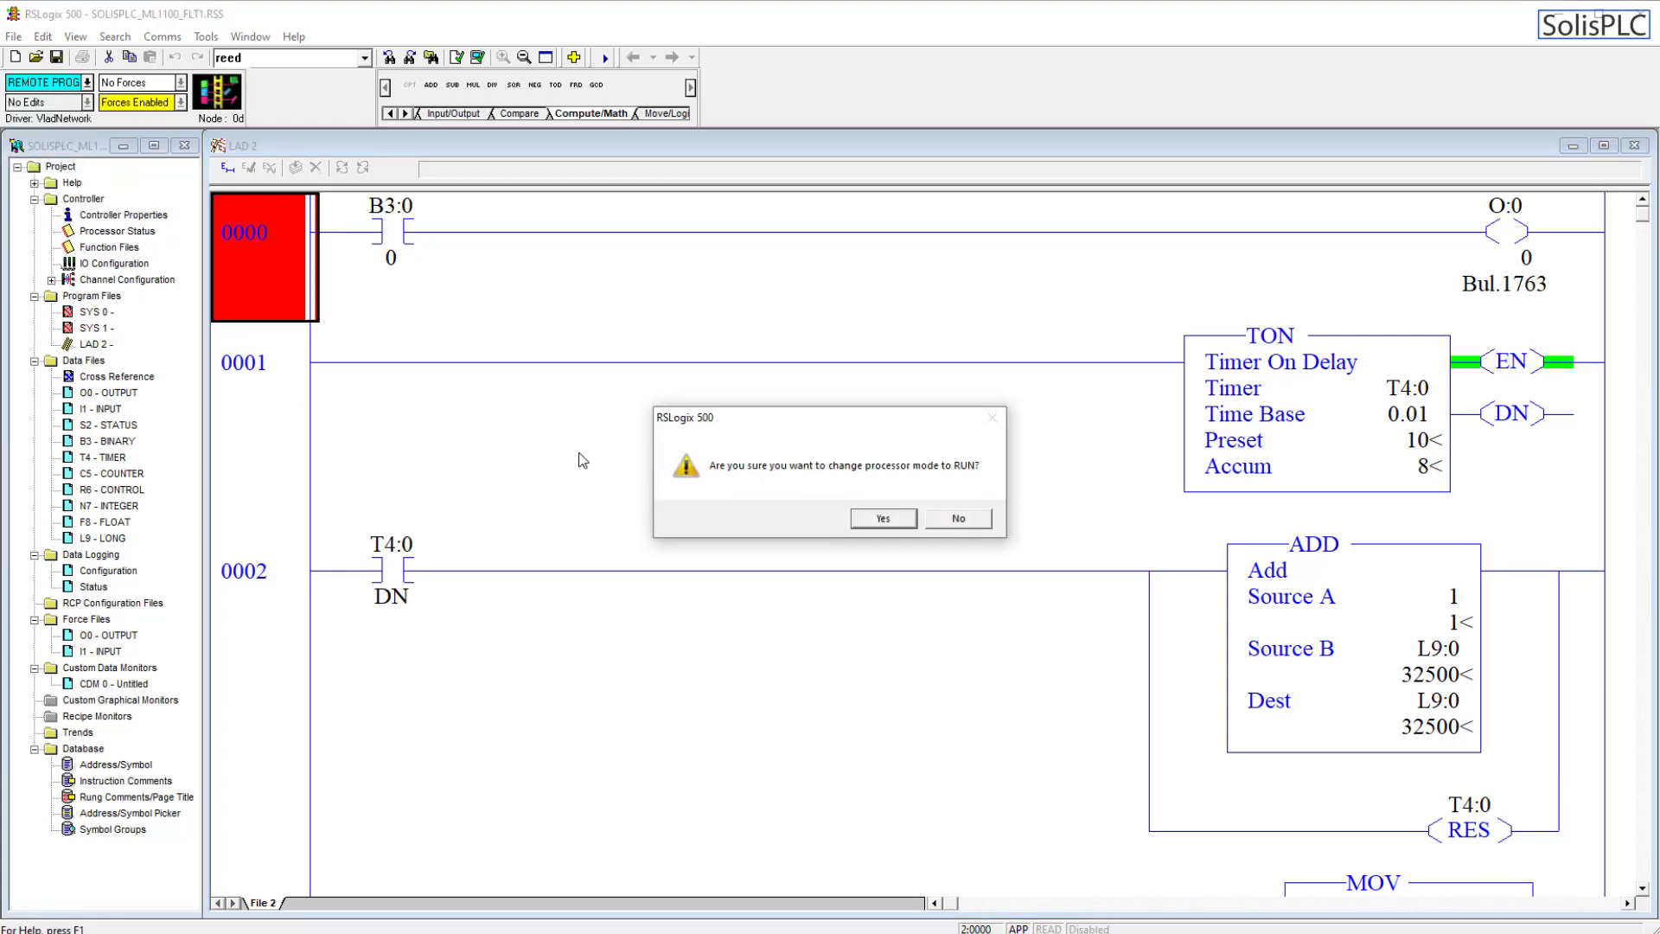
left_click(882, 518)
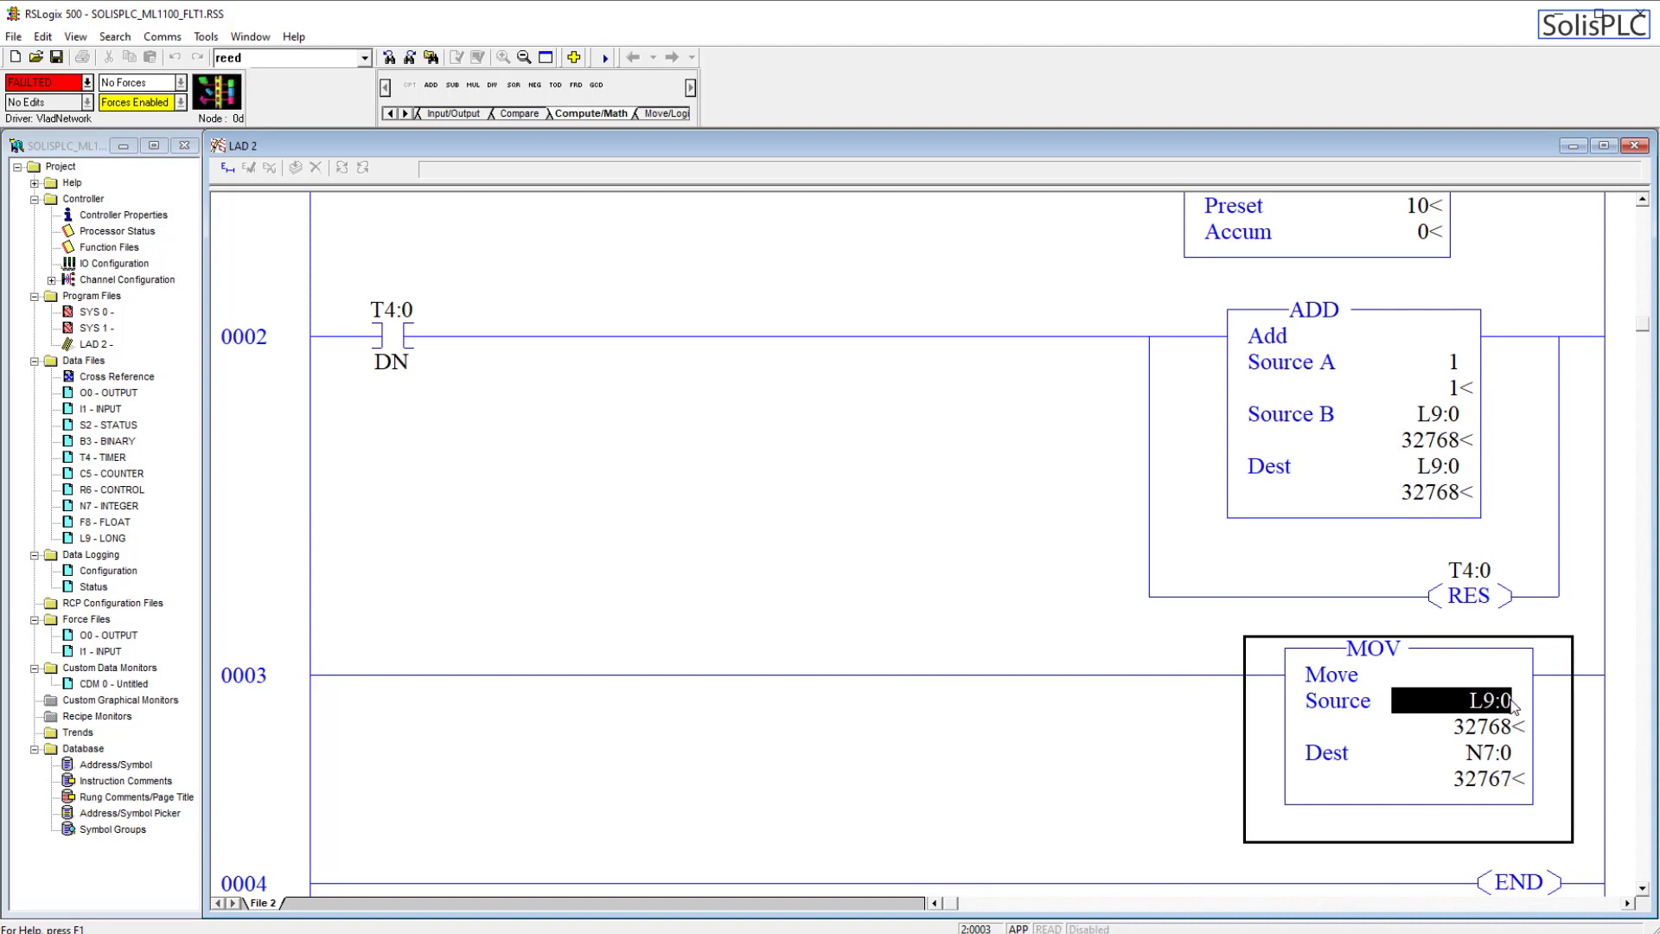
left_click(1471, 780)
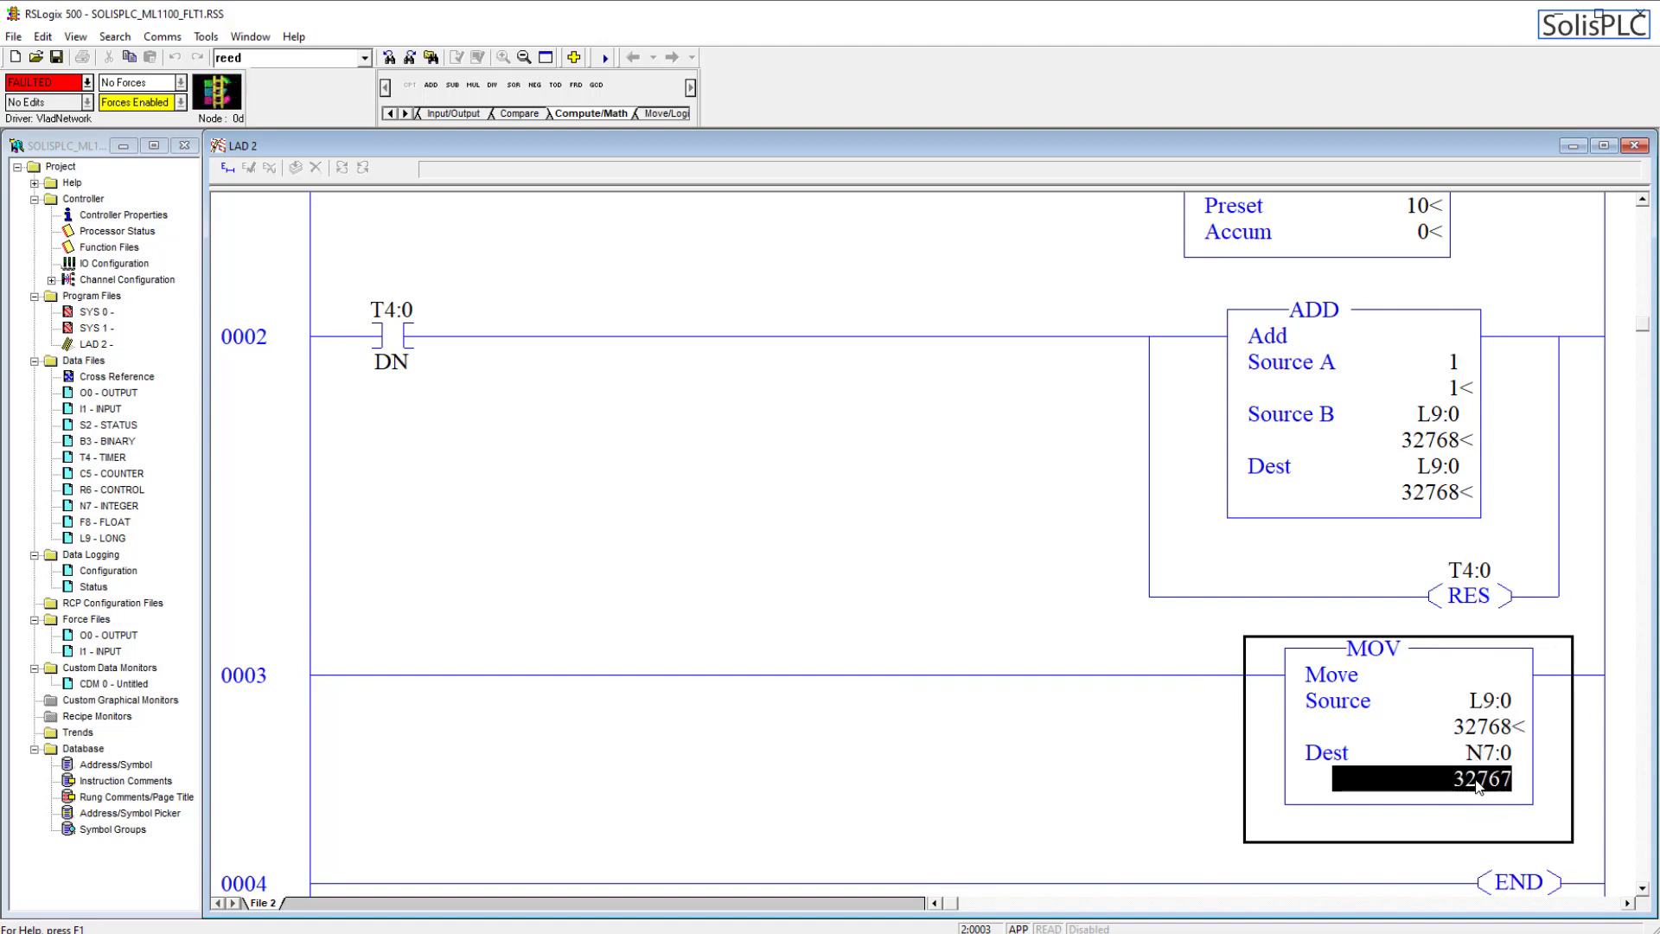
mouse_move(323, 741)
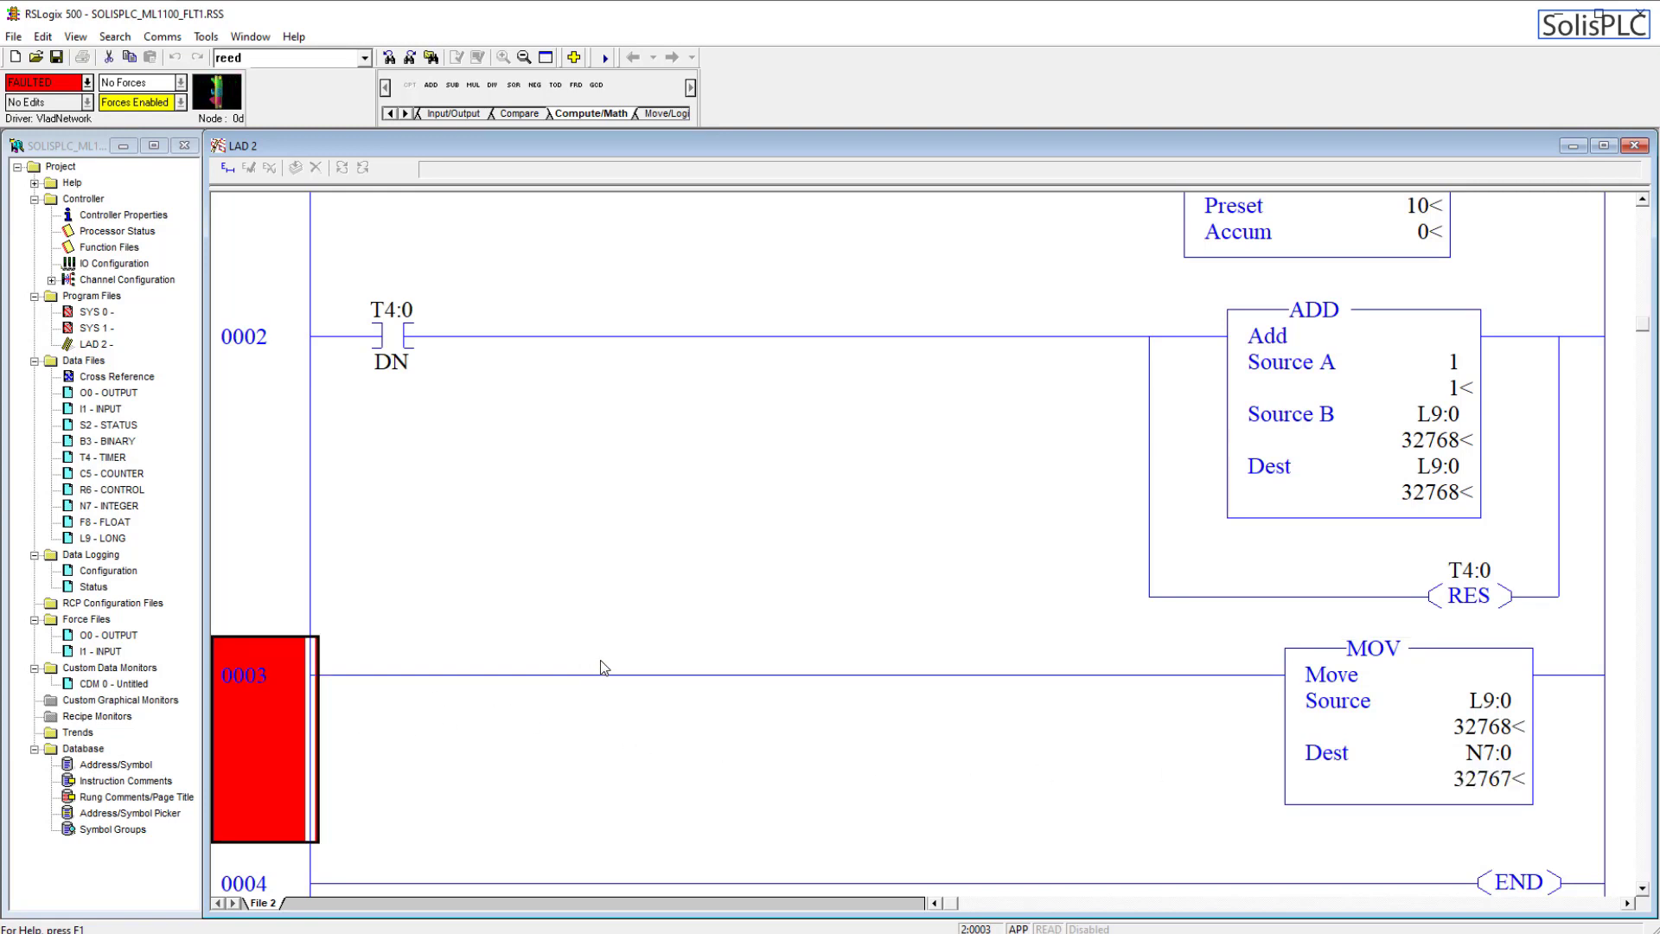
mouse_move(442, 567)
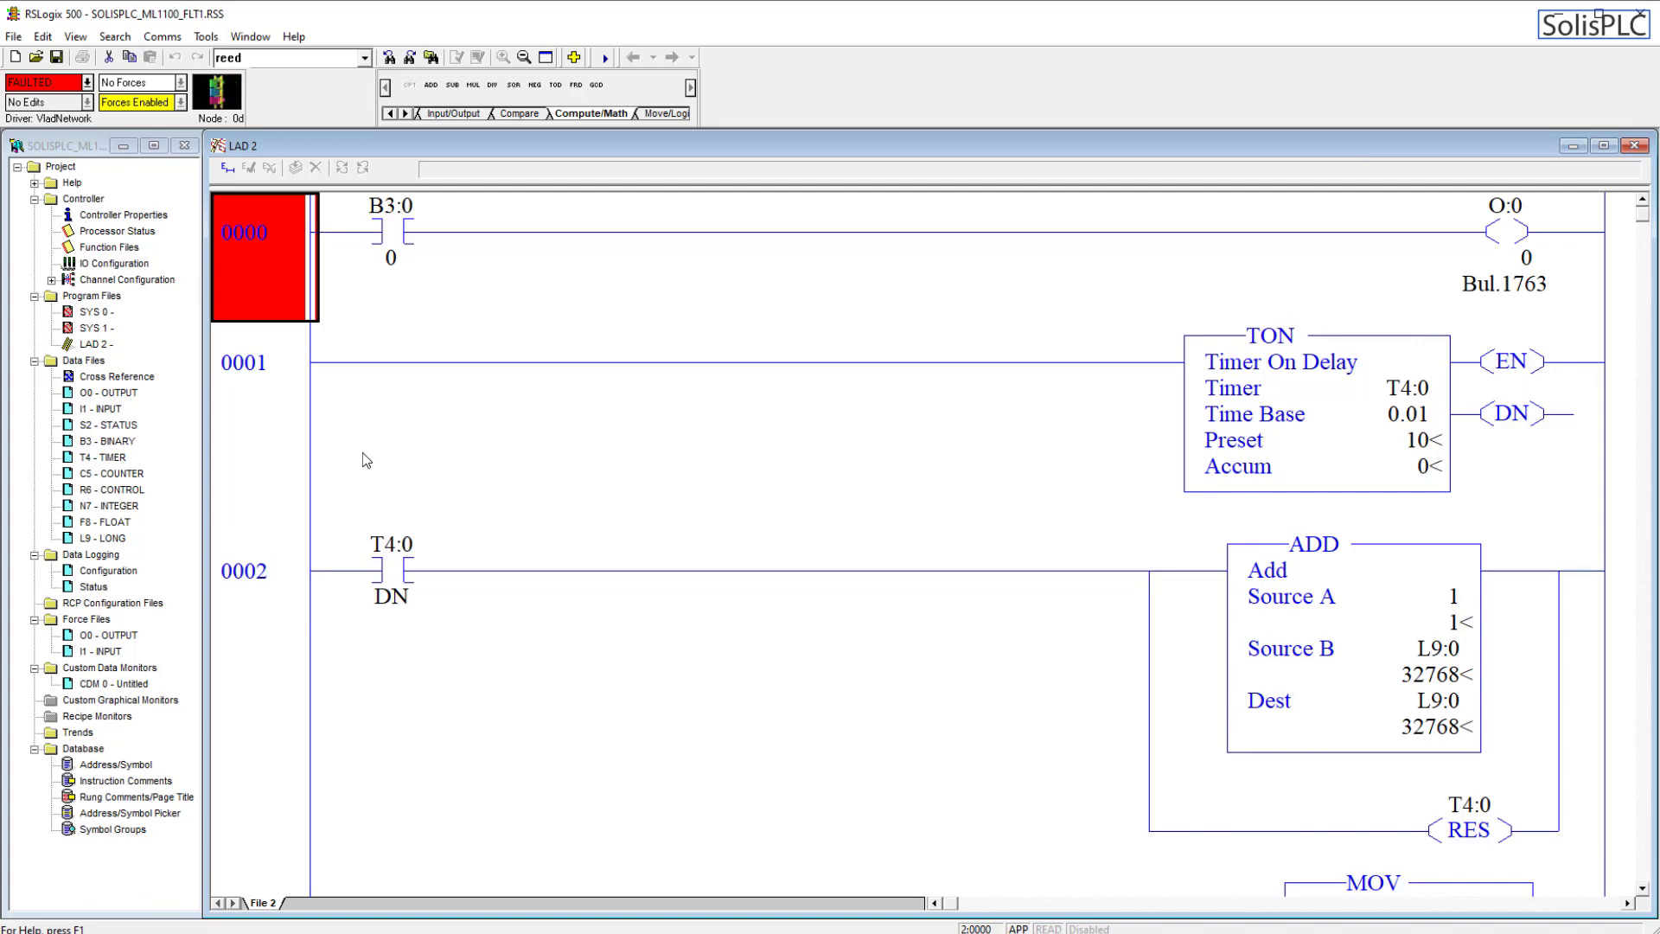
mouse_move(386, 383)
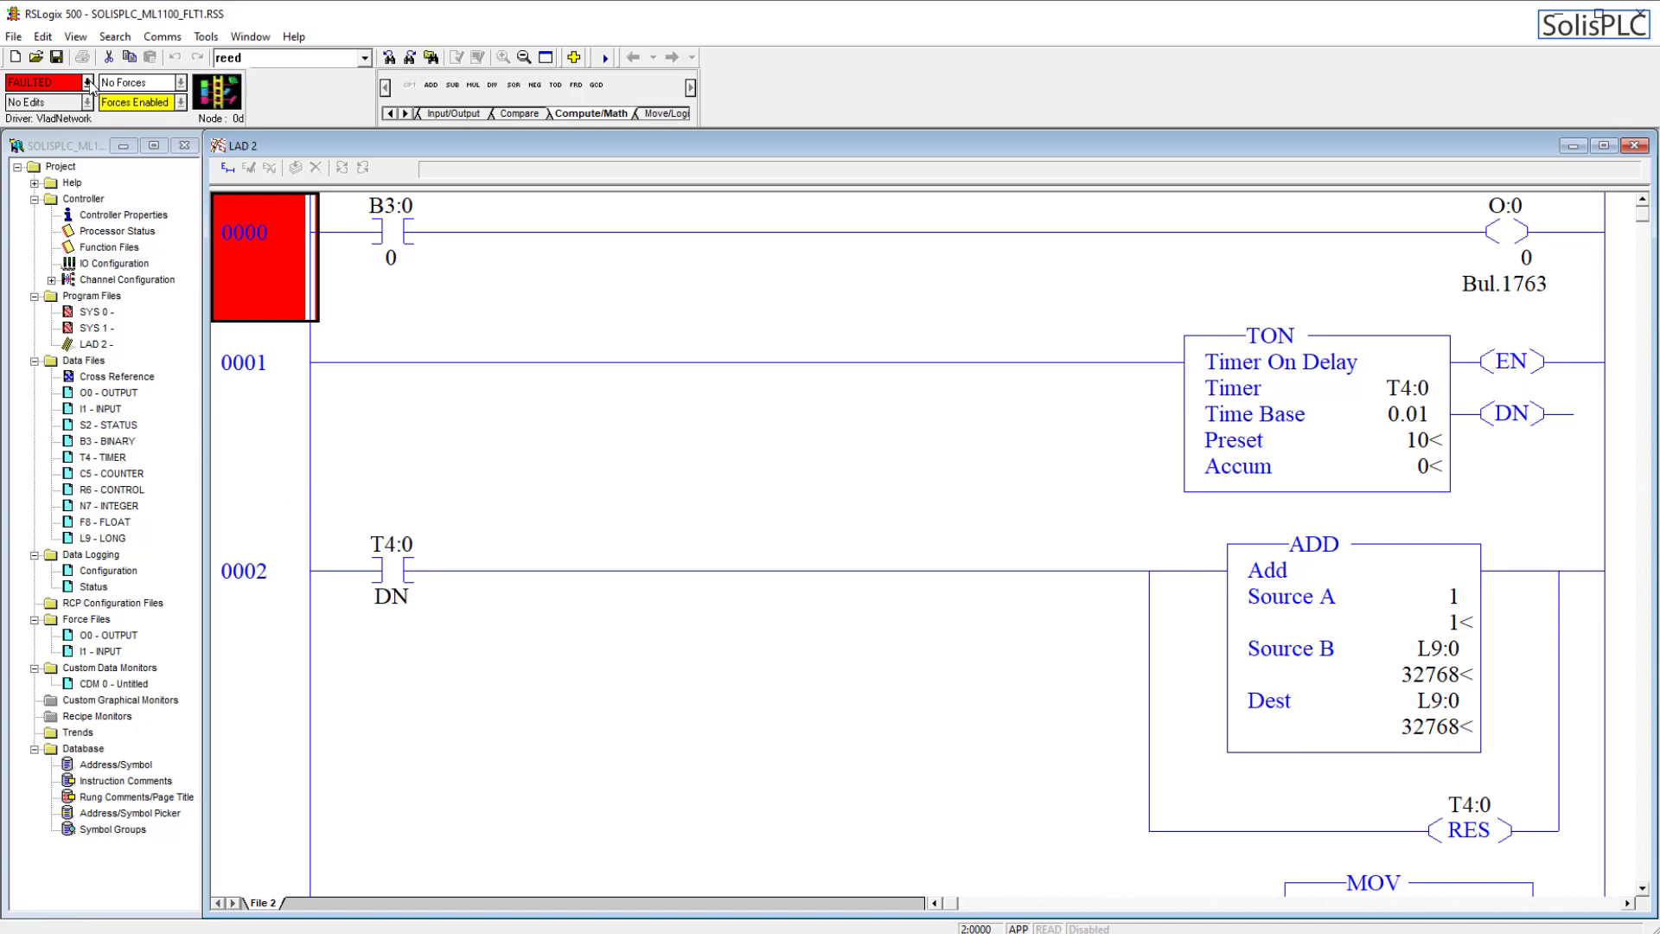
Clear the processor fault from the mode dropdown and confirm switching to RUN.
left_click(72, 81)
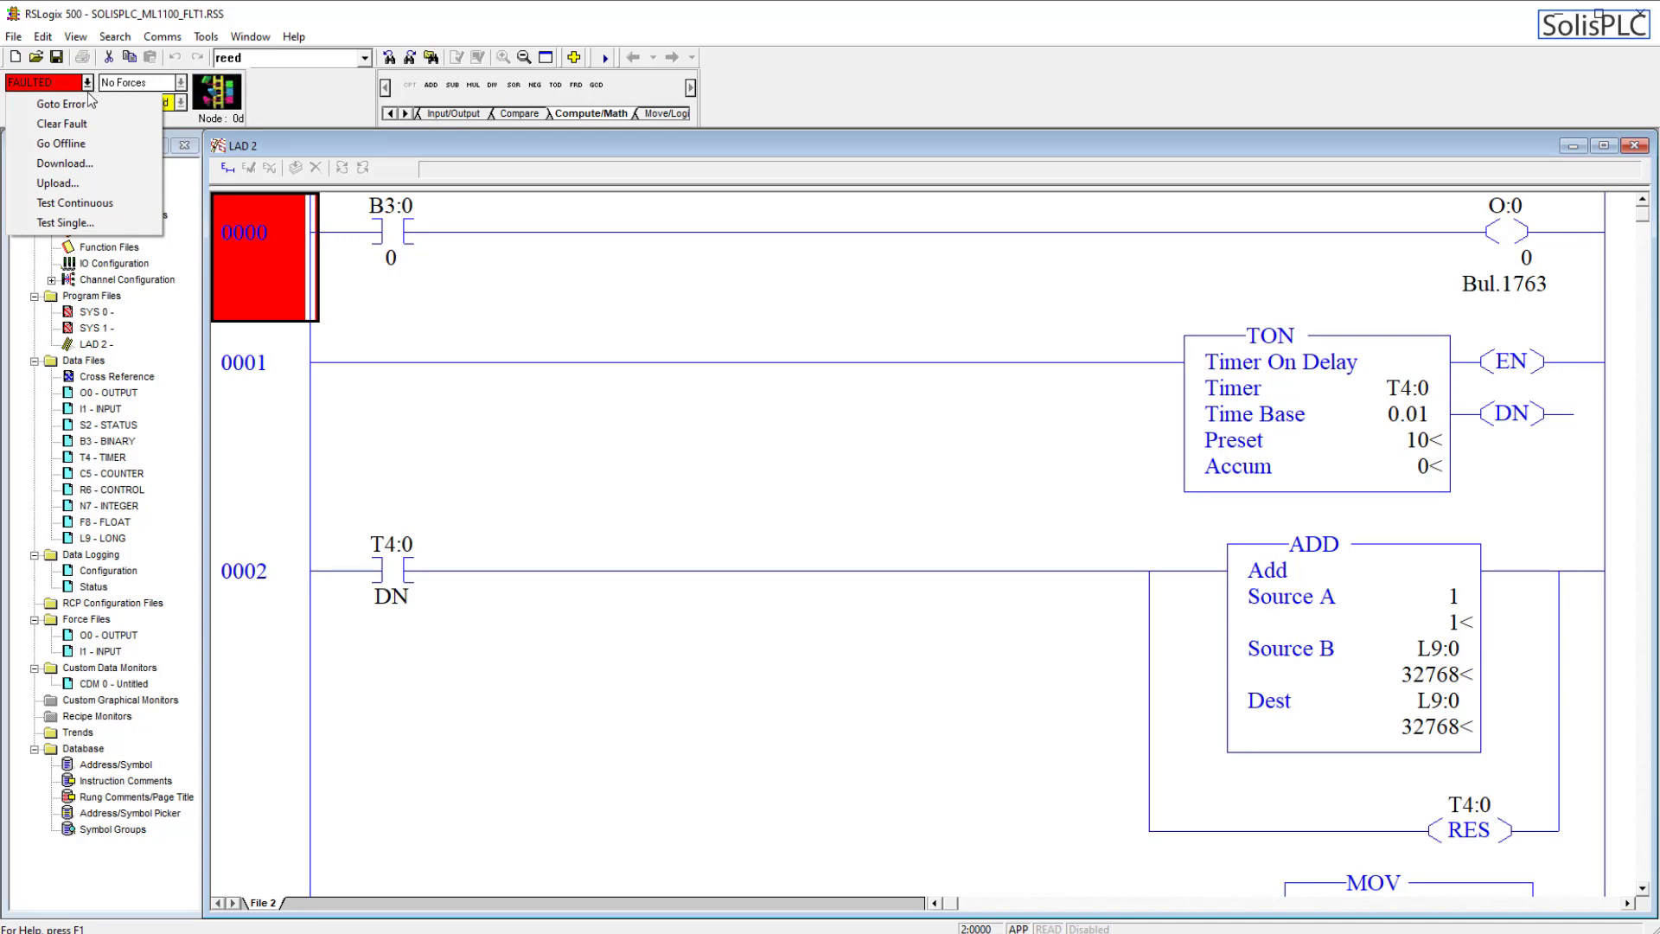
left_click(61, 123)
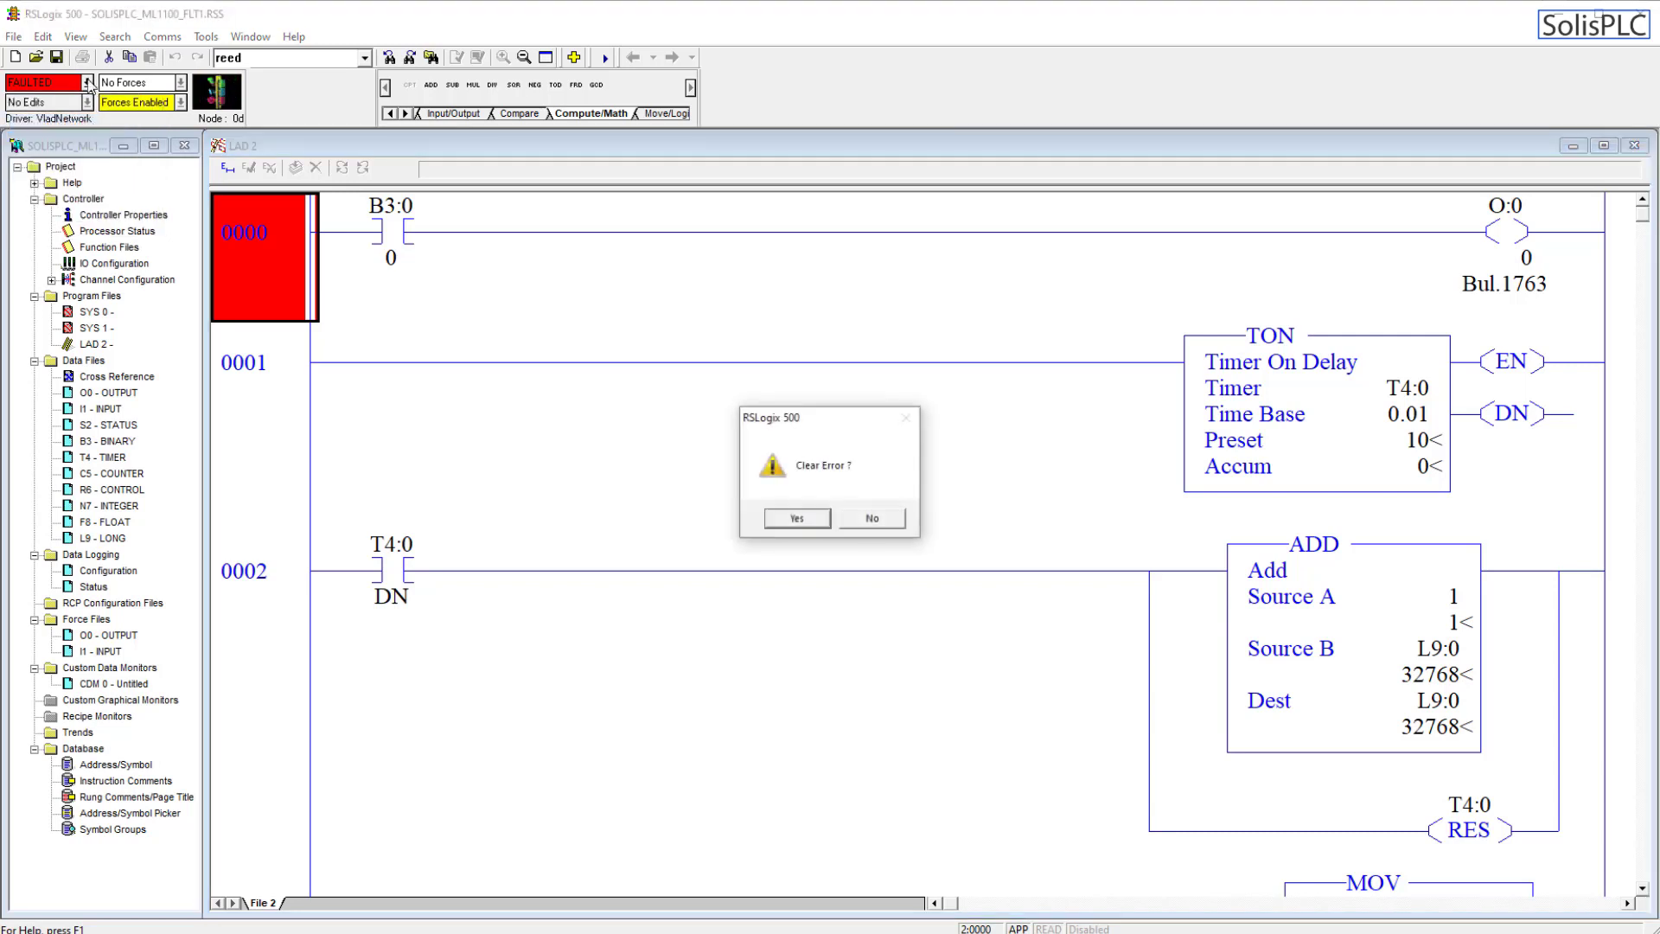
left_click(796, 518)
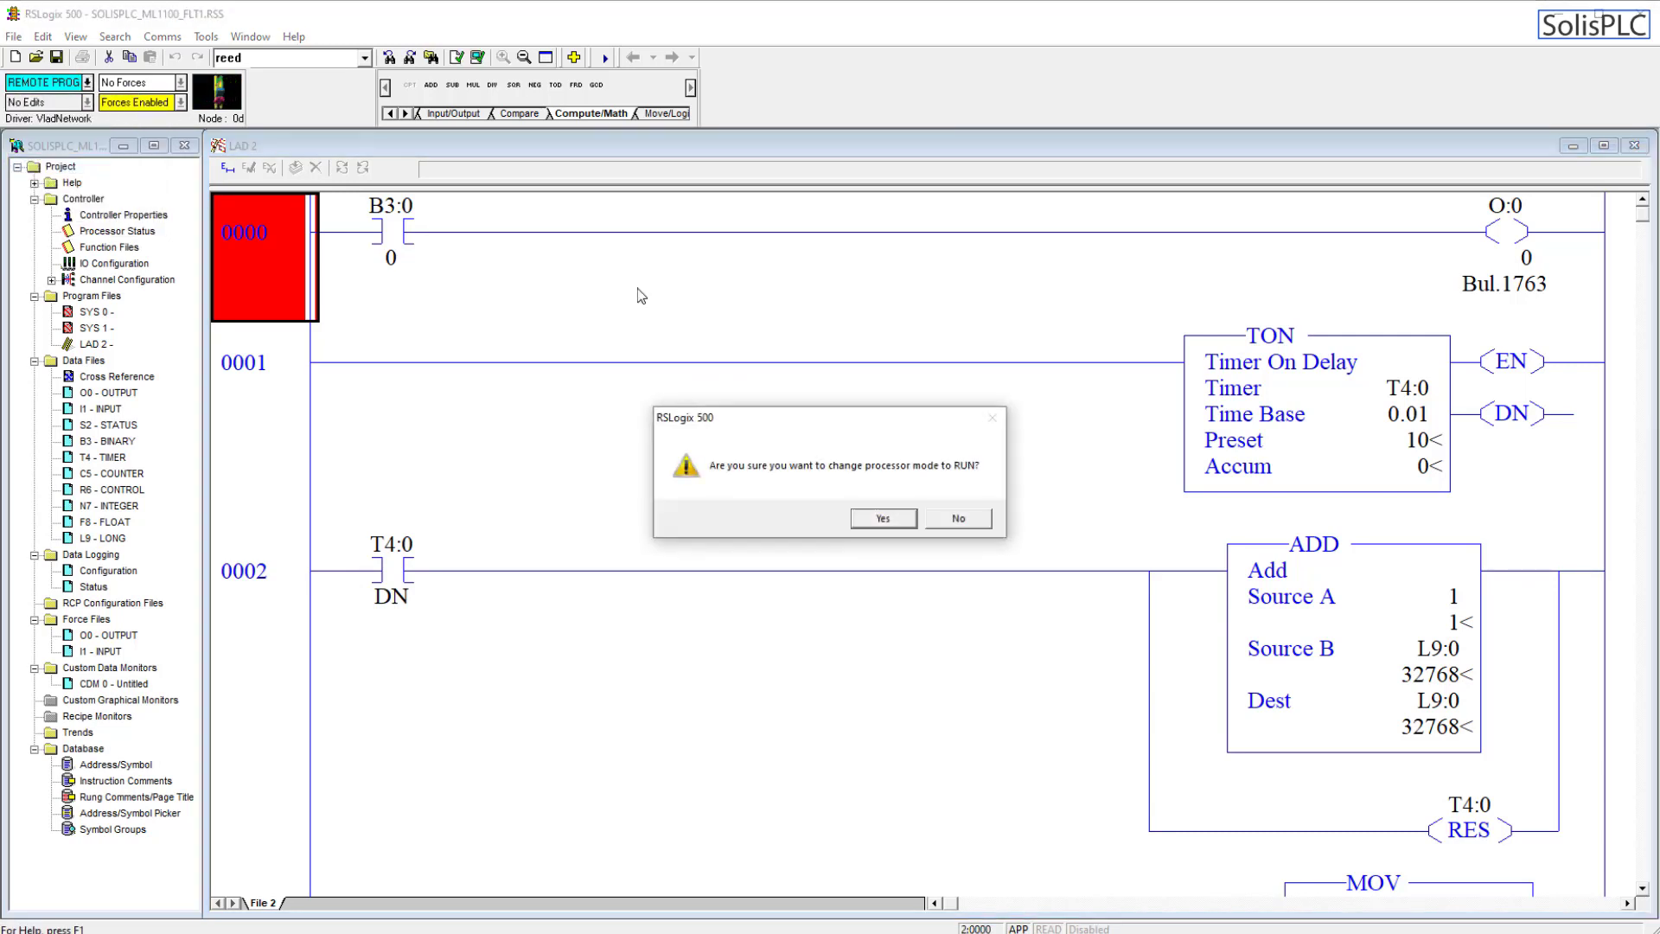
left_click(882, 518)
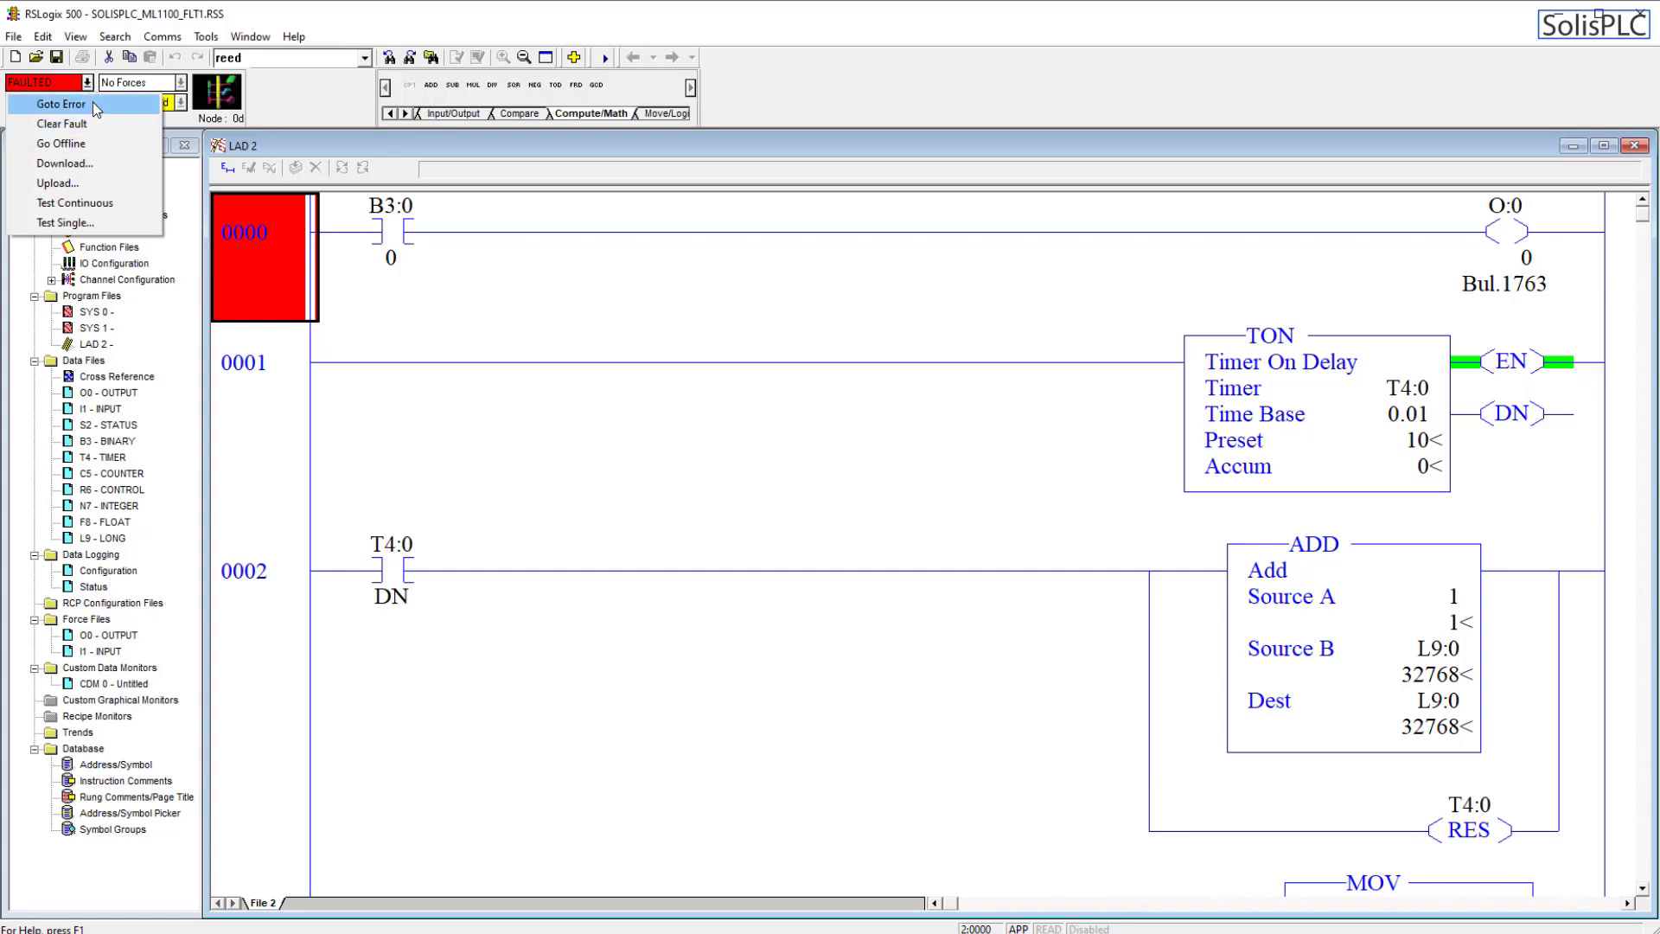
Use Goto Error to open the S2 status file's Errors tab showing major error 20h.
left_click(61, 104)
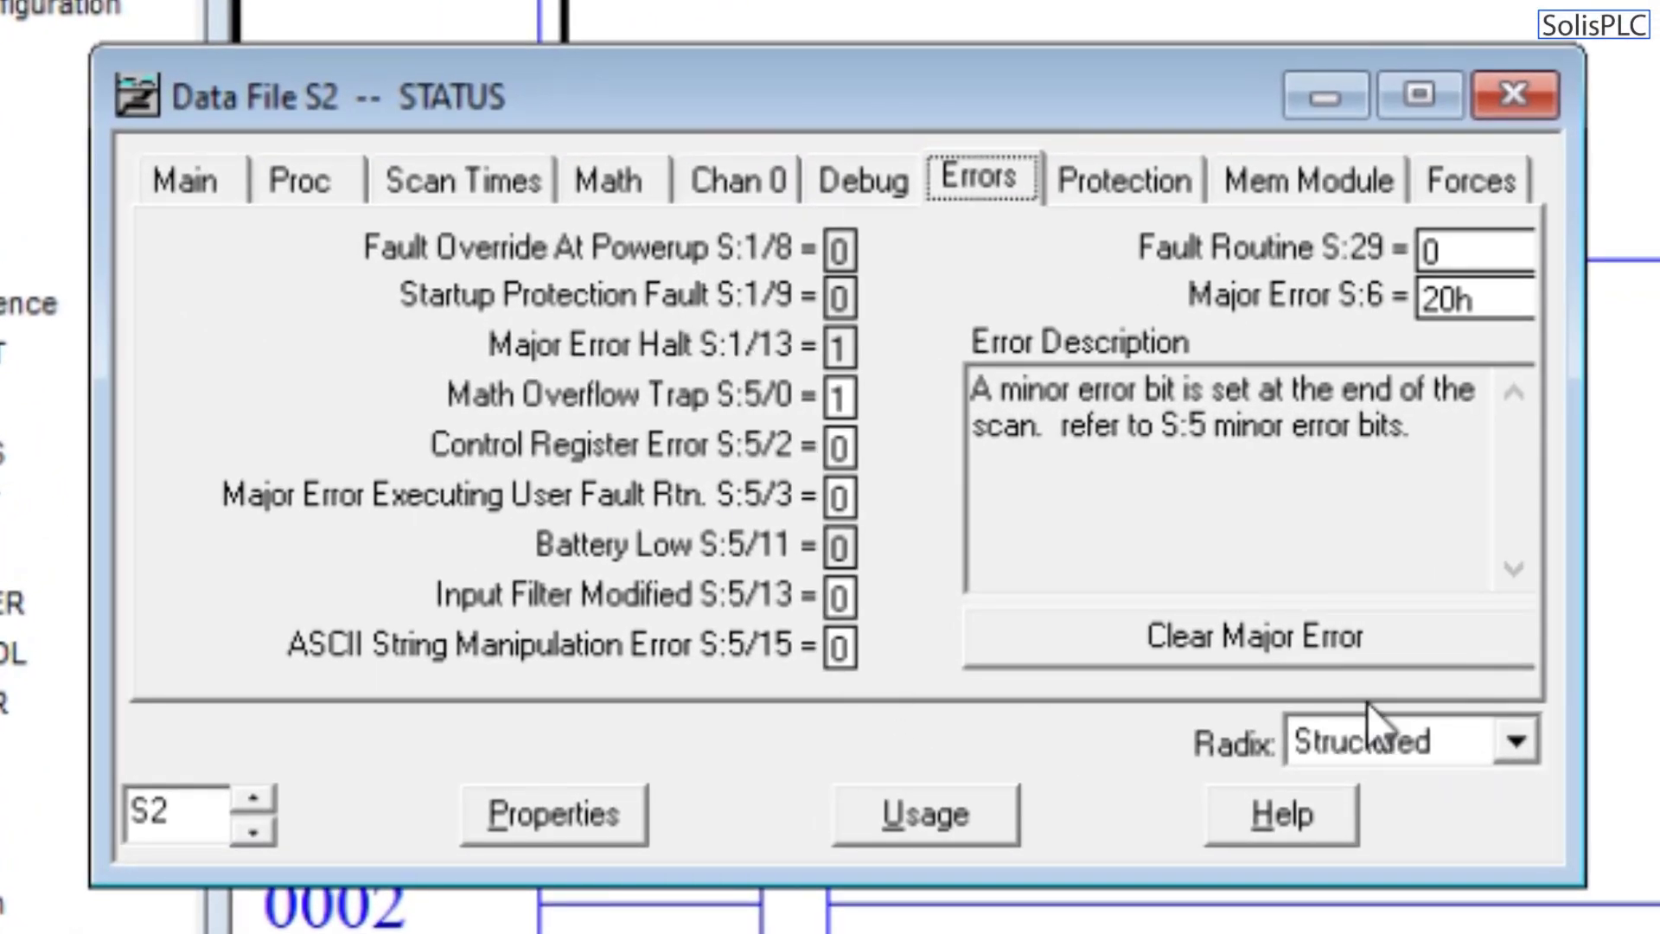
mouse_move(545, 397)
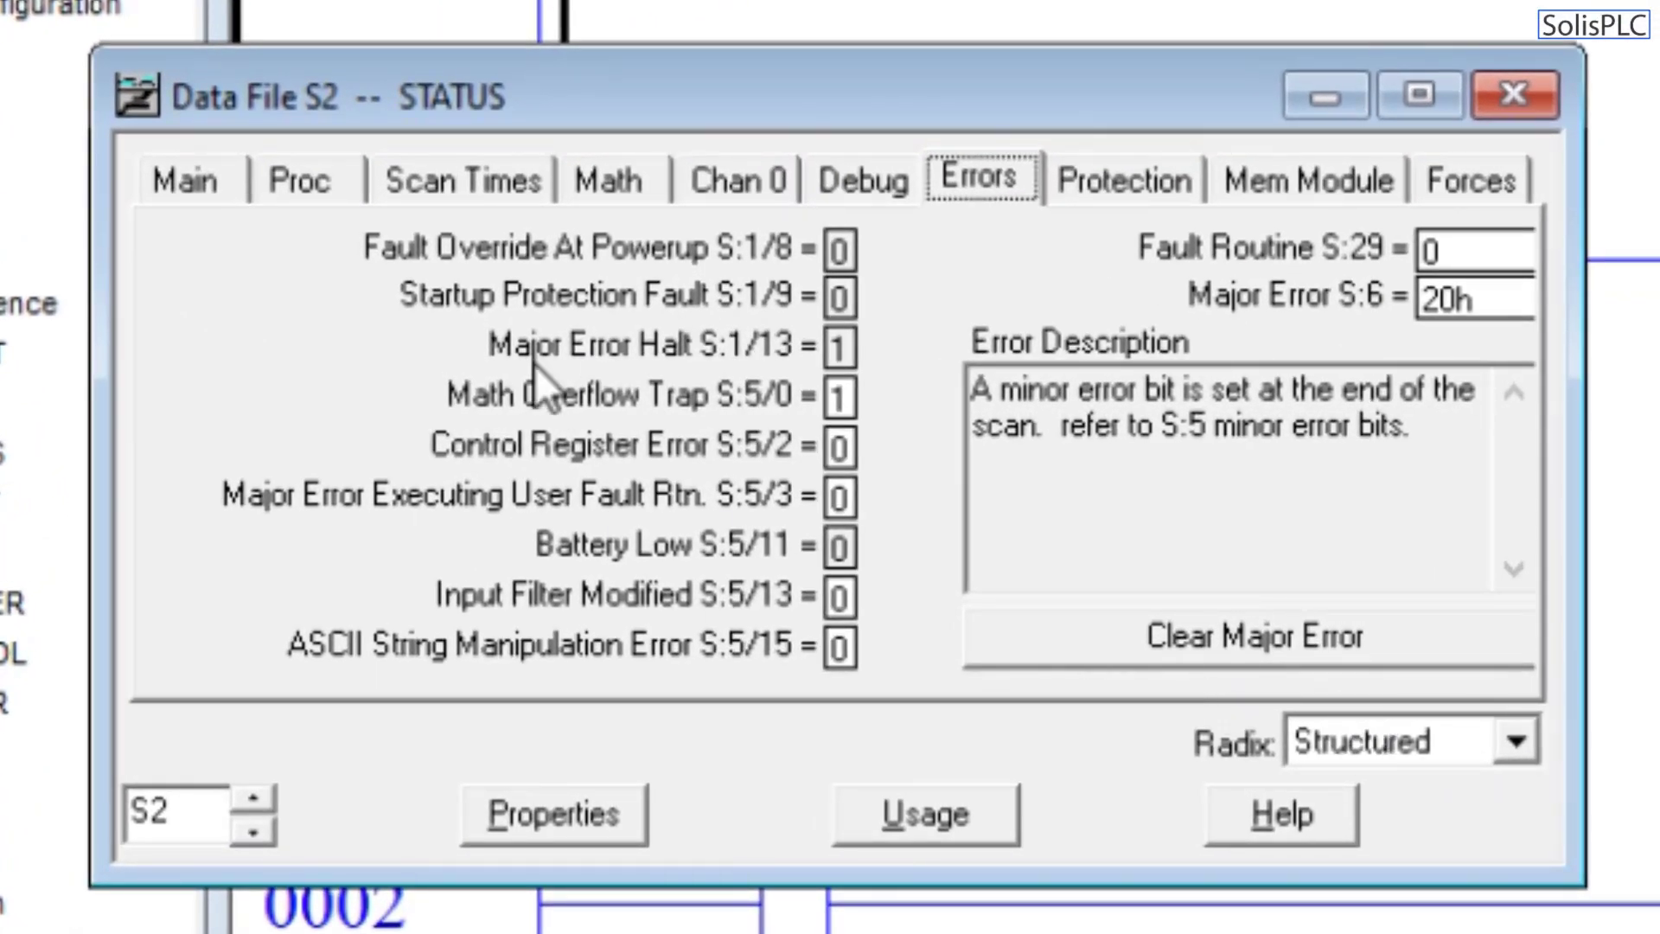
mouse_move(858, 492)
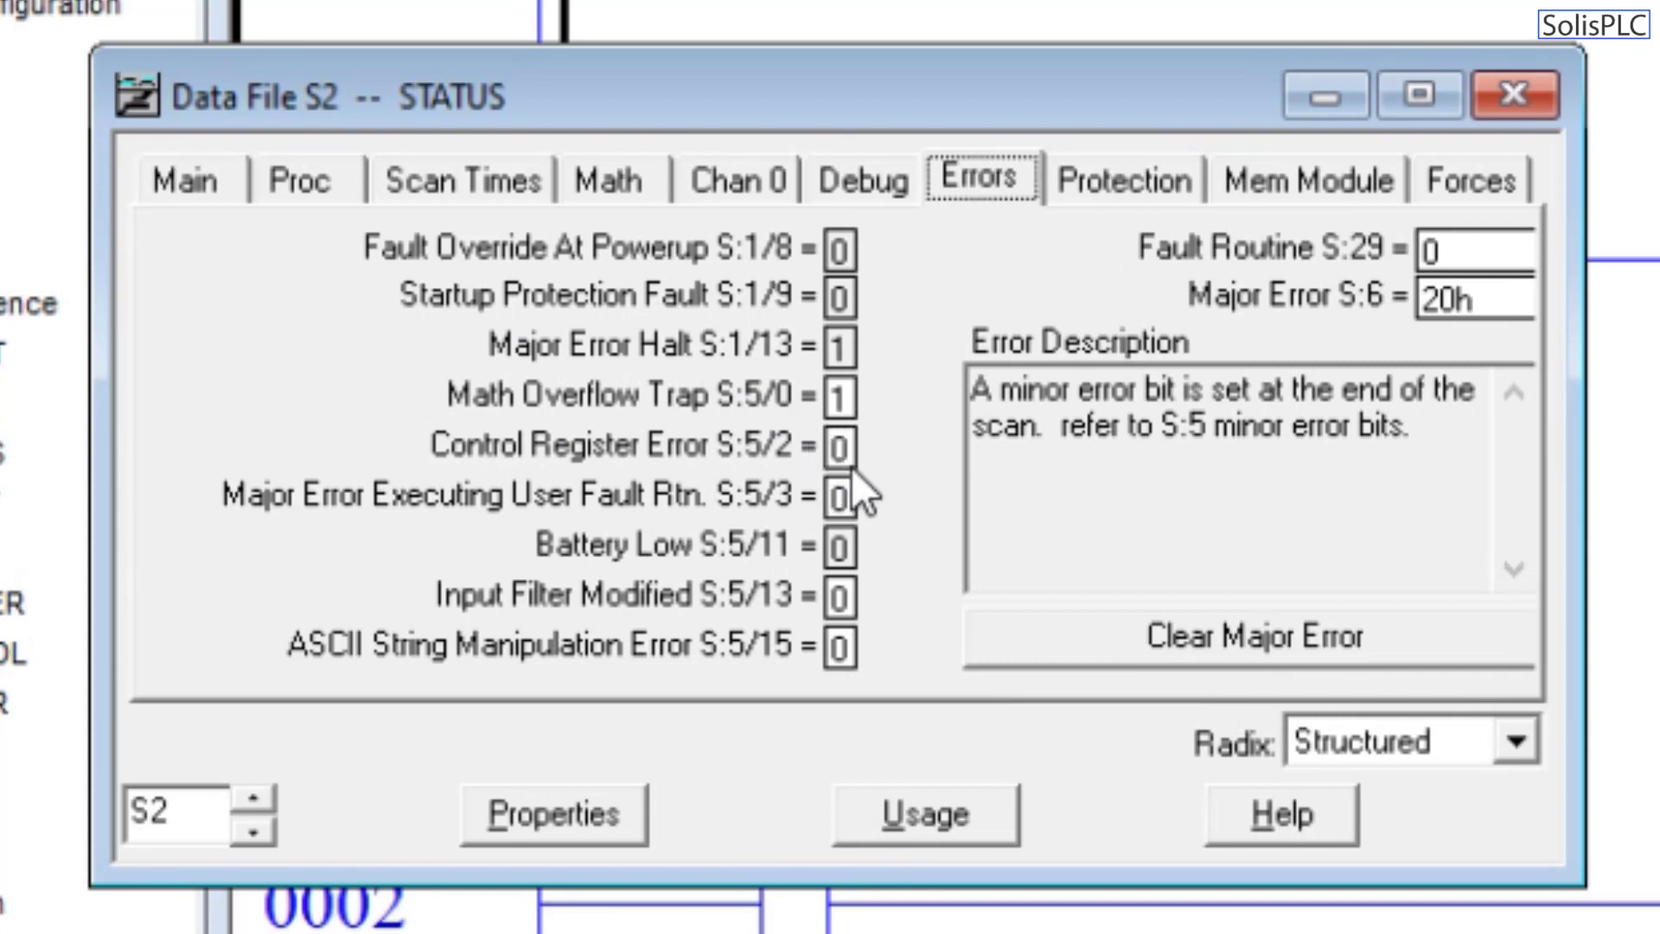
mouse_move(580, 394)
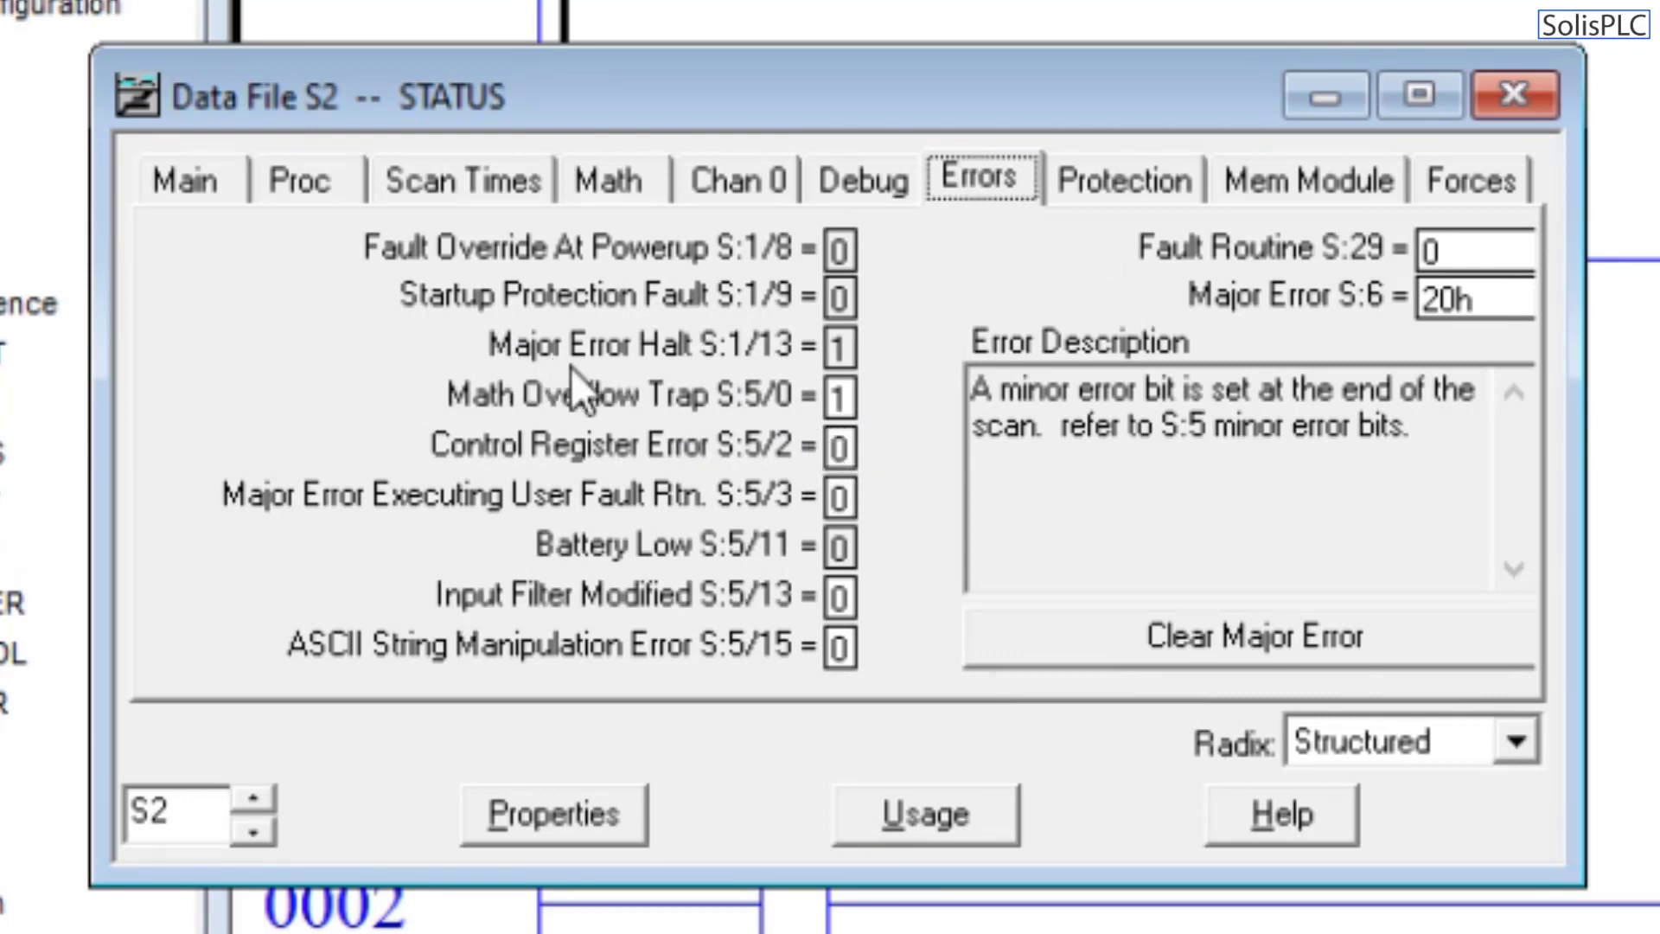
mouse_move(789, 397)
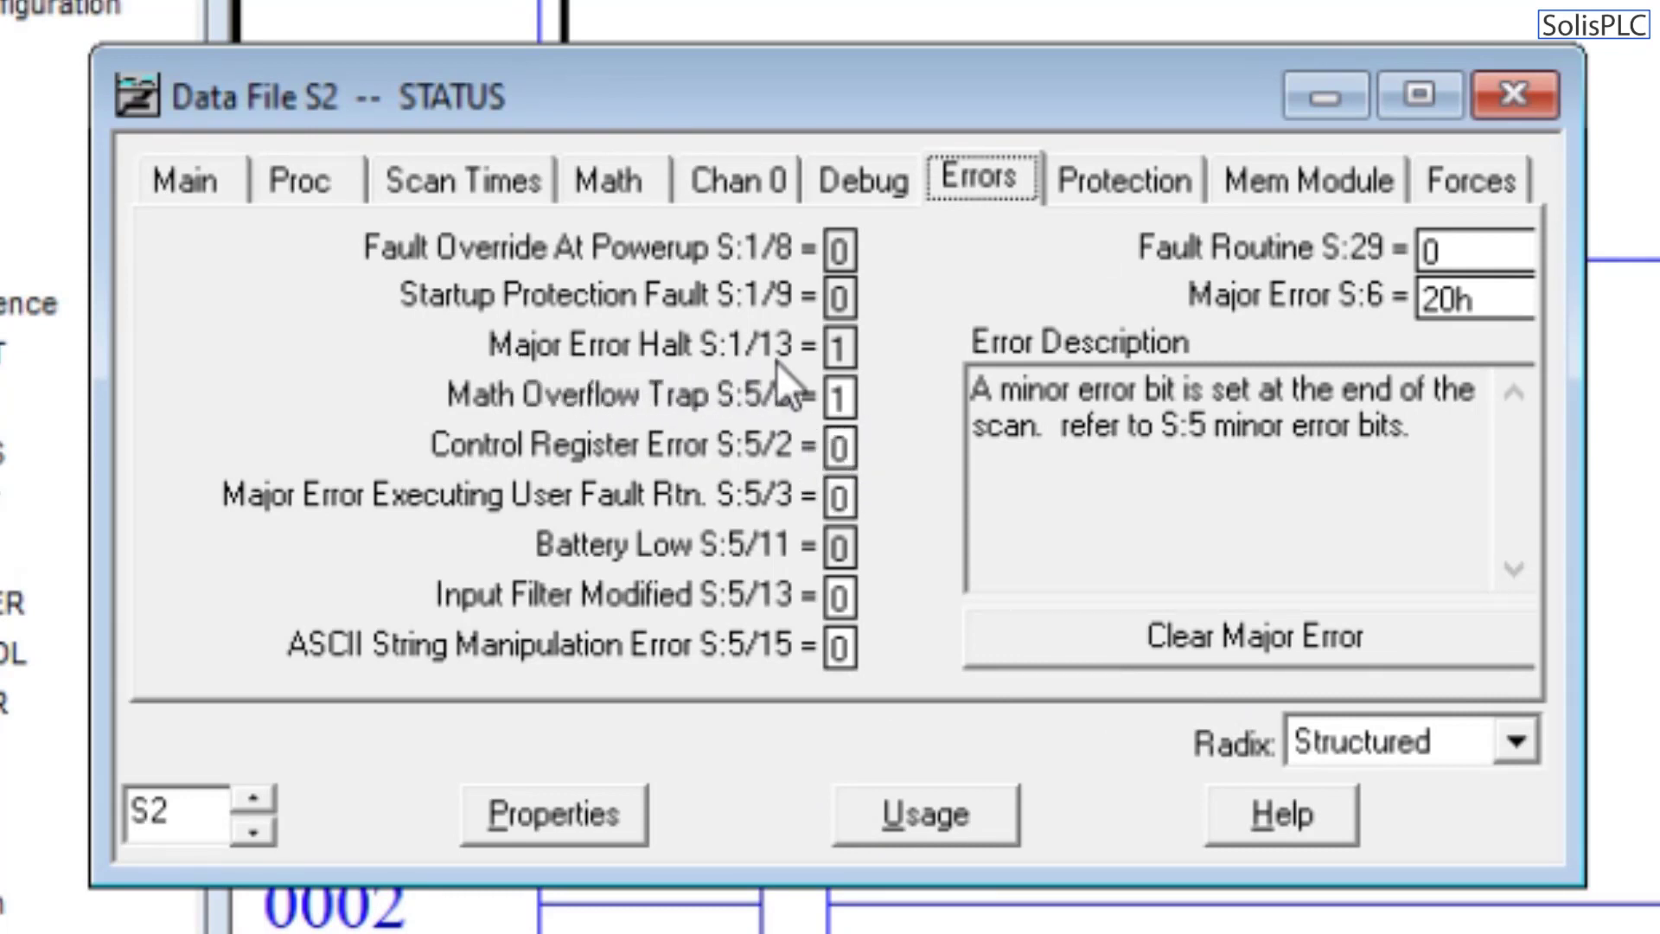
mouse_move(624, 440)
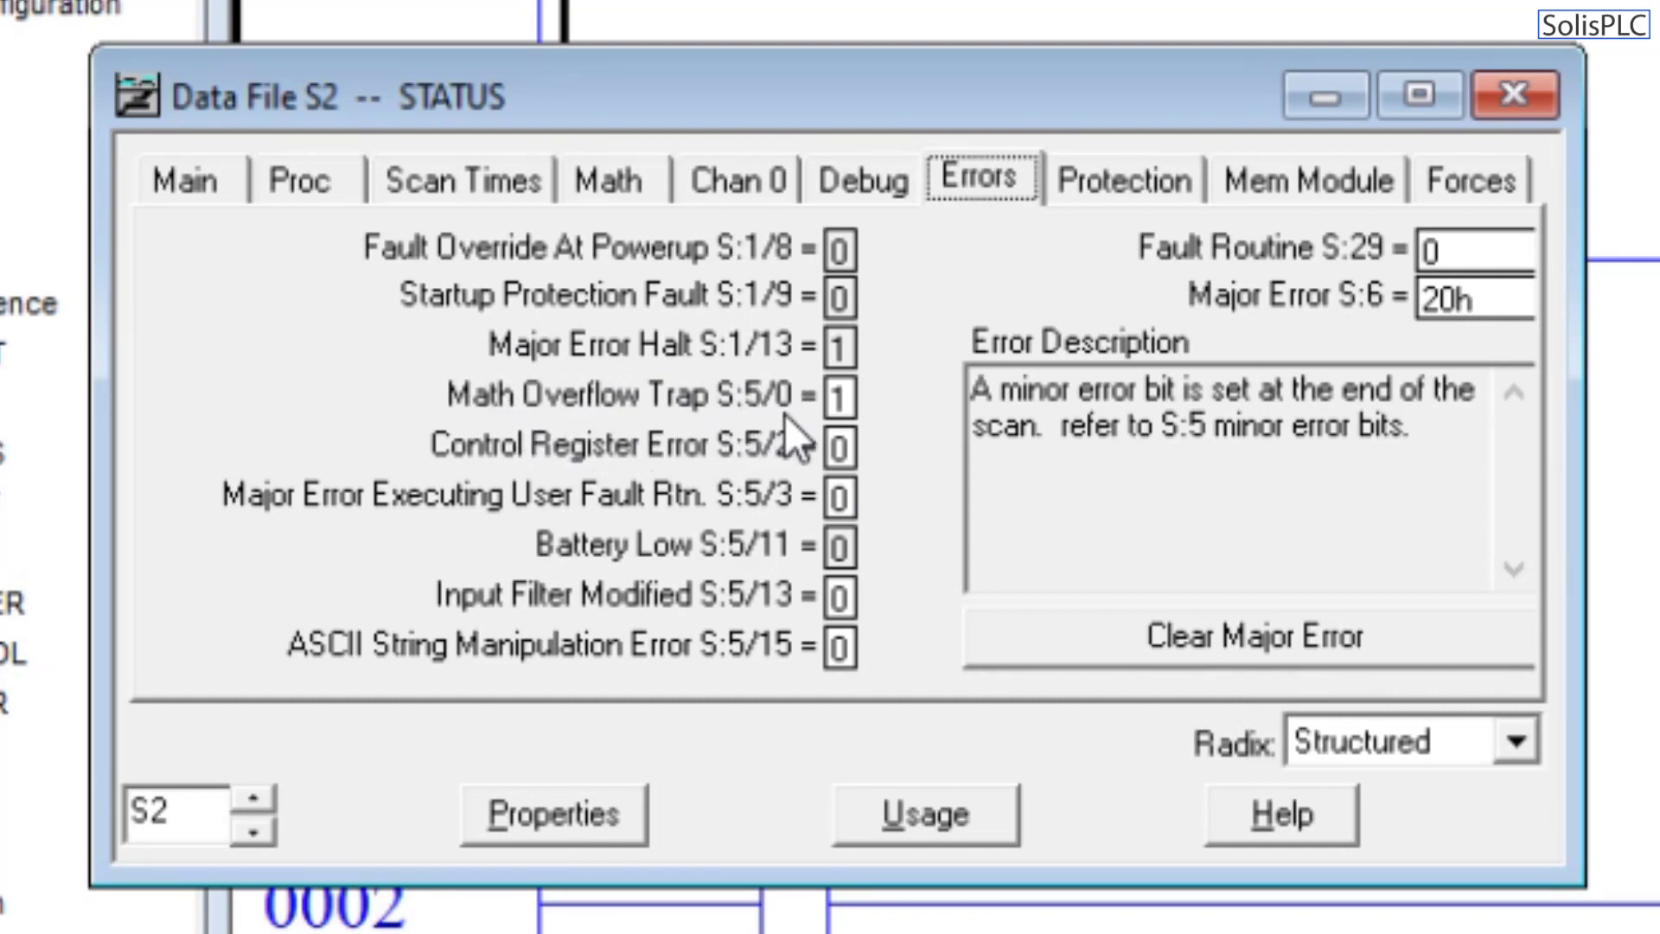
mouse_move(1371, 347)
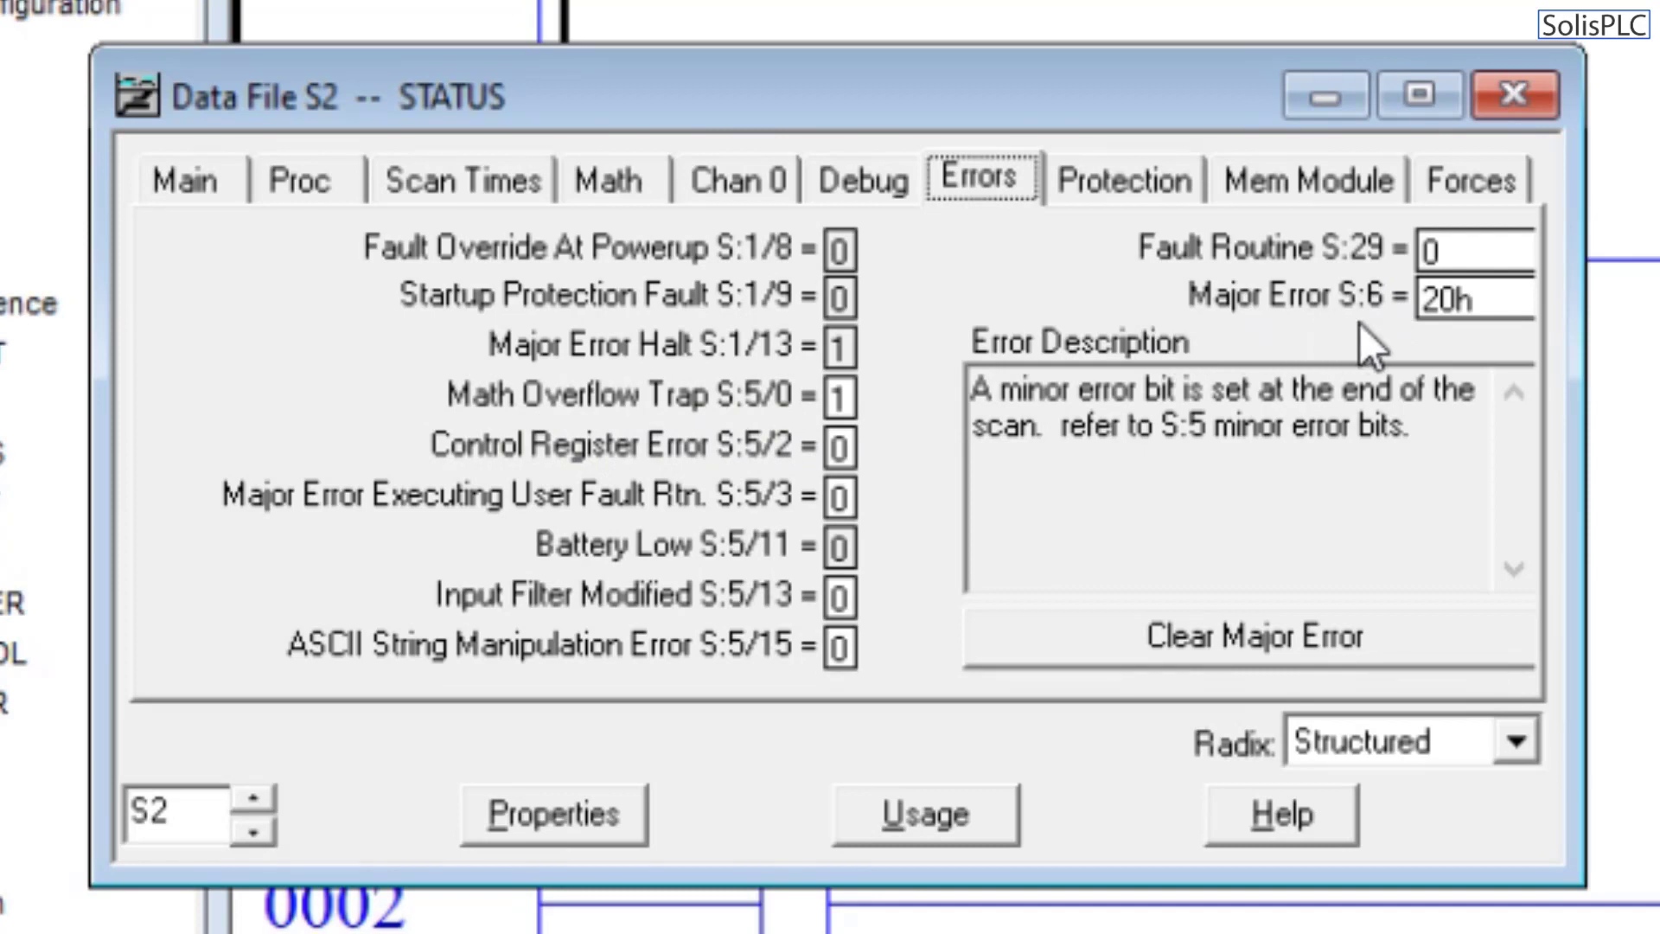
mouse_move(1462, 344)
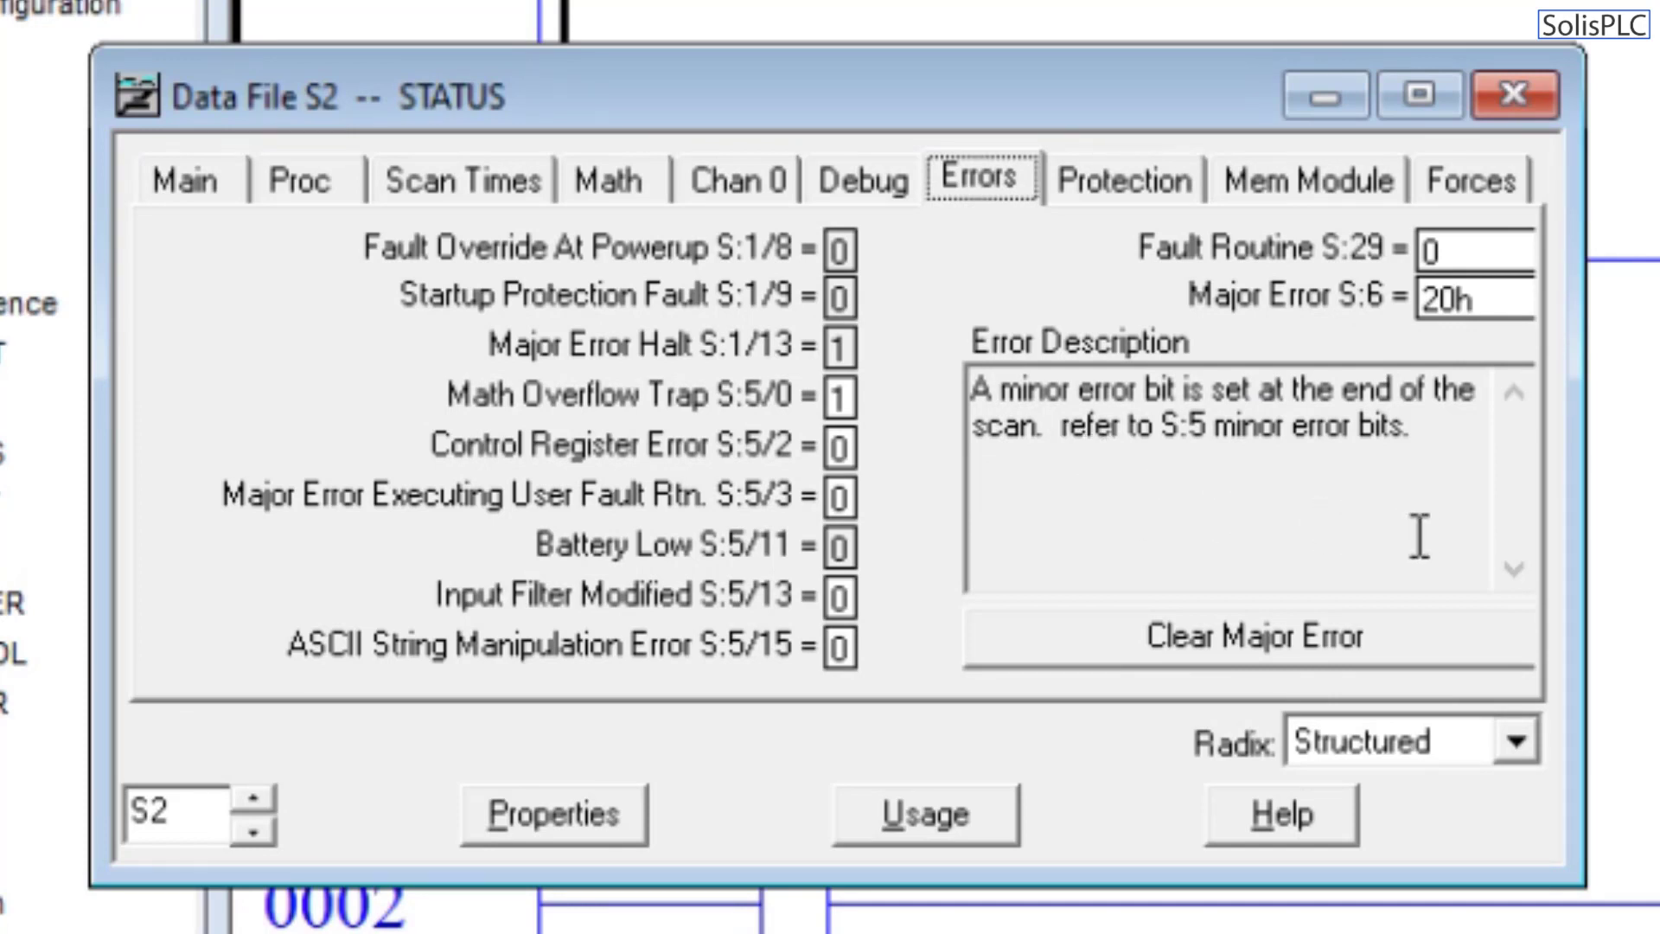
mouse_move(858, 471)
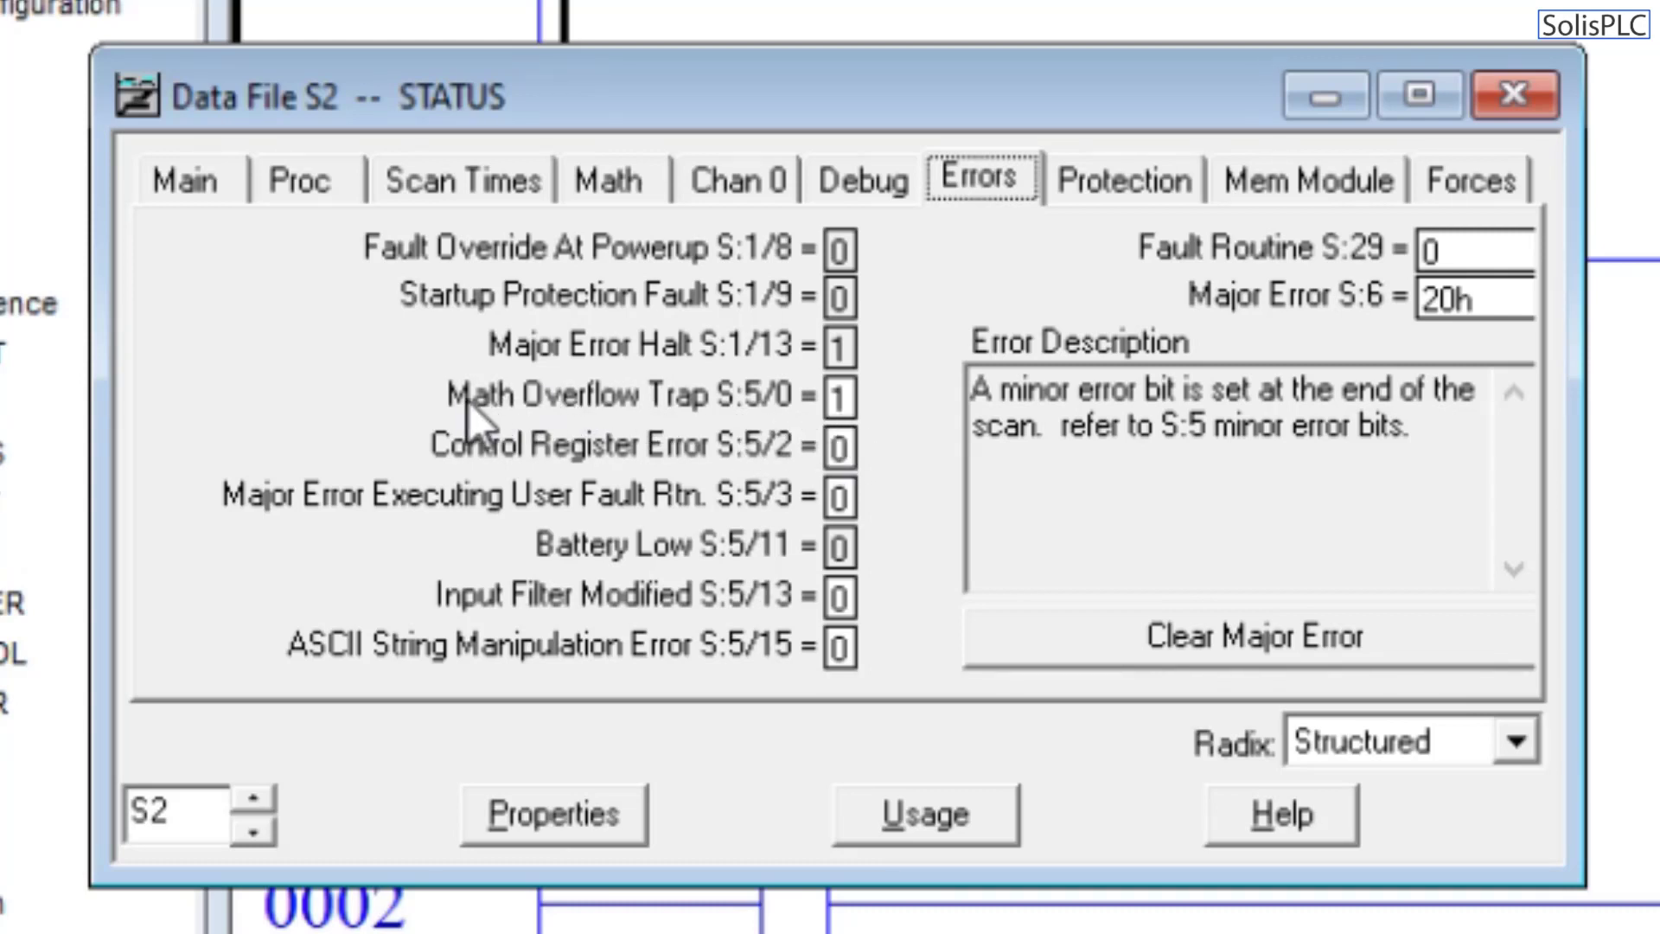
mouse_move(752, 424)
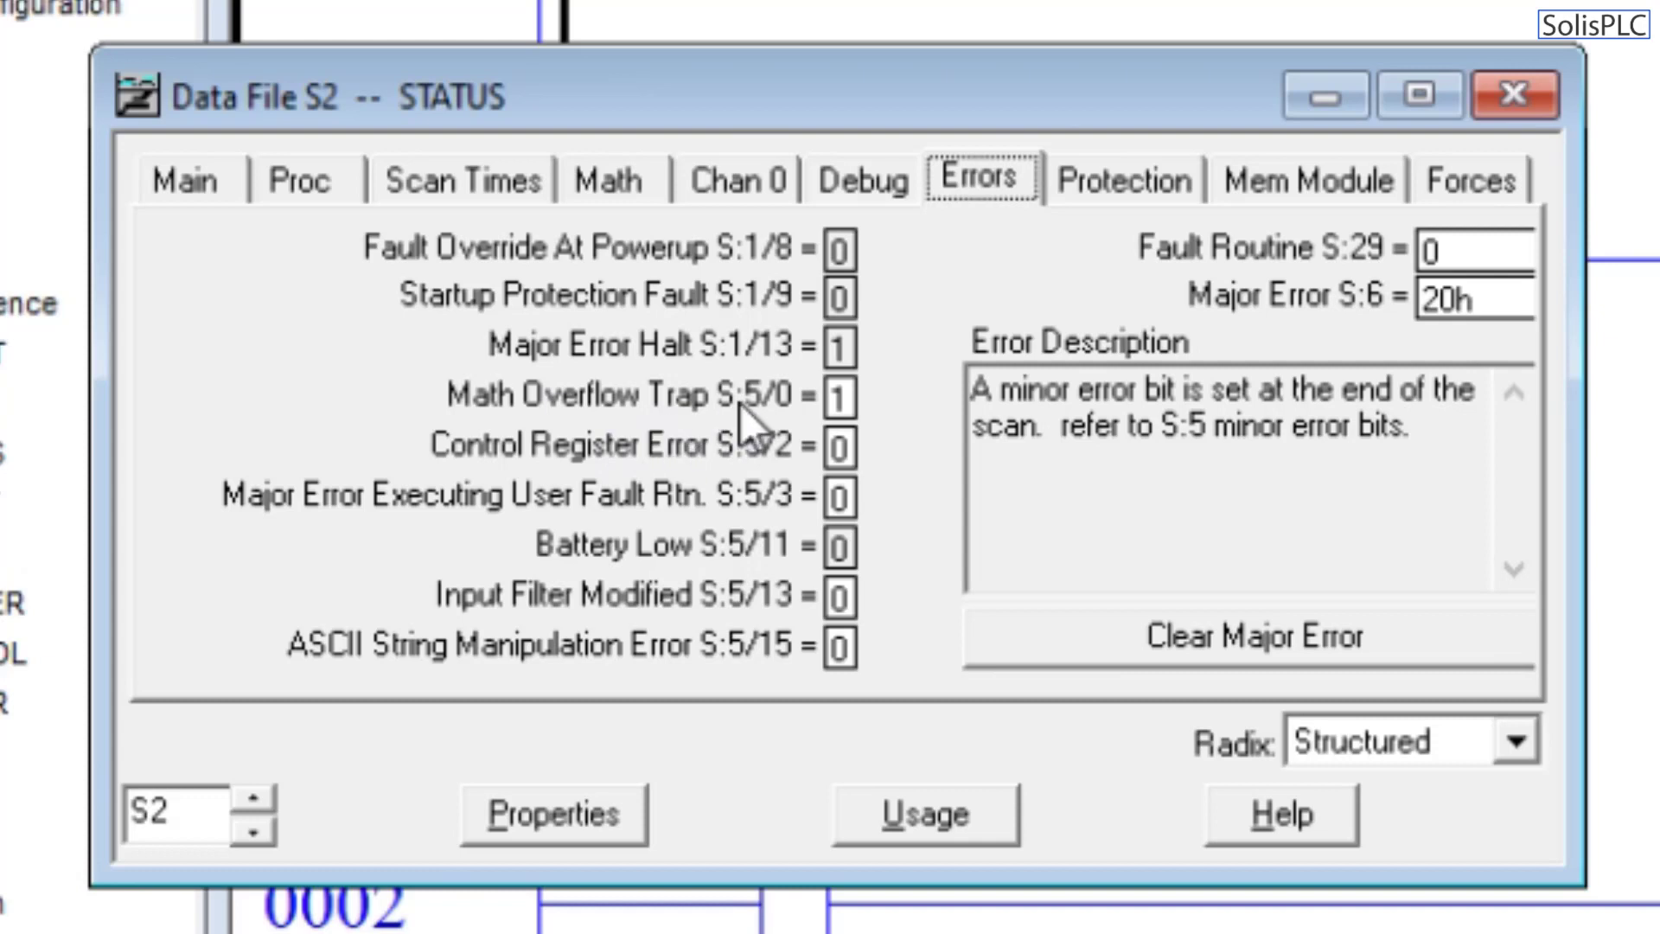
mouse_move(751, 434)
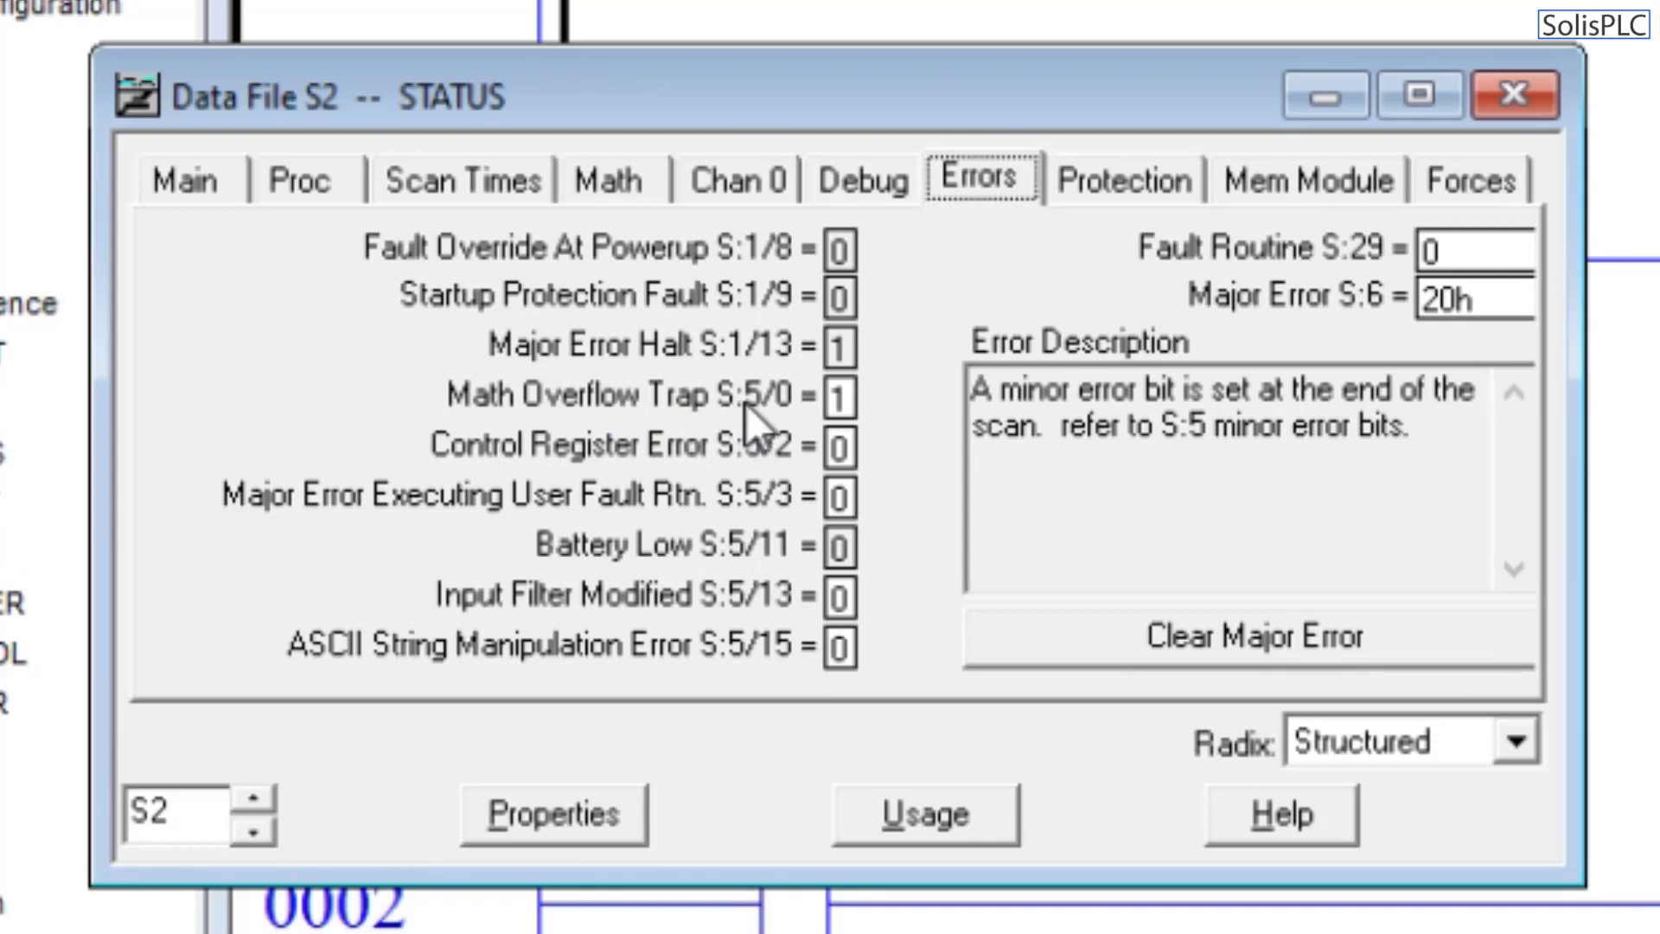
mouse_move(754, 424)
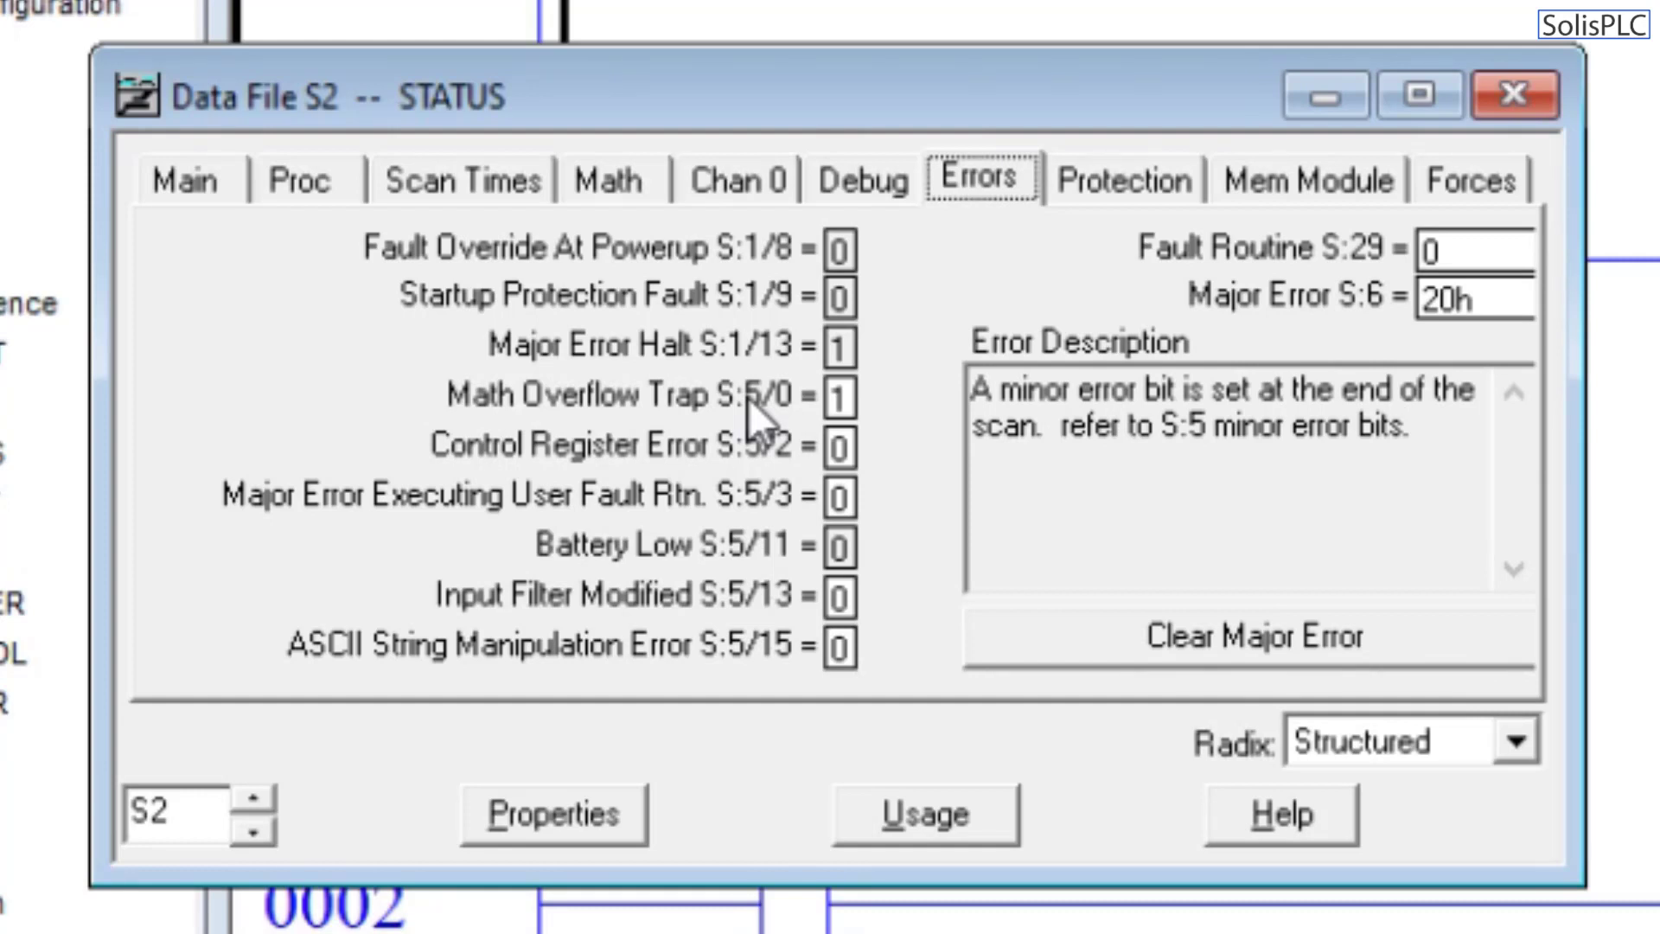
mouse_move(830, 475)
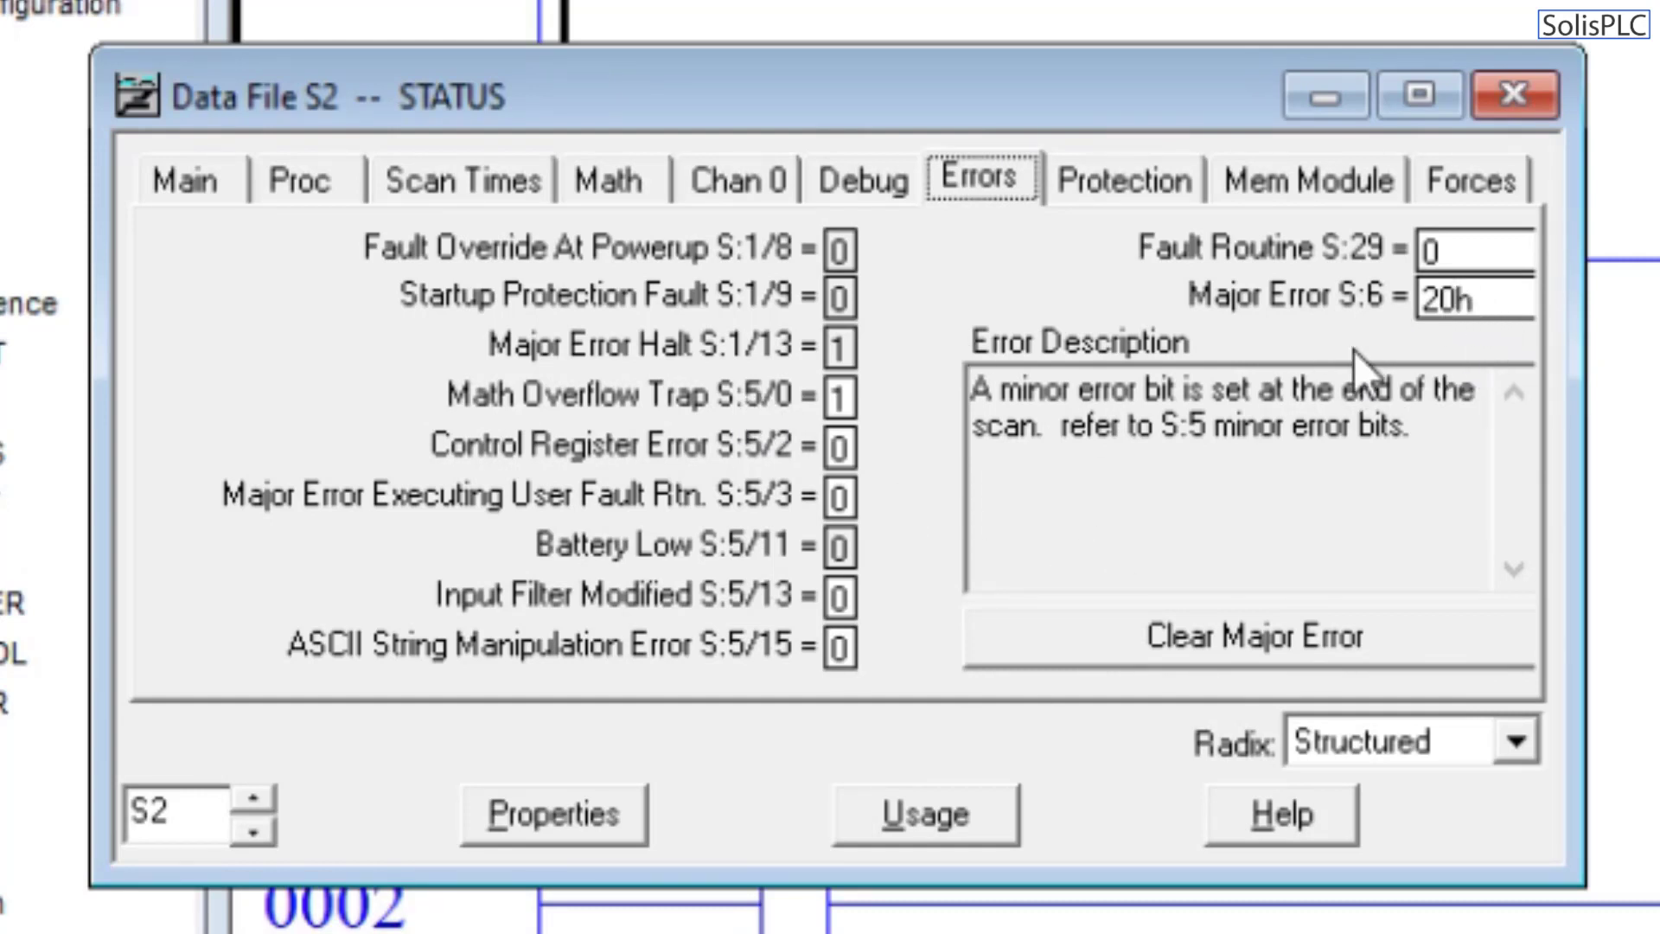
mouse_move(1355, 376)
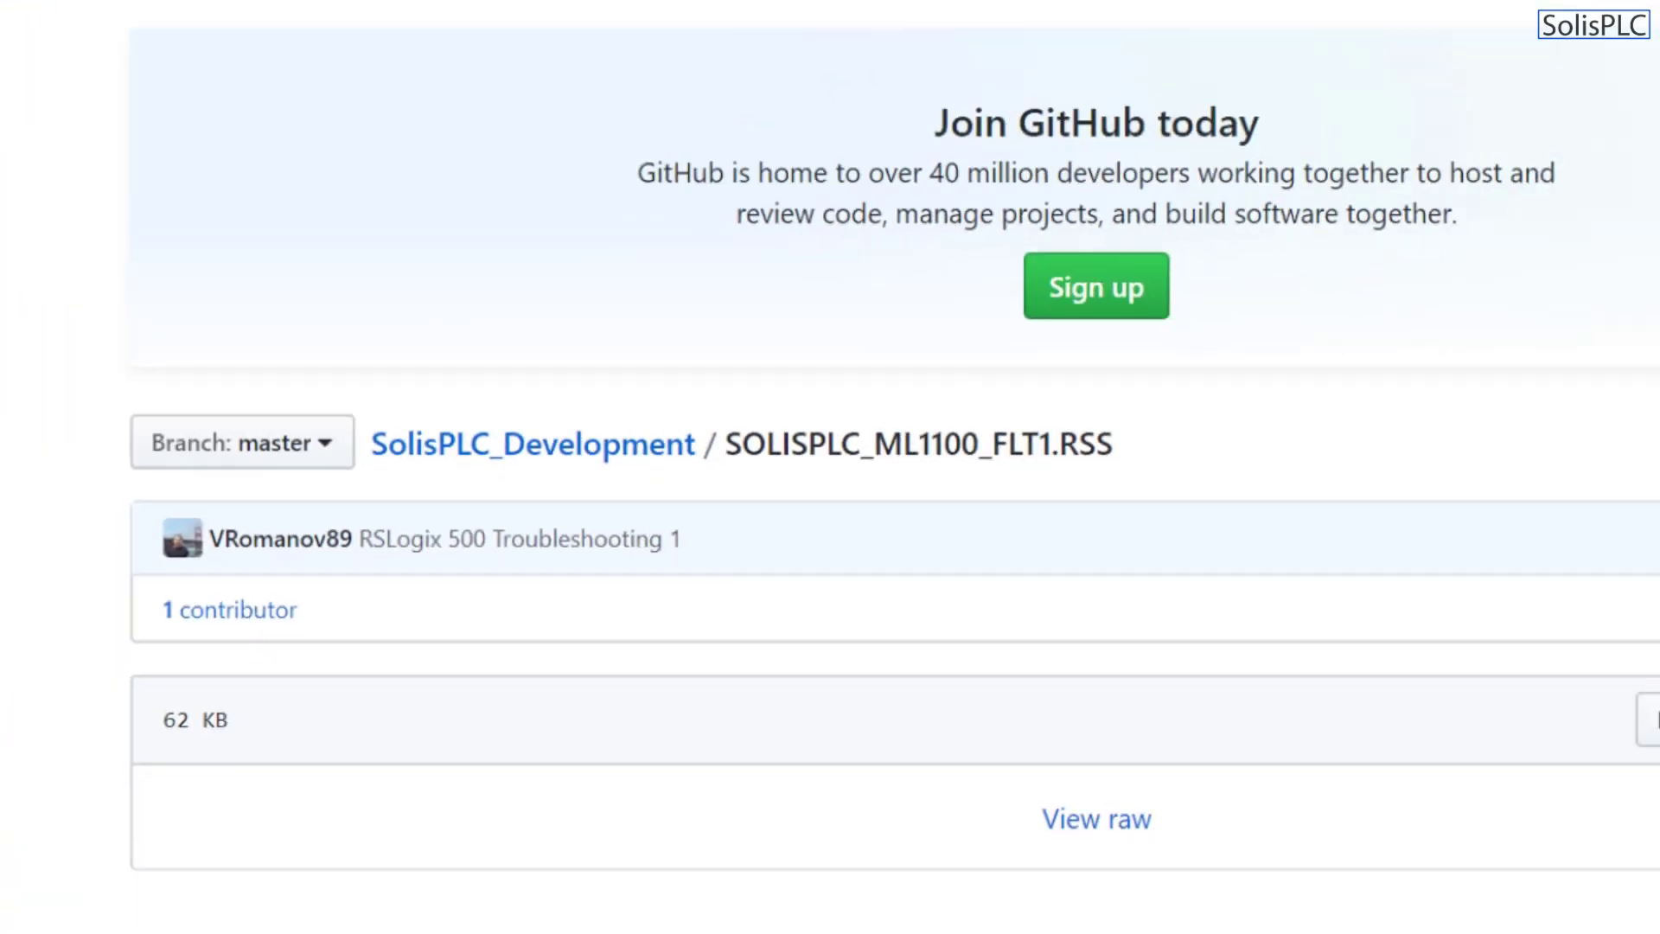
In a new tab, search Google for 'rockwell major fault 20h' and scan the results.
left_click(413, 14)
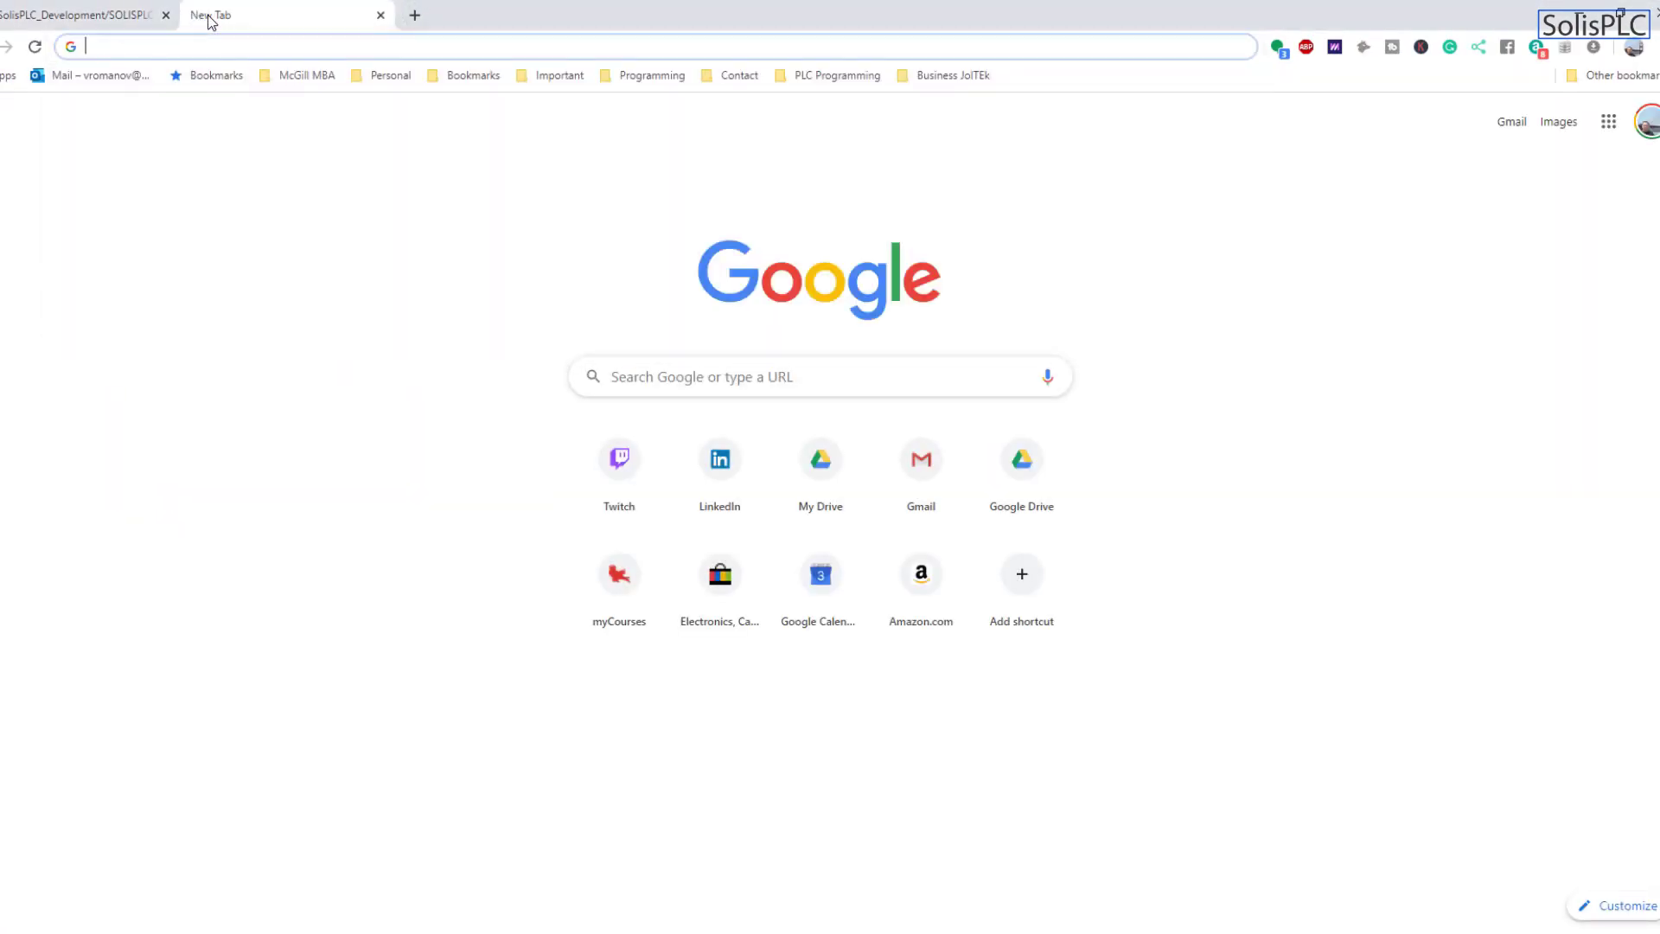
type("rockwell major fault 20h")
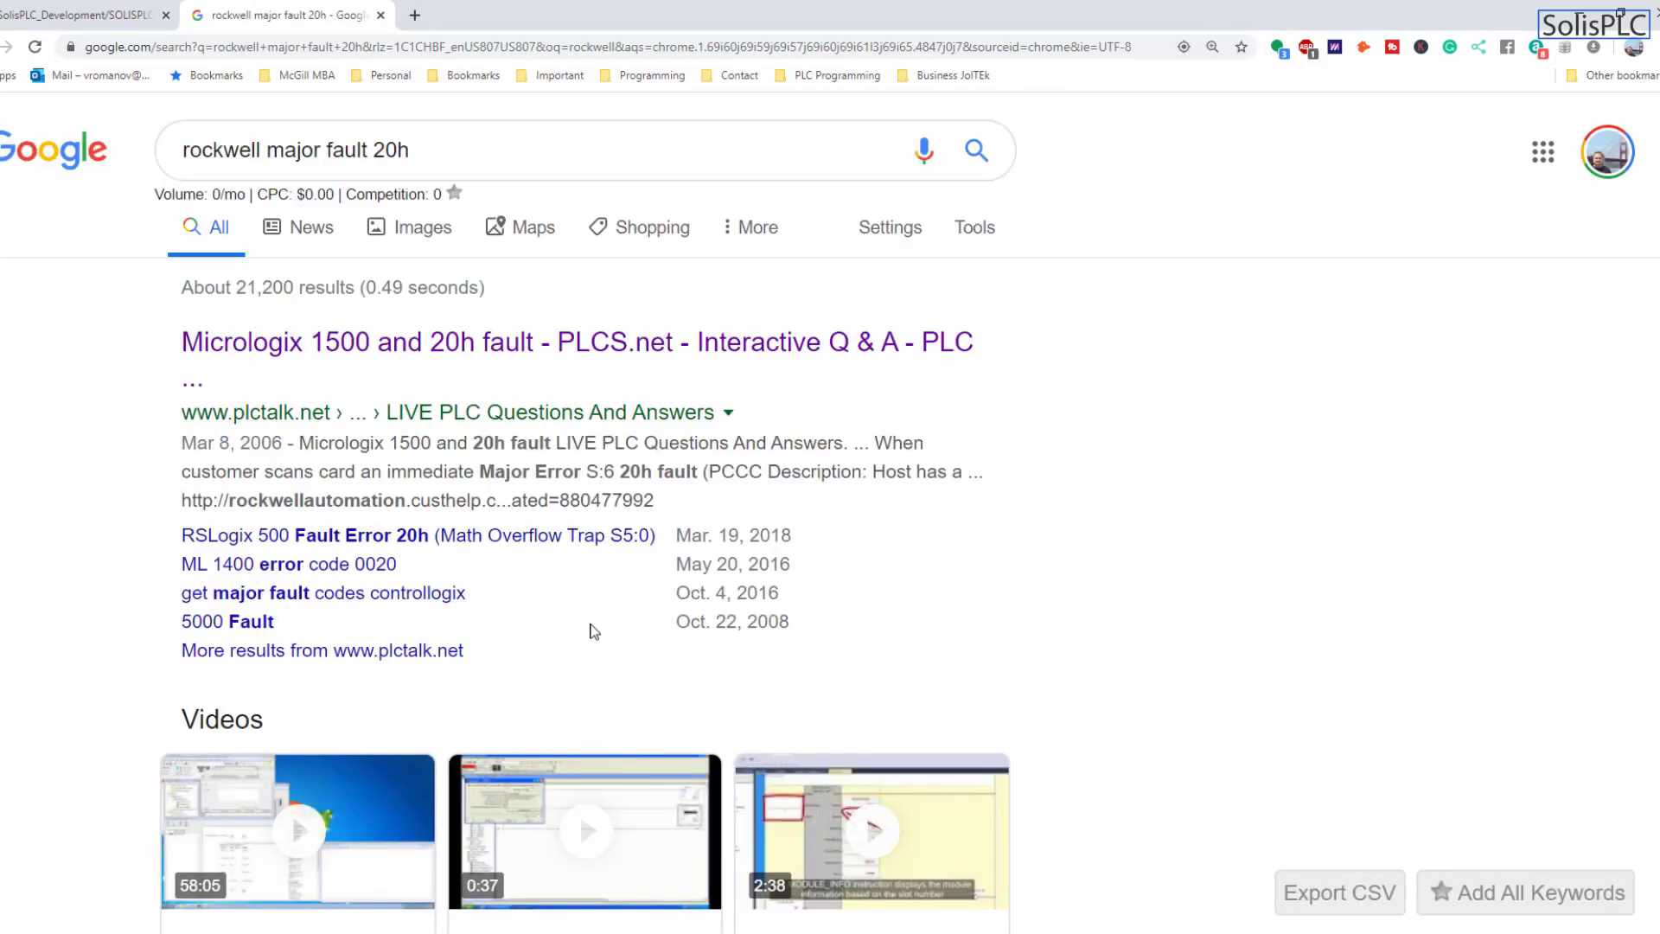
scroll("down", 3)
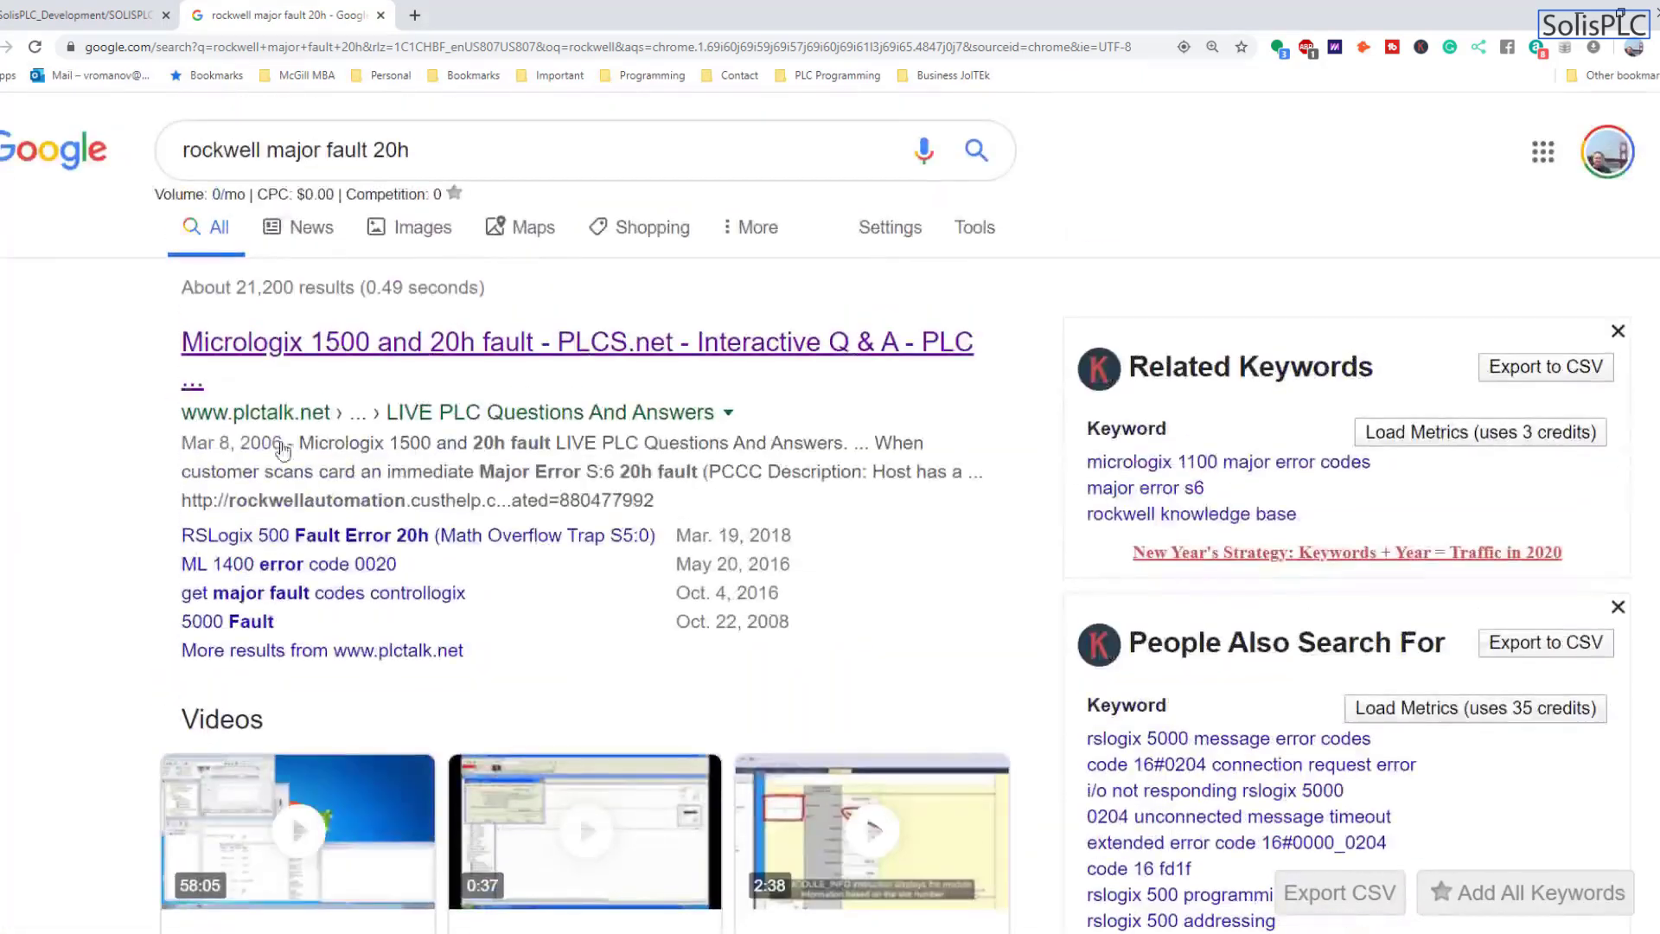
mouse_move(374, 363)
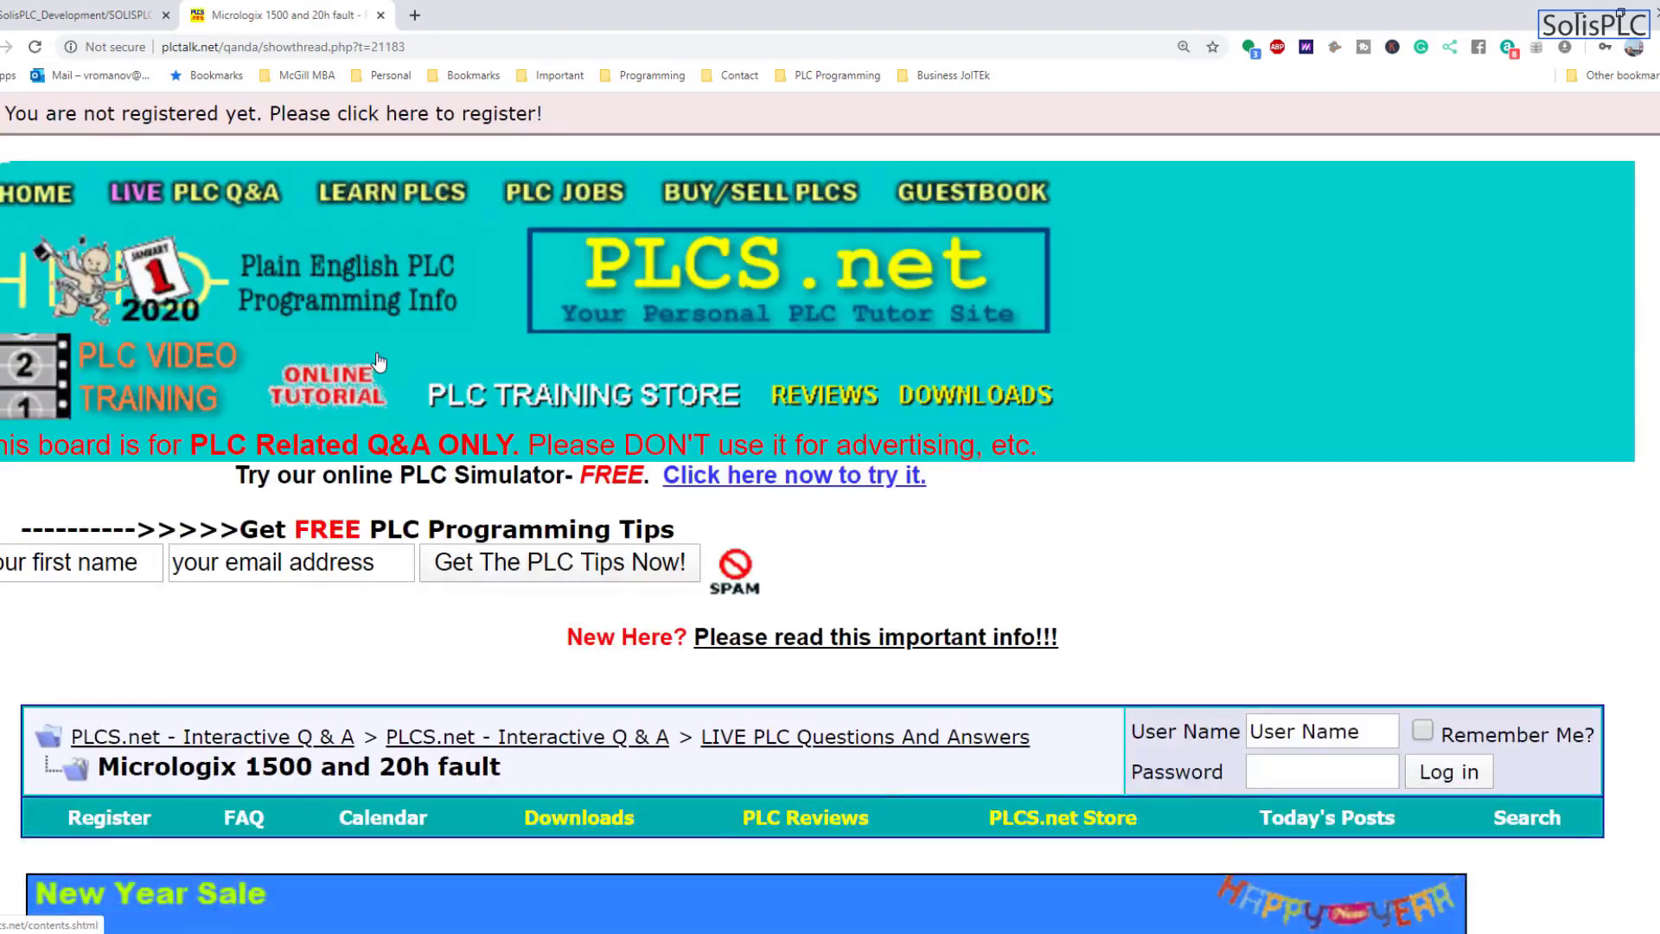
scroll("down", 3)
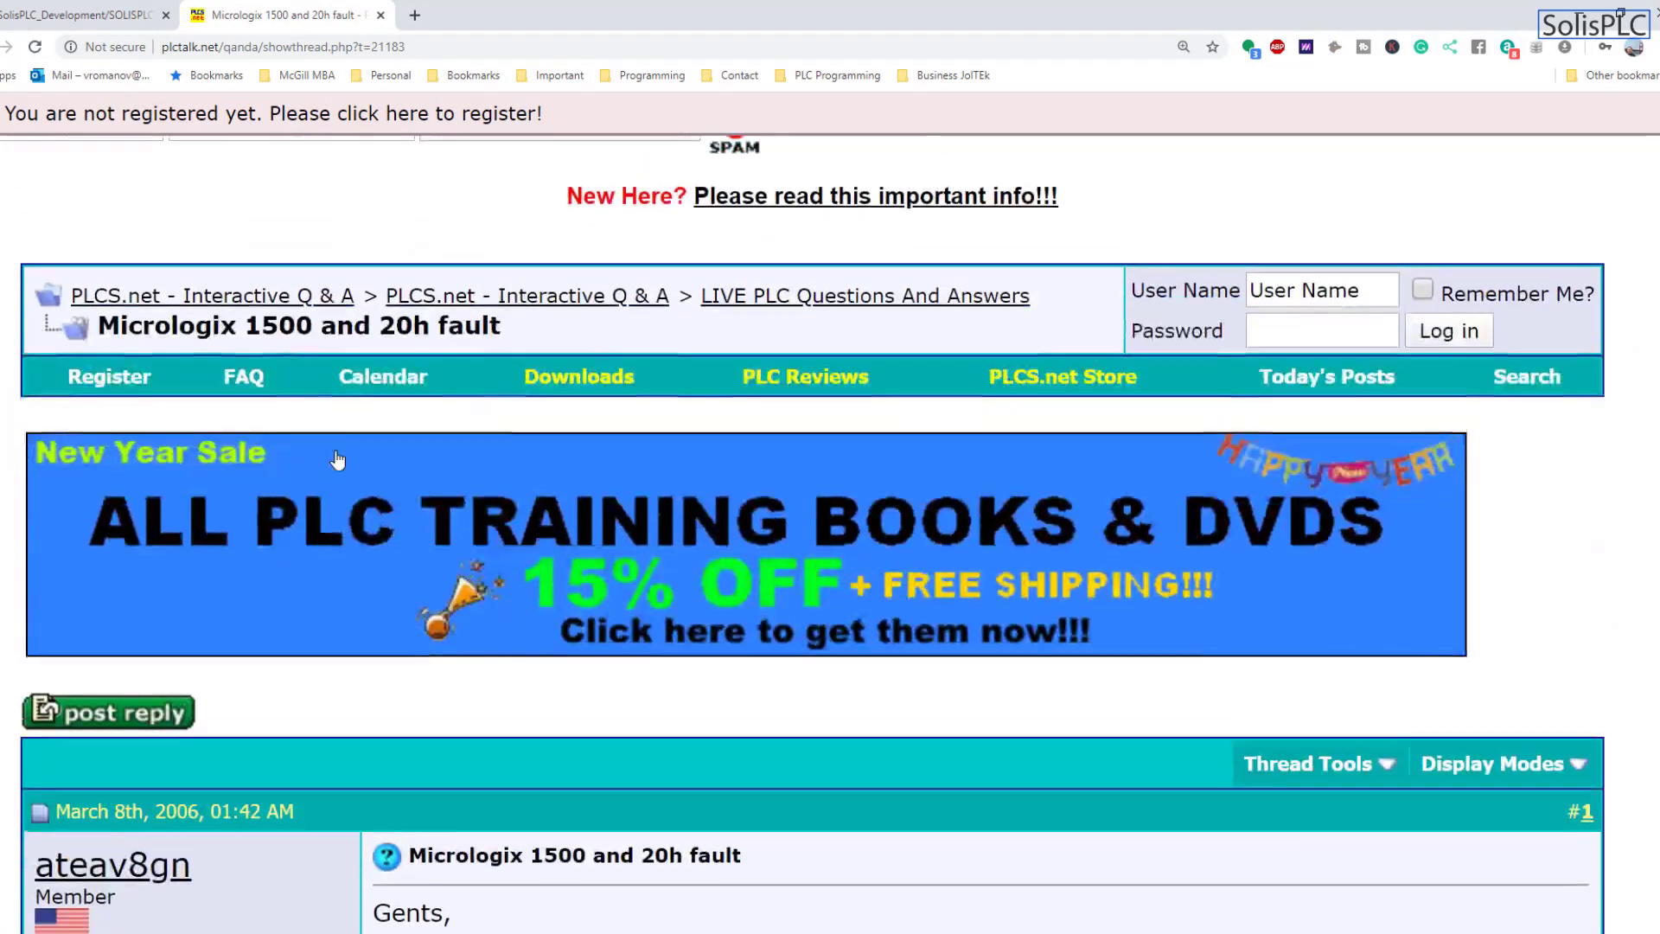
scroll("down", 3)
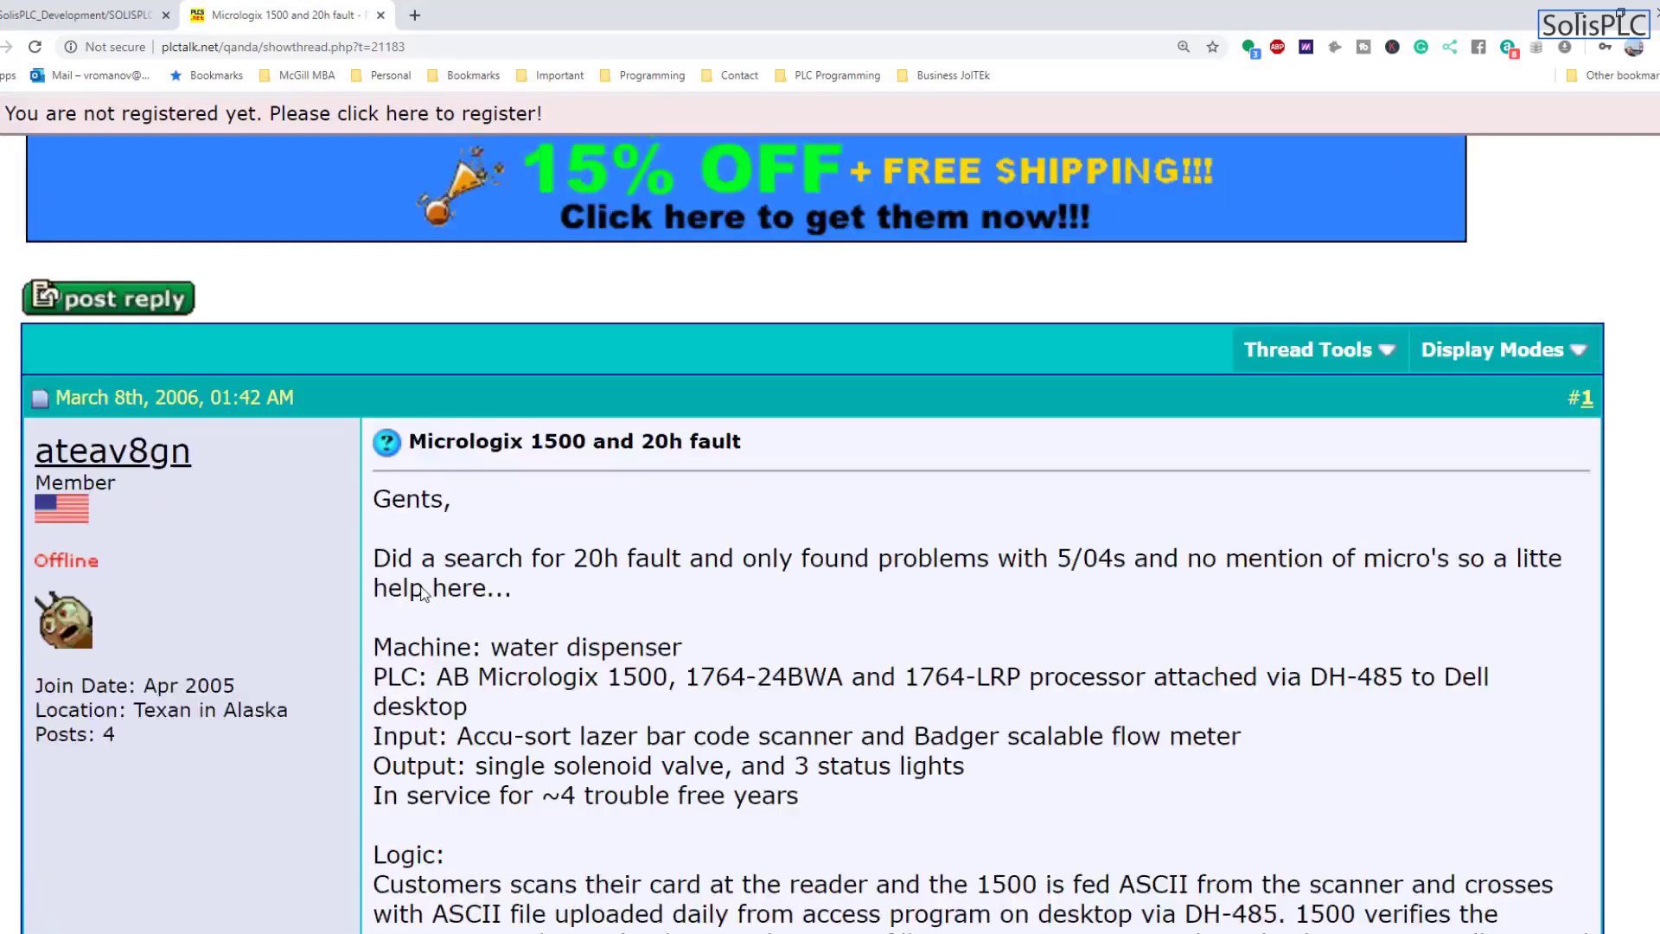
scroll("down", 3)
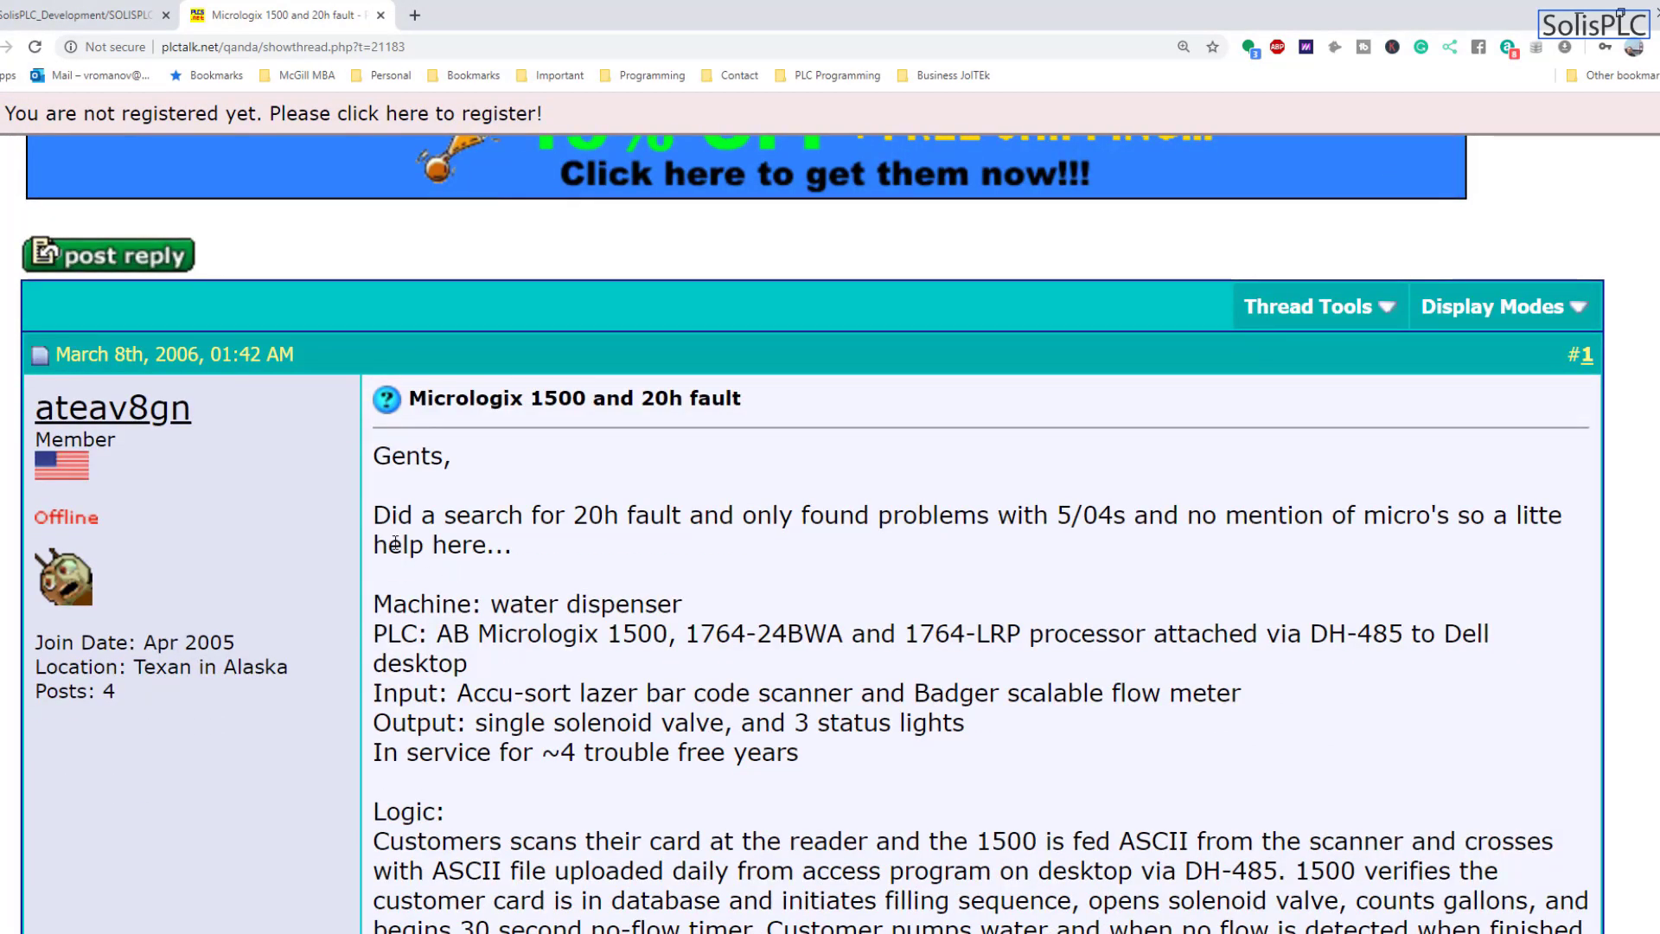
scroll("down", 3)
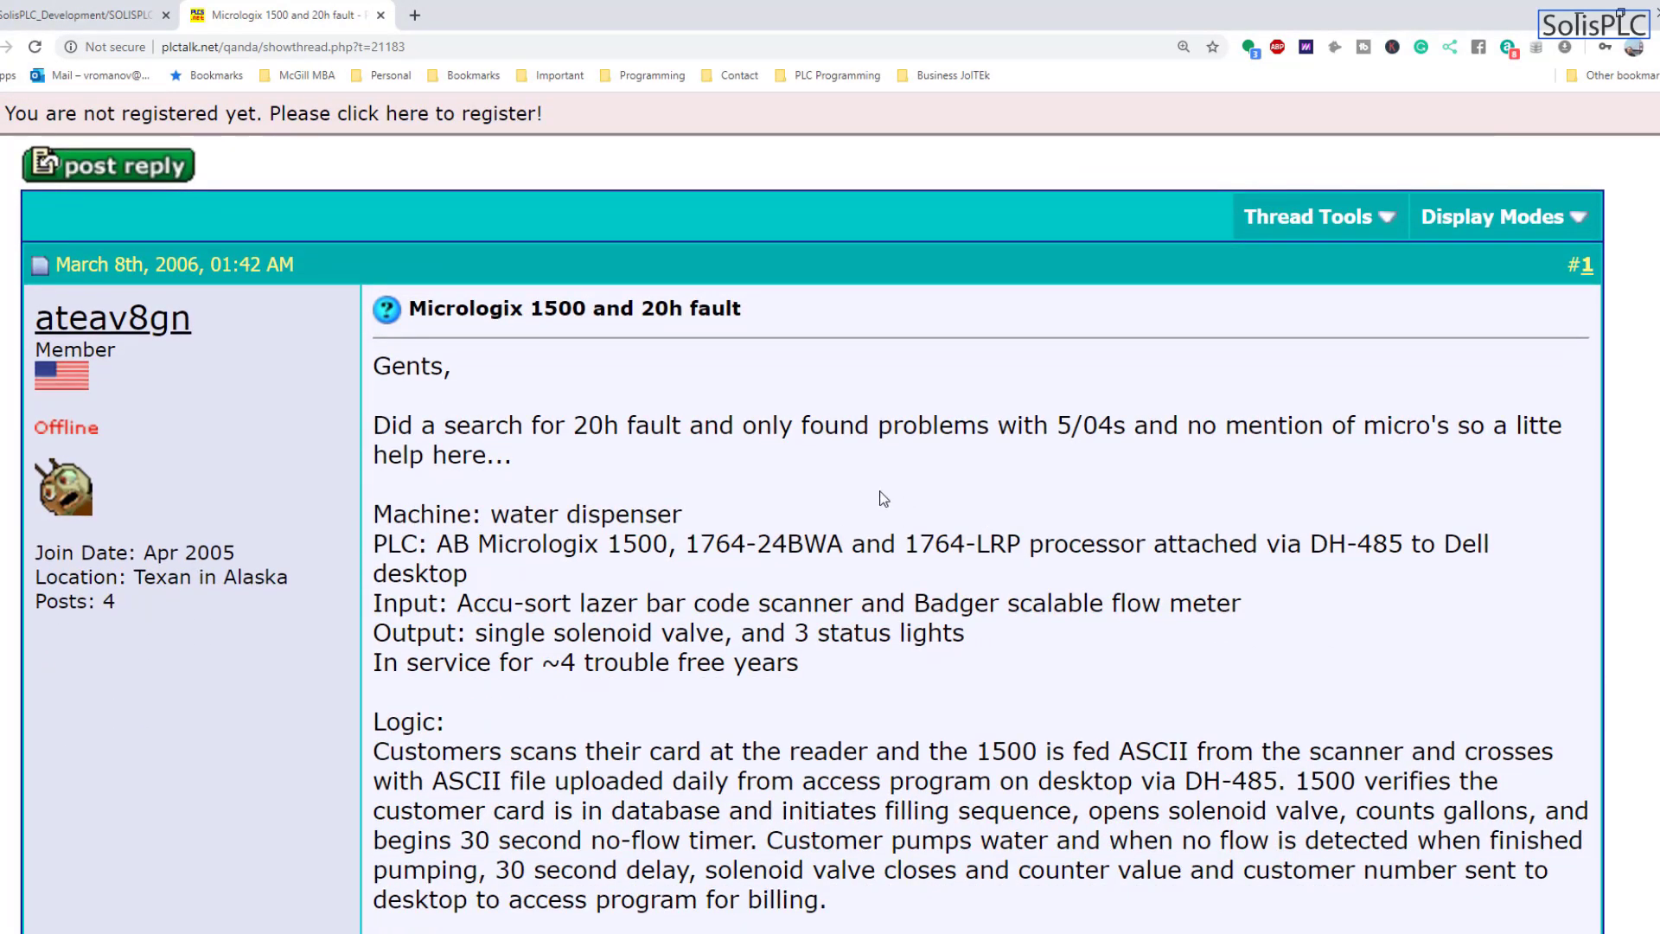
mouse_move(627, 420)
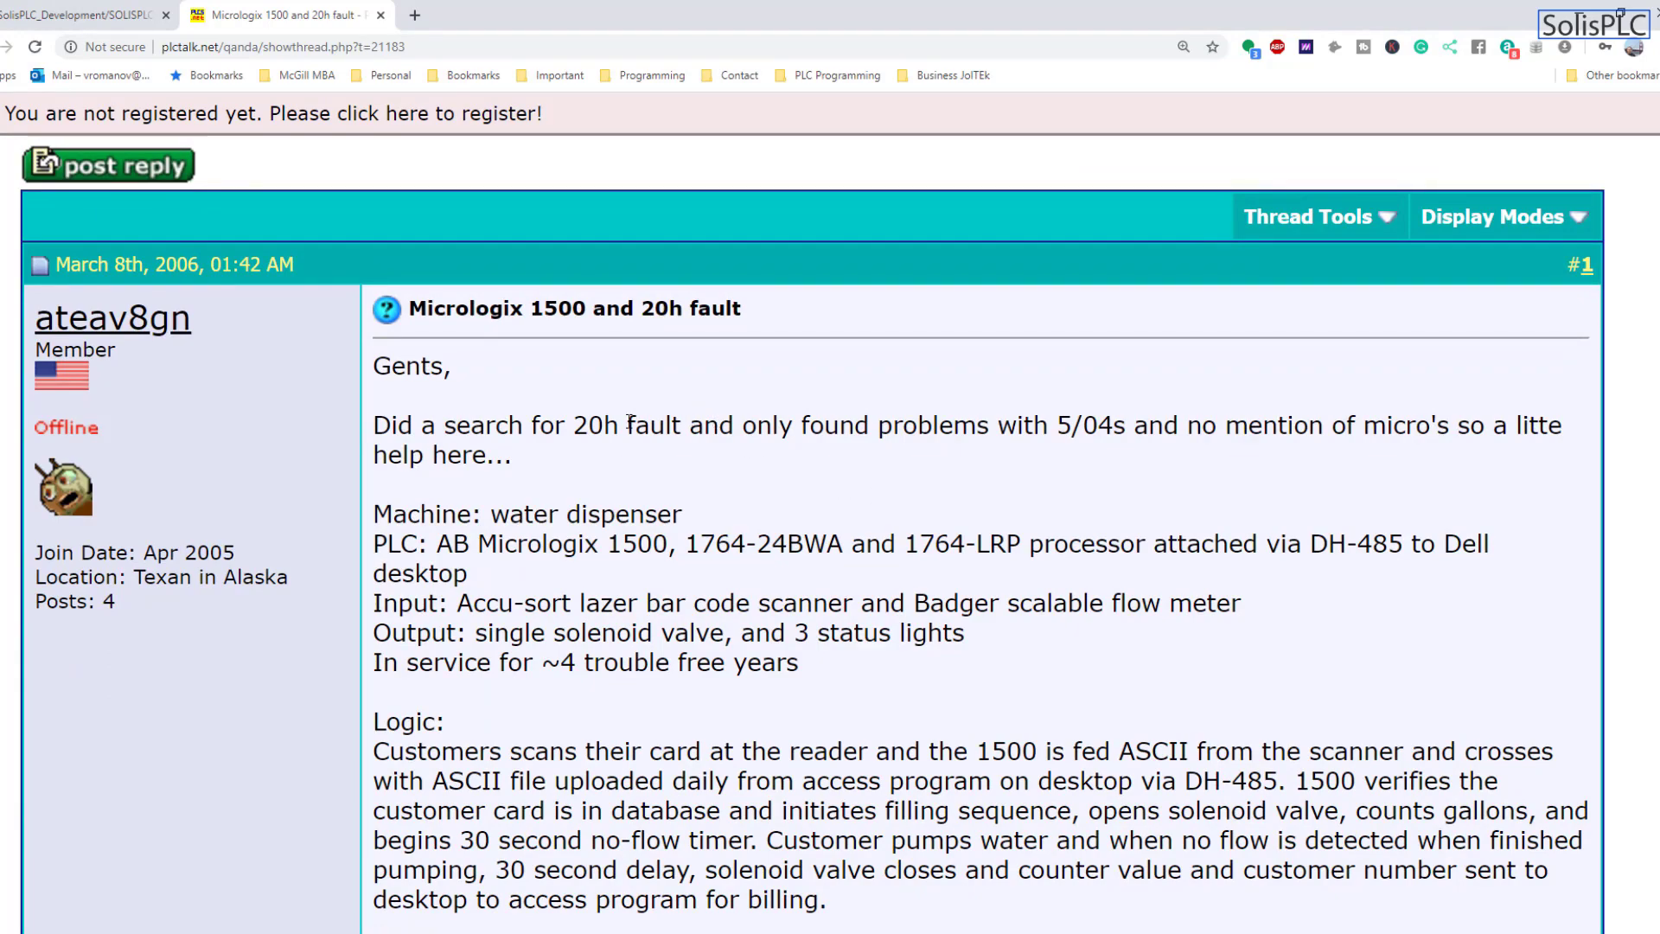
scroll("down", 3)
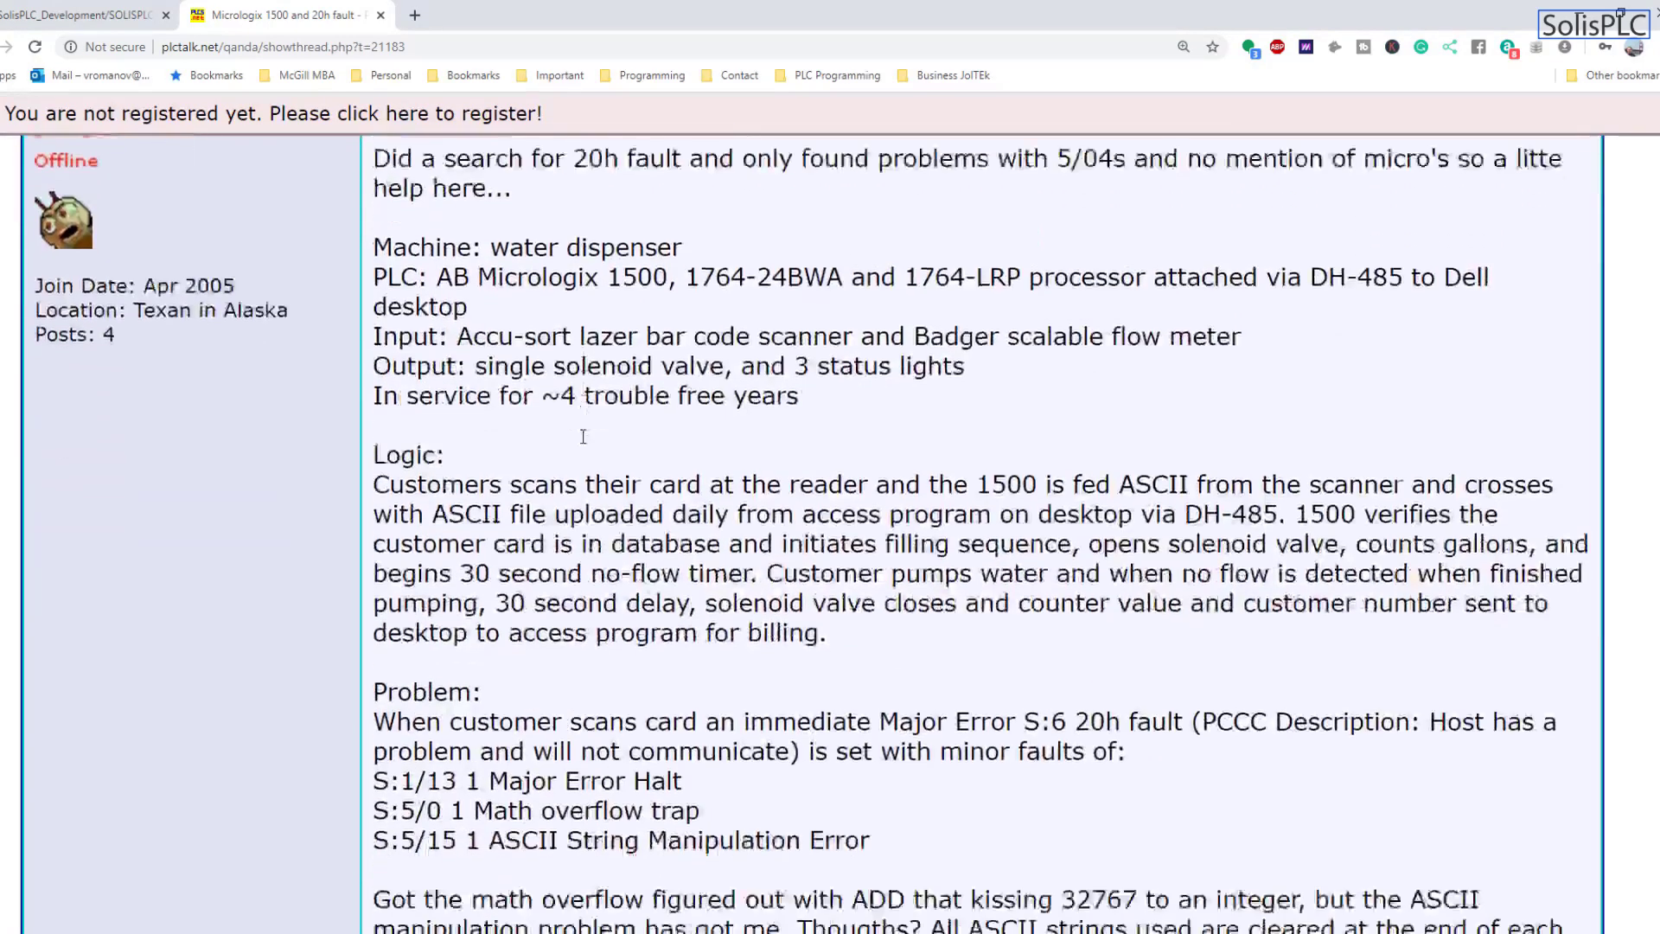
scroll("down", 3)
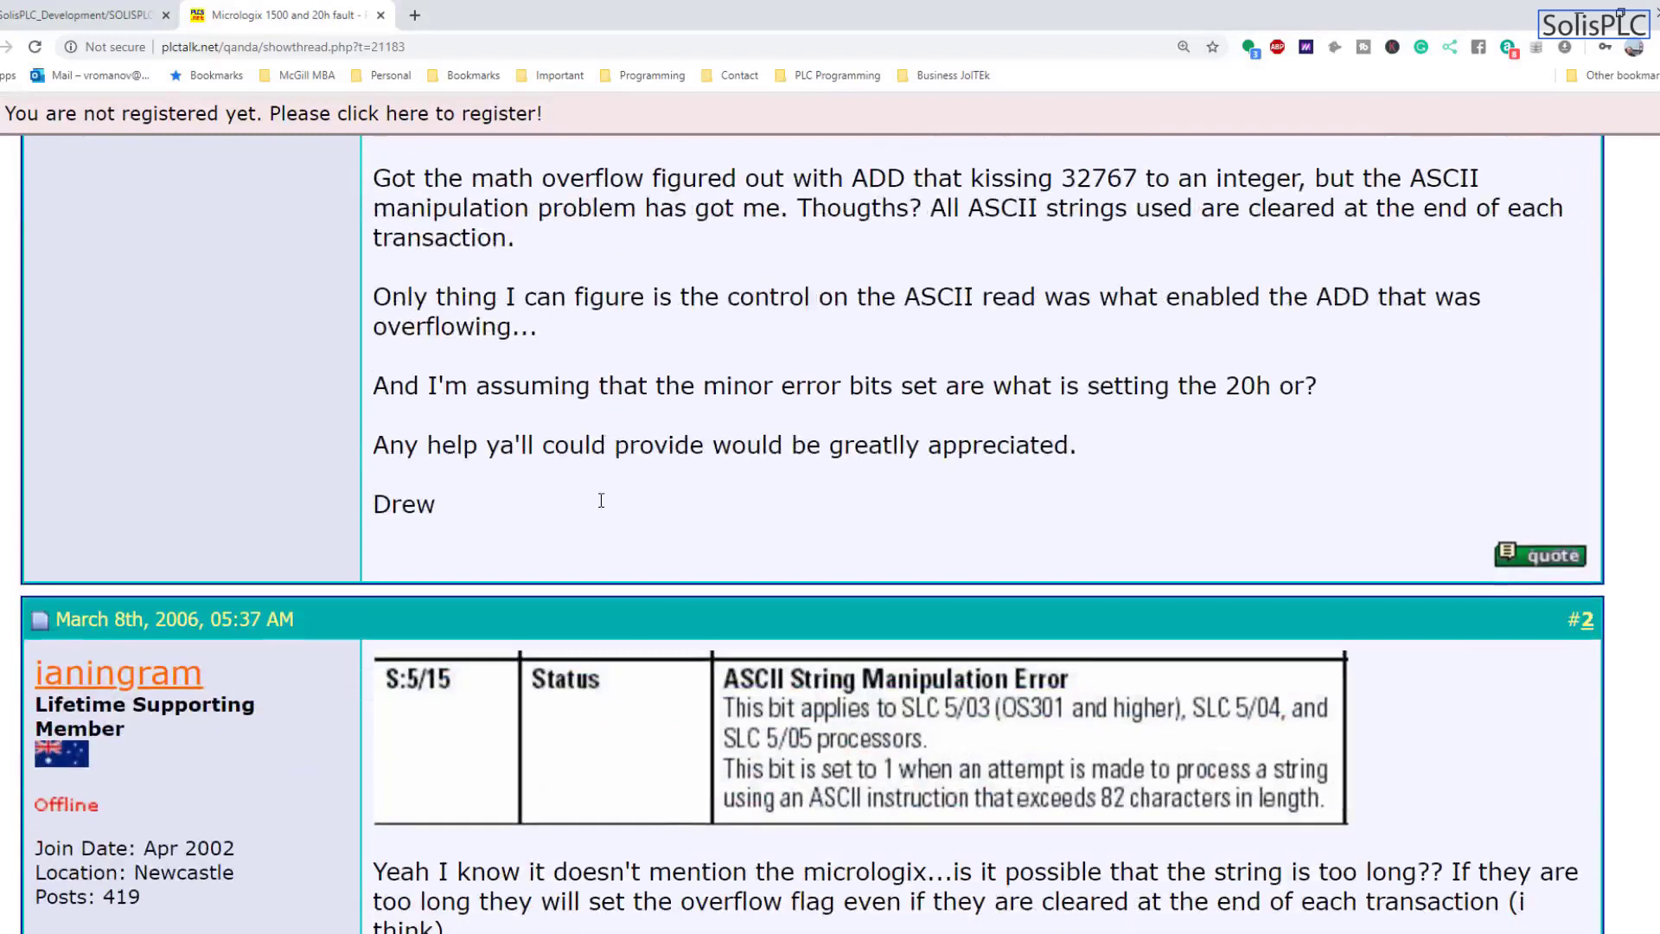
scroll("down", 3)
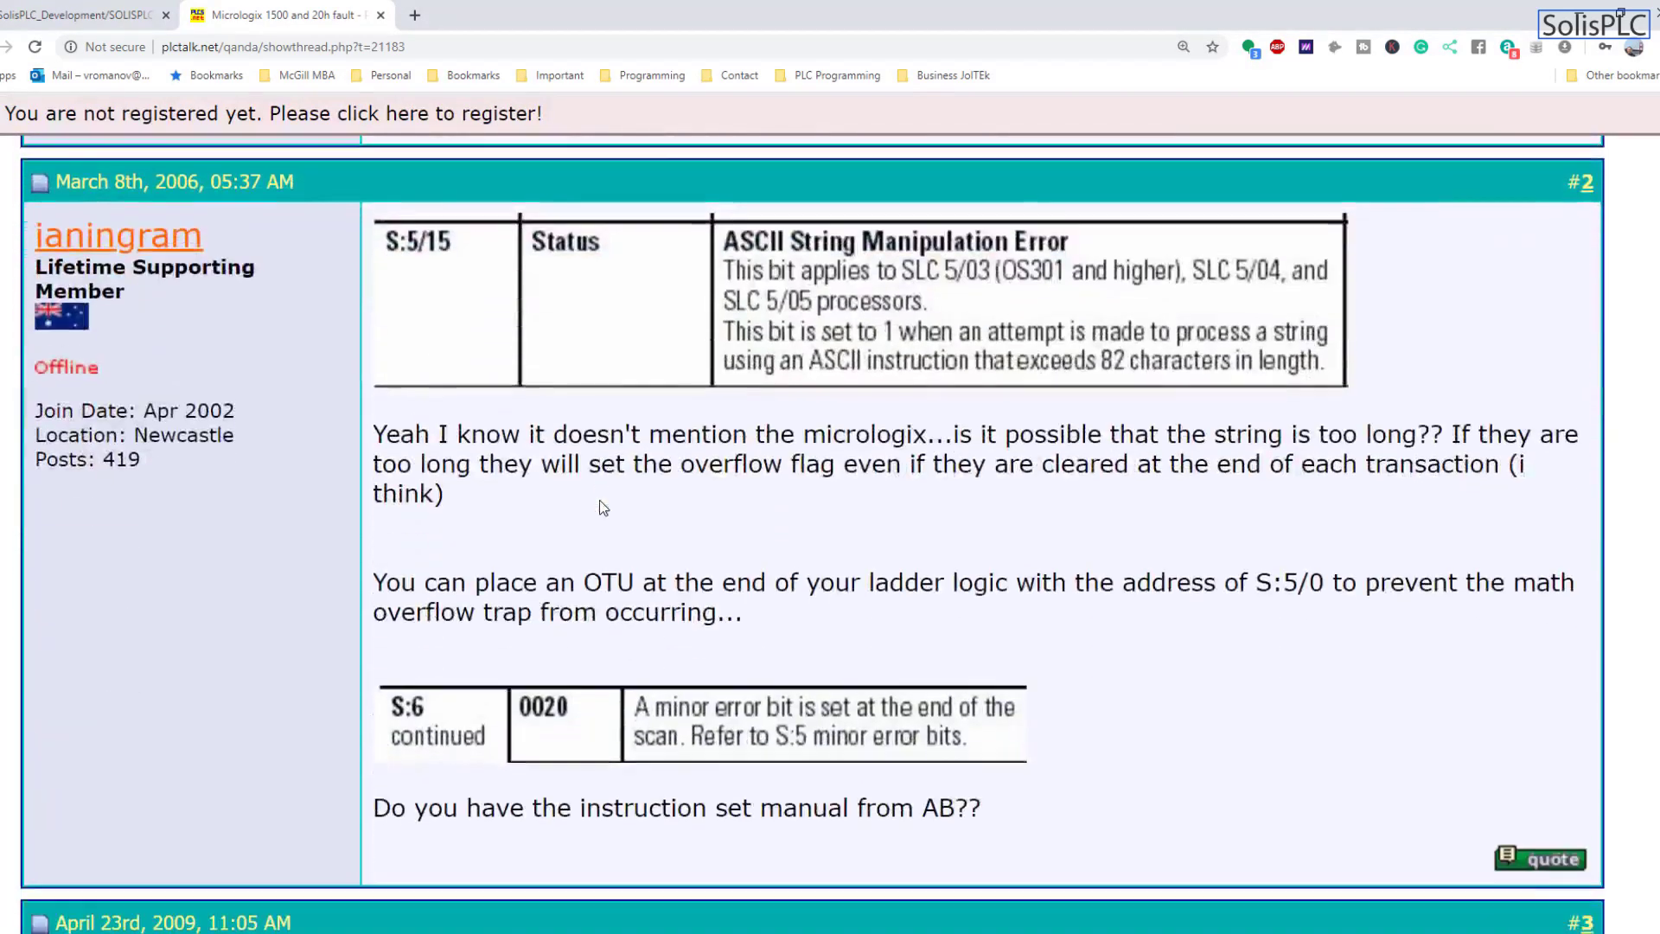
scroll("down", 3)
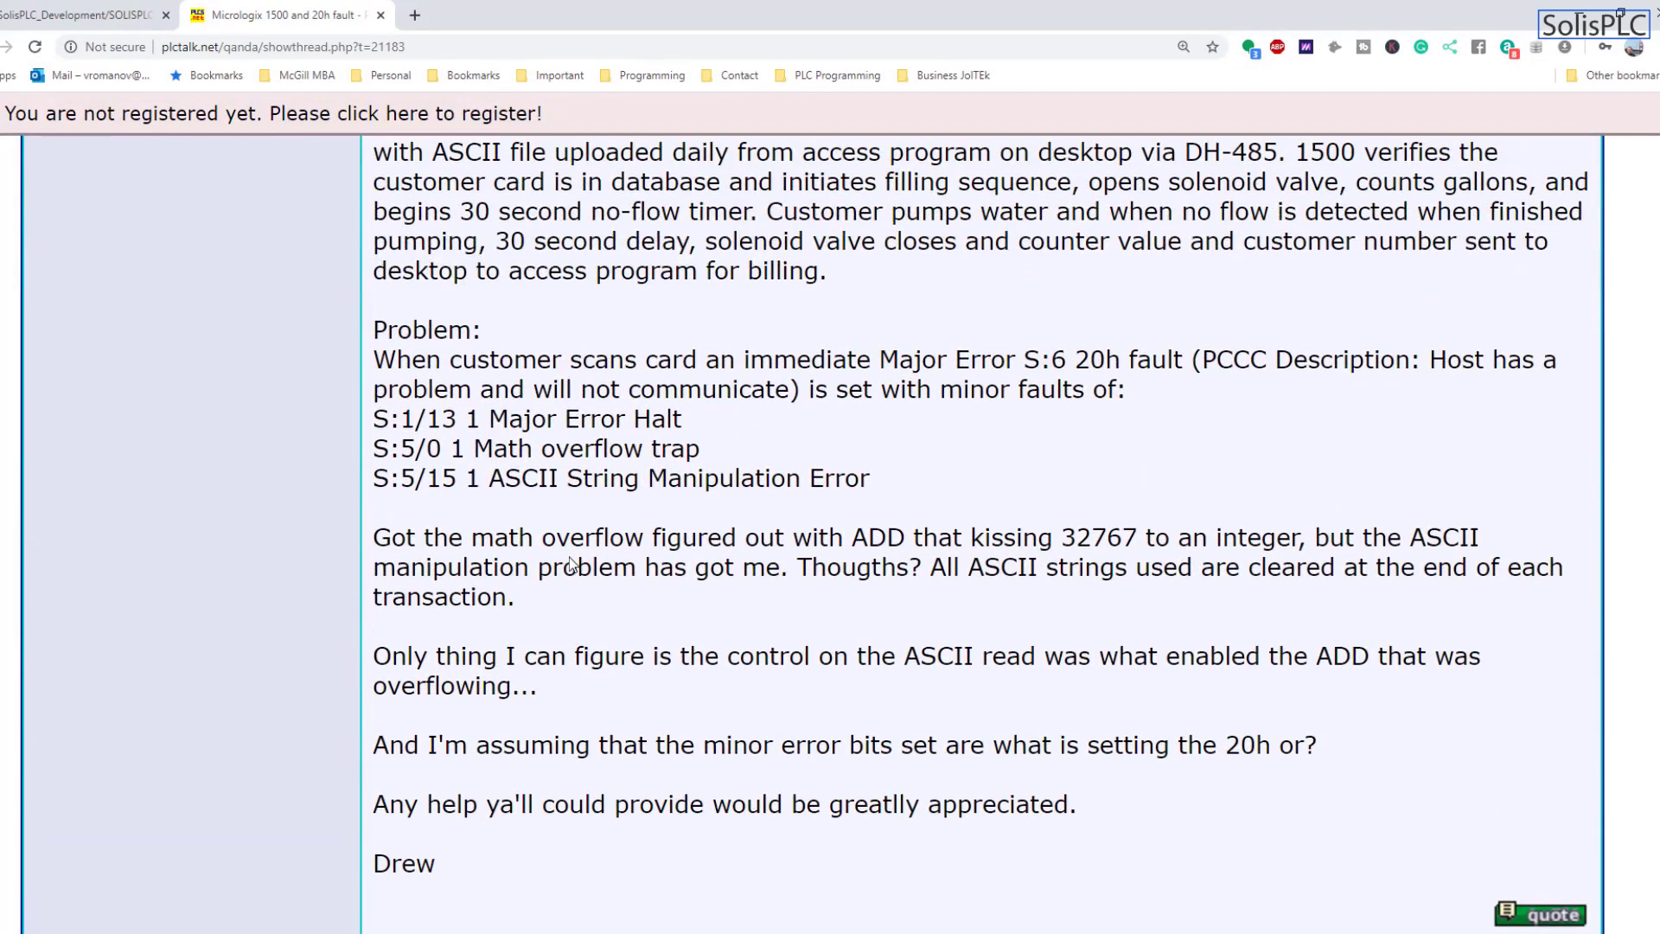
scroll("down", 3)
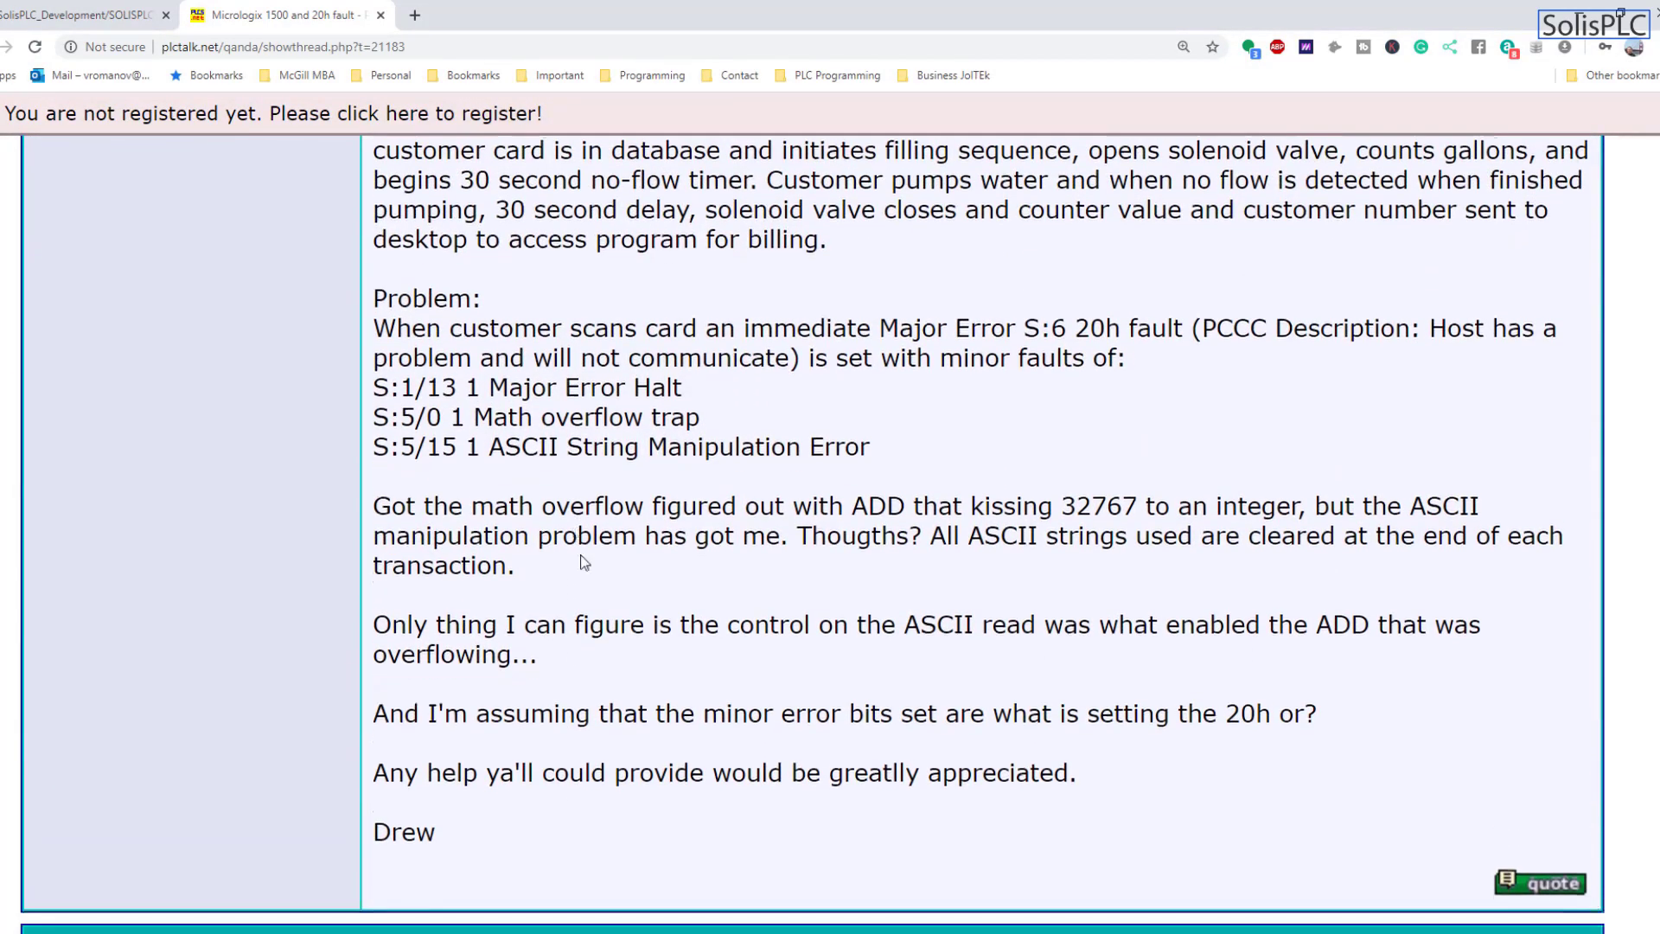
scroll("down", 3)
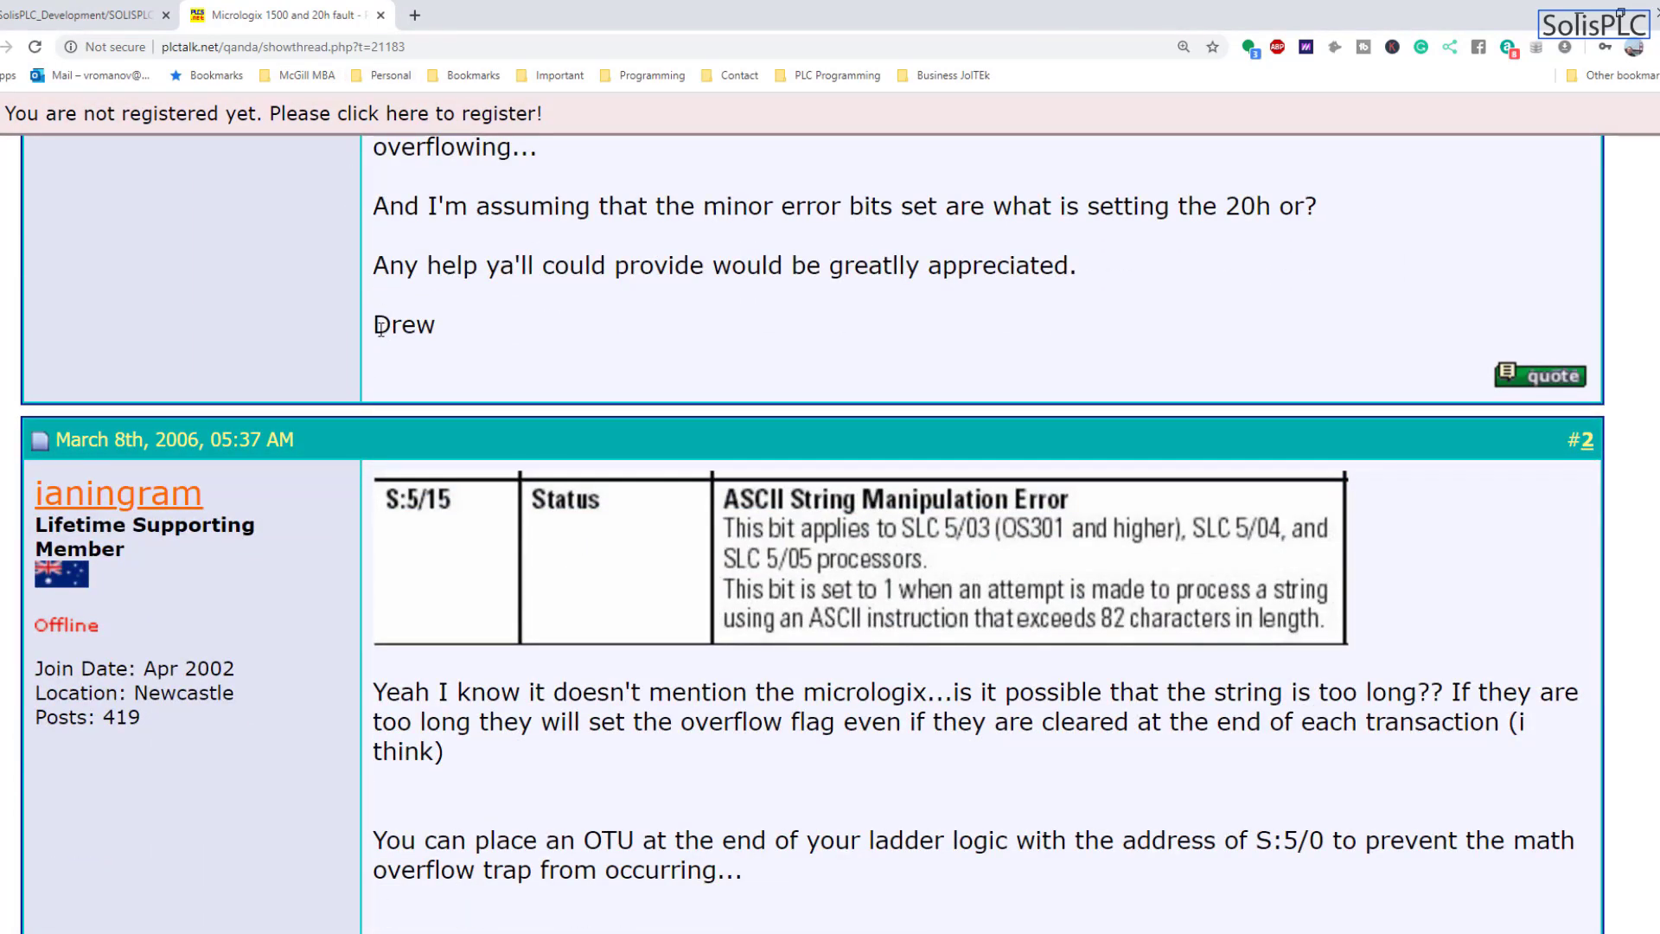
scroll("down", 3)
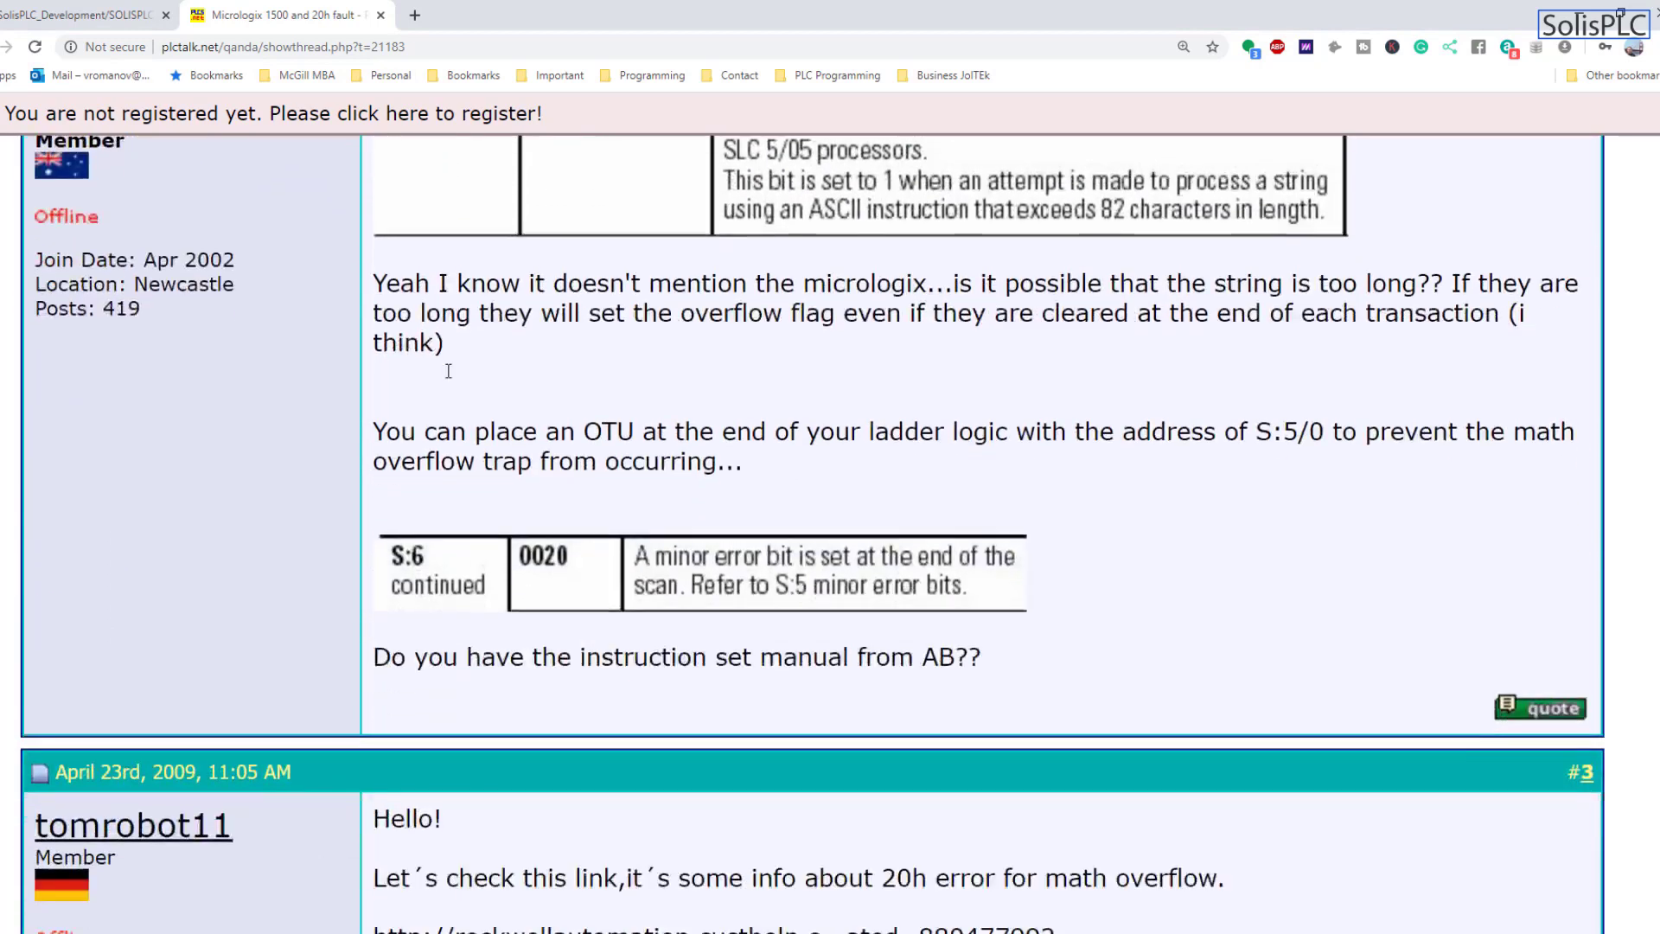
scroll("down", 3)
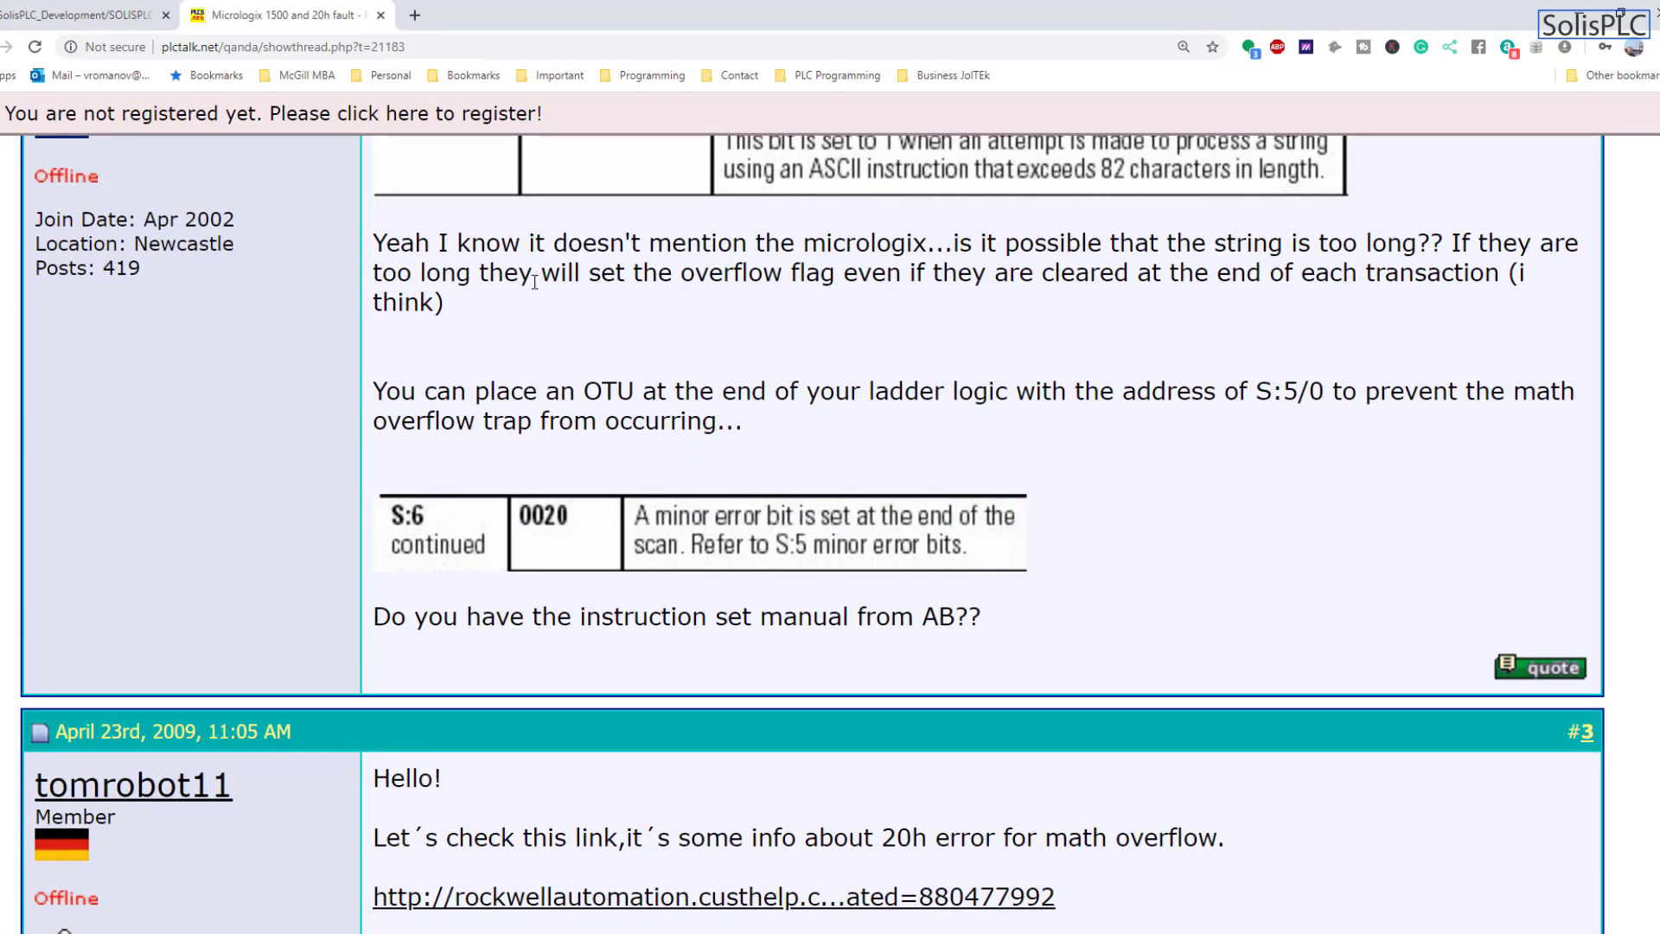
mouse_move(556, 327)
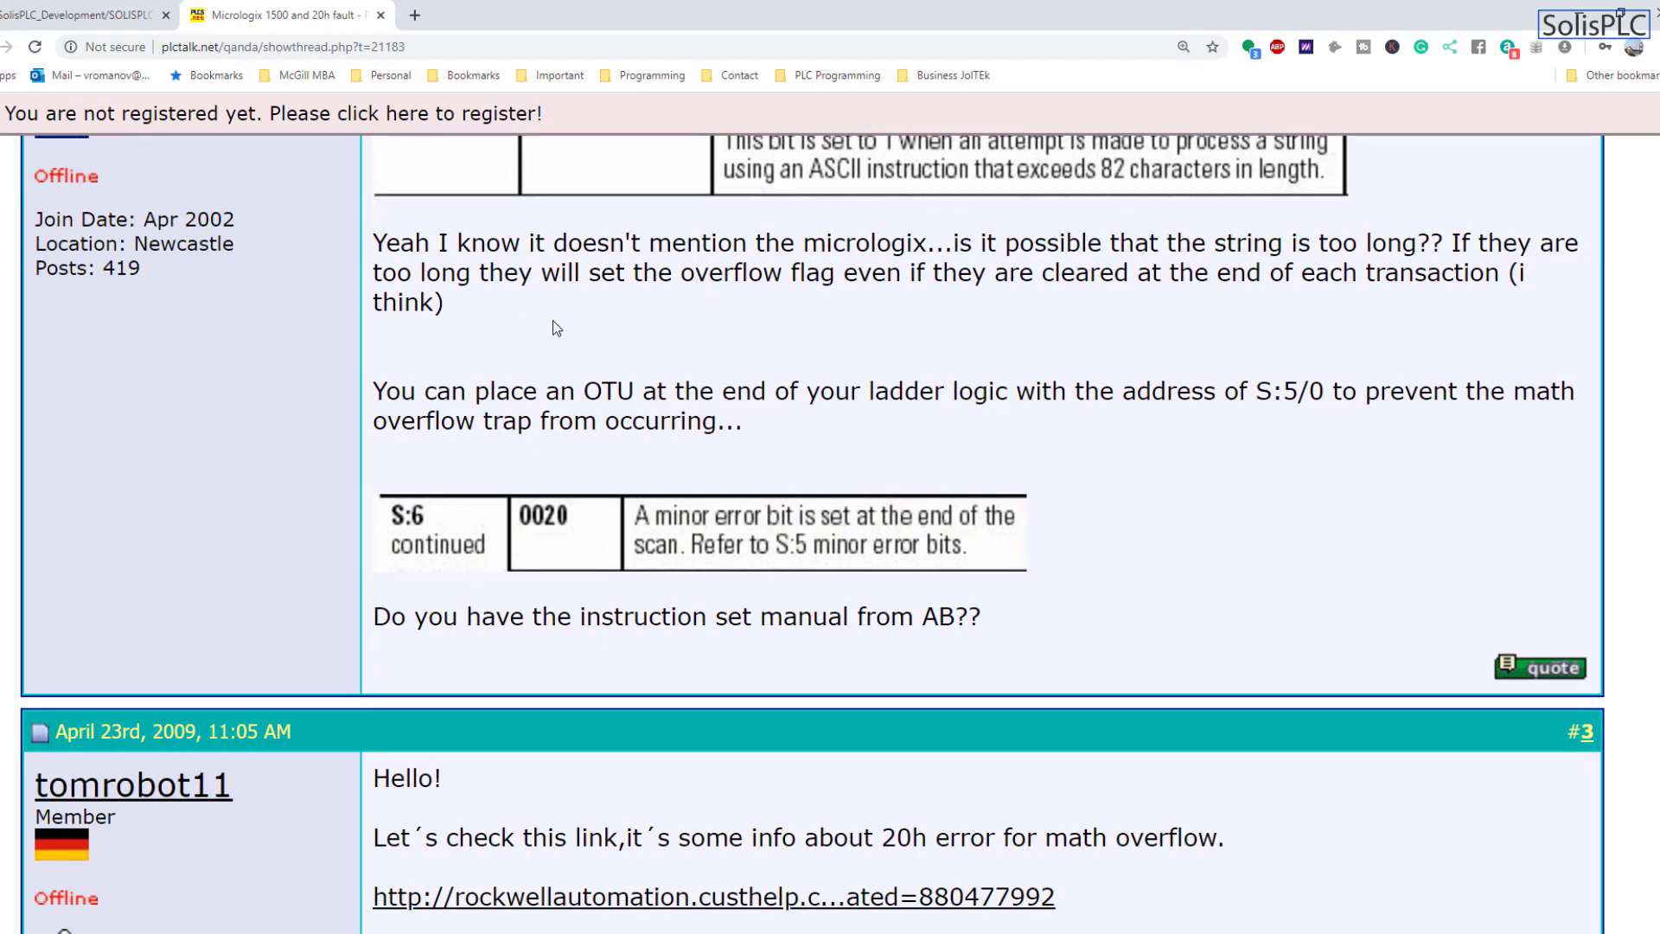
scroll("down", 3)
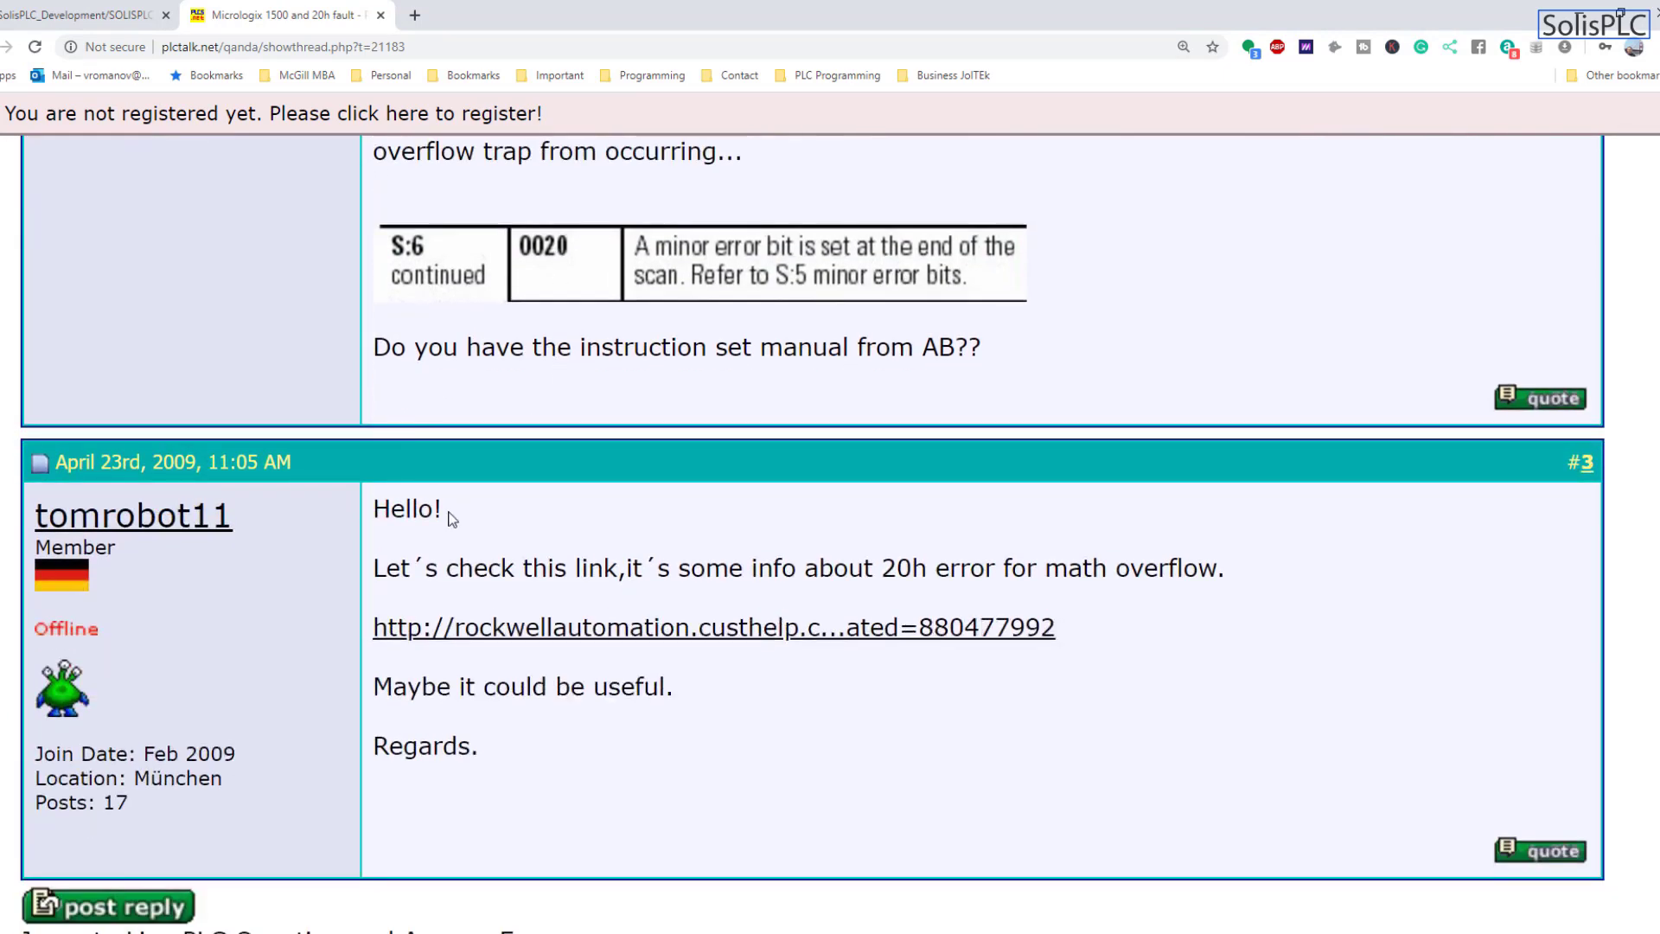
mouse_move(664, 661)
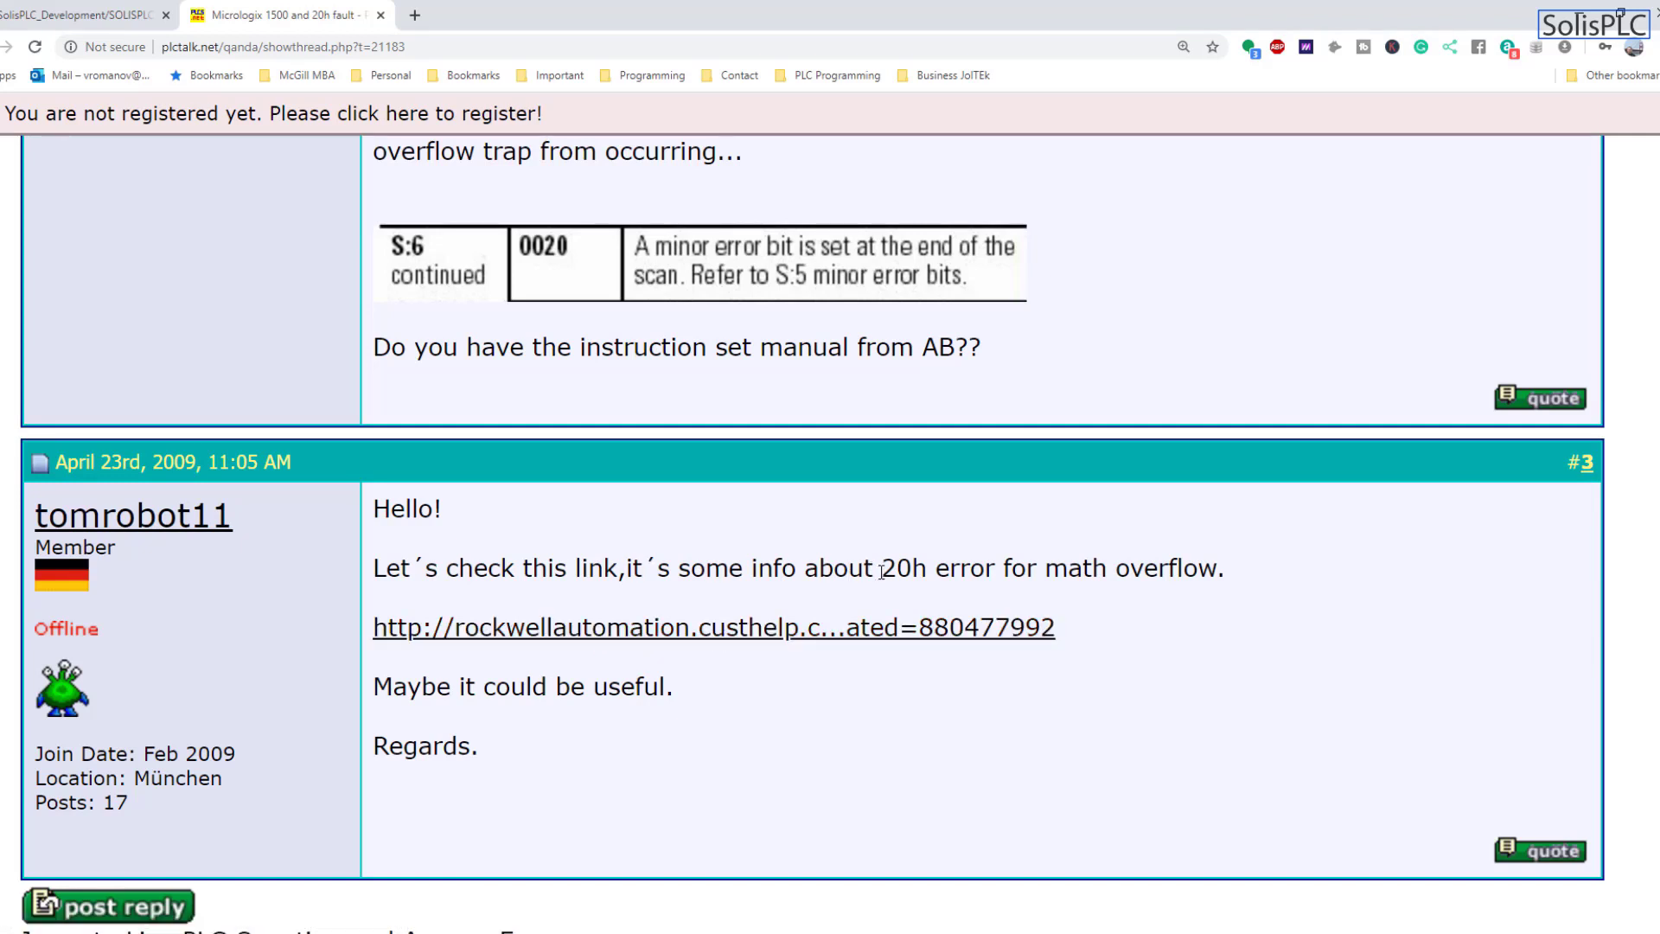
mouse_move(607, 627)
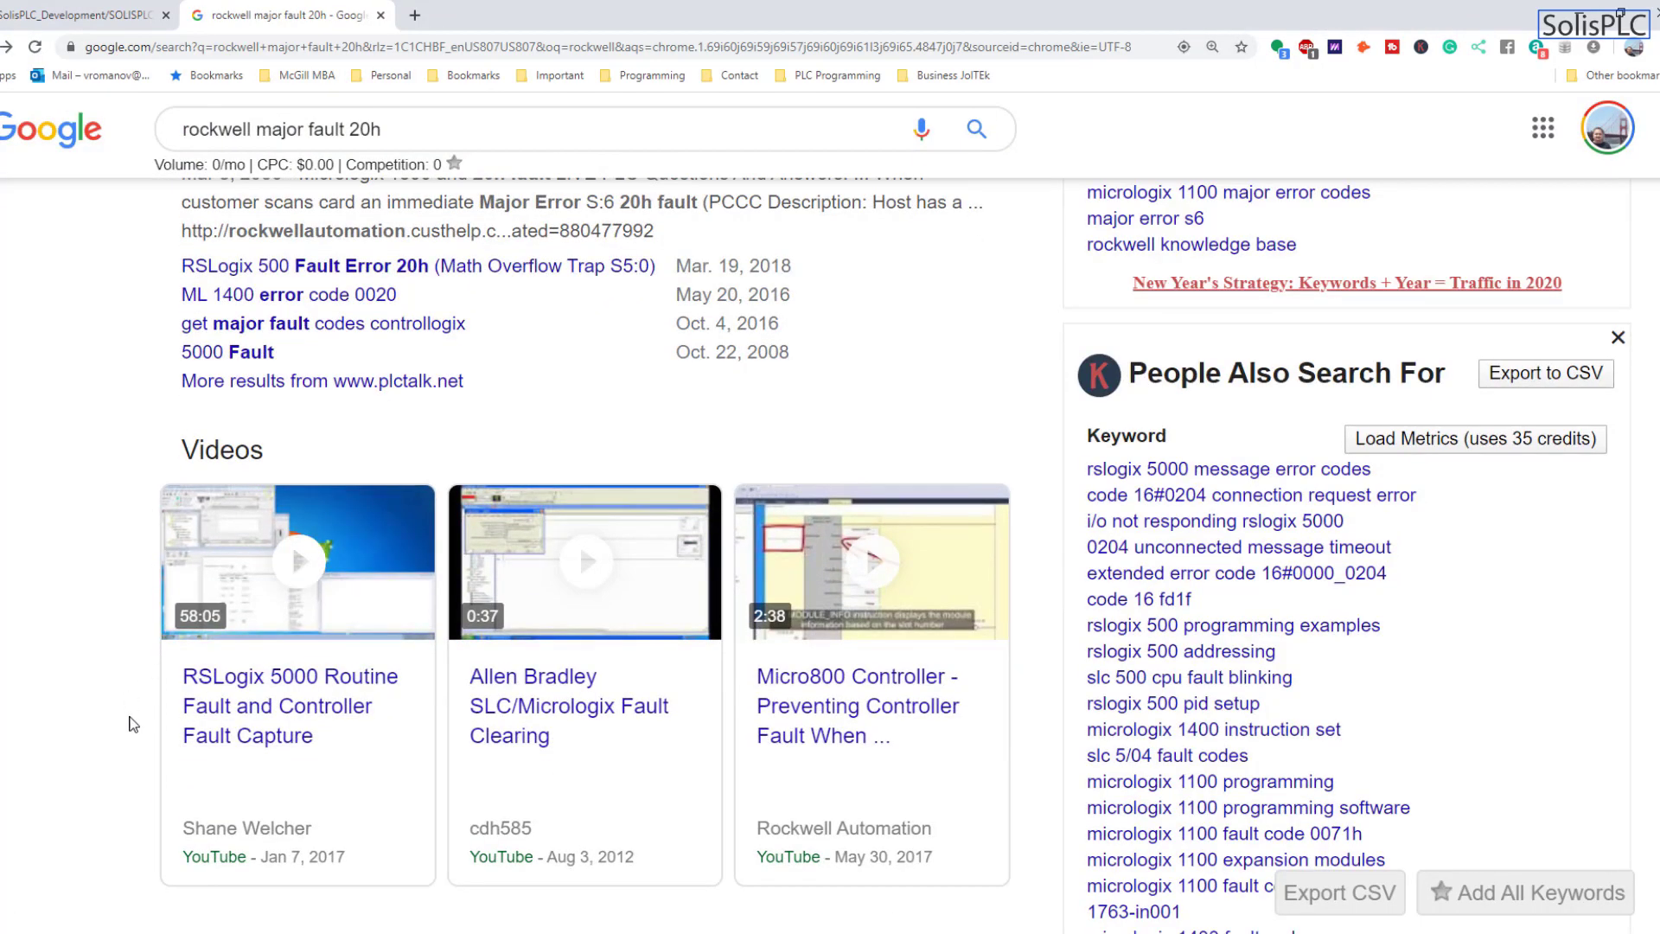
Scroll the results and open the Logix 5000 Controllers Major, Minor, and I/O Faults PDF.
scroll("down", 3)
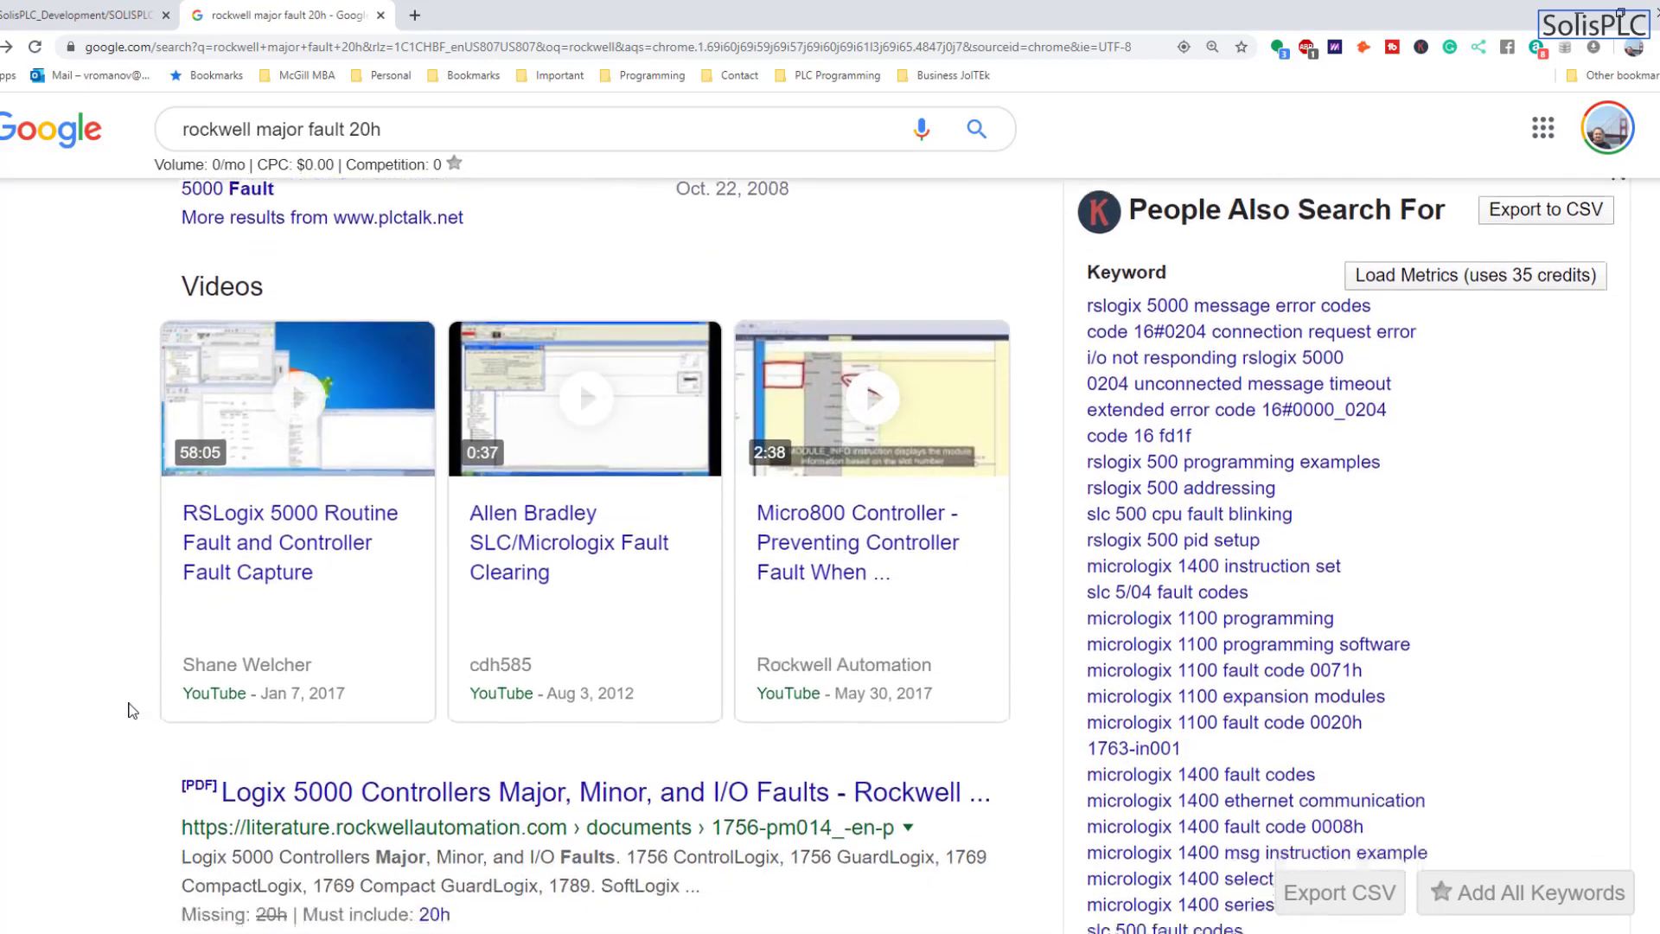
scroll("down", 3)
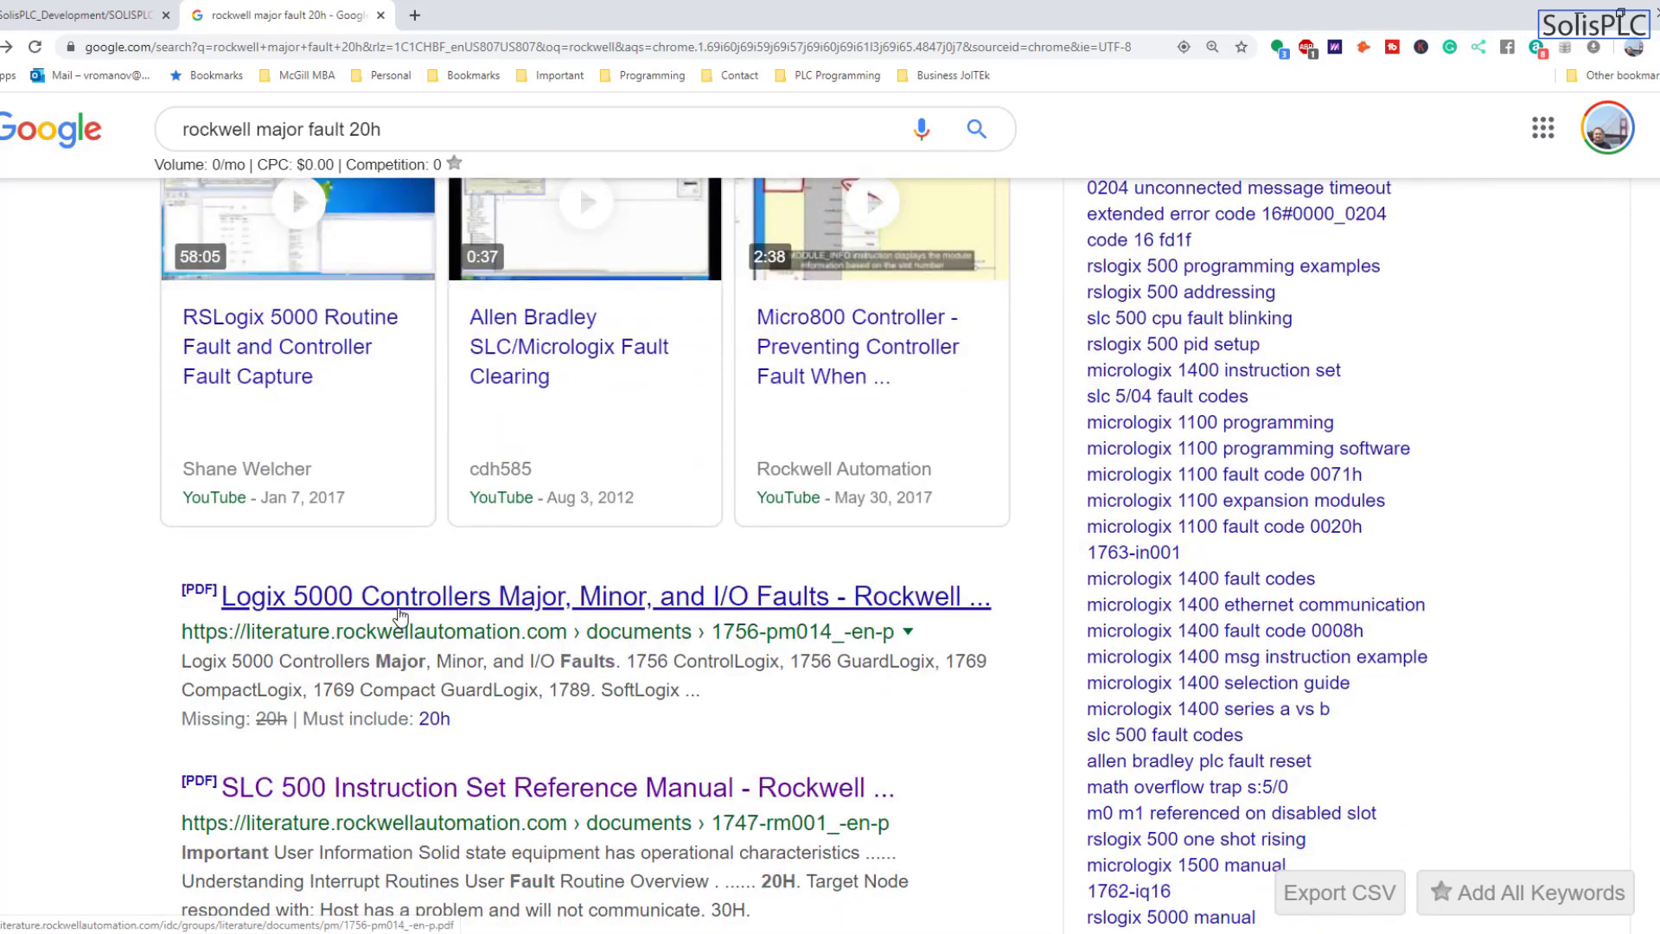
left_click(402, 596)
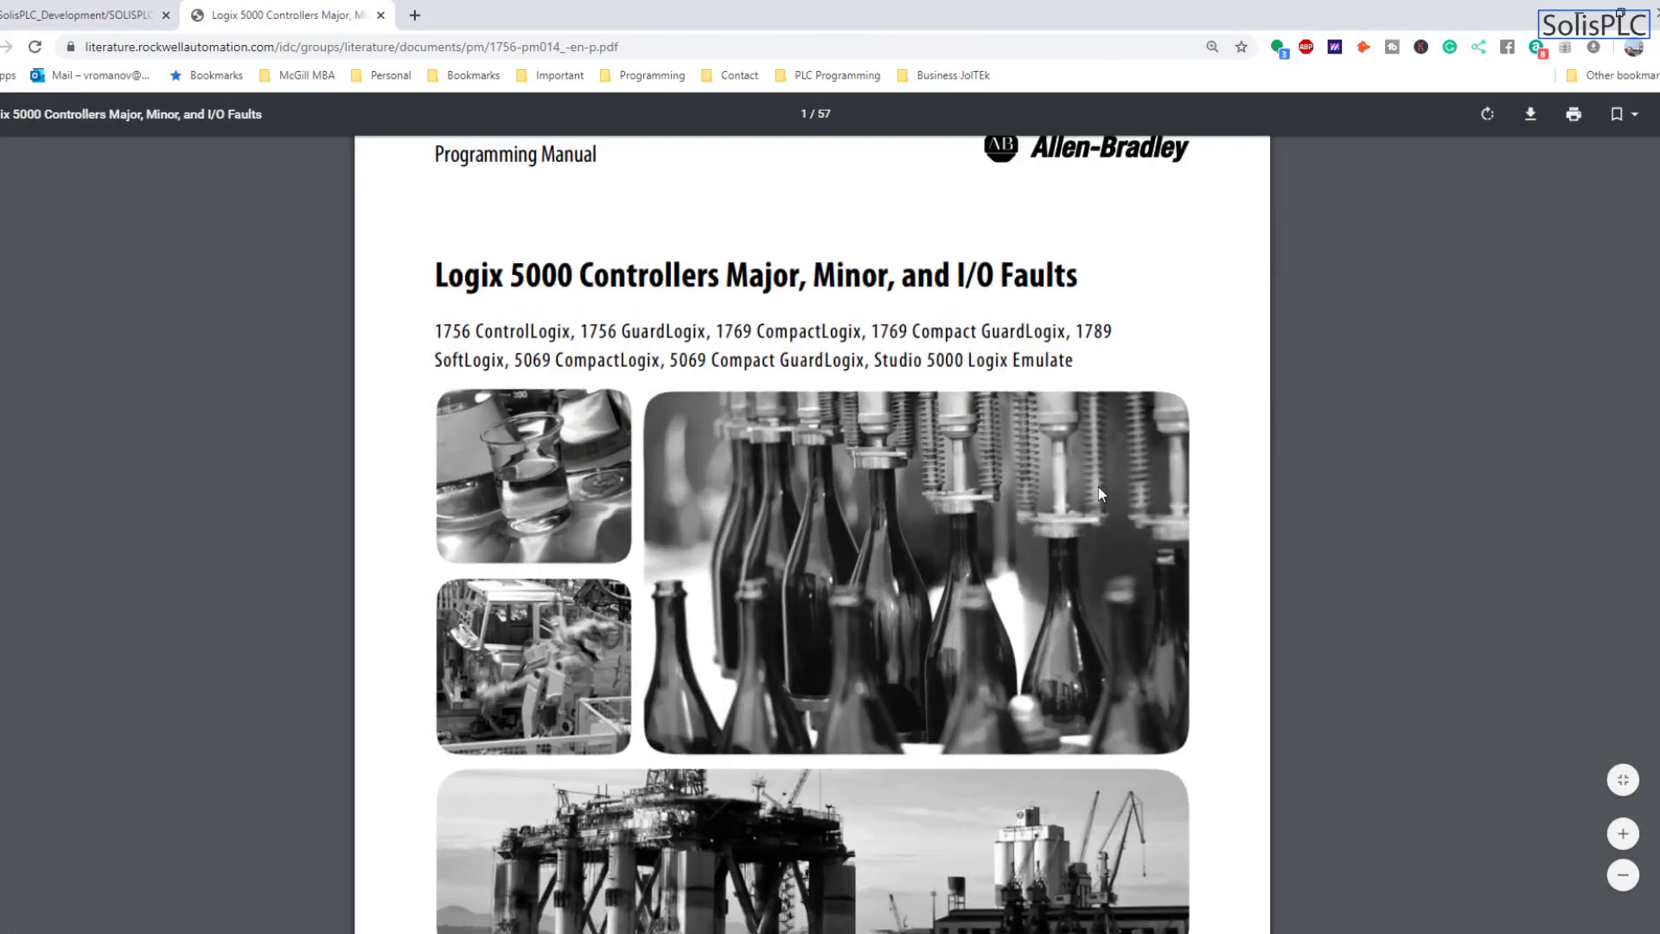
Search the Logix 5000 faults manual and step through the overflow matches.
key("ctrl+f")
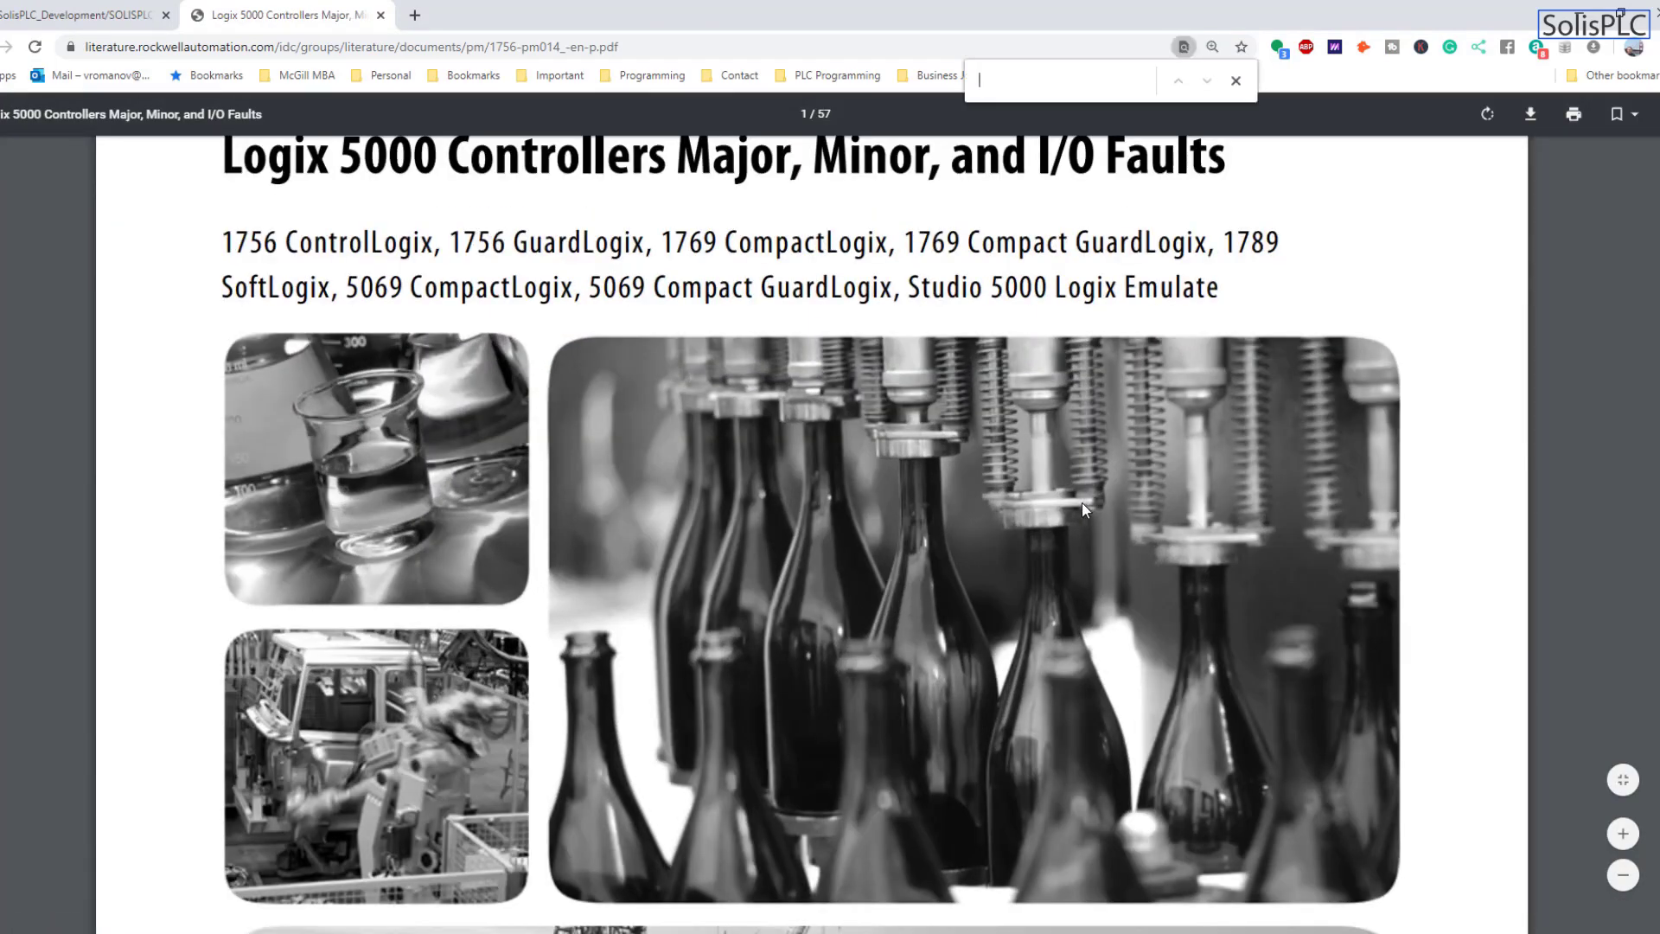
type("20")
type("overflow")
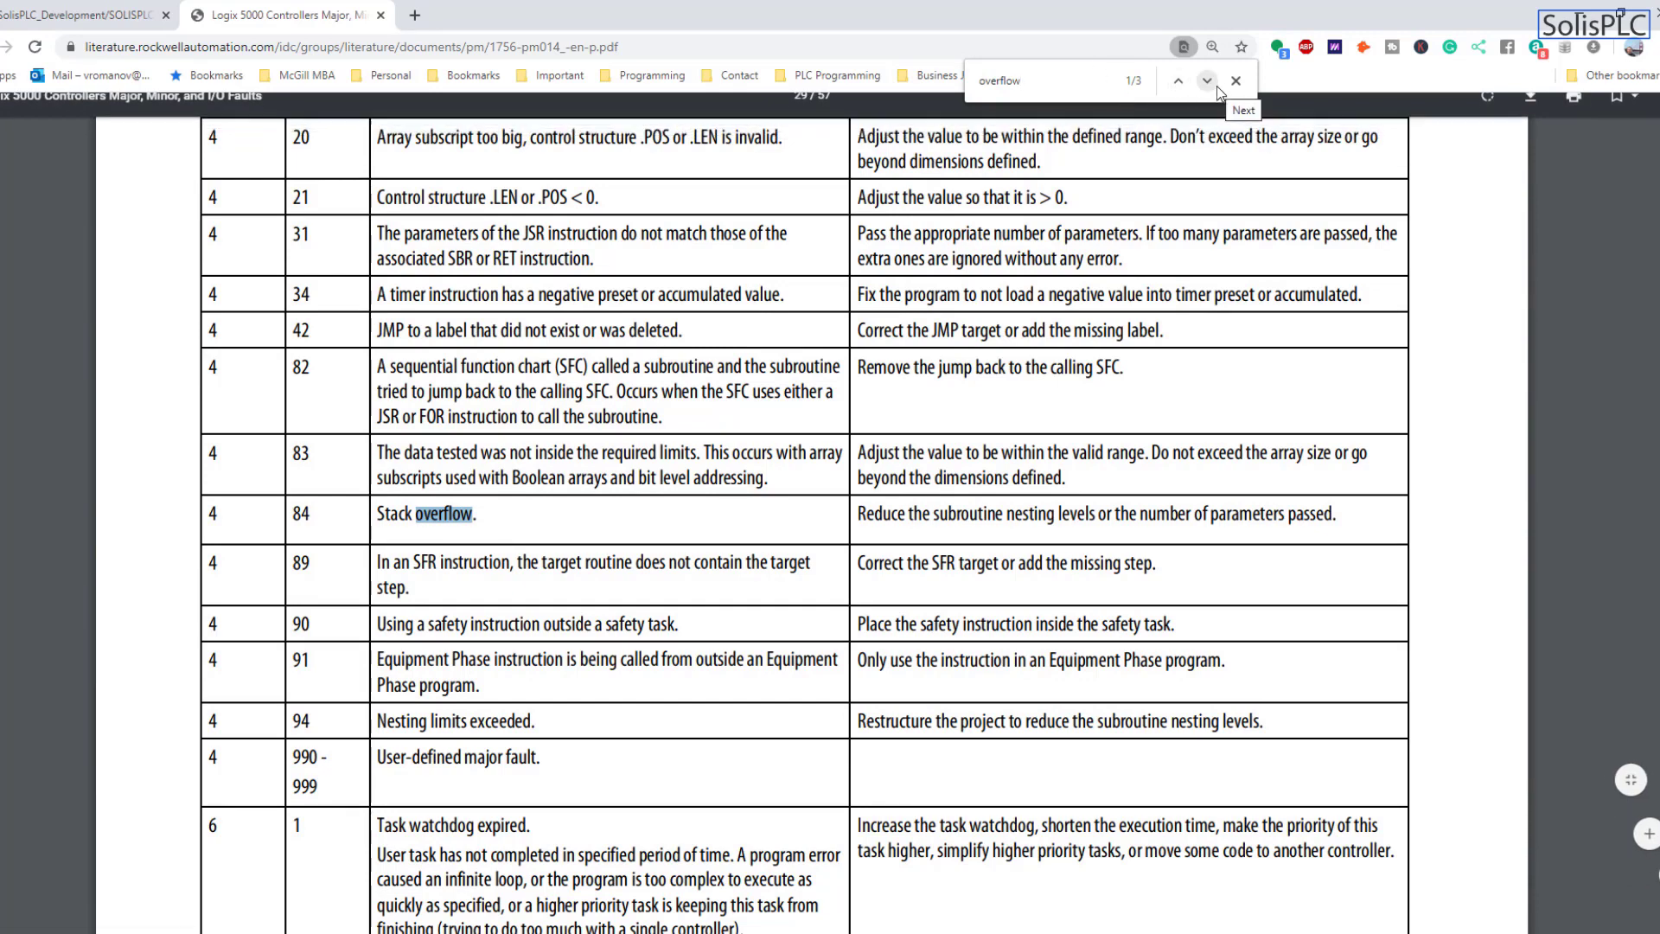
left_click(1206, 81)
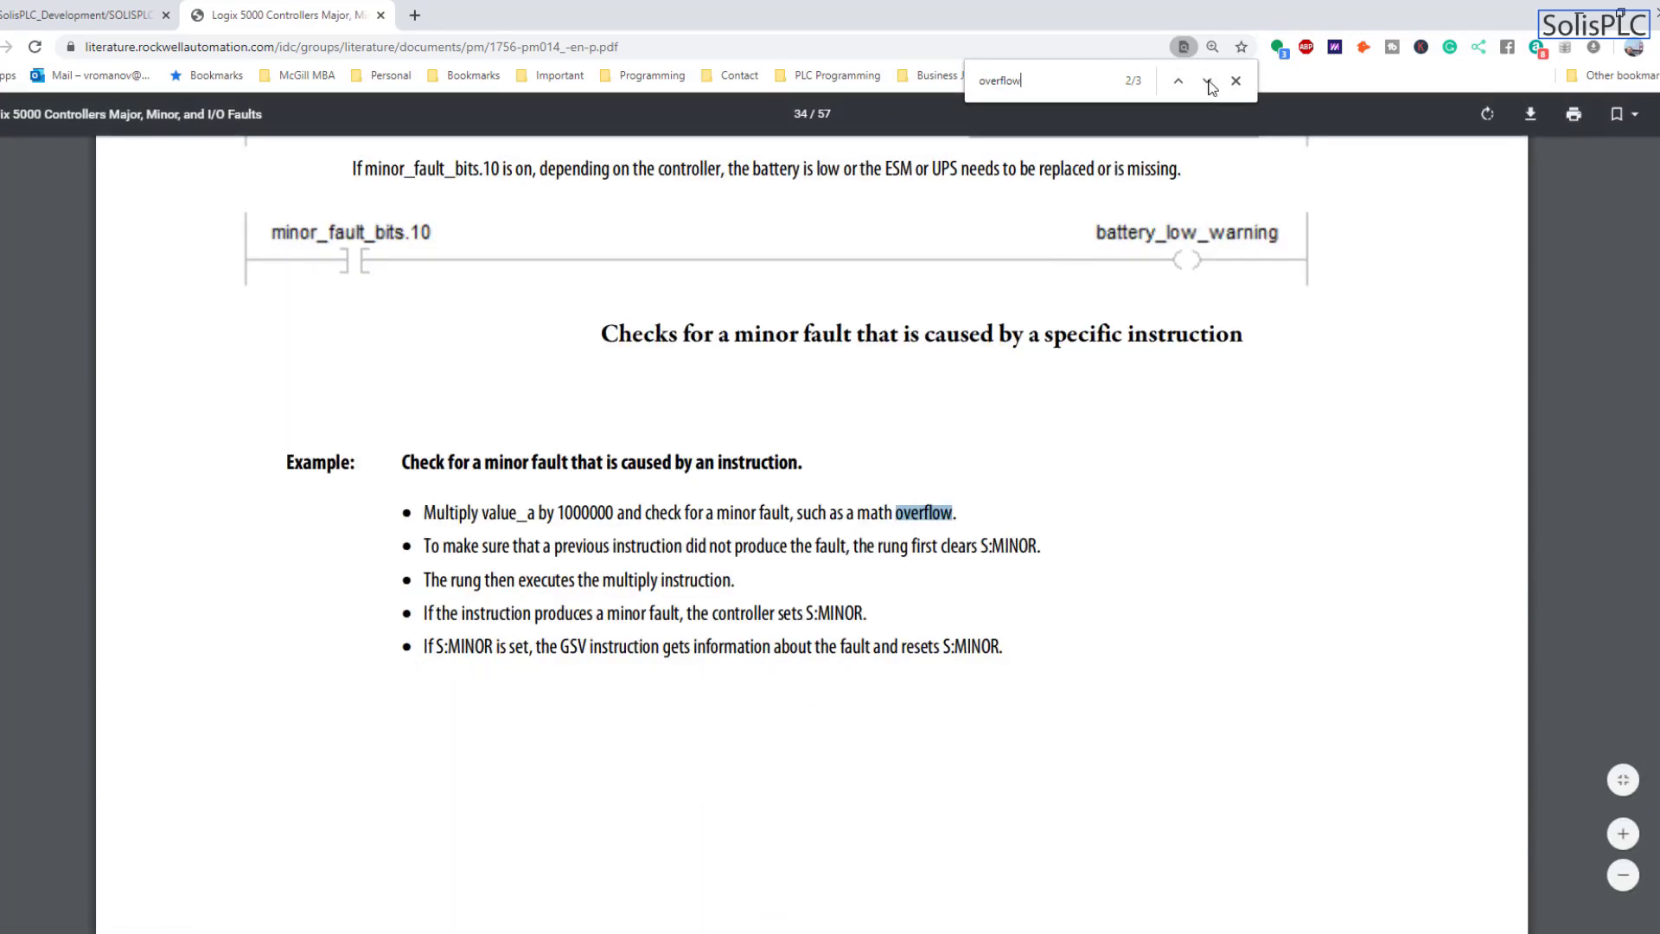
left_click(1205, 81)
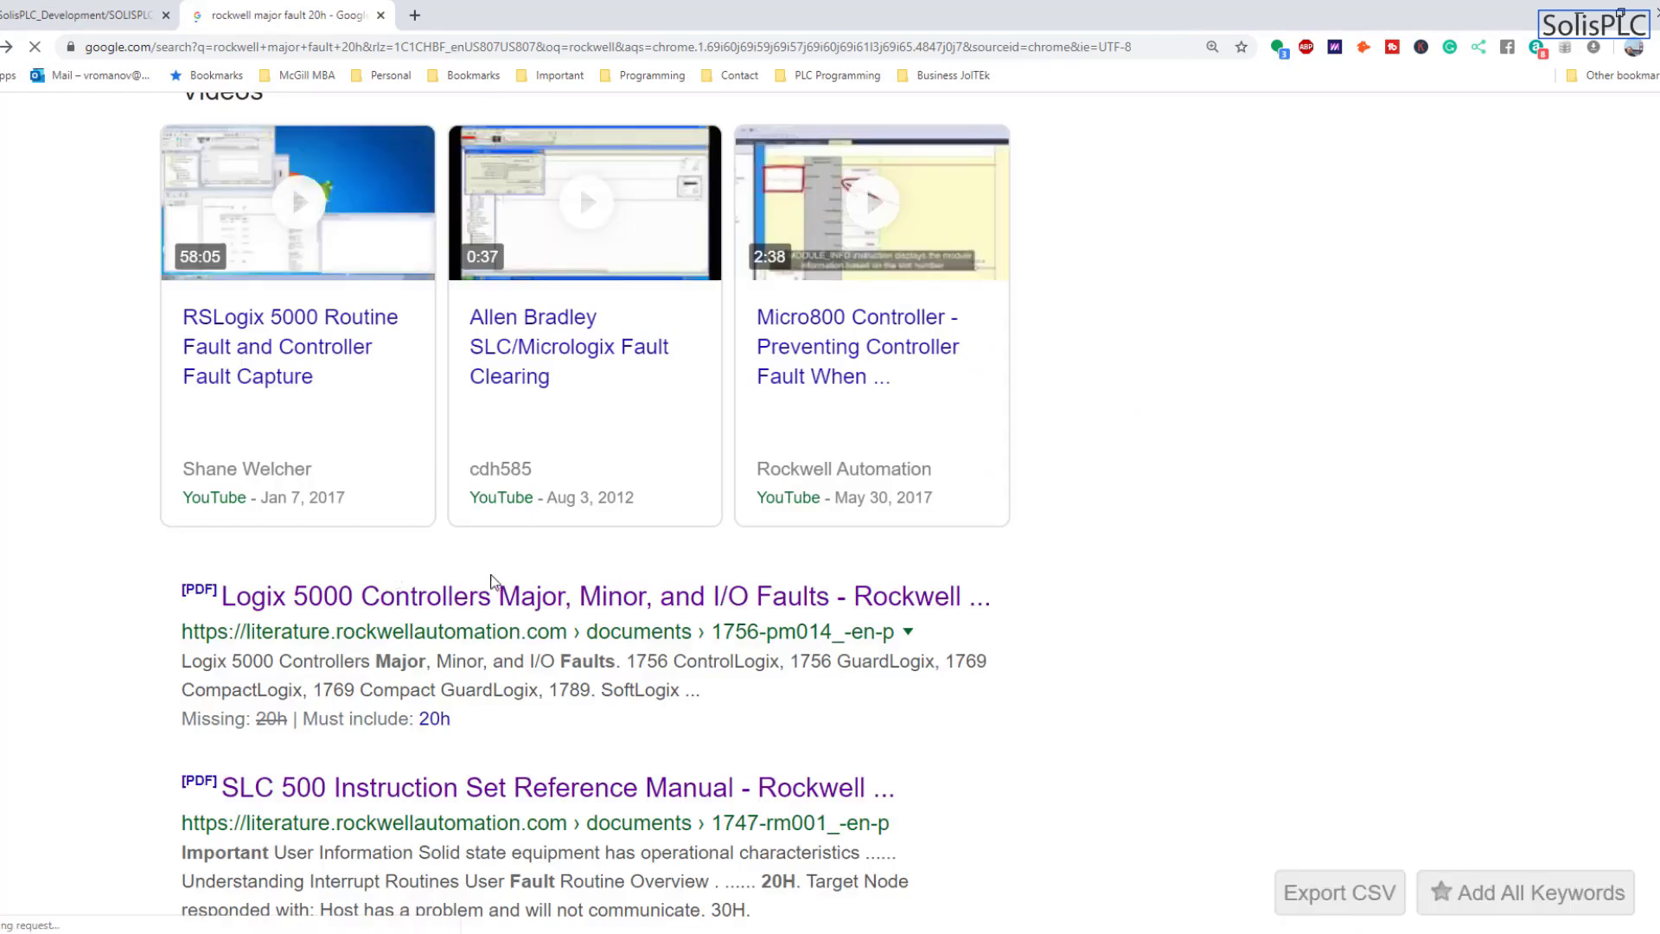
Open the SLC 500 Instruction Set manual and search 20h to the error 0020h subroutine example.
left_click(555, 787)
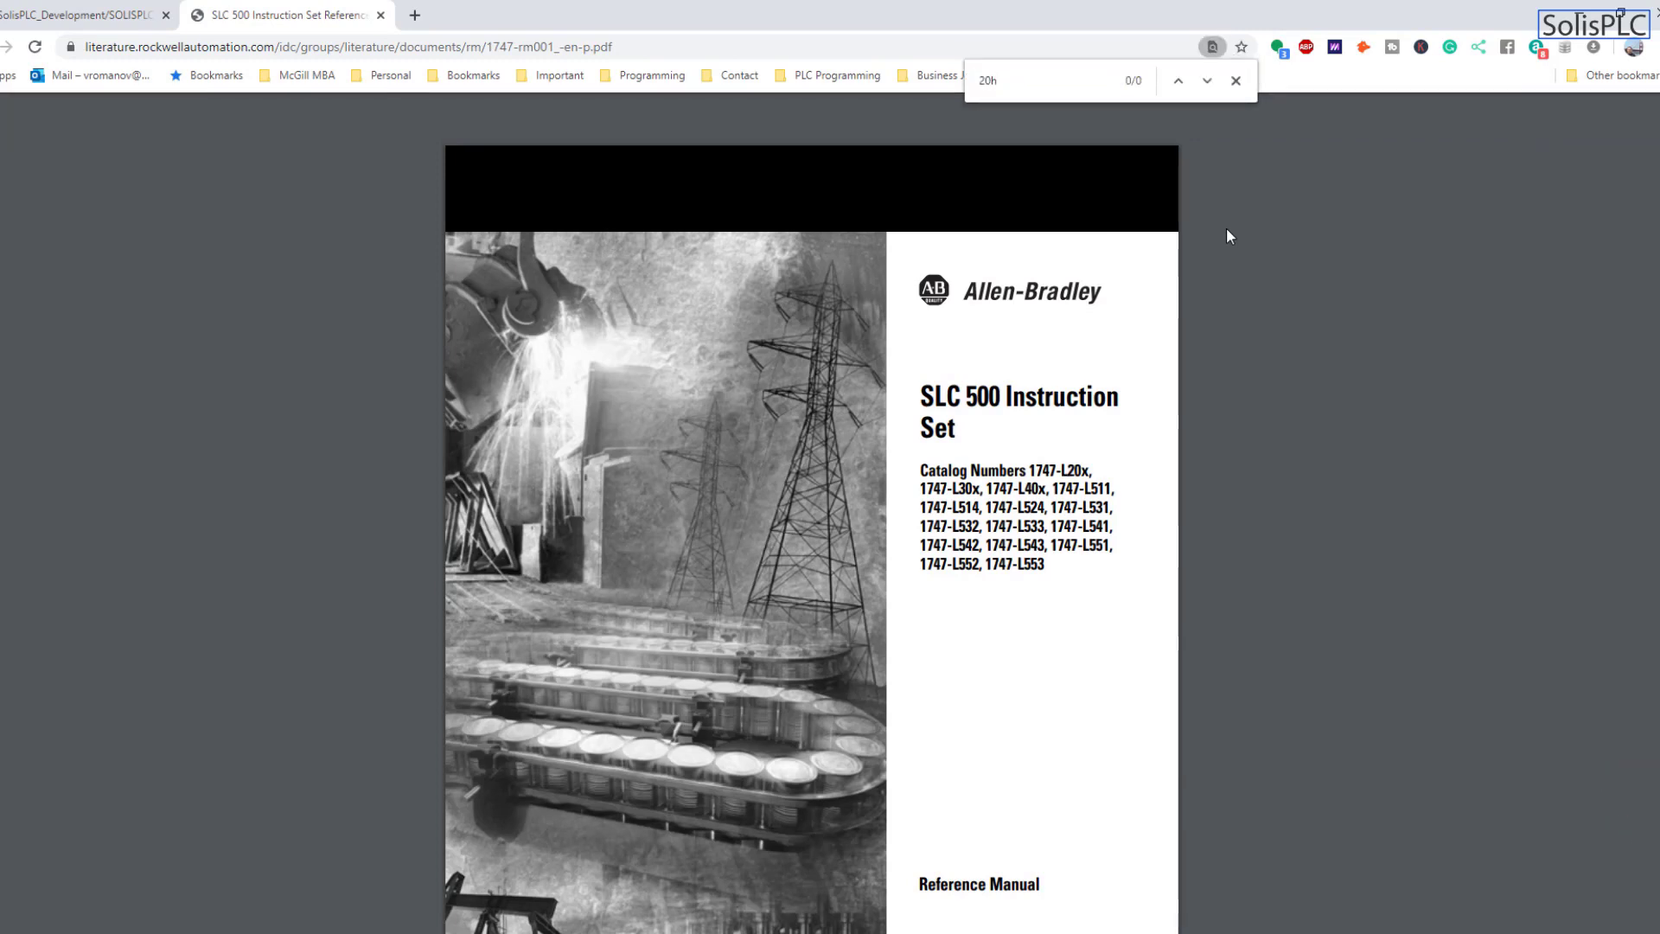
left_click(1178, 81)
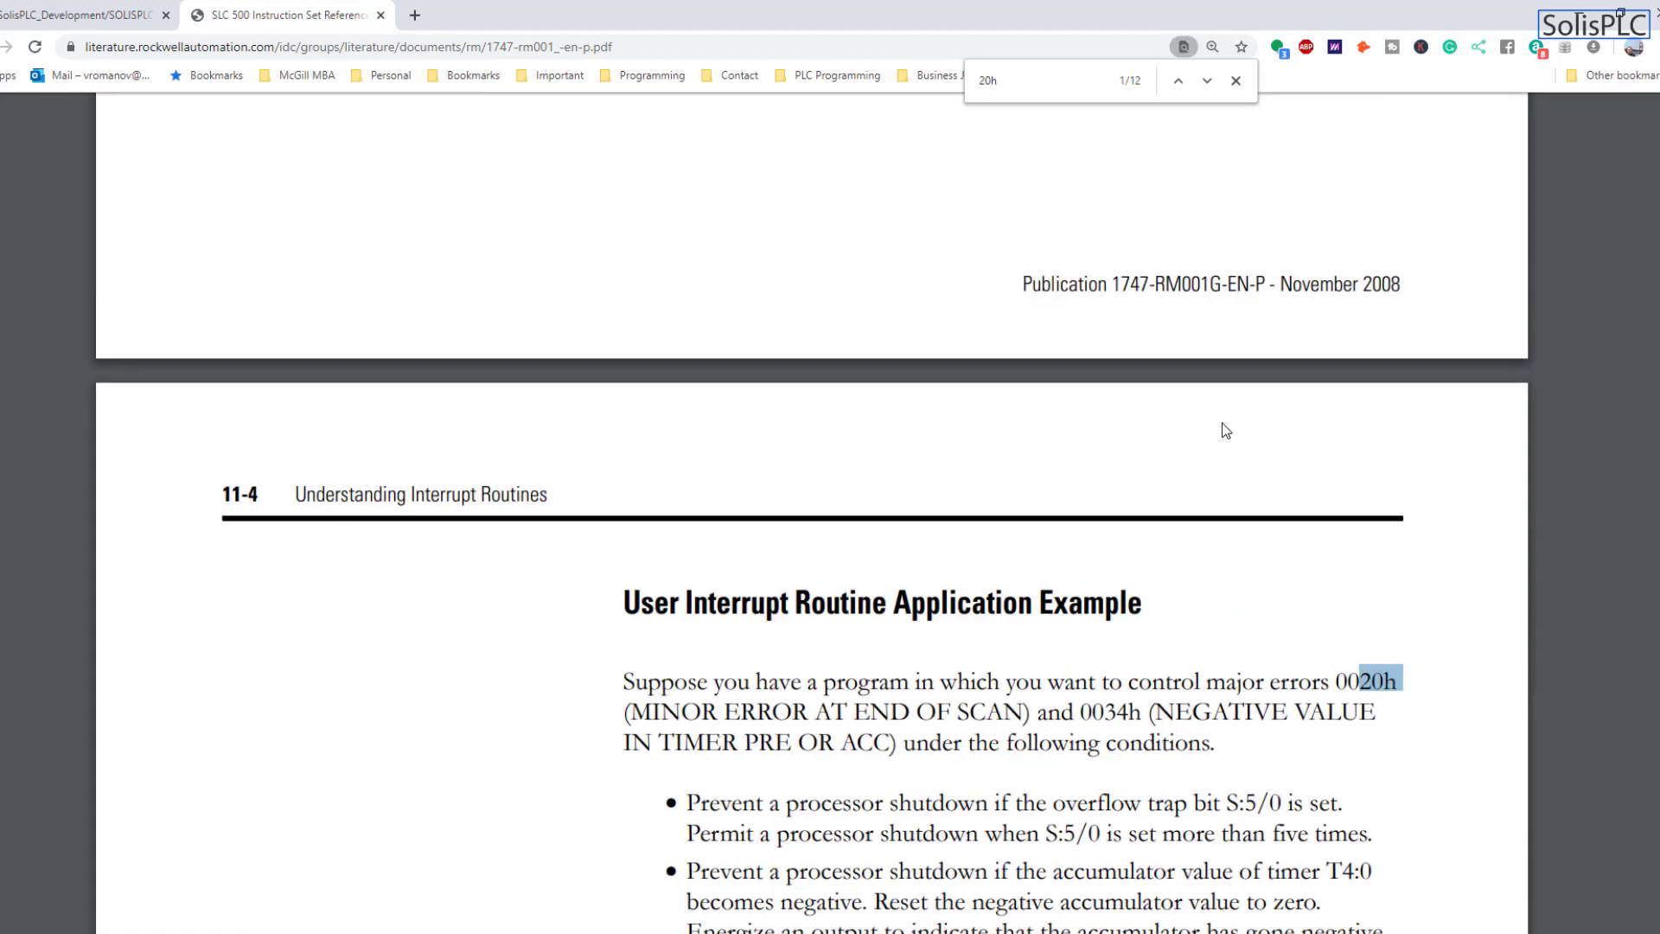
scroll("down", 3)
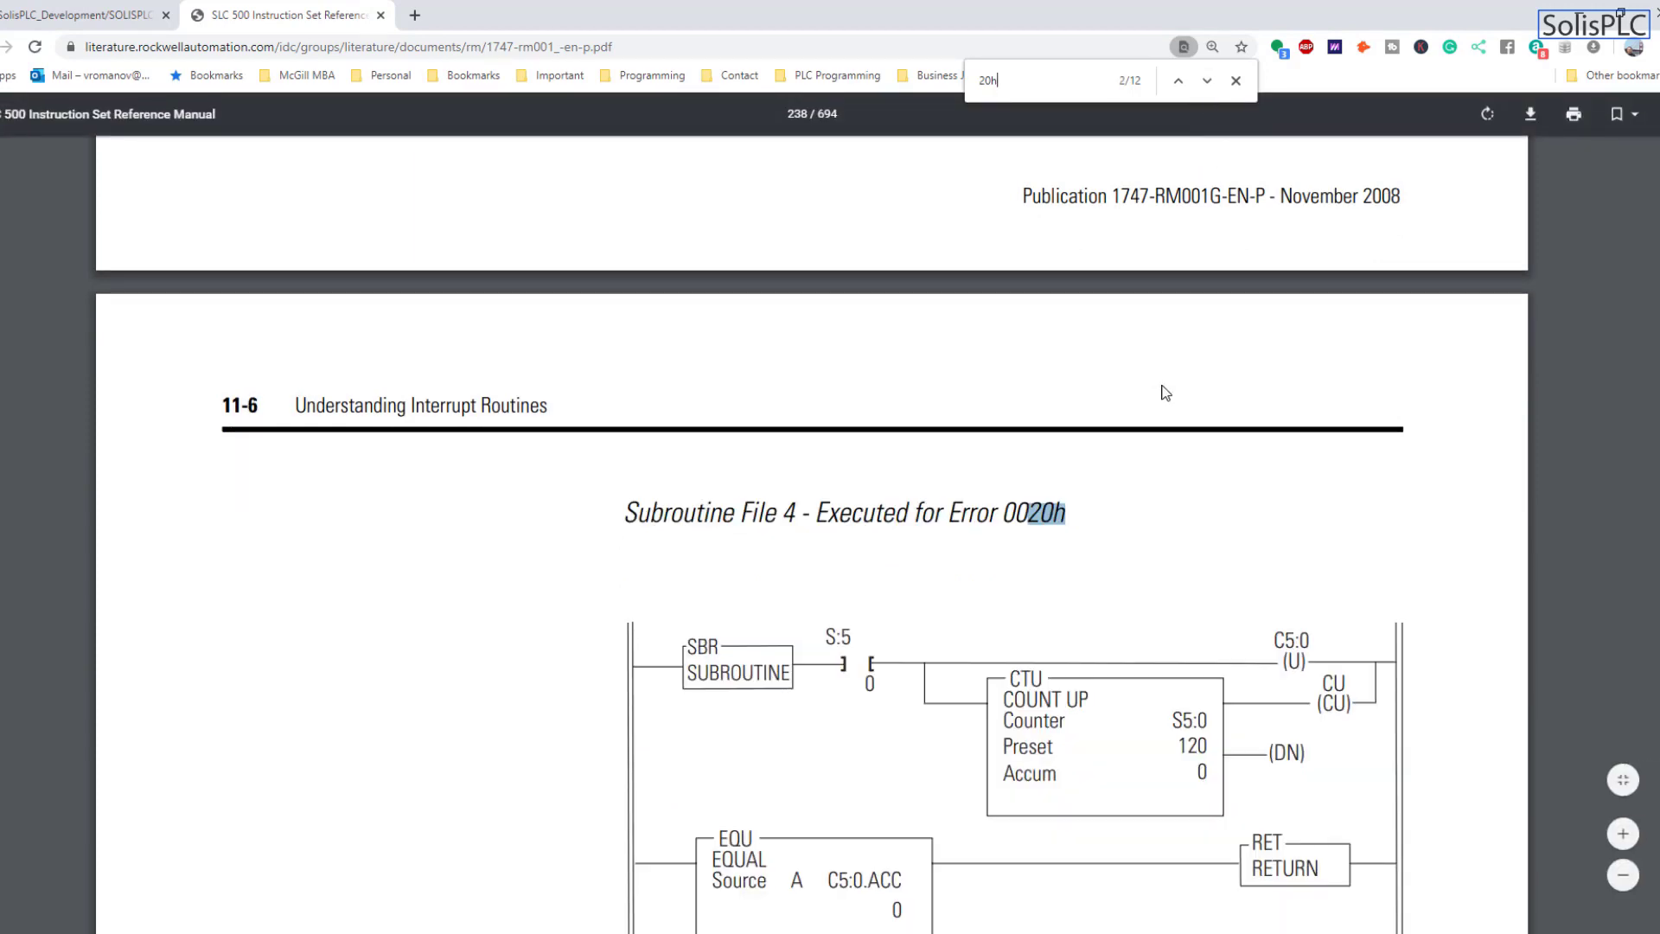
scroll("down", 3)
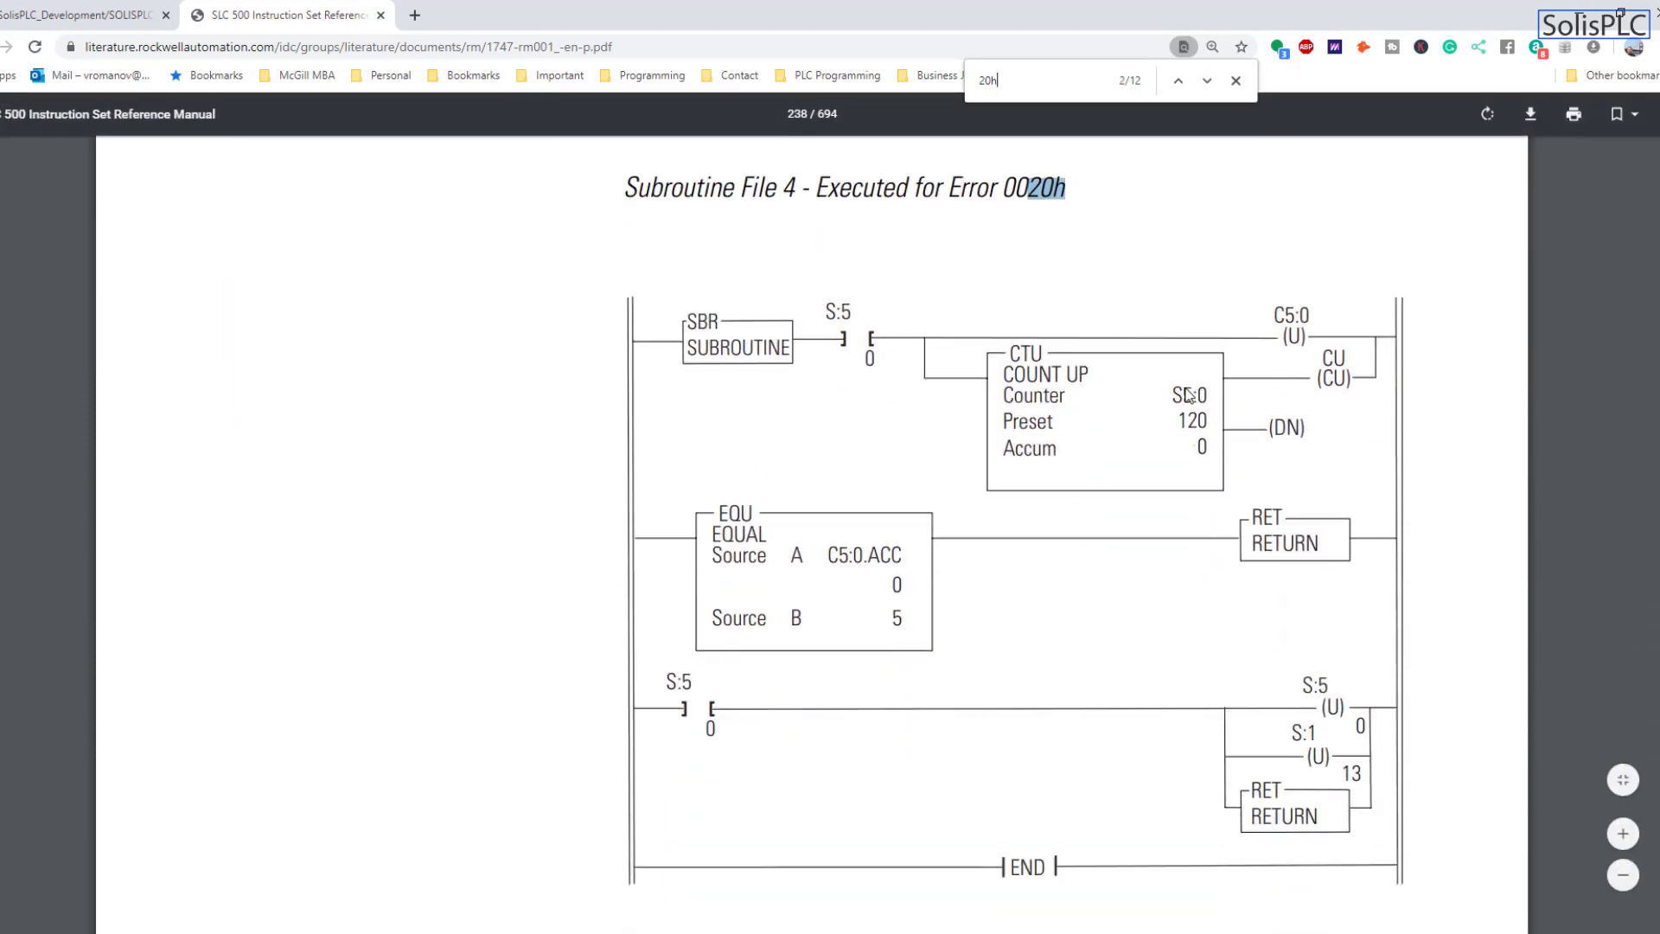
scroll("down", 3)
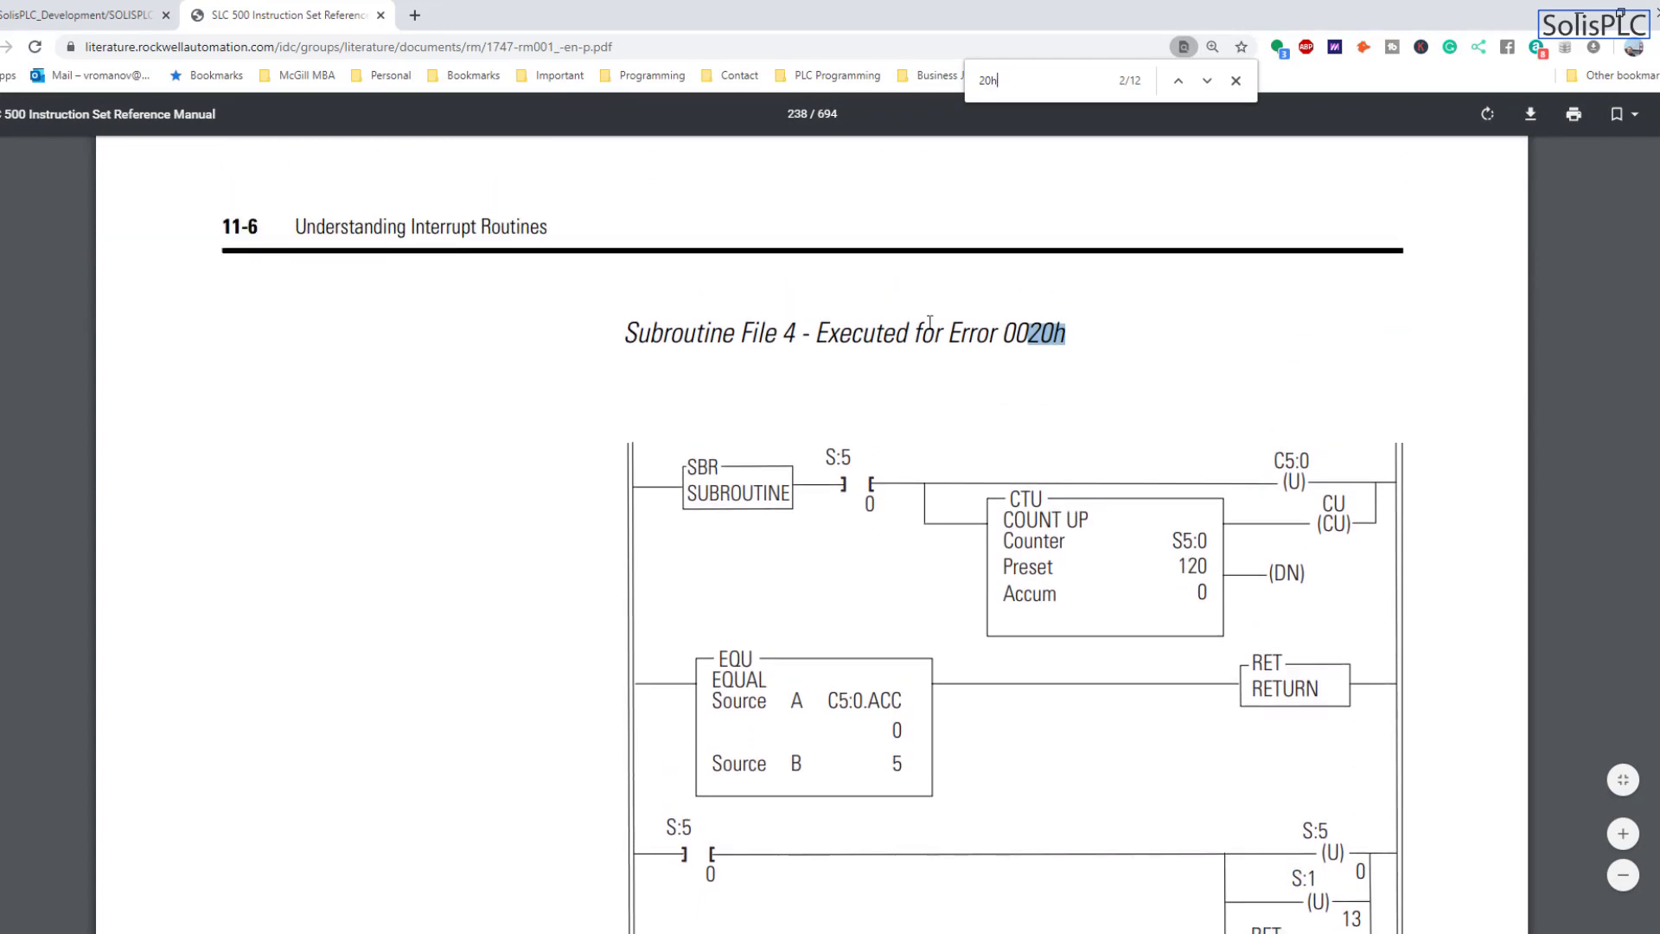
scroll("down", 3)
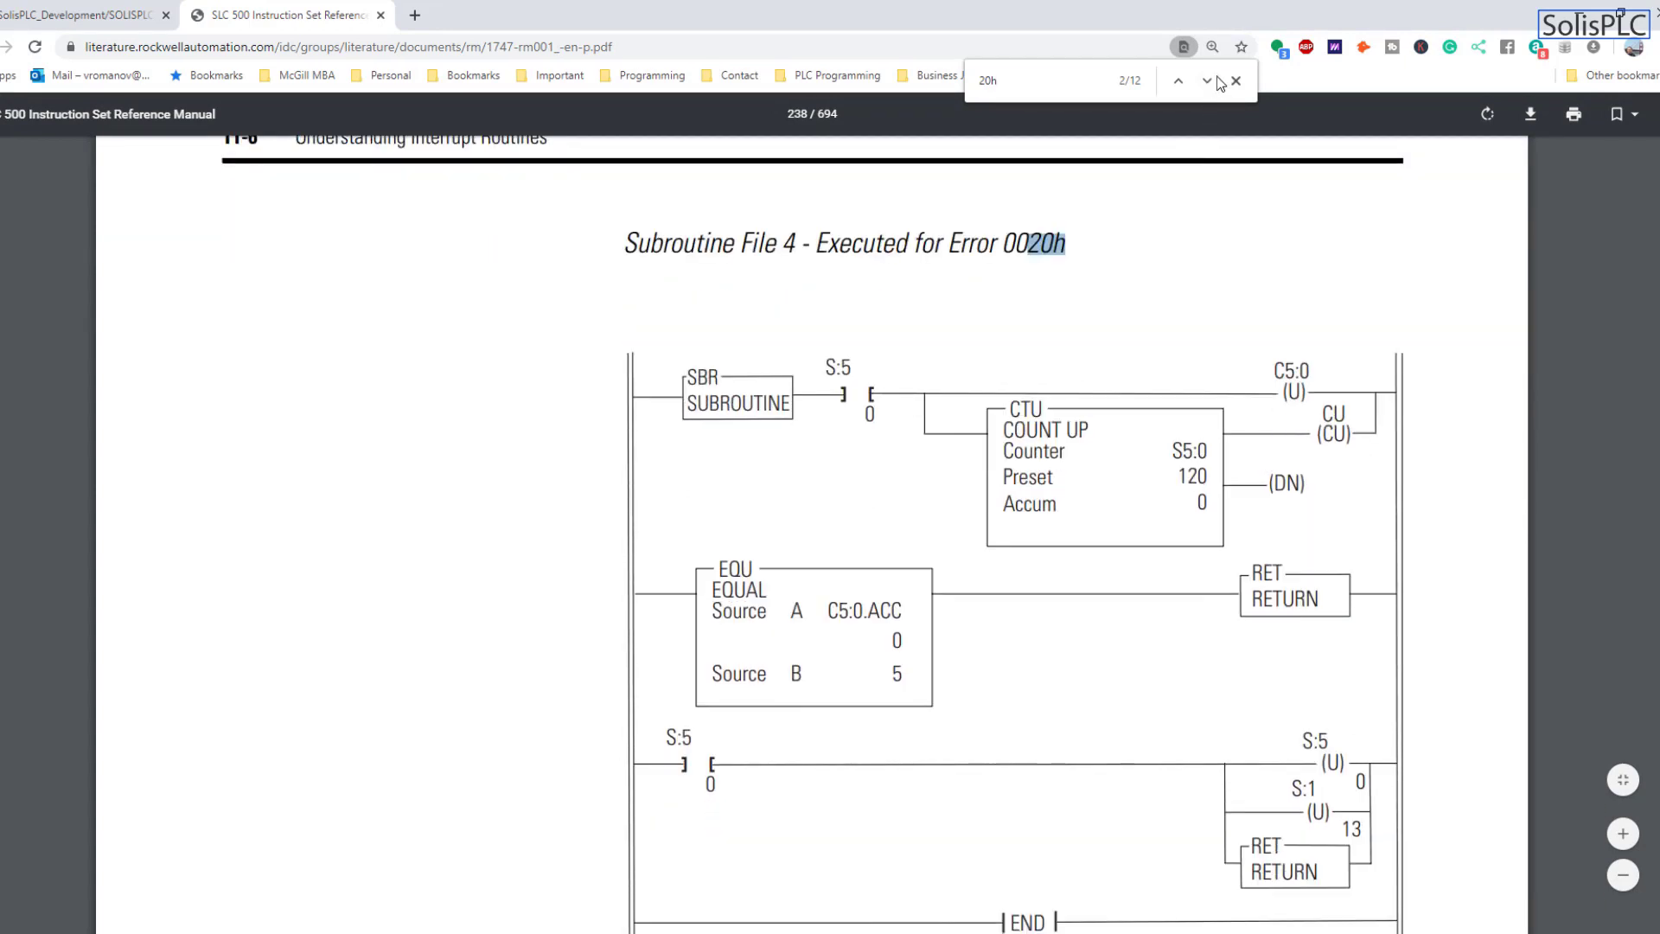
Advance through later 20H matches to the S:5 Minor Error Bits description.
left_click(1206, 81)
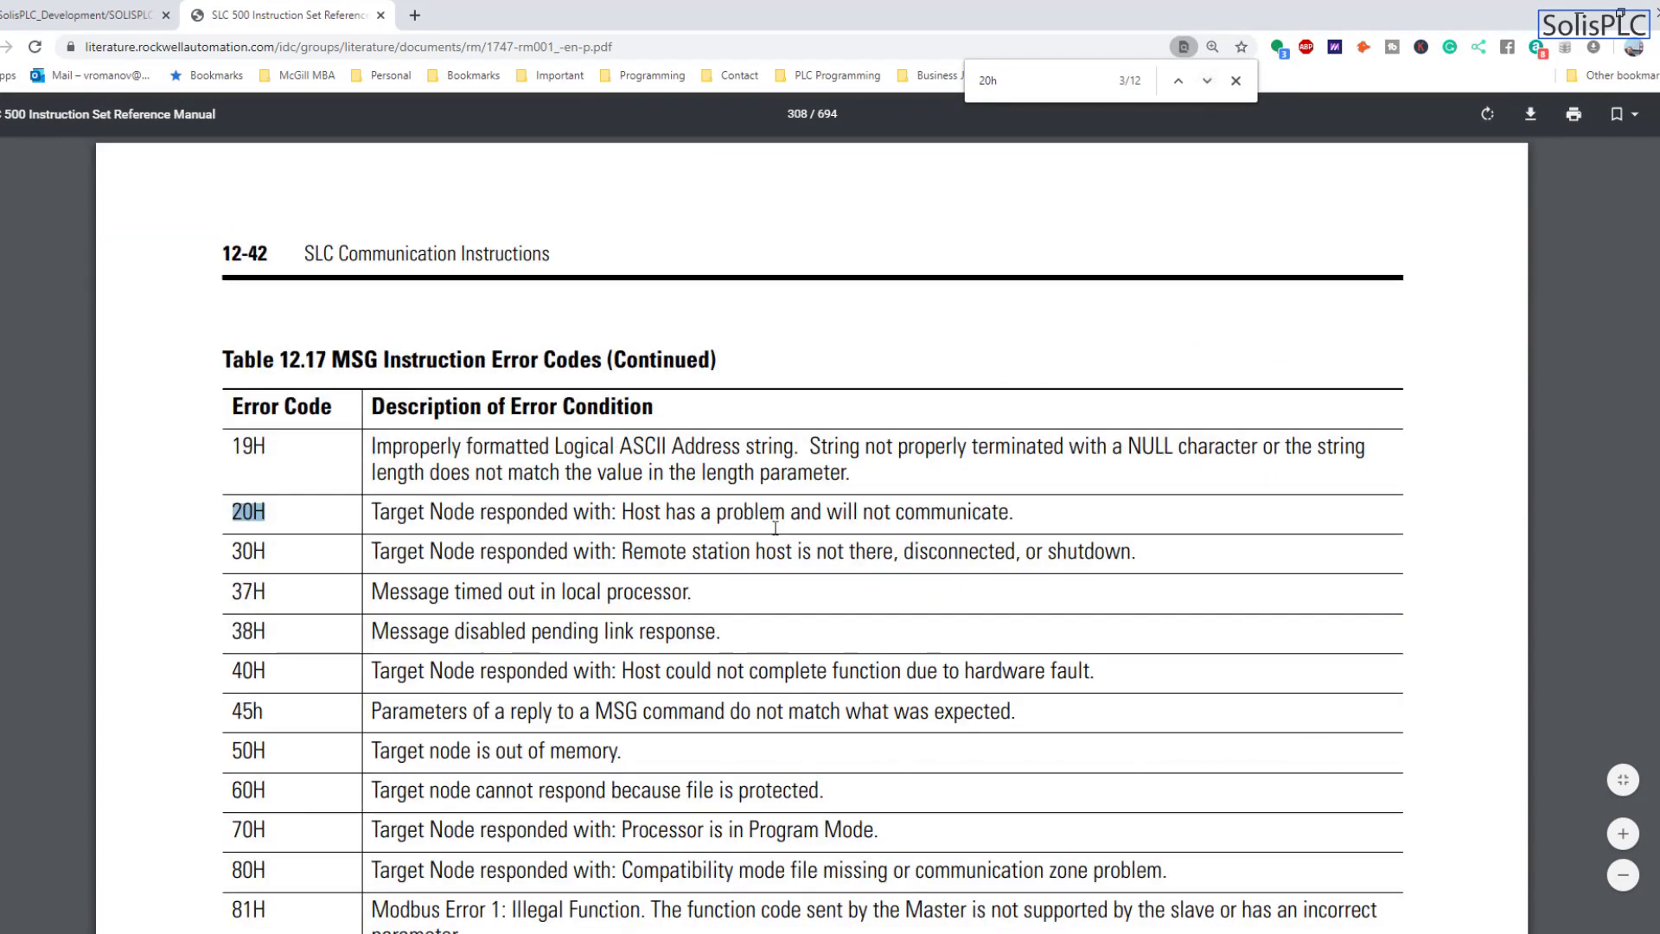
mouse_move(434, 565)
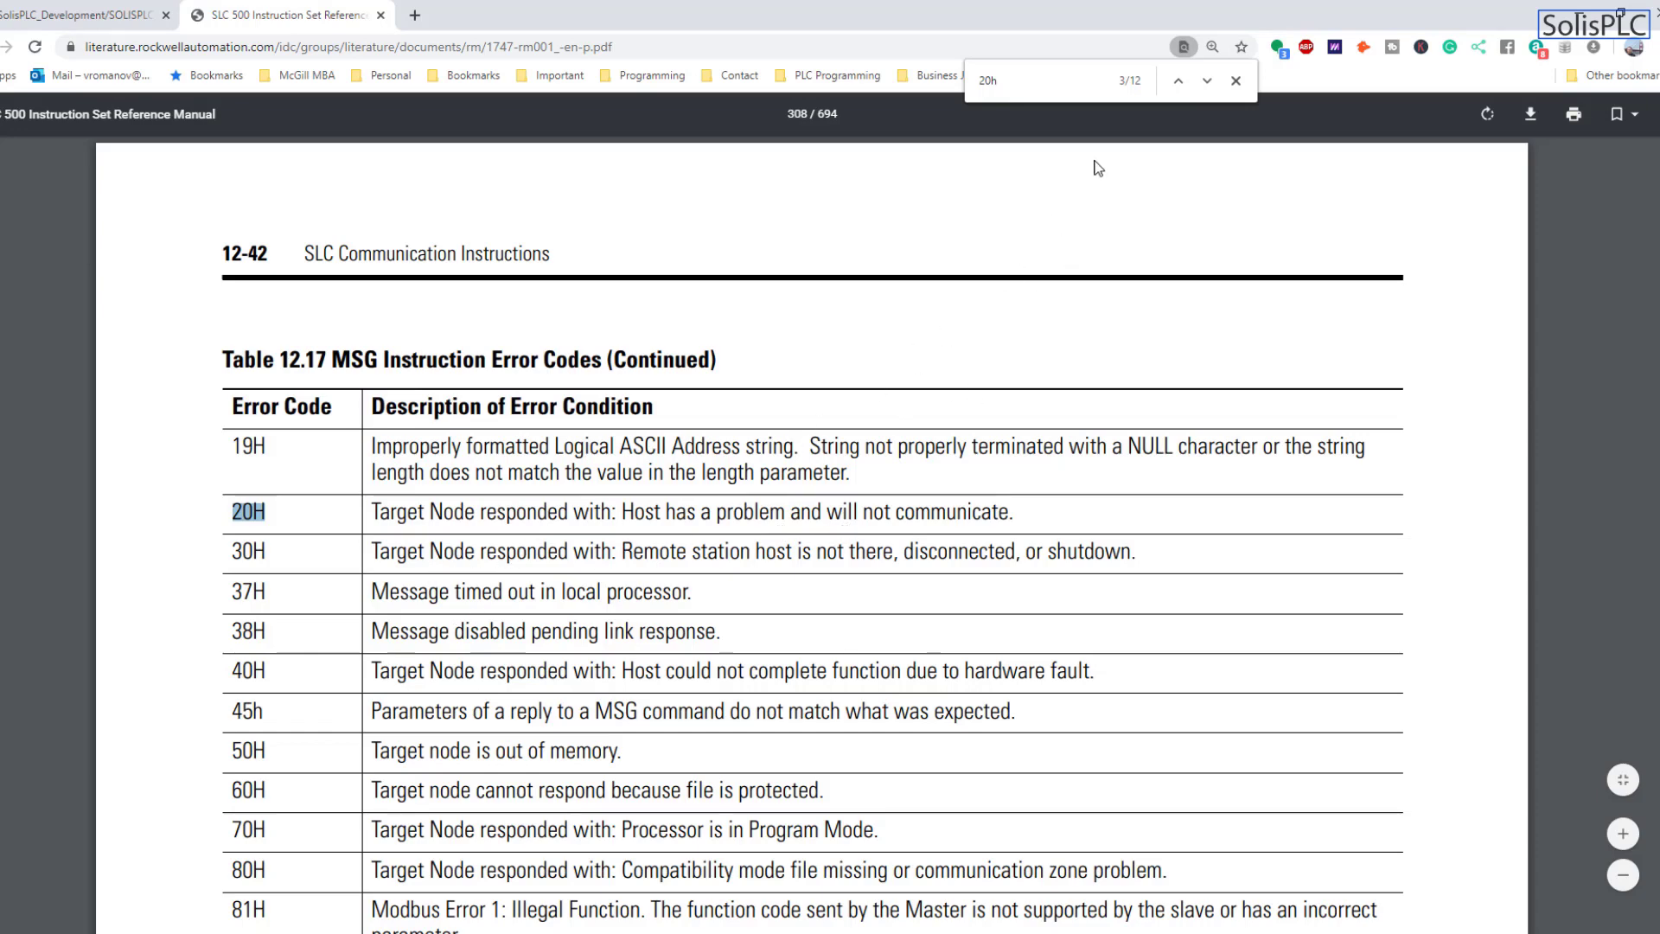
left_click(1176, 81)
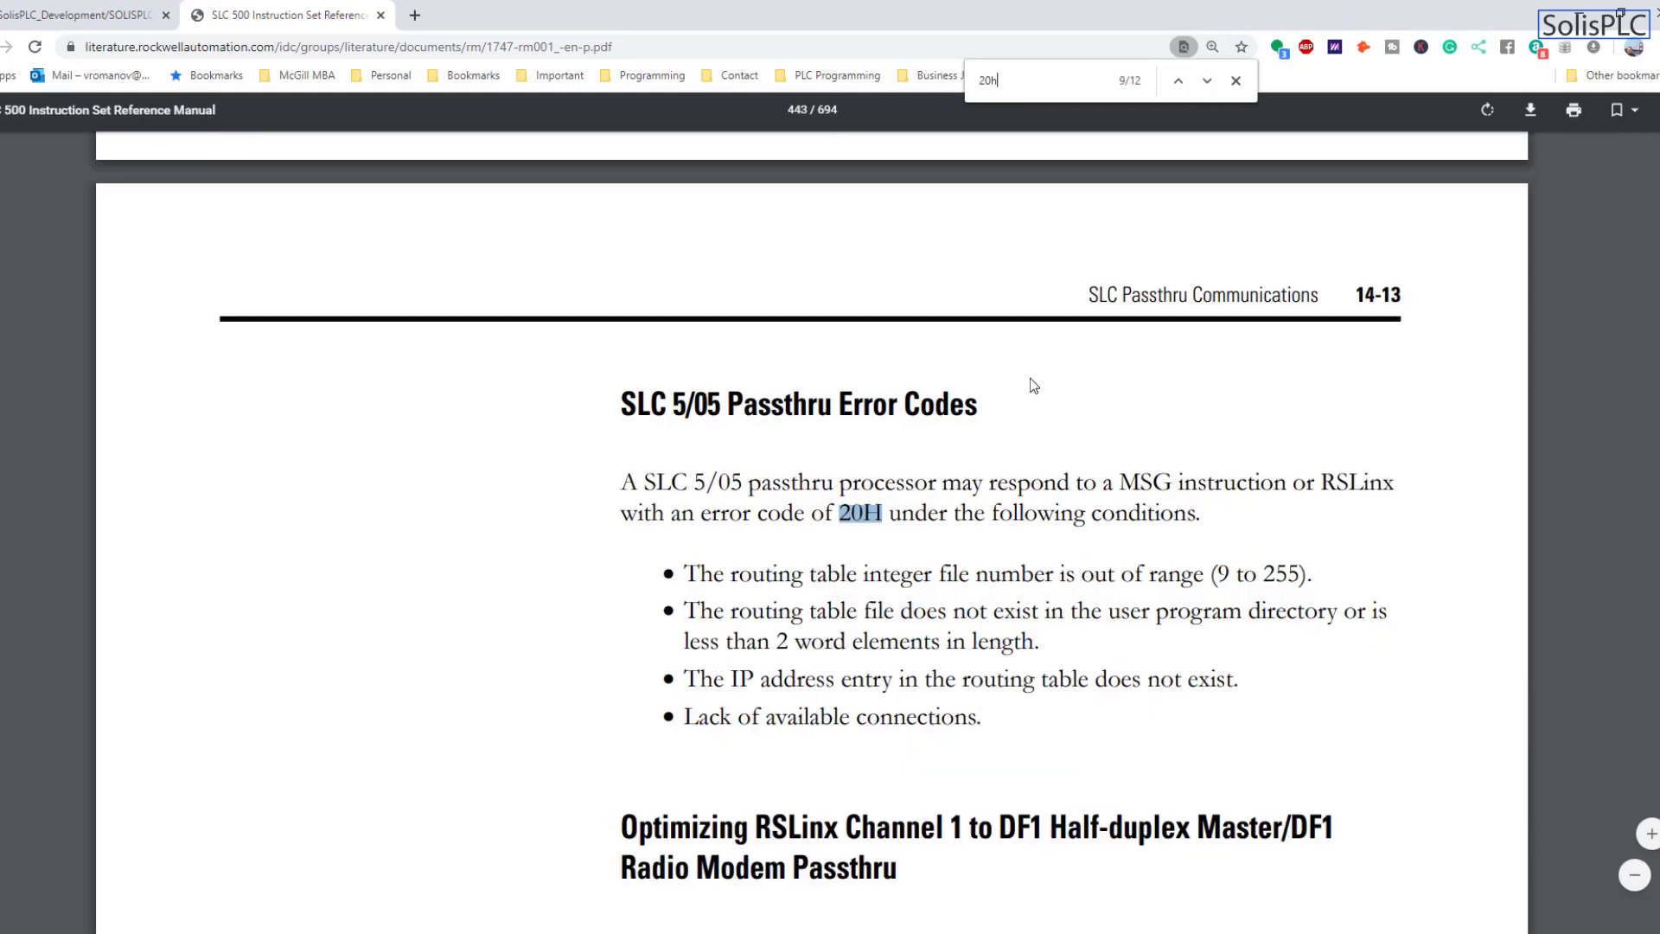
scroll("down", 3)
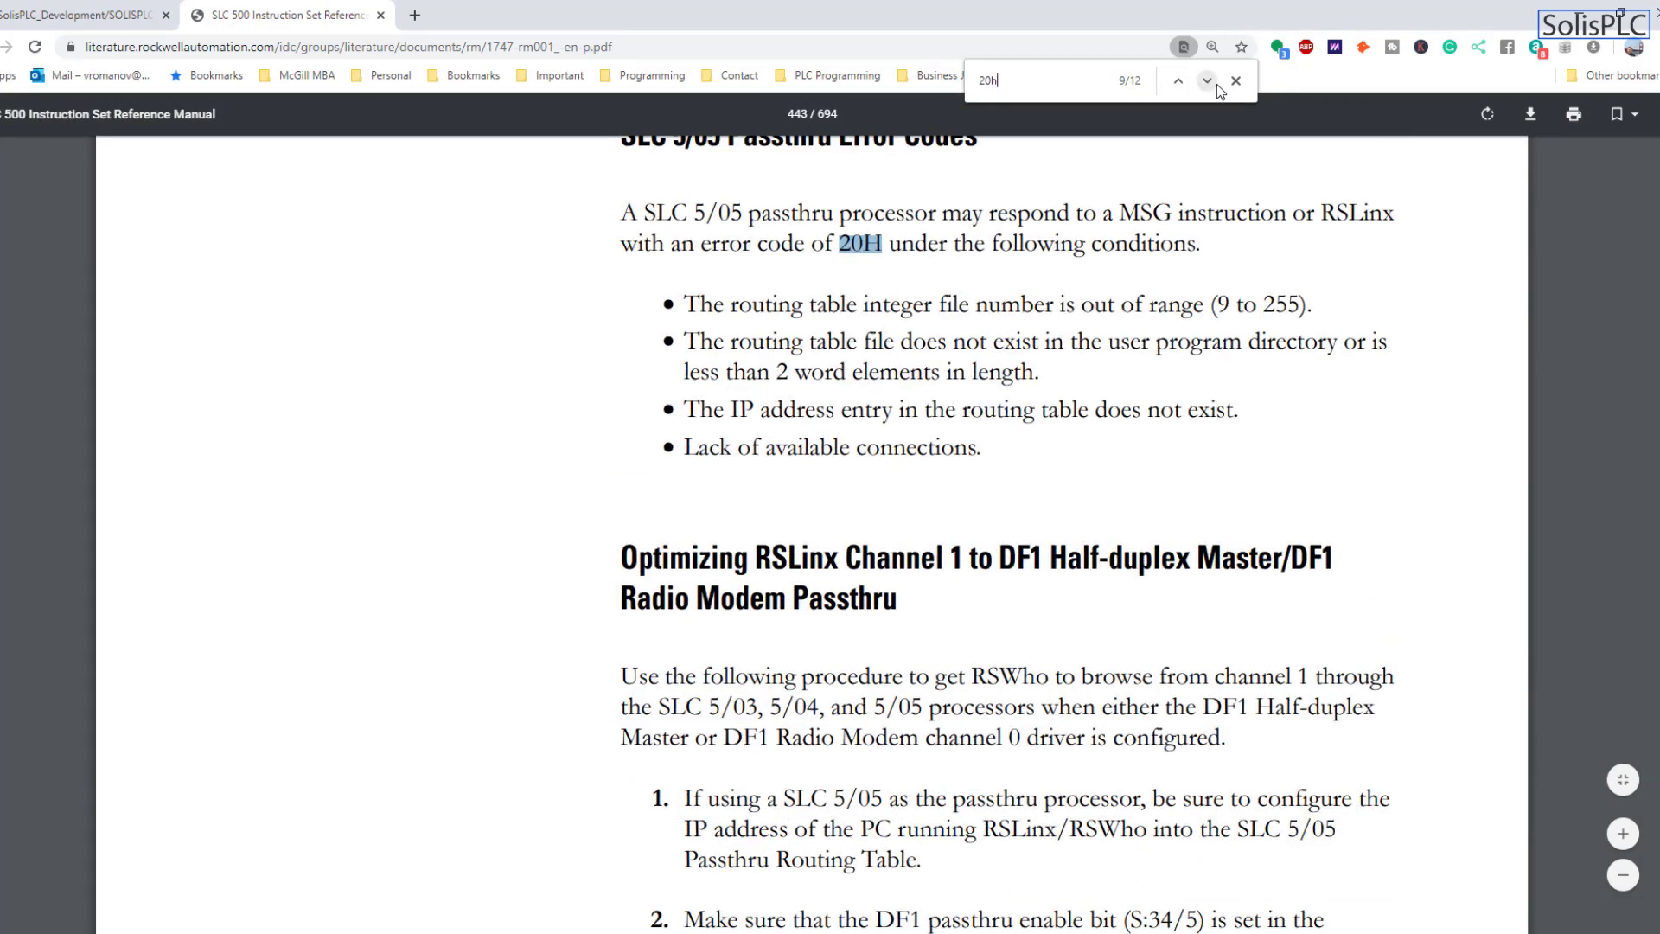
left_click(1206, 80)
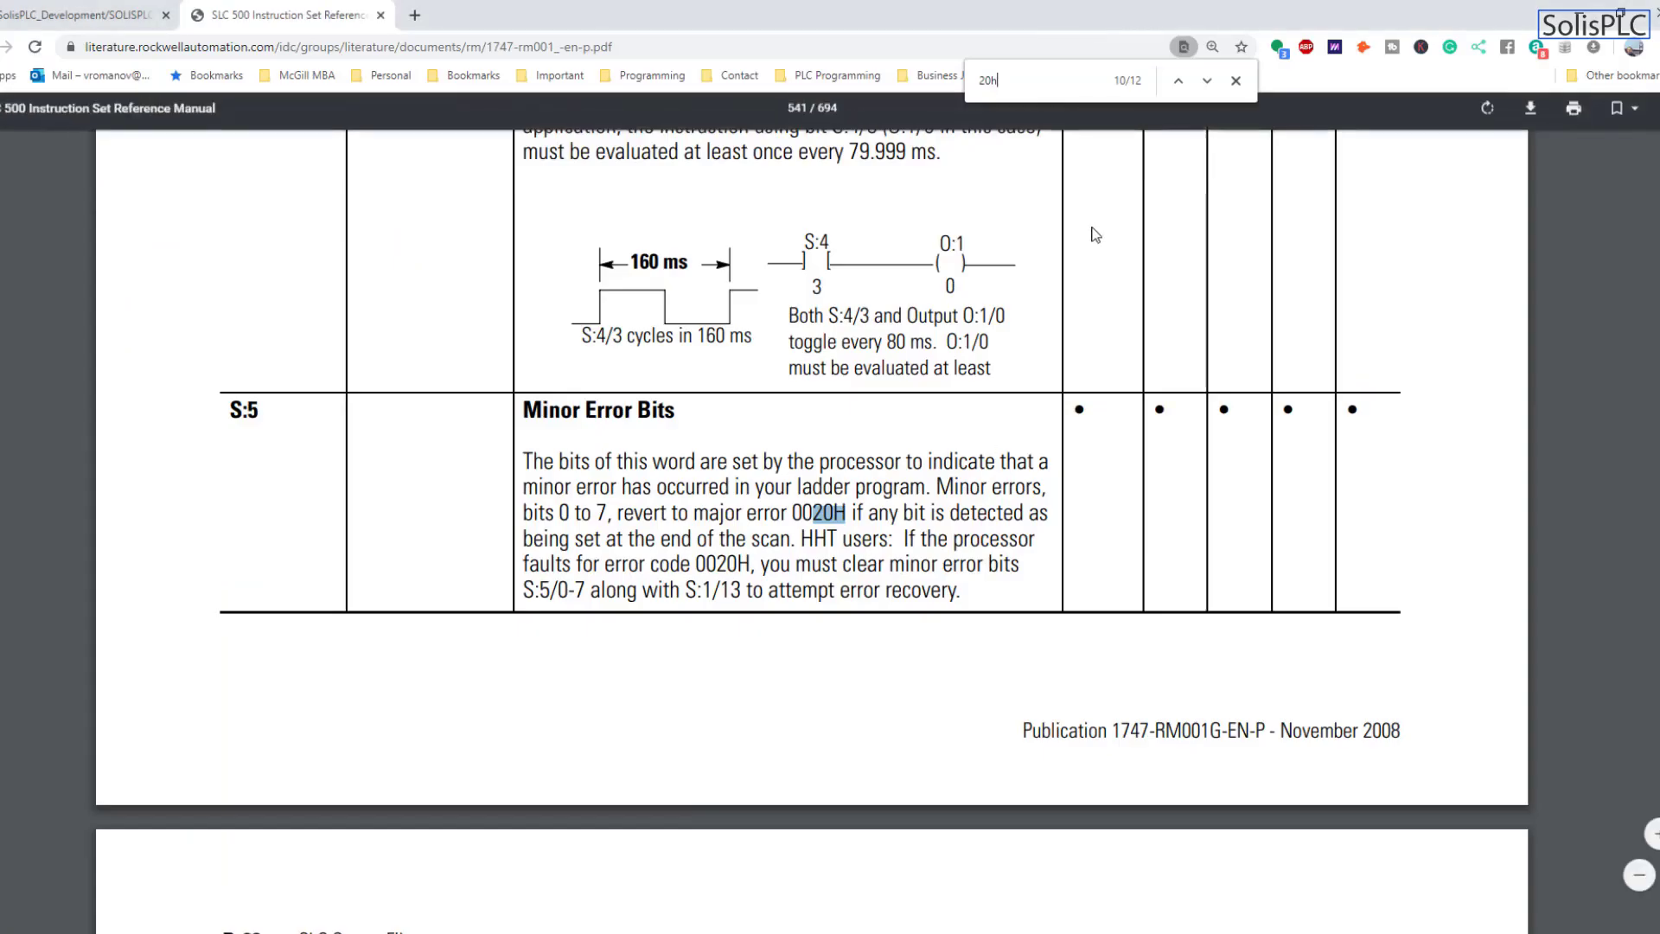
Search the manual for 'math' entries, then return to the RSLogix 500 ladder.
type("math")
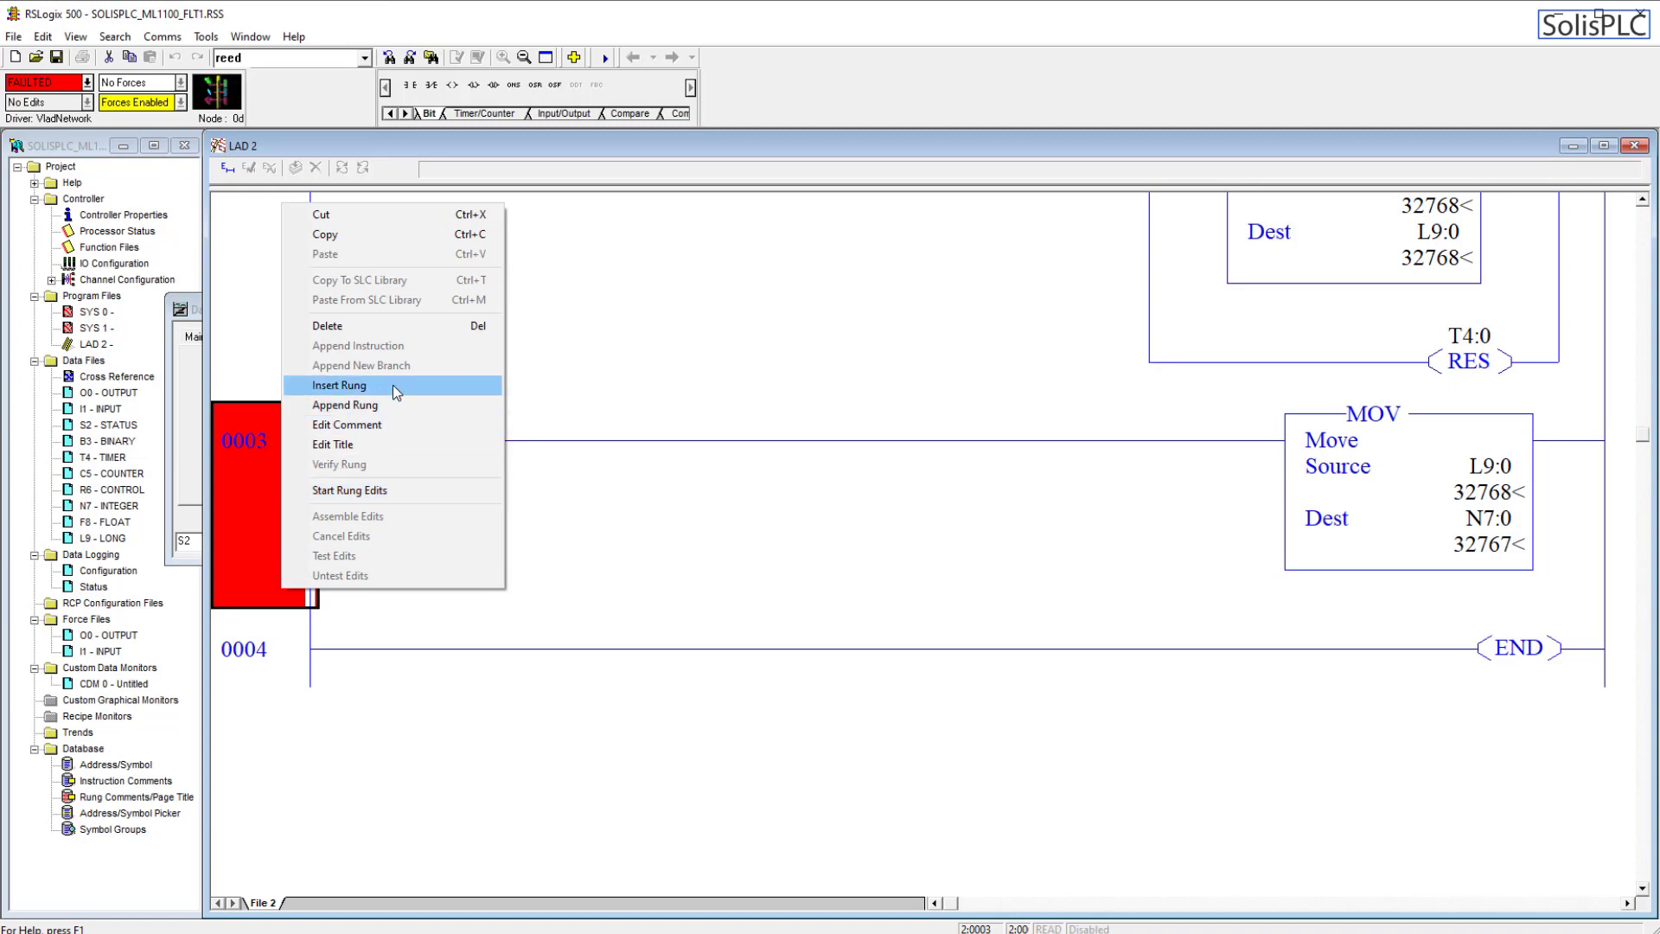
Insert a rung before END with an OTU unlatching S:5/0 (Overflow Trap).
left_click(341, 384)
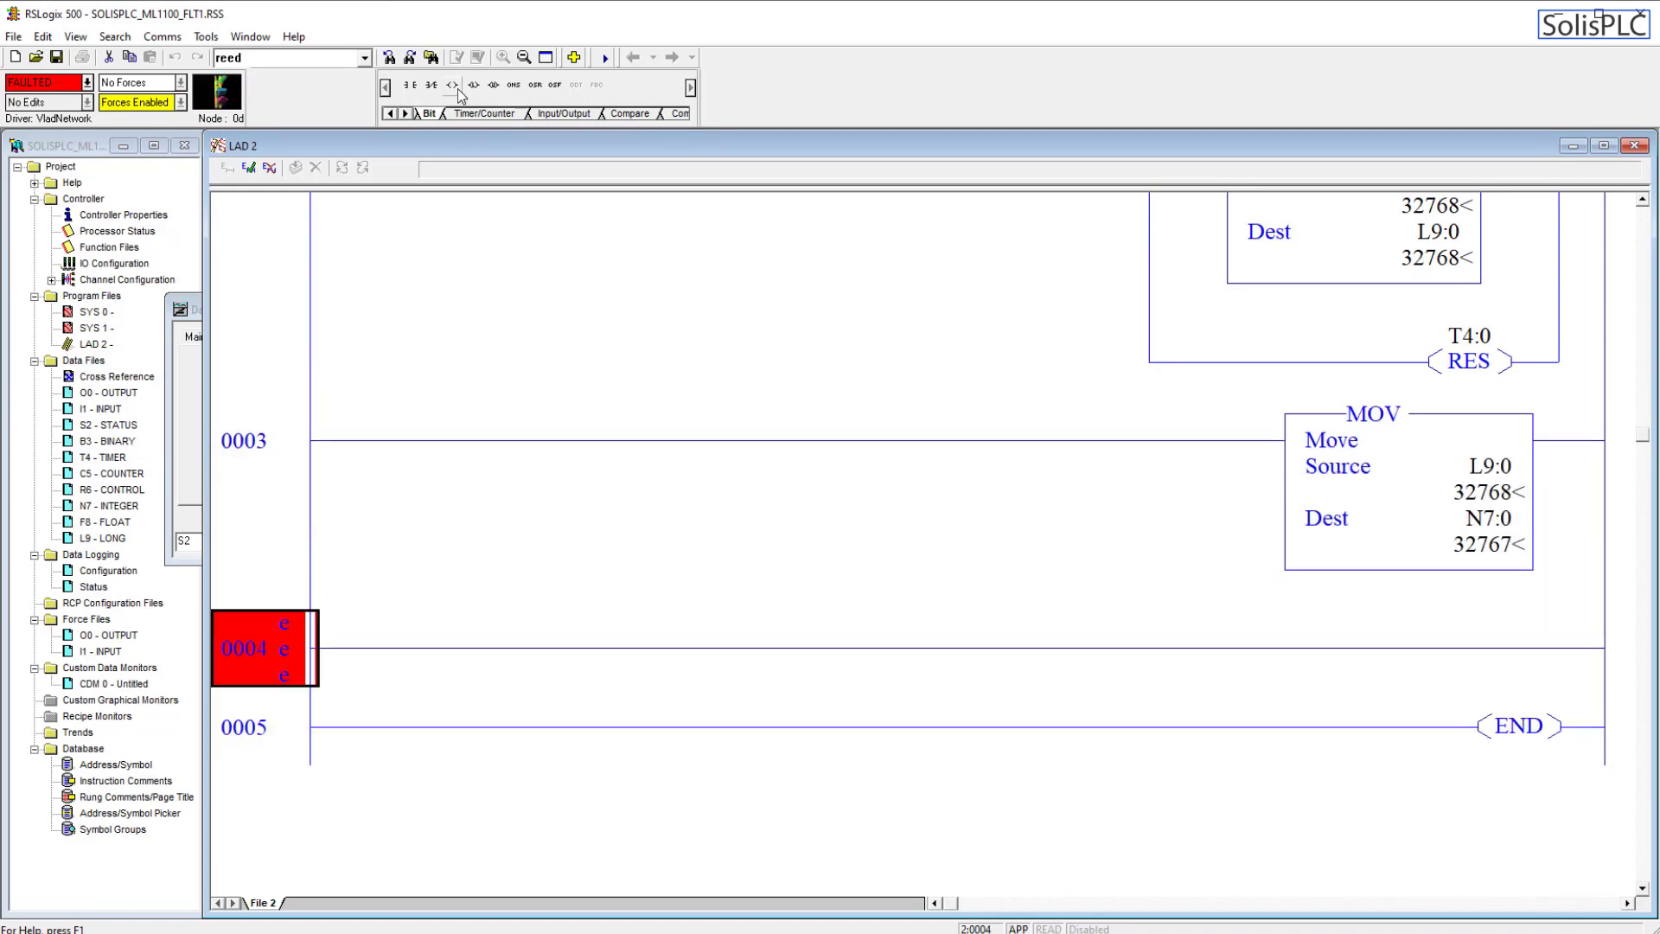
right_click(1513, 641)
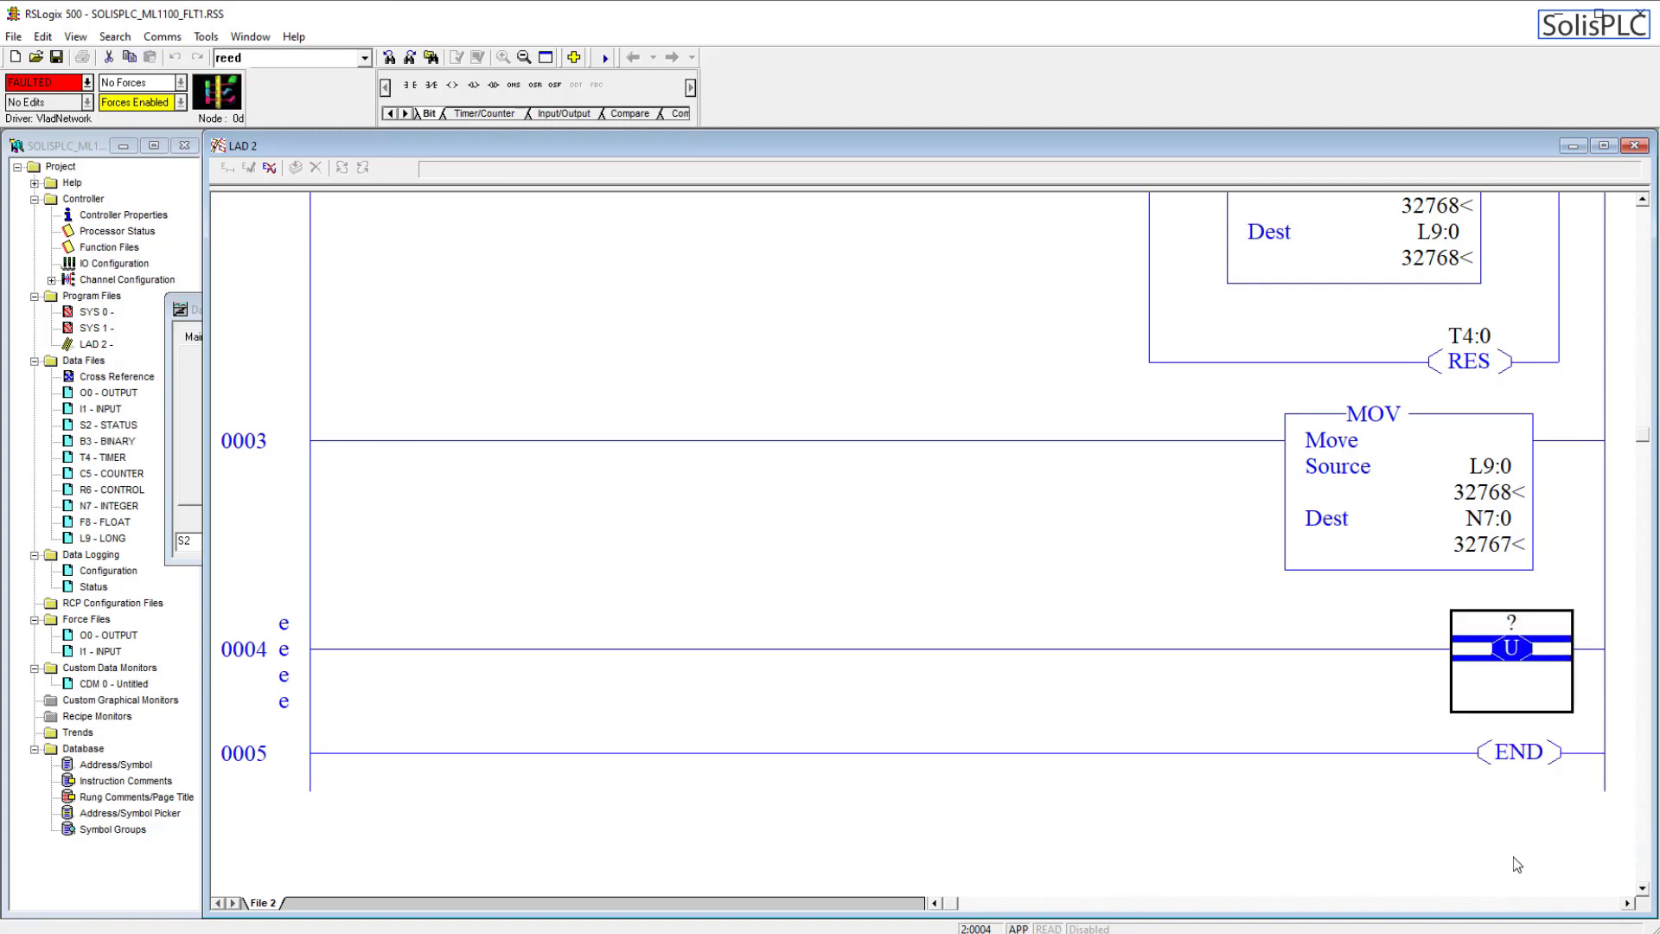
type("S:5/0")
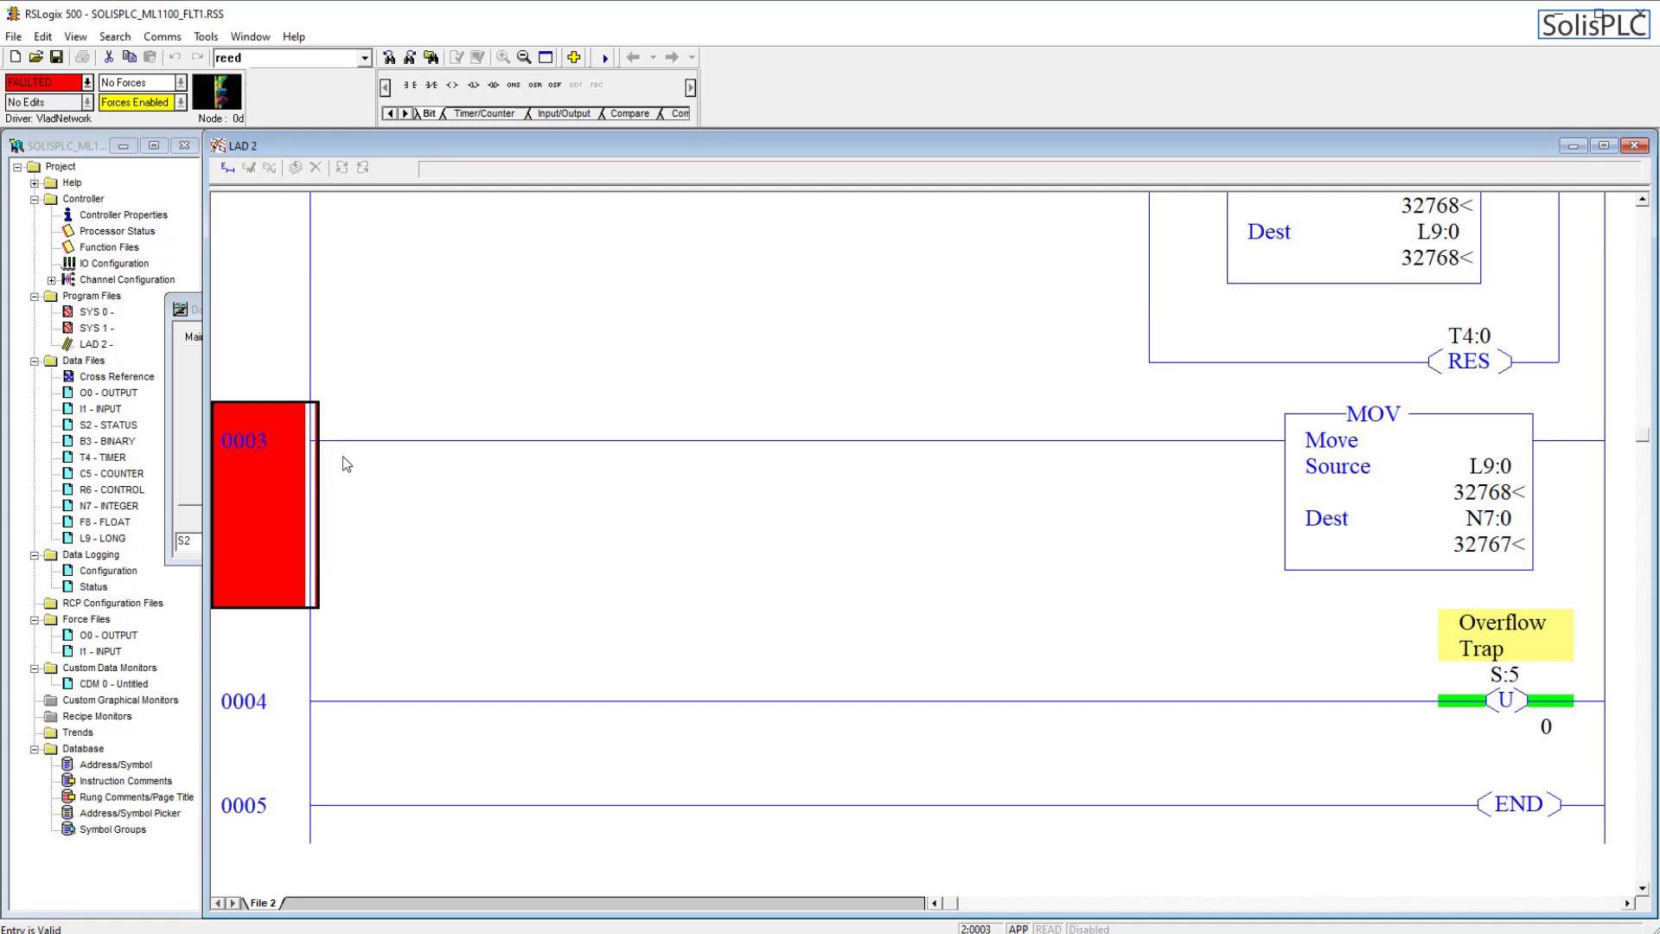
Clear the major fault and switch the controller to Run, confirming with Yes.
left_click(86, 81)
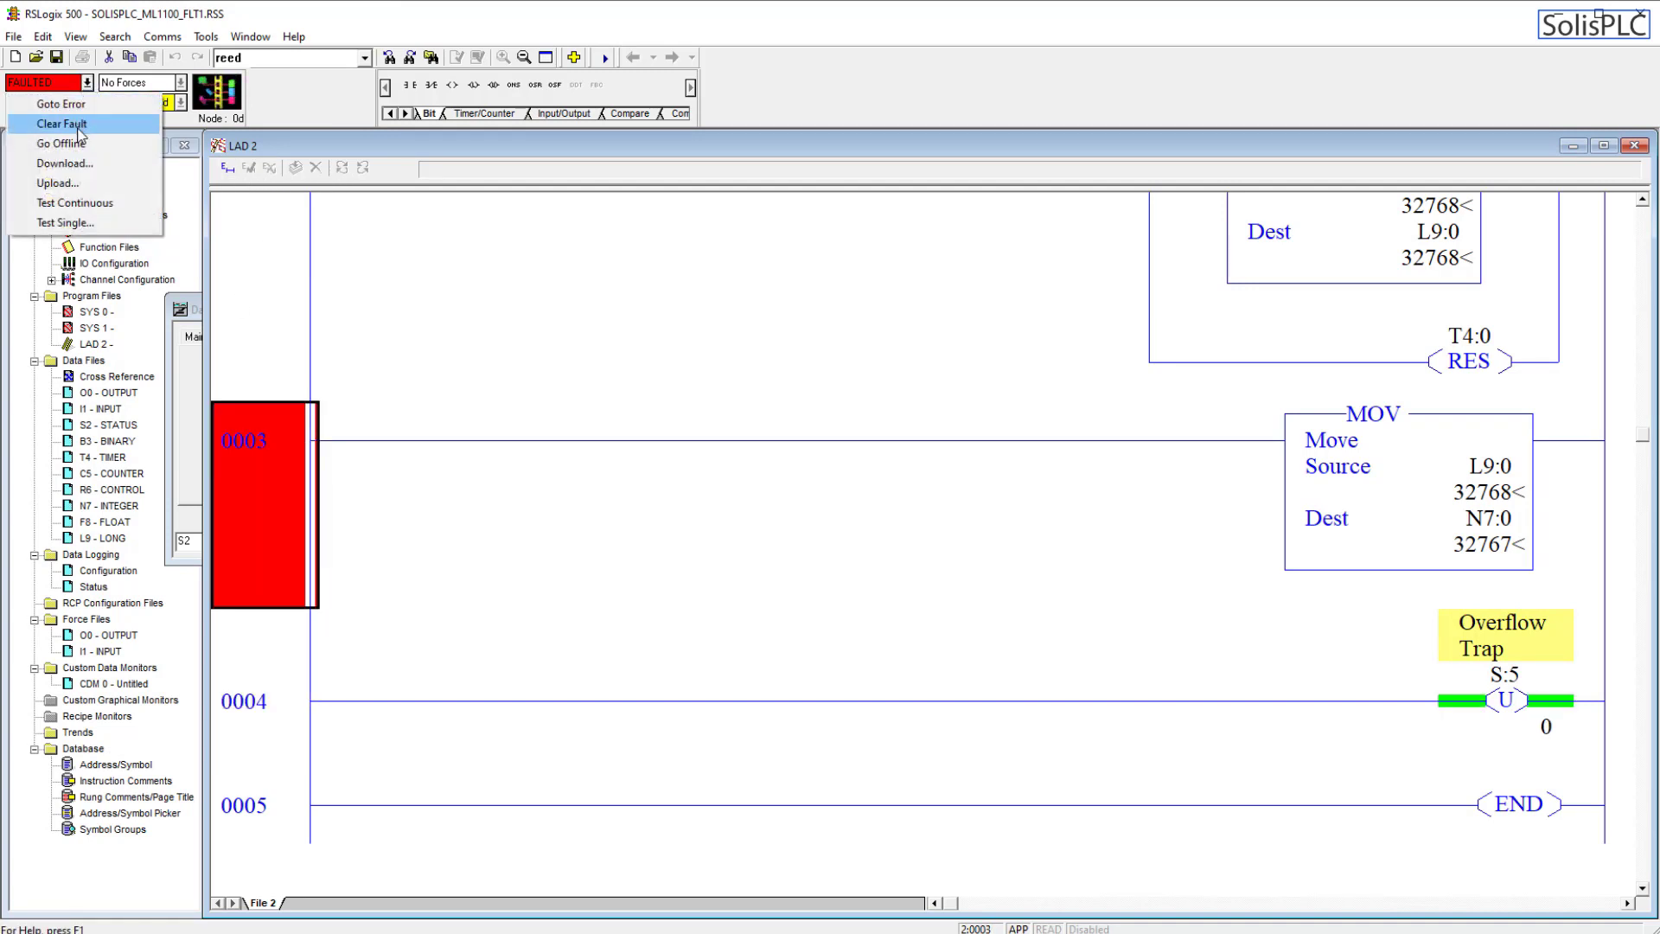
left_click(61, 124)
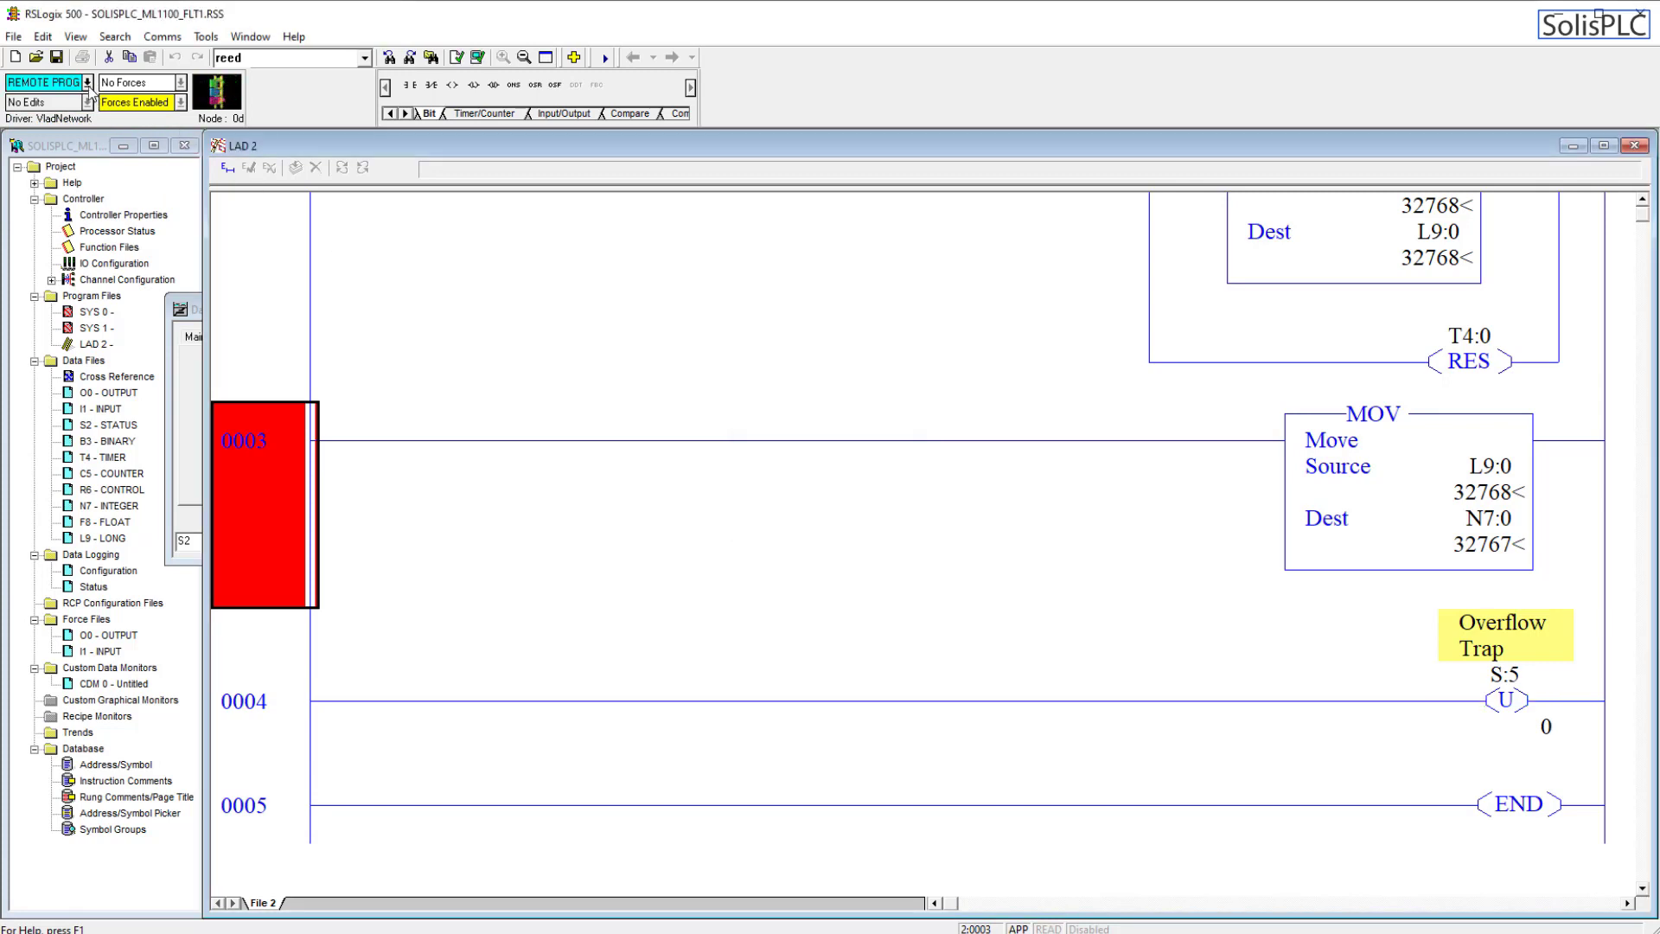
left_click(58, 81)
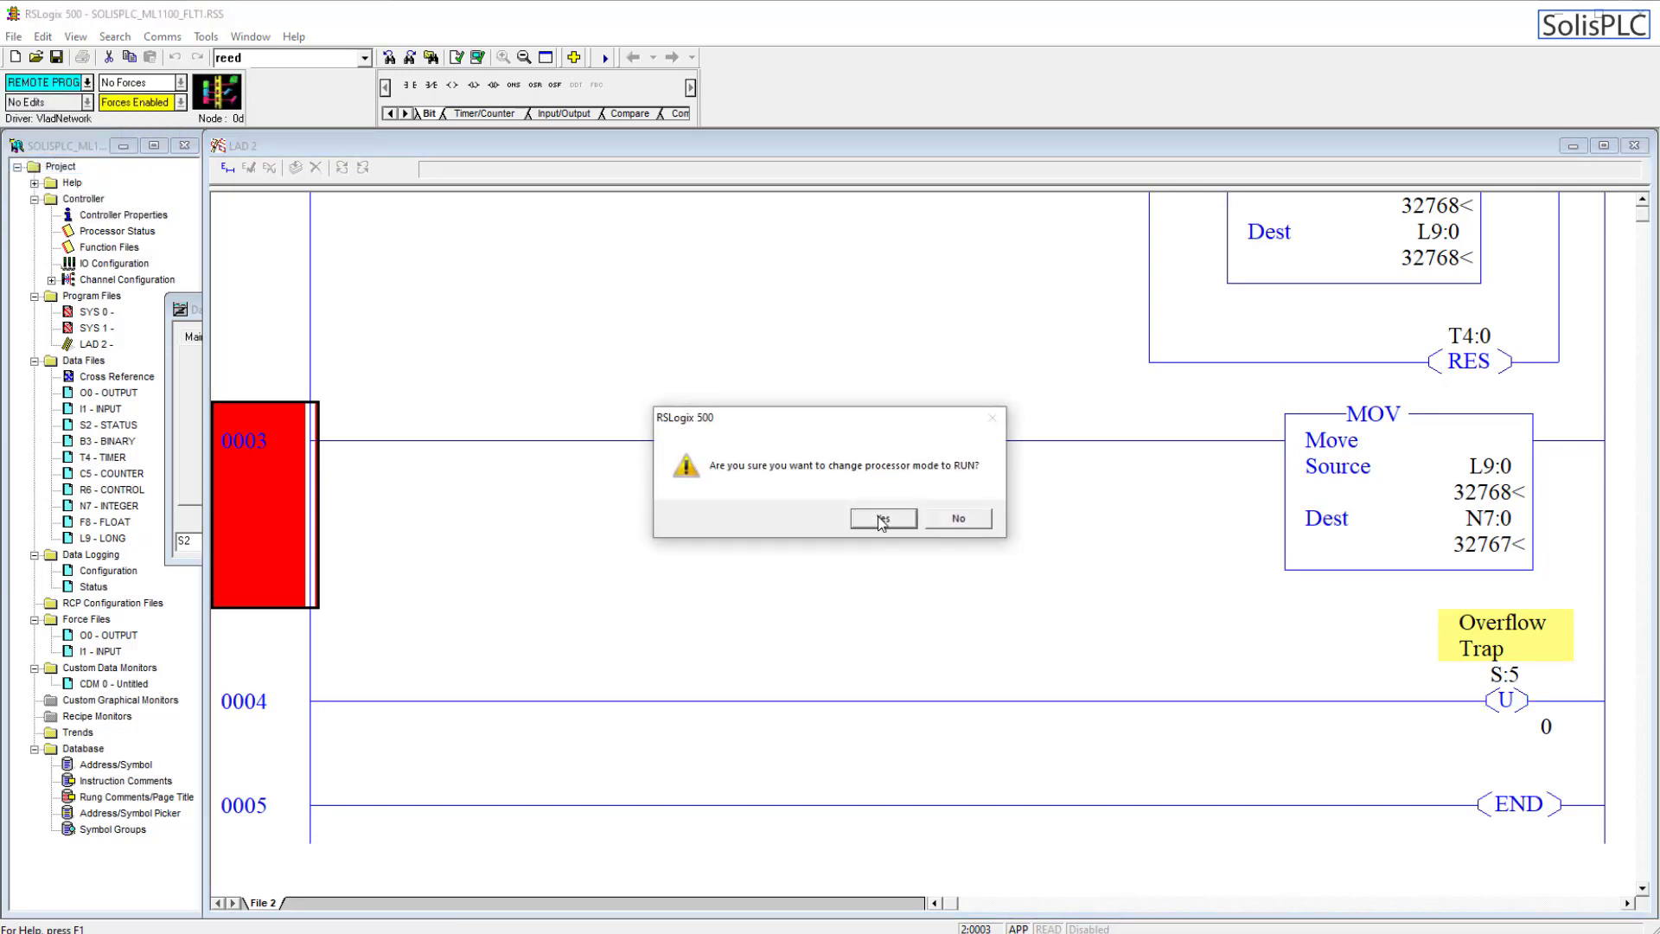
left_click(882, 518)
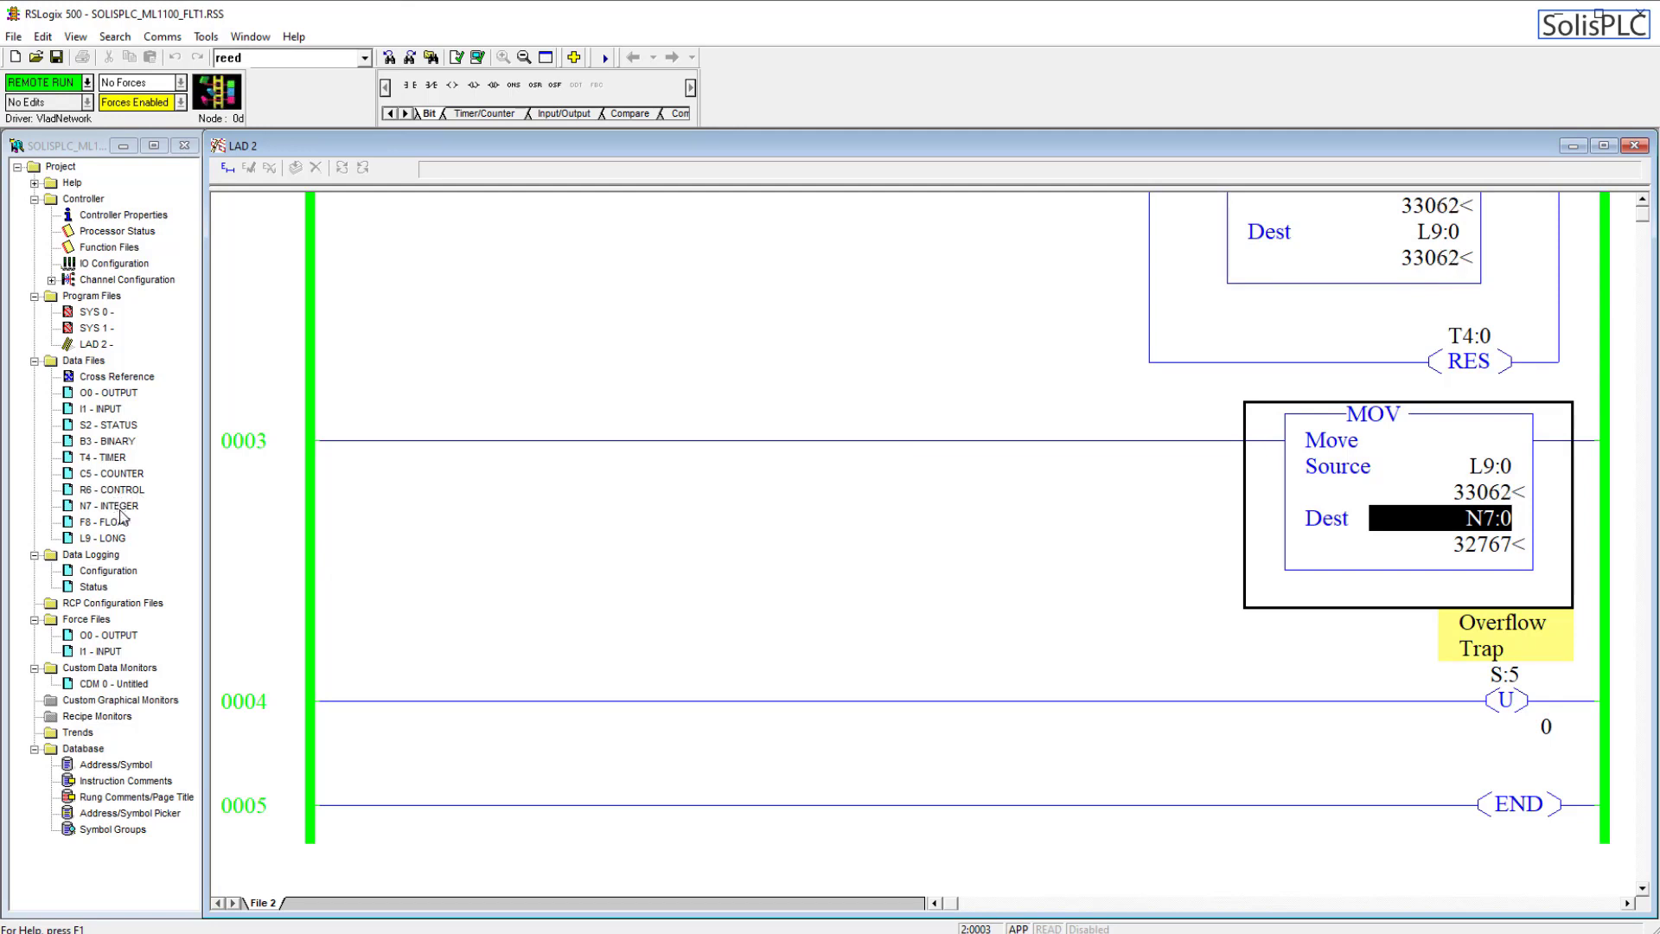
View the L9:0 bits in L9 - LONG, then start editing rung 0003's MOV Dest.
double_click(103, 538)
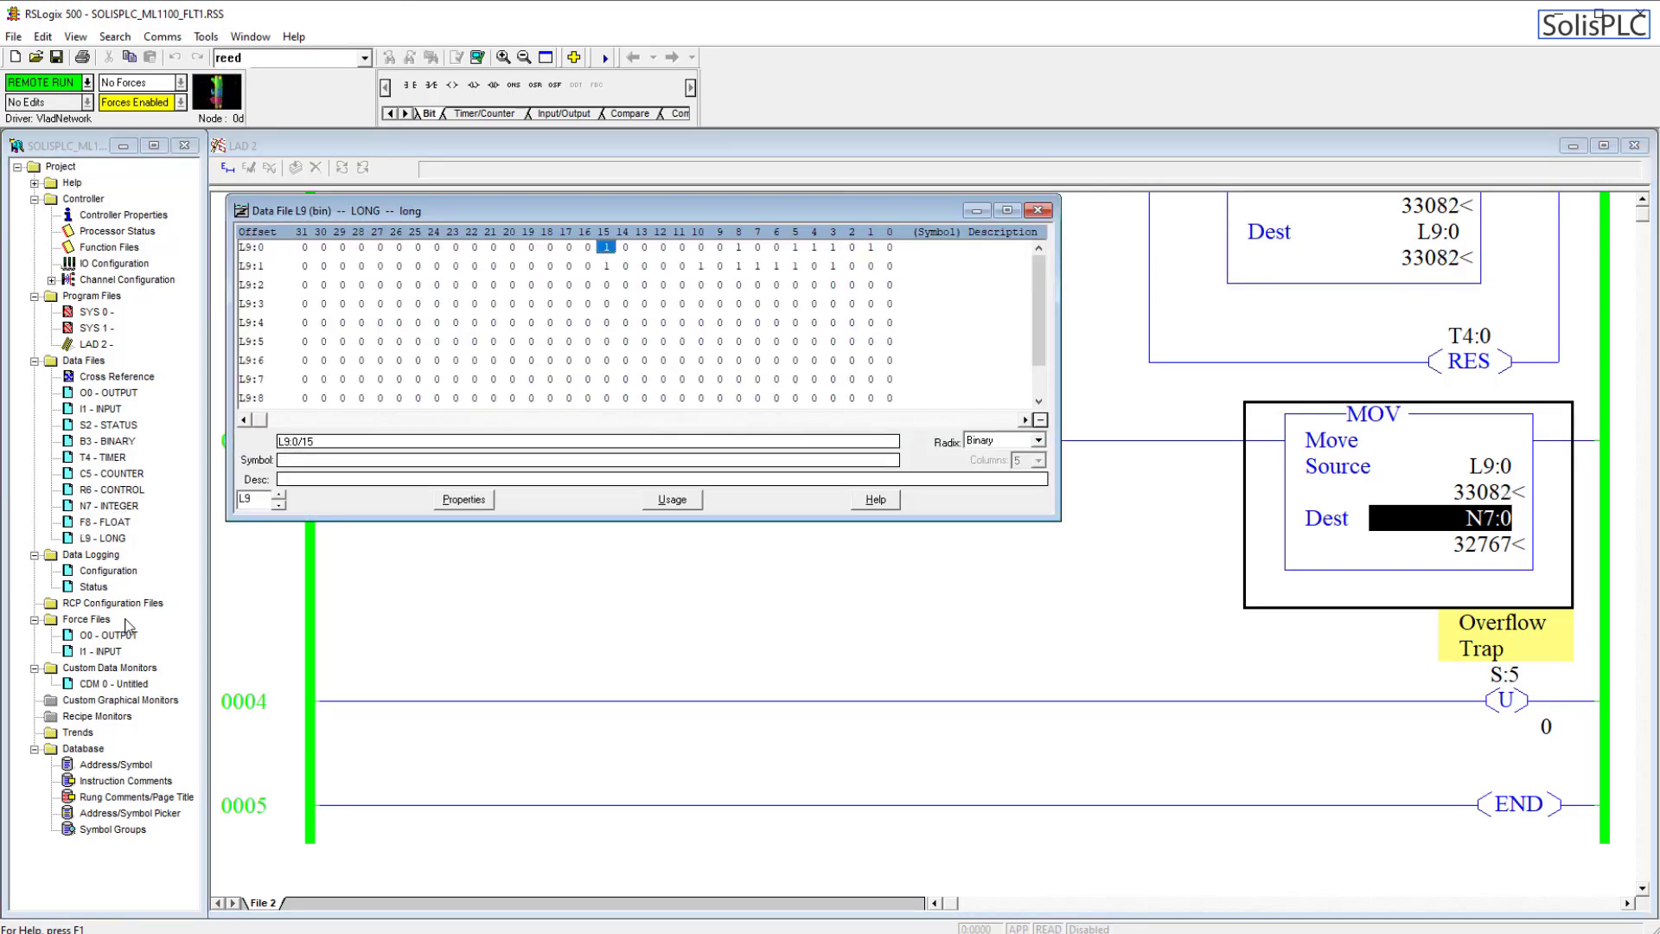
double_click(104, 505)
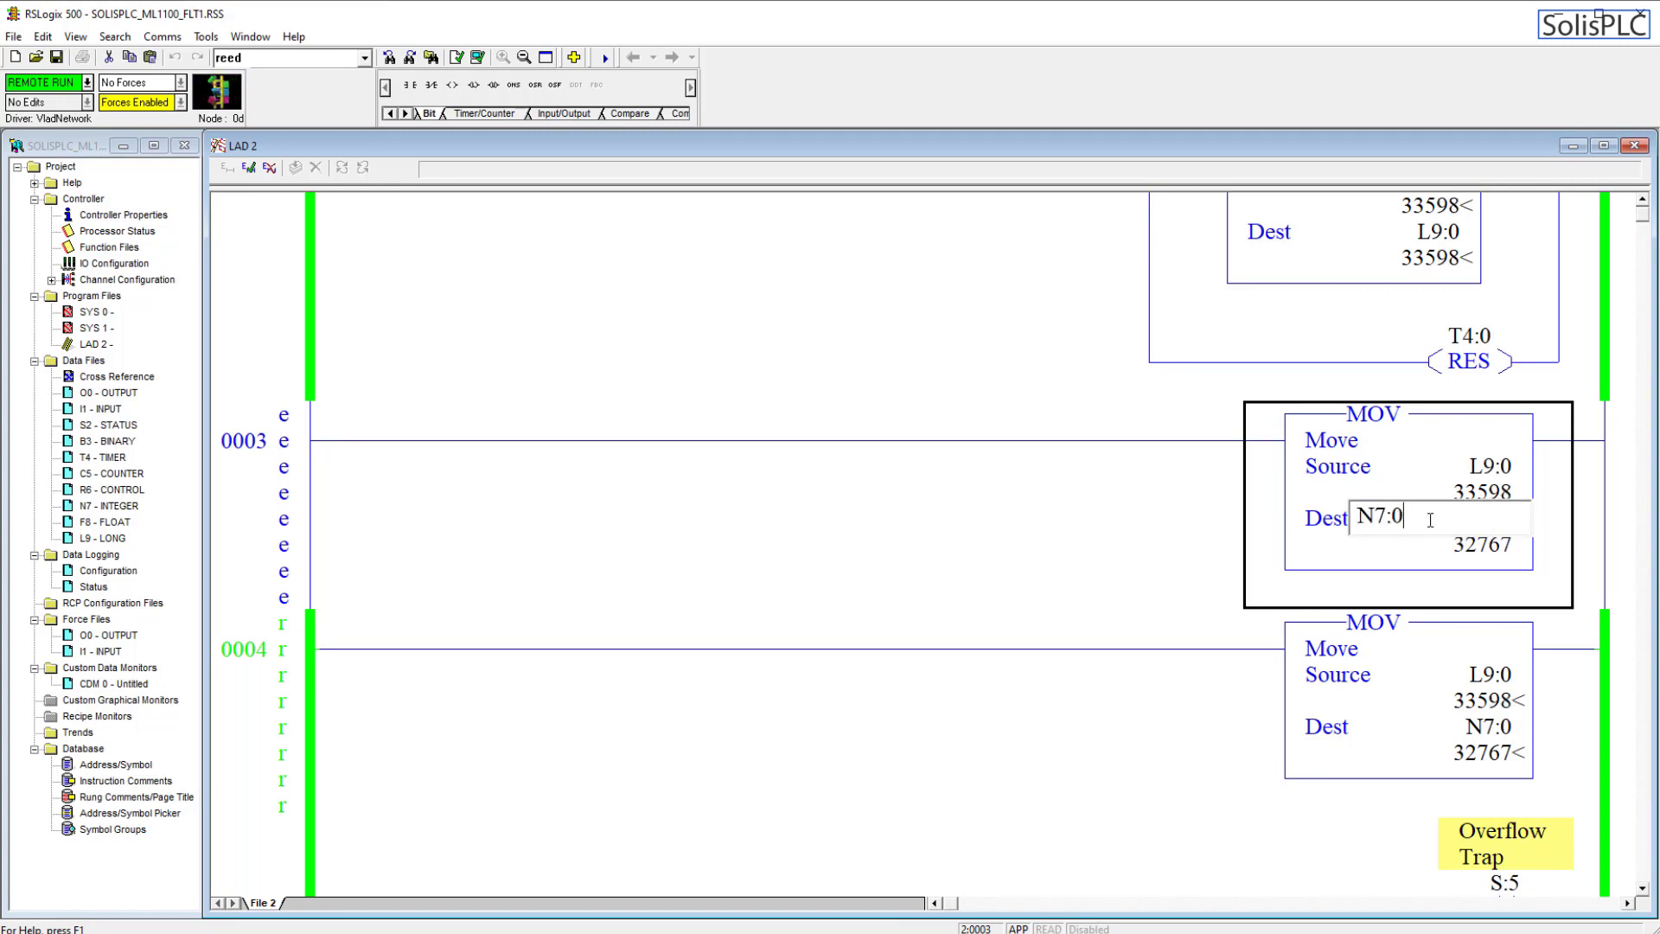
Change the MOV destination to L9:1 and assemble the online edit.
type("L")
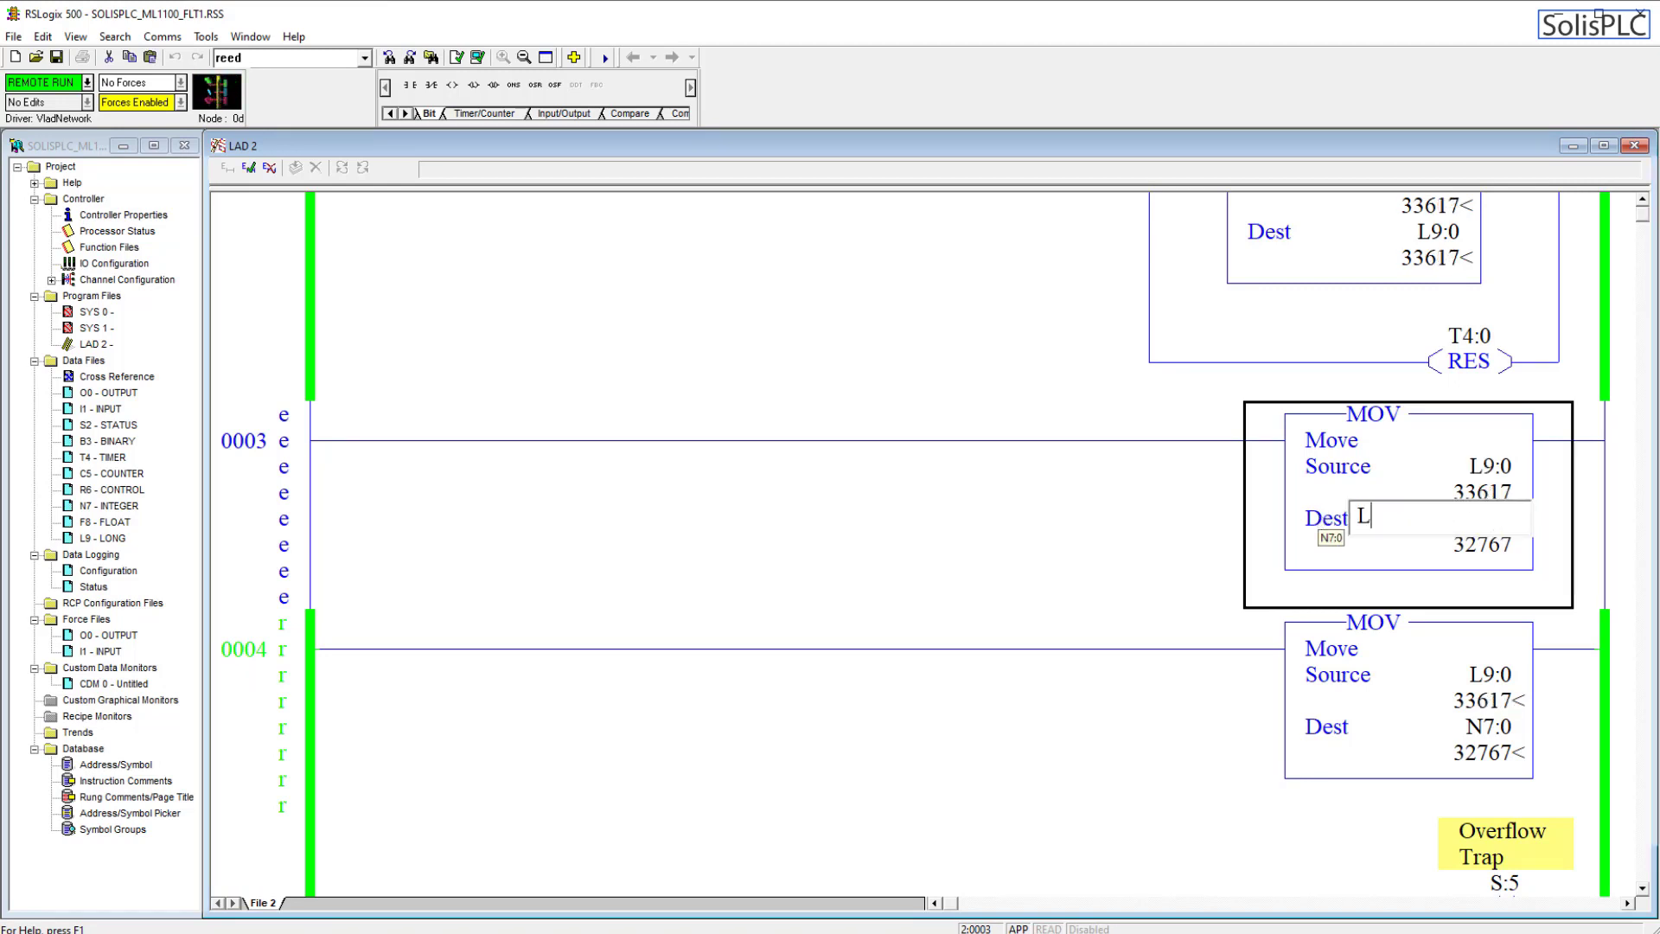
type("9:1")
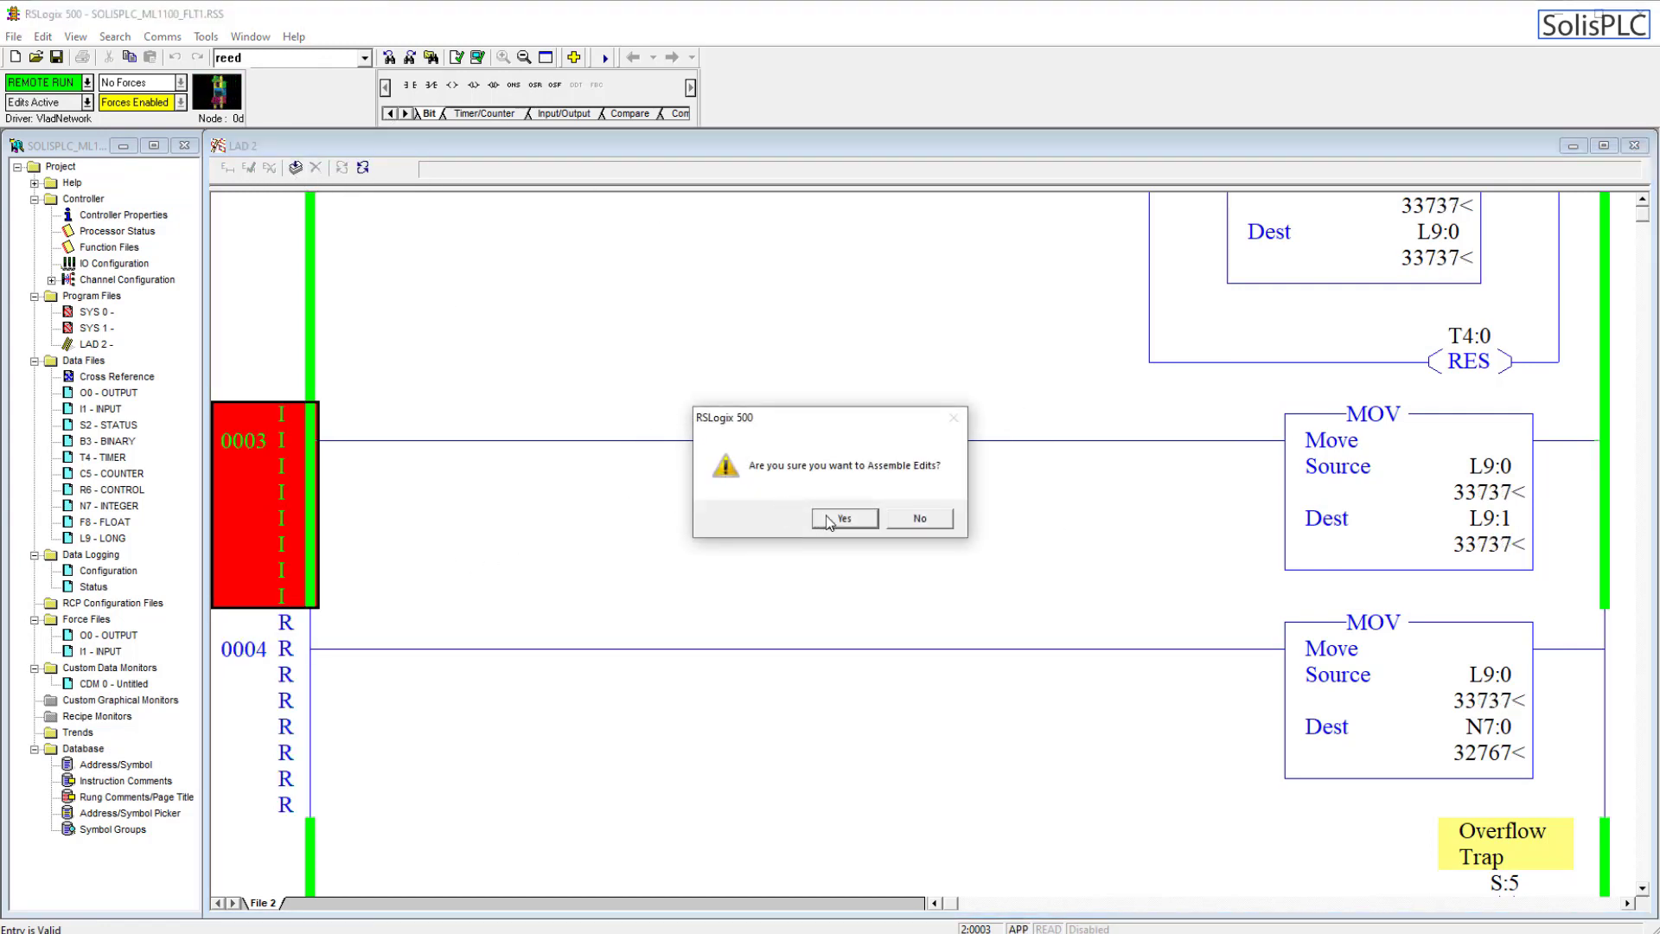
left_click(844, 518)
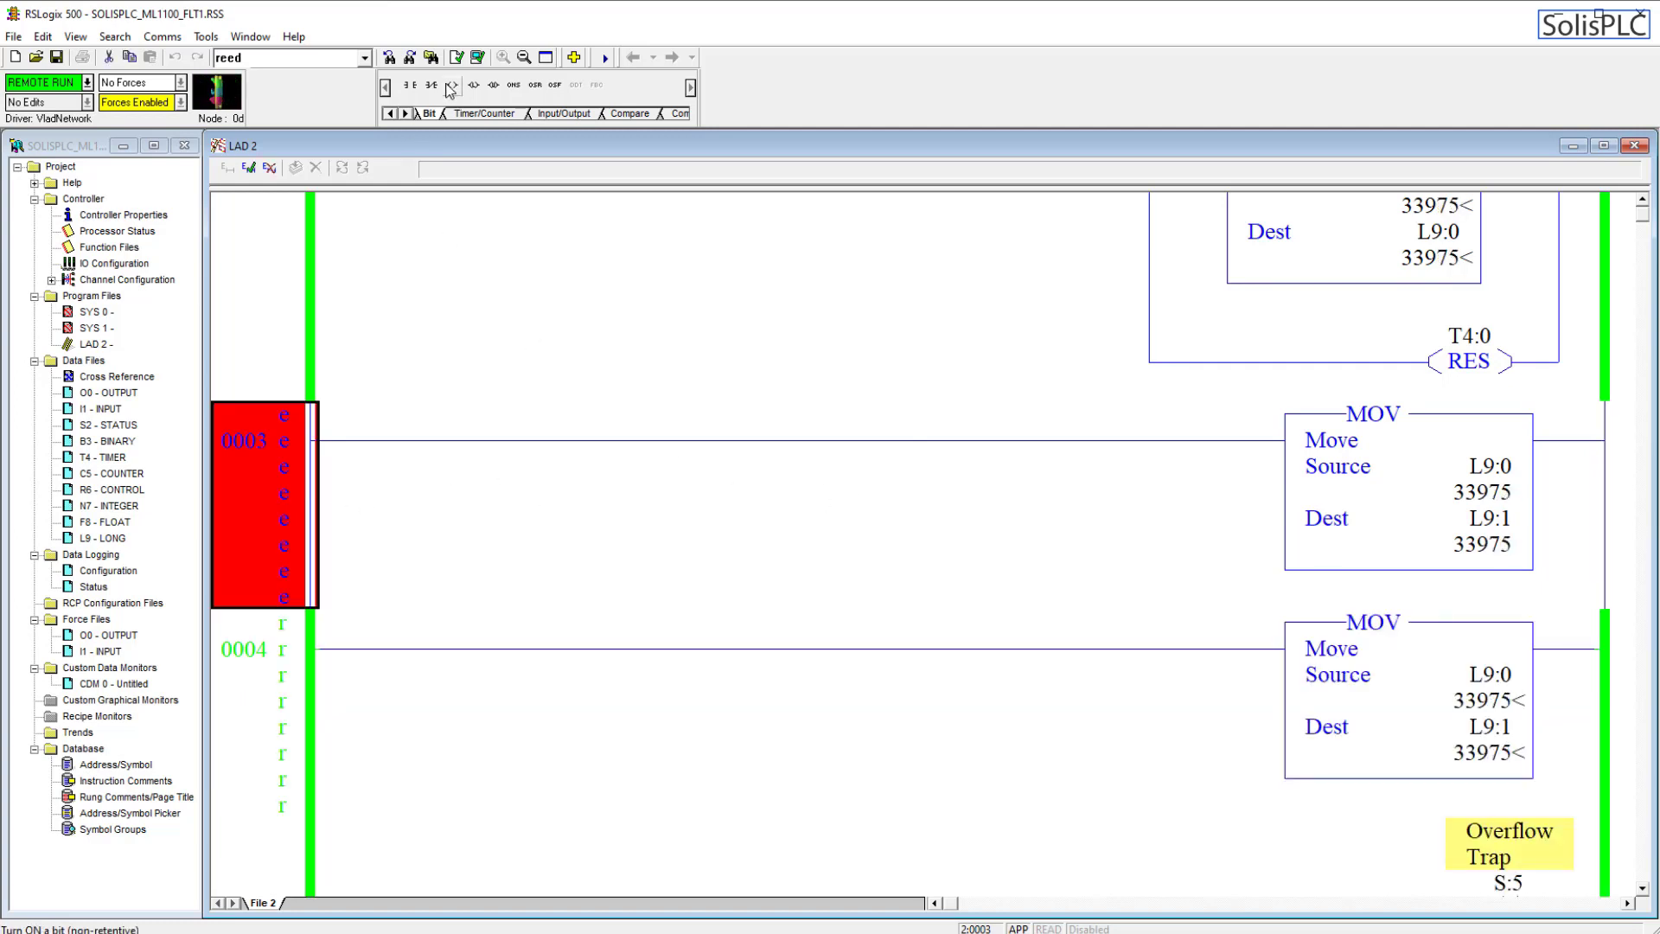
Add a LES checking L9:0 below 32767 ahead of a MOV into N7:0.
right_click(402, 439)
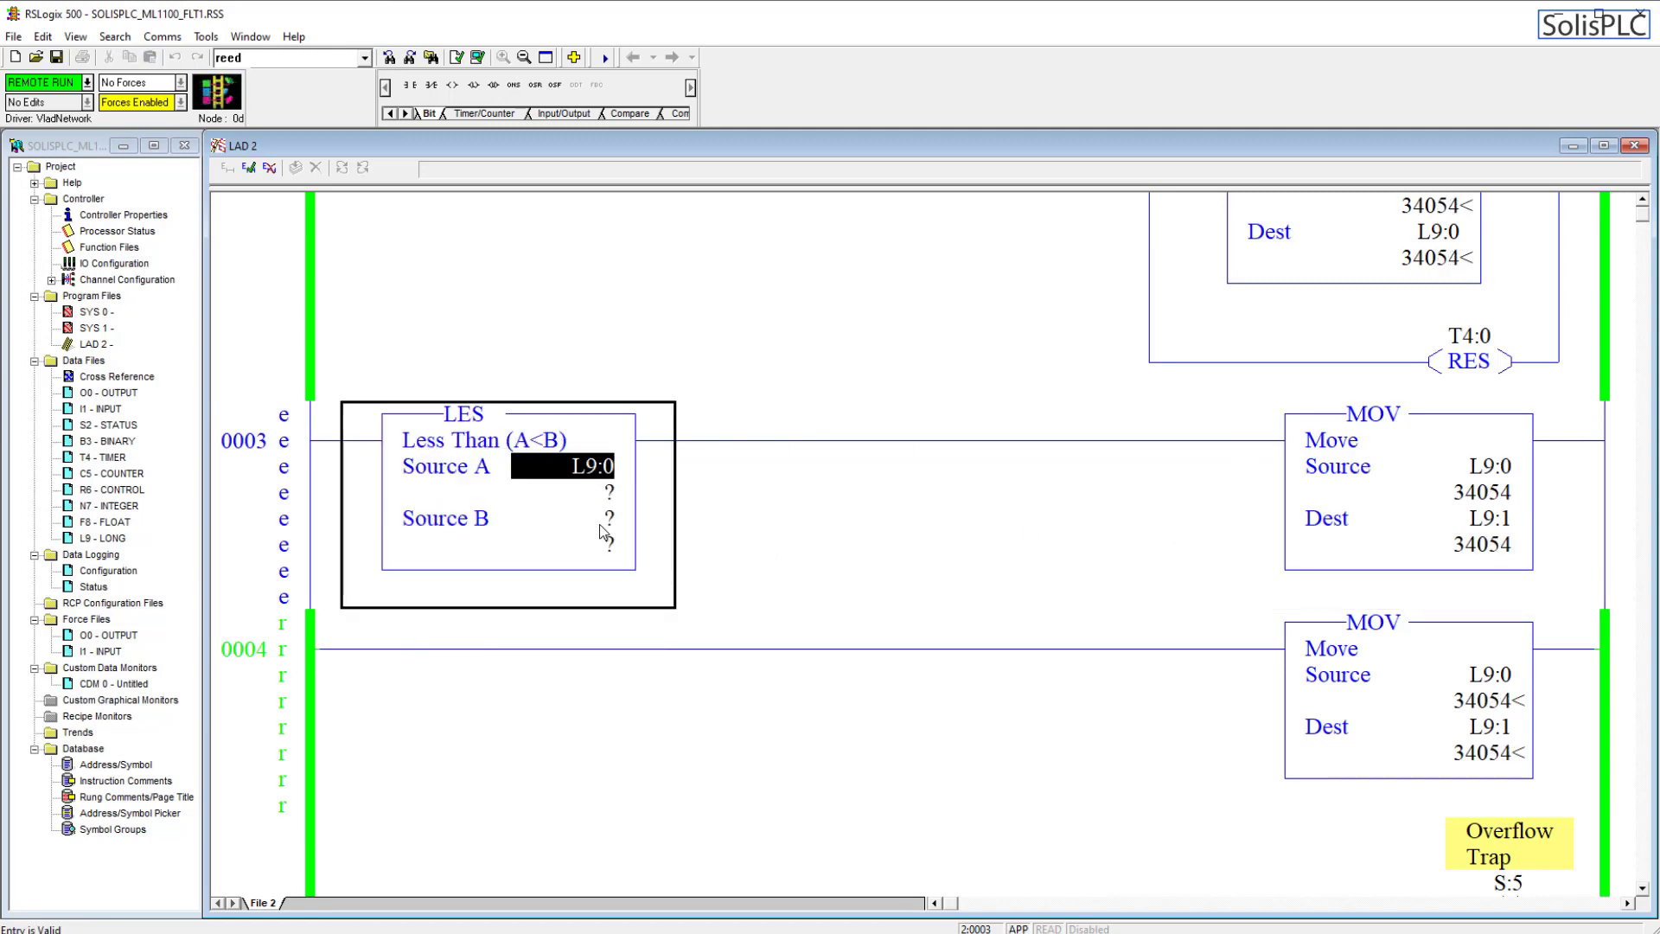
left_click(562, 518)
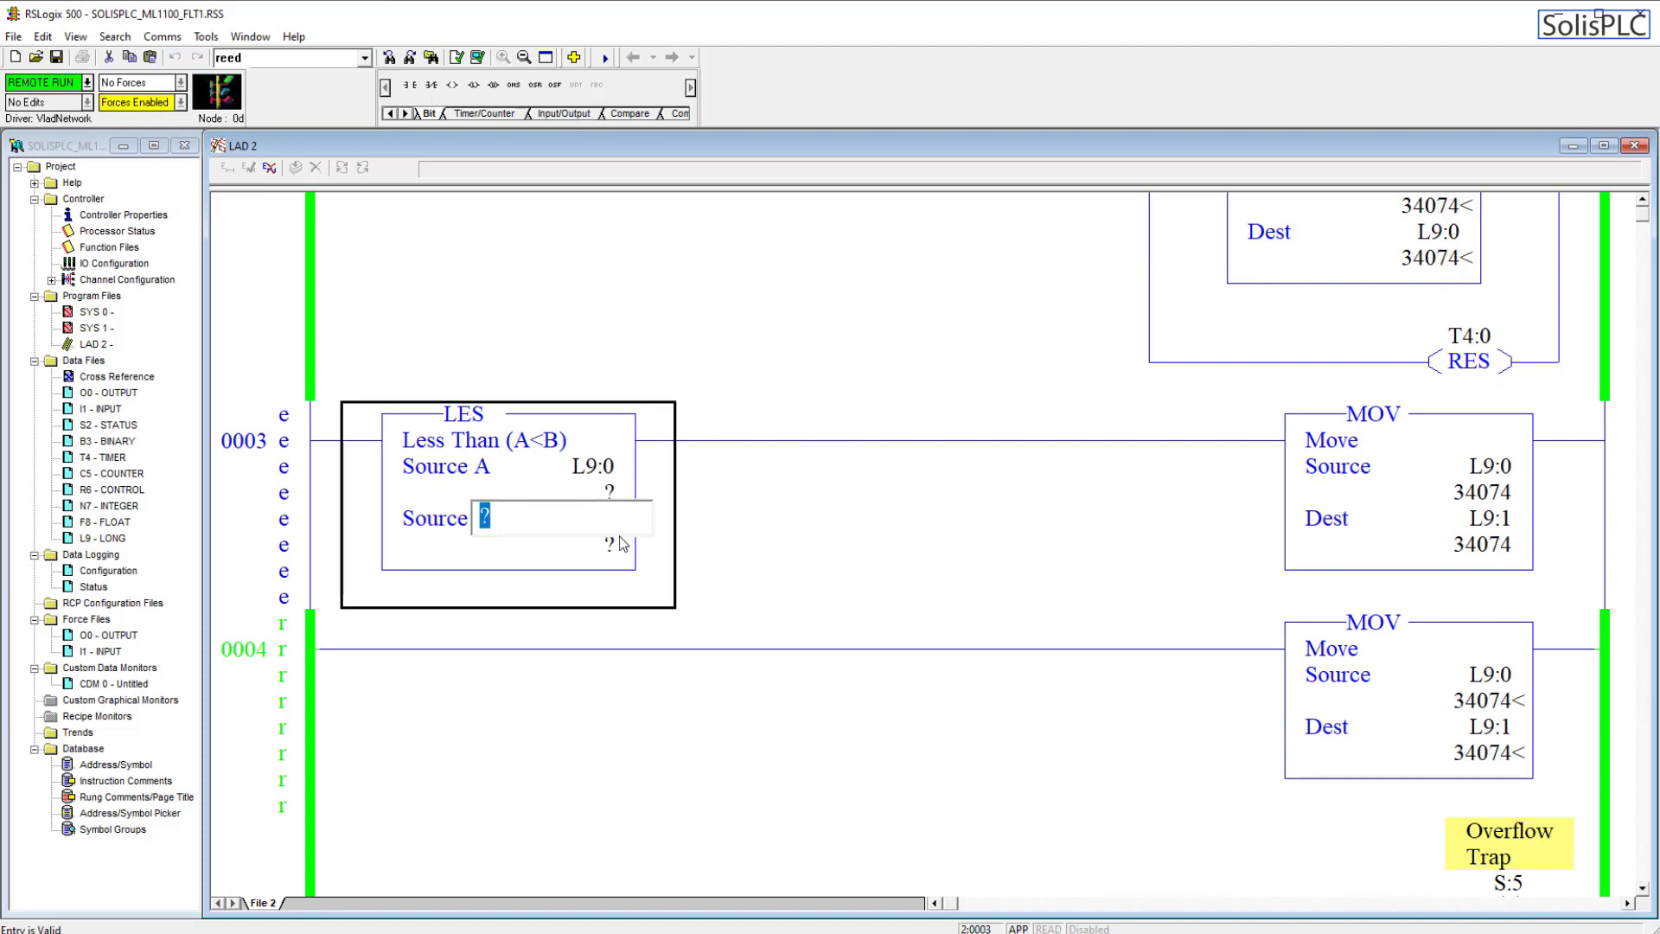
type("21")
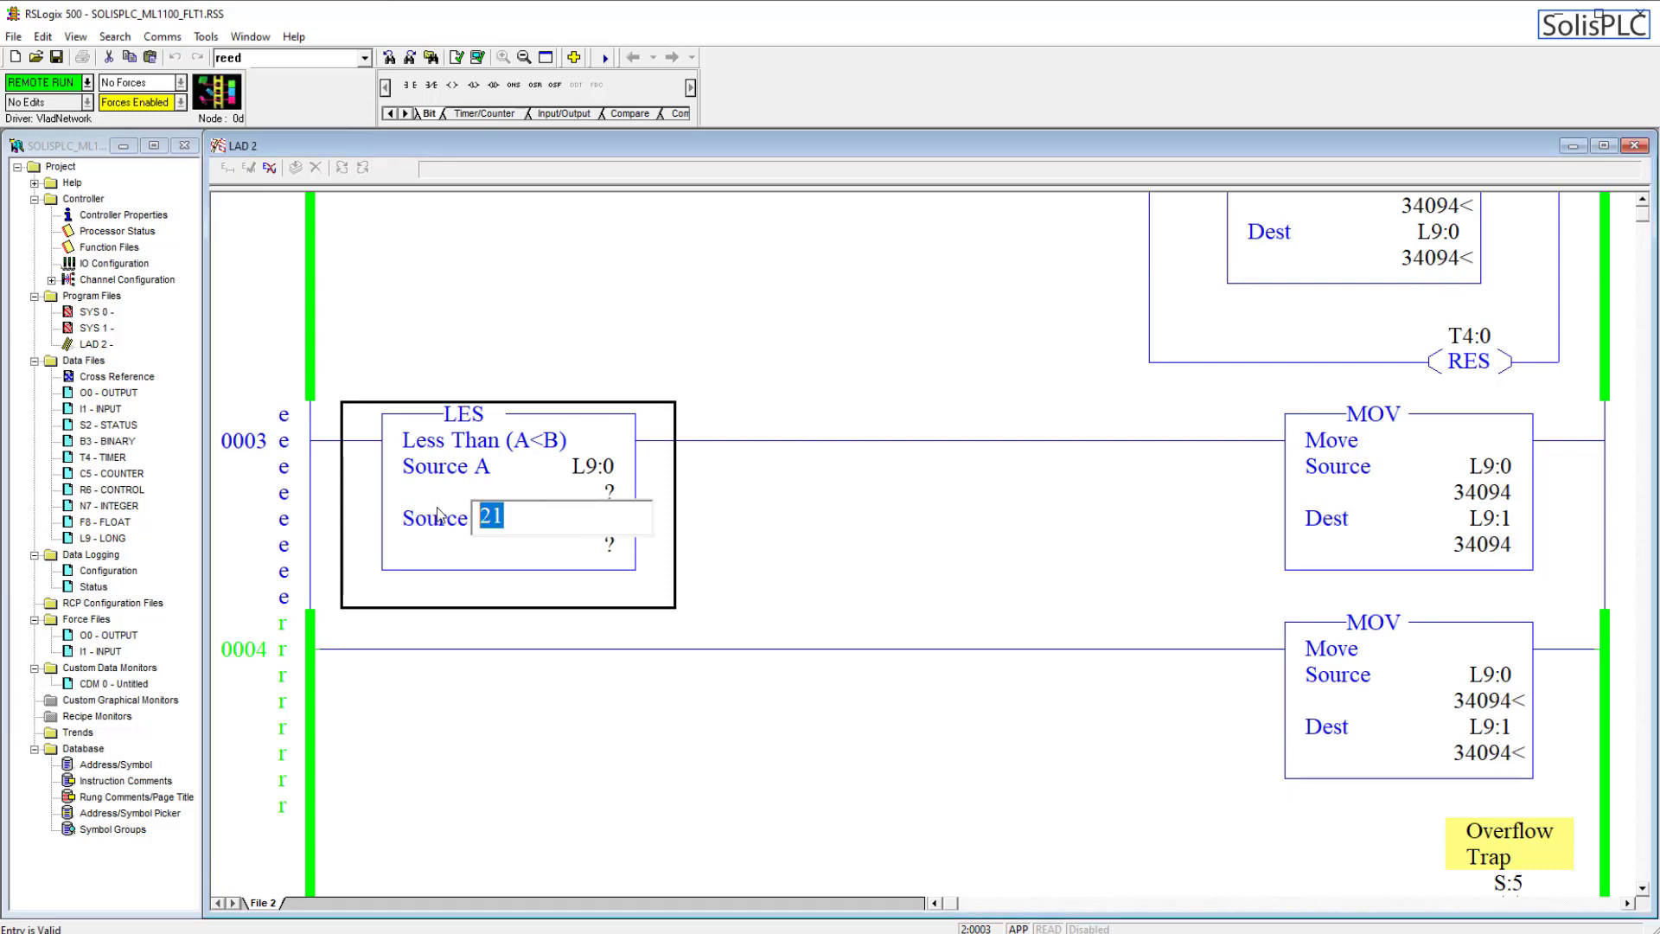
type("32700")
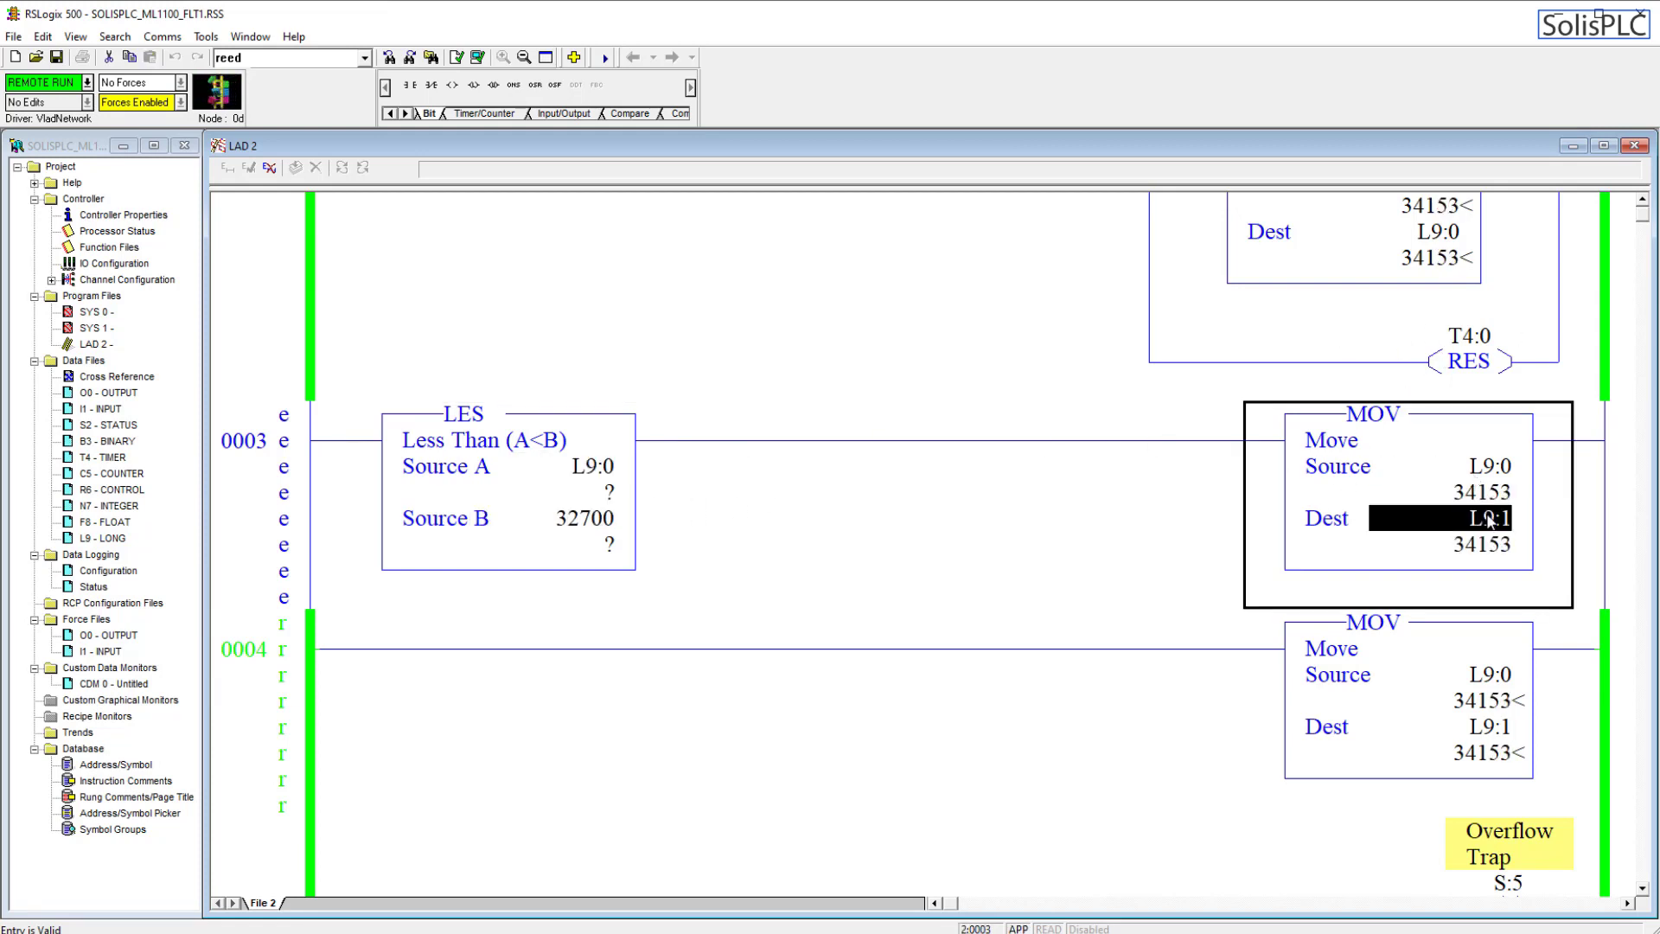
type("N")
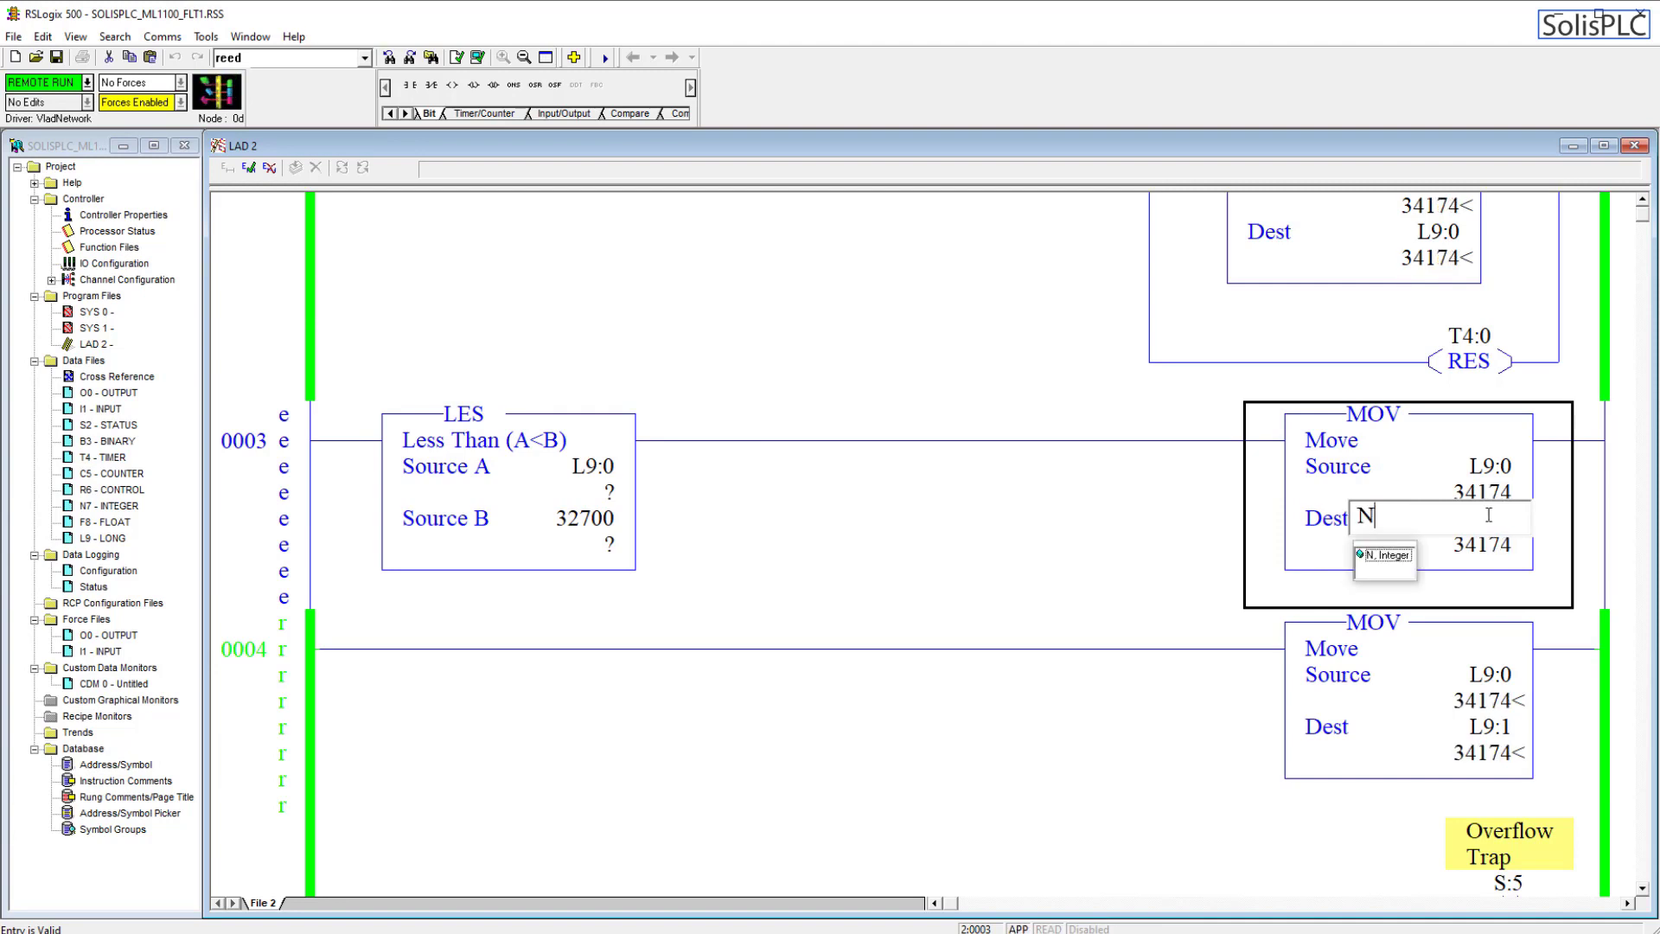
type("7:0")
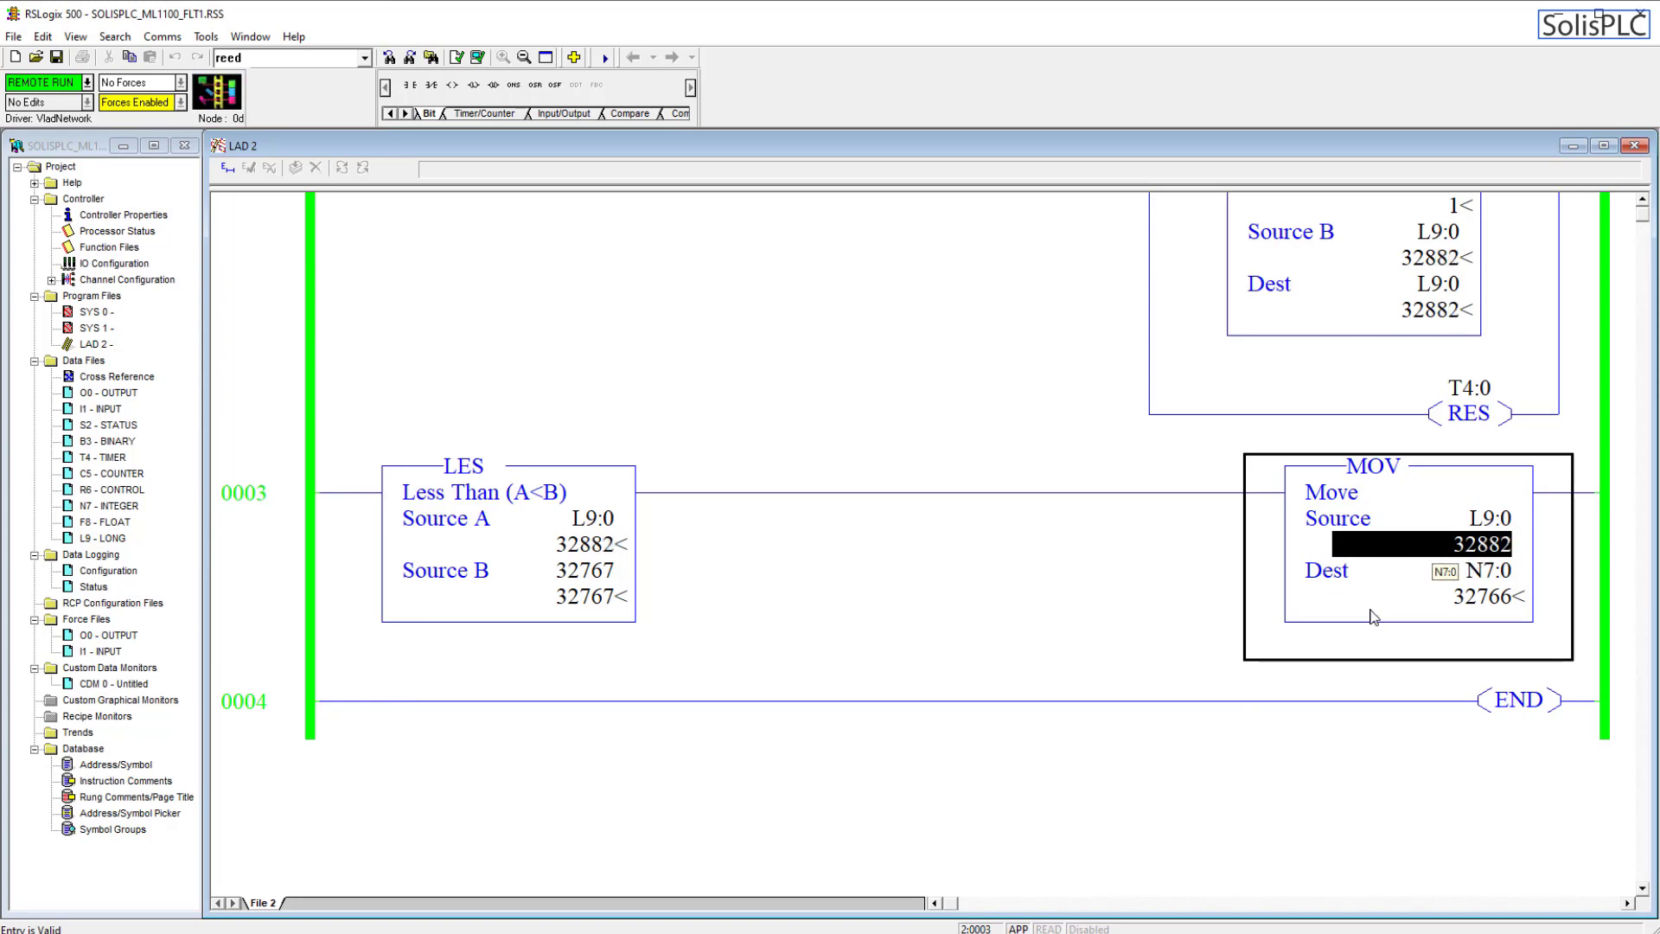
left_click(498, 492)
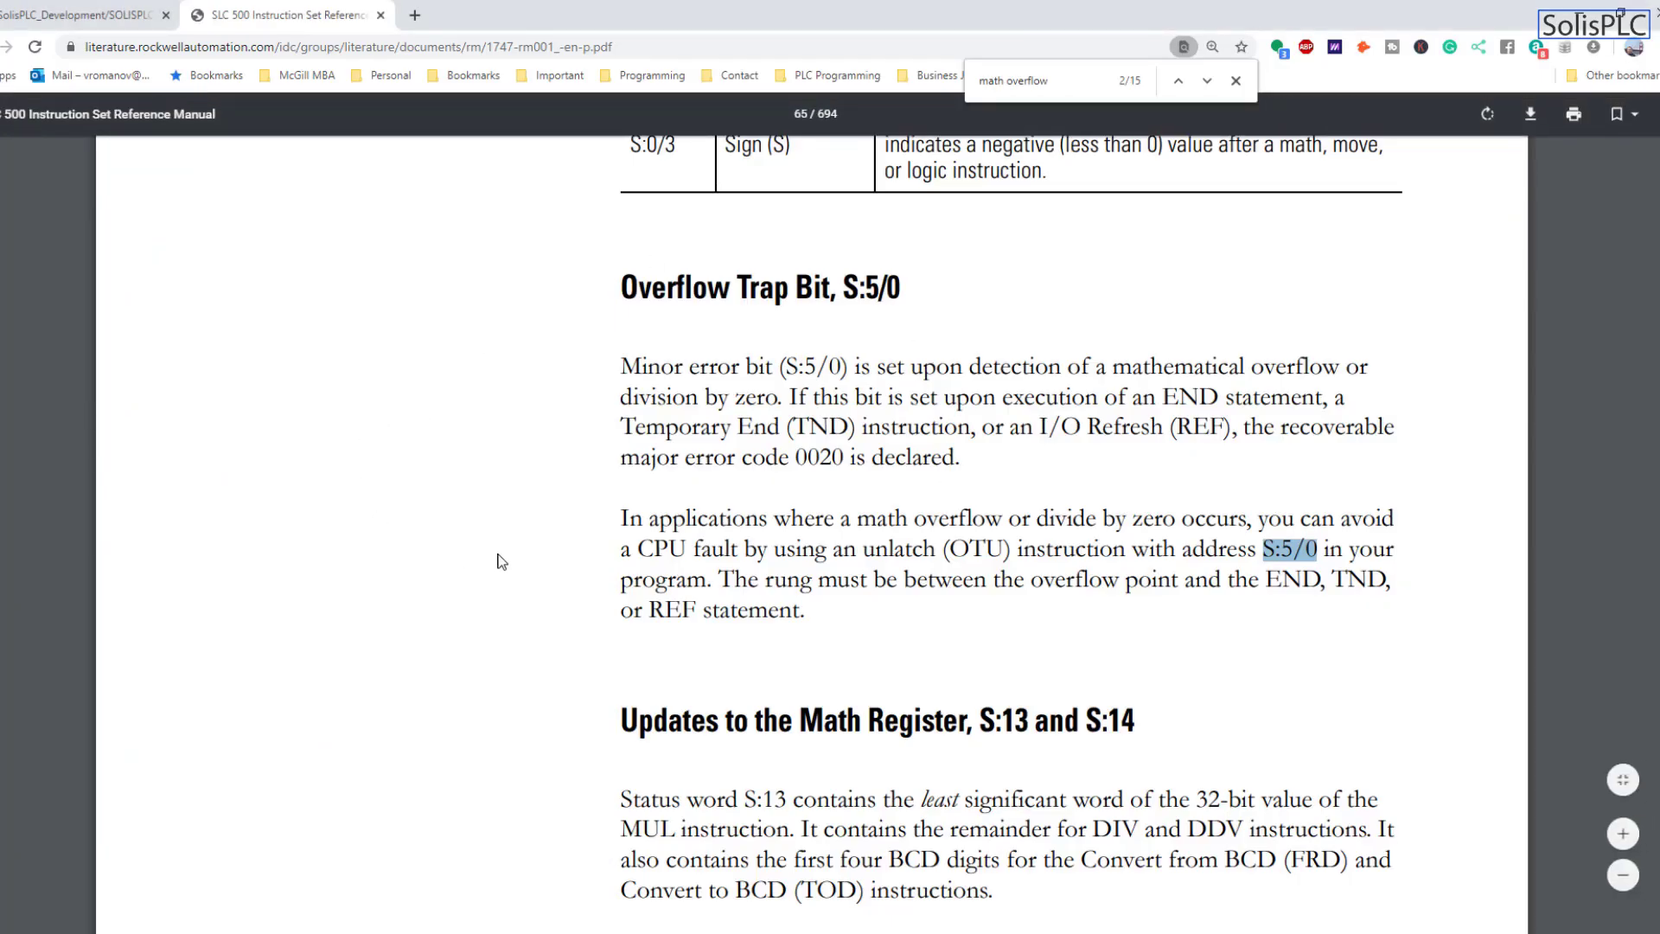
mouse_move(1084, 302)
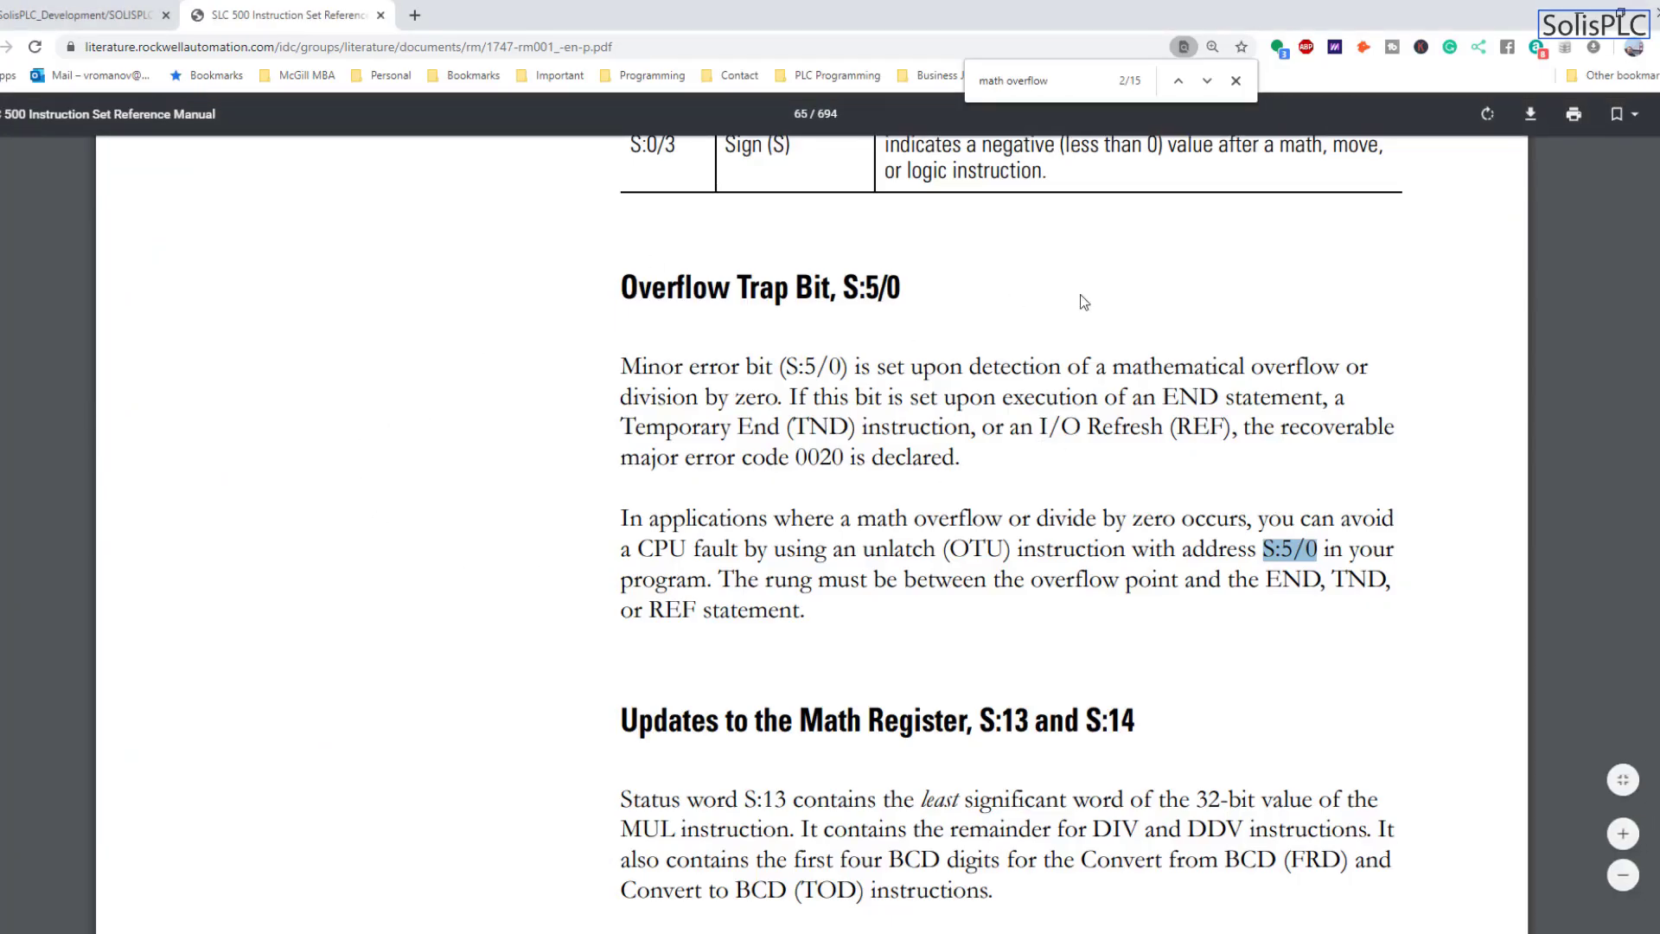
Go back from the SLC 500 manual to the 'rockwell major fault 20h' results.
left_click(1234, 80)
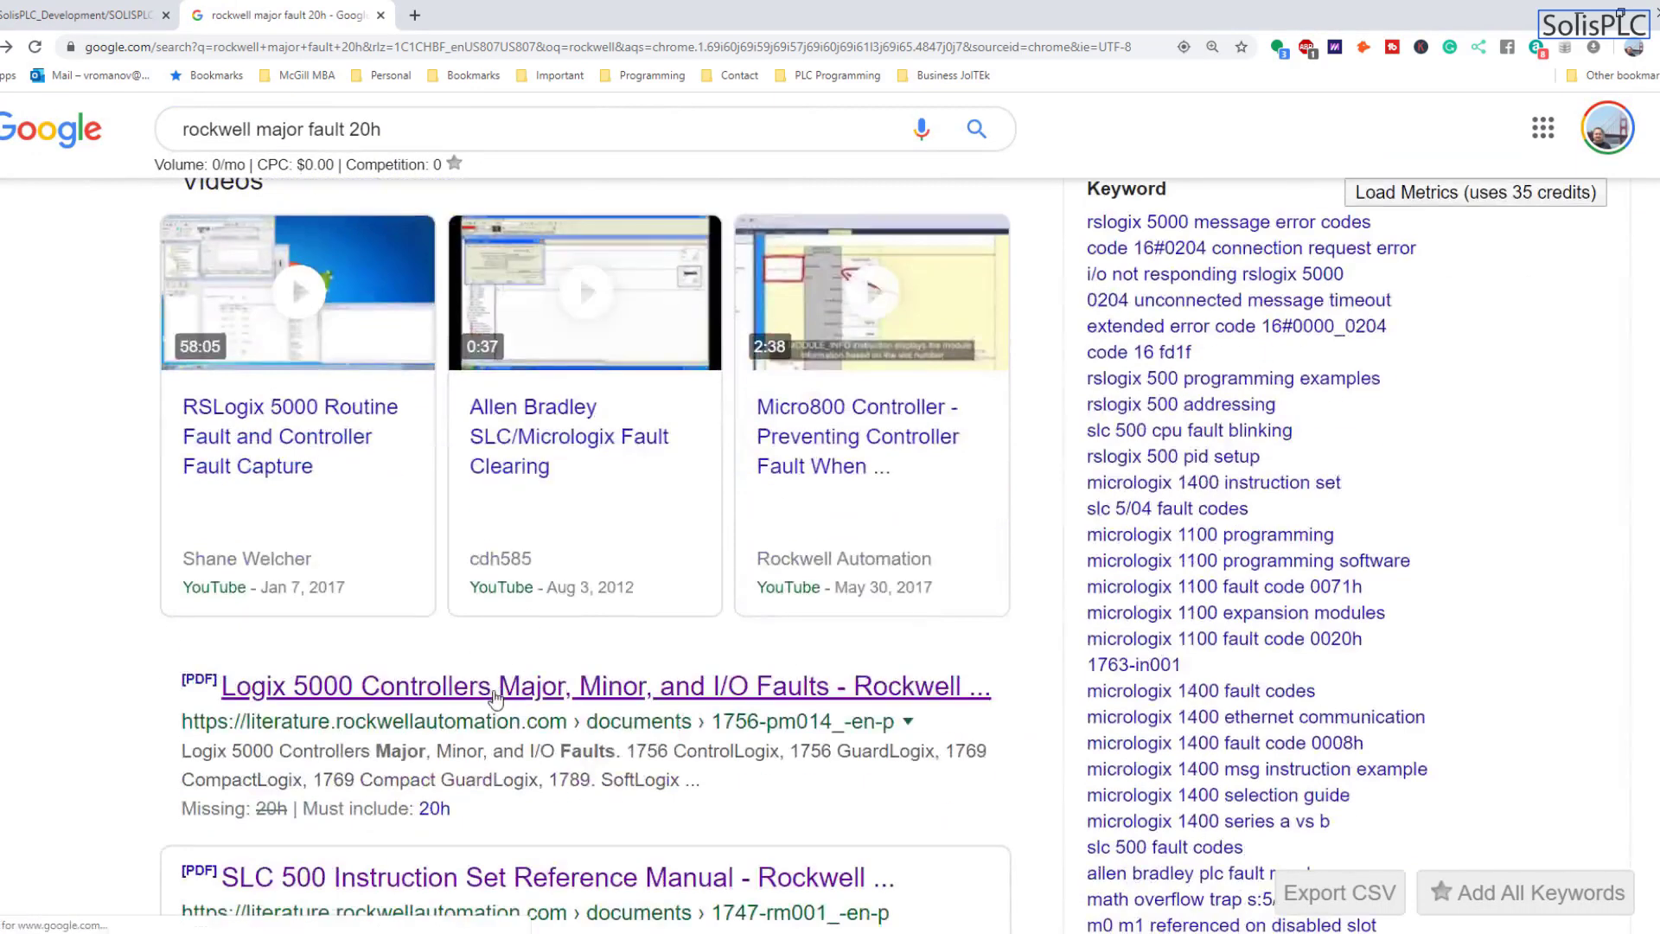
Open the '[PDF] Logix 5000 Controllers Major, Minor, and I/O Faults' result.
left_click(605, 686)
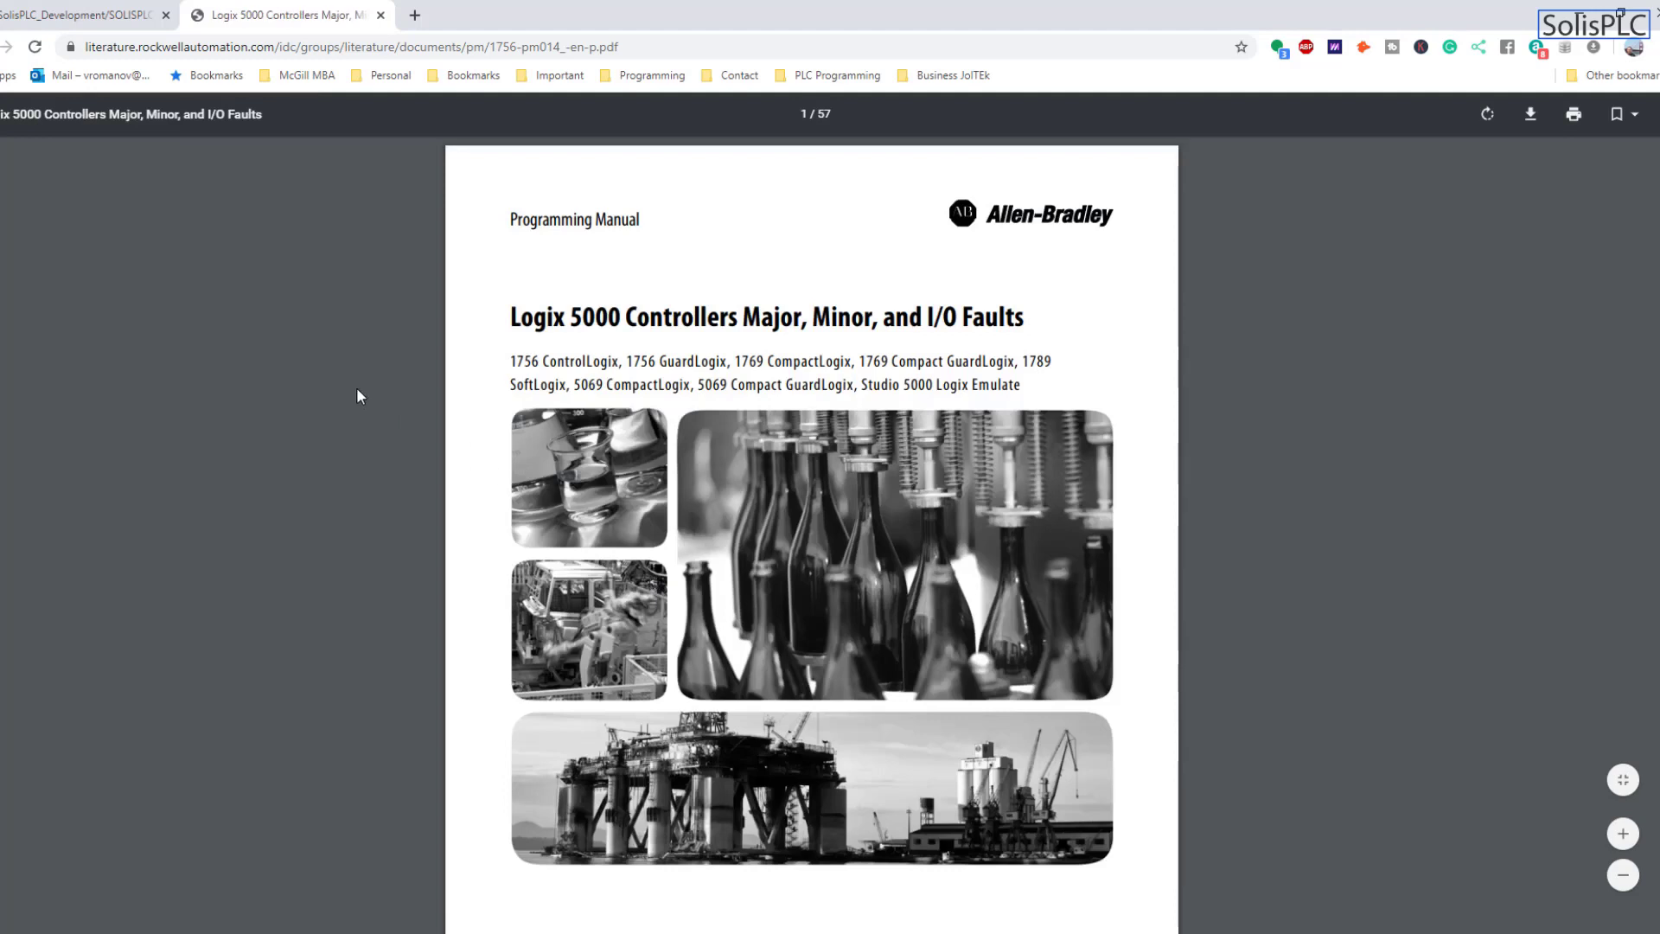
mouse_move(541, 645)
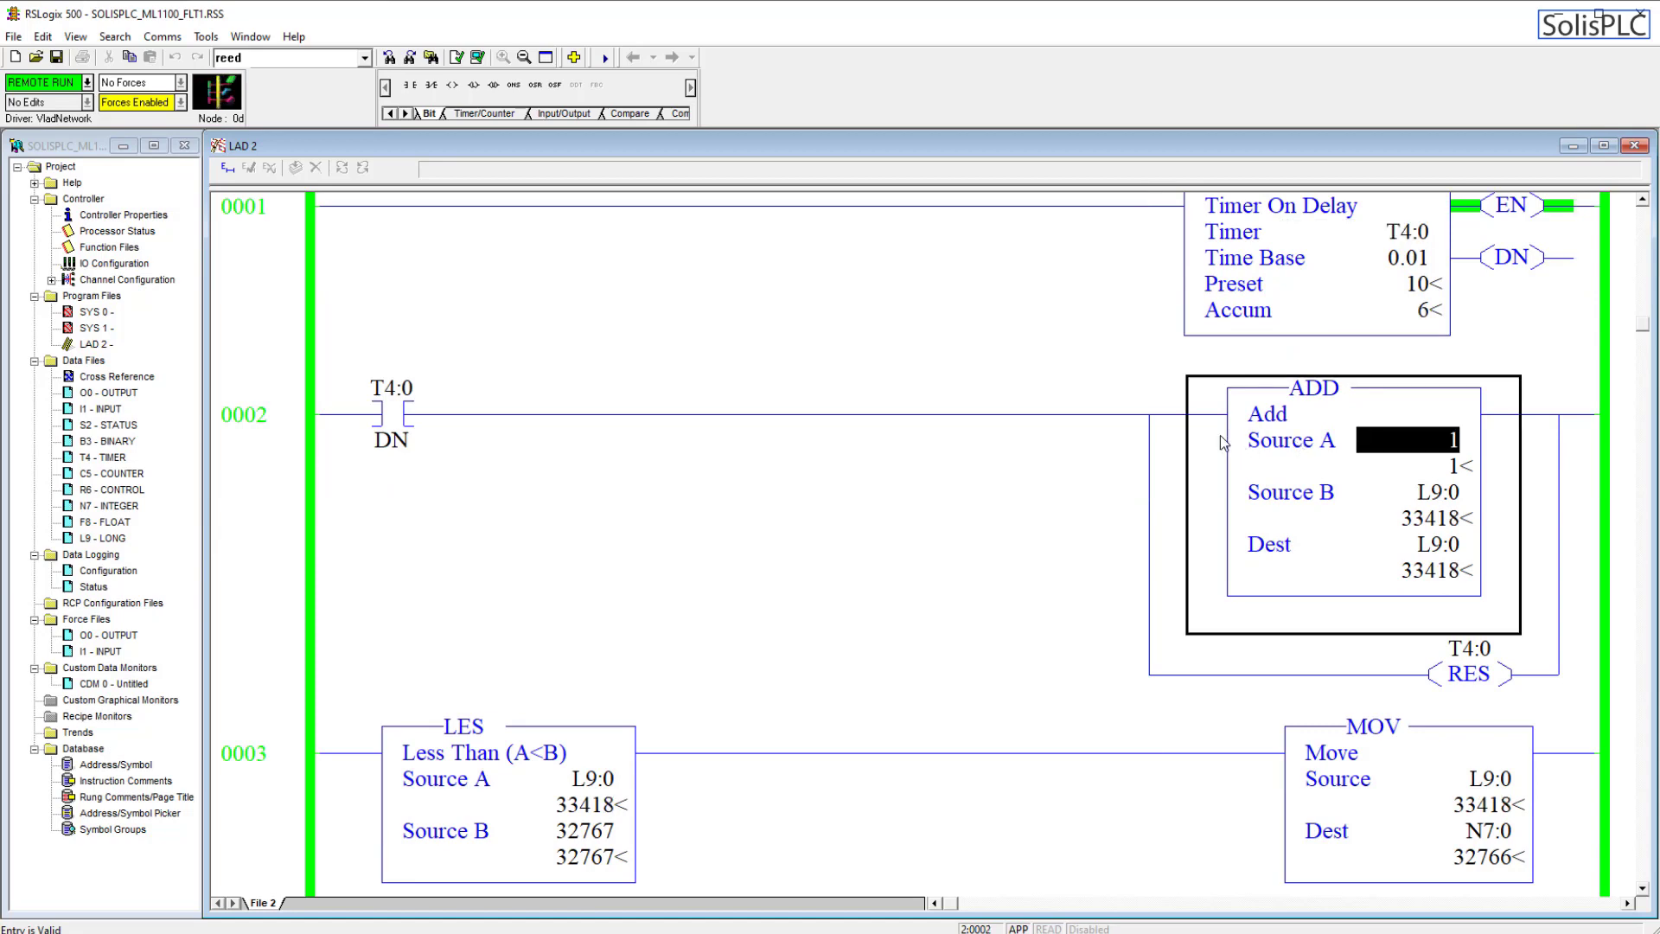
Scroll the online ladder showing L9:0 climbing past 32767 while N7:0 holds 32766.
scroll("down", 3)
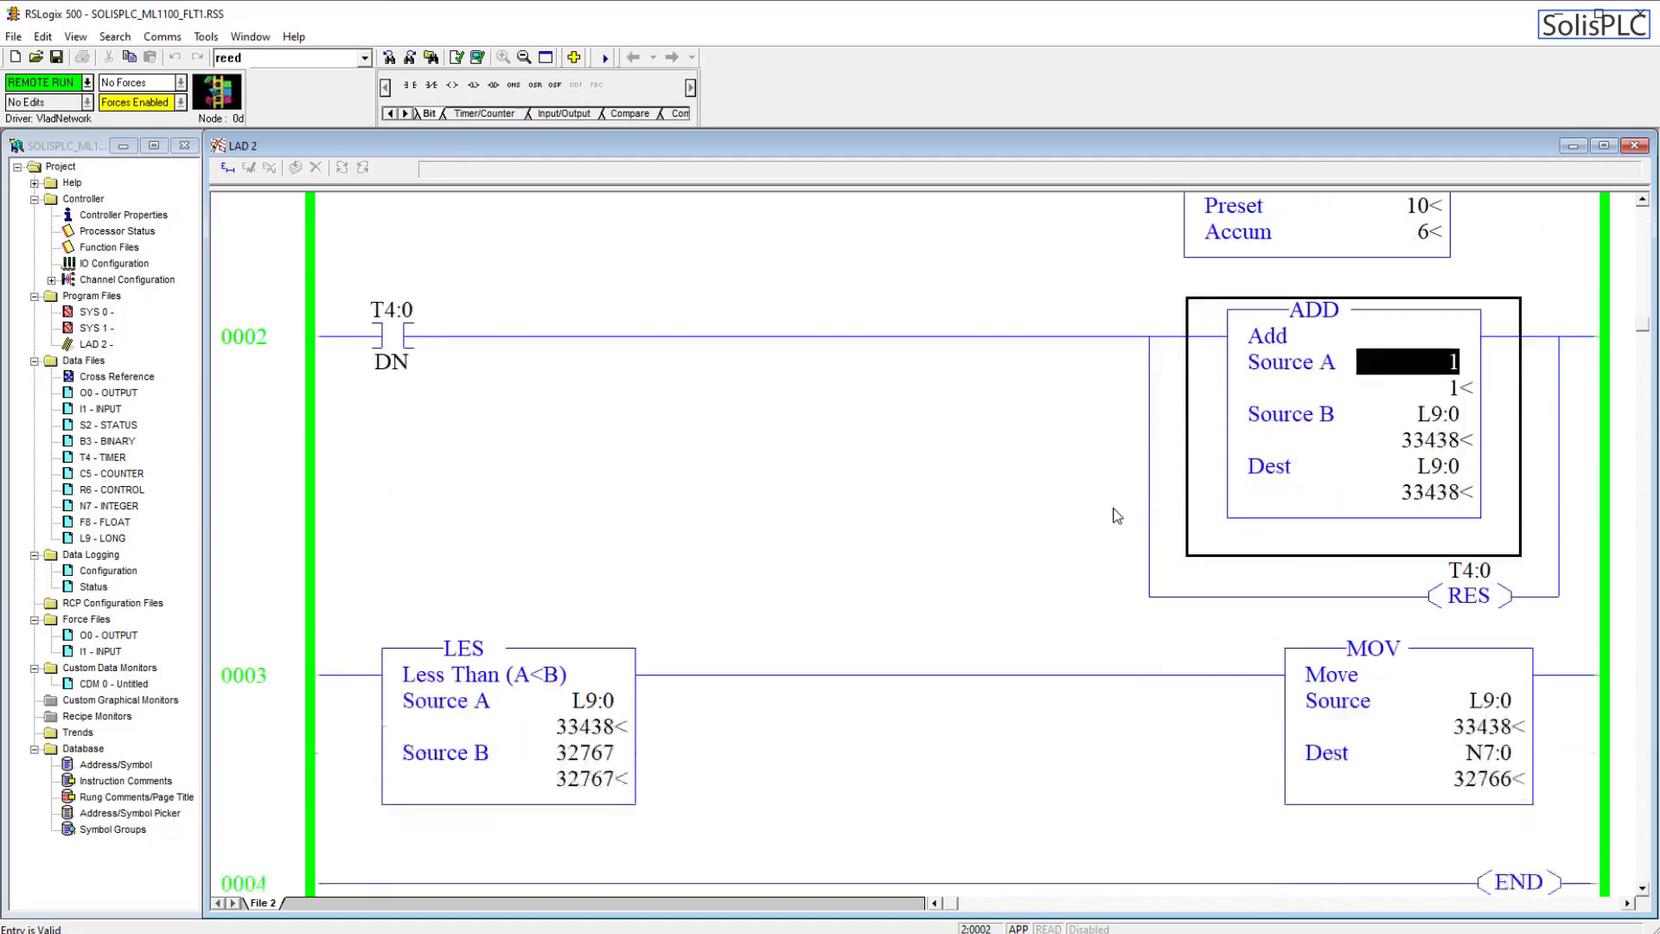